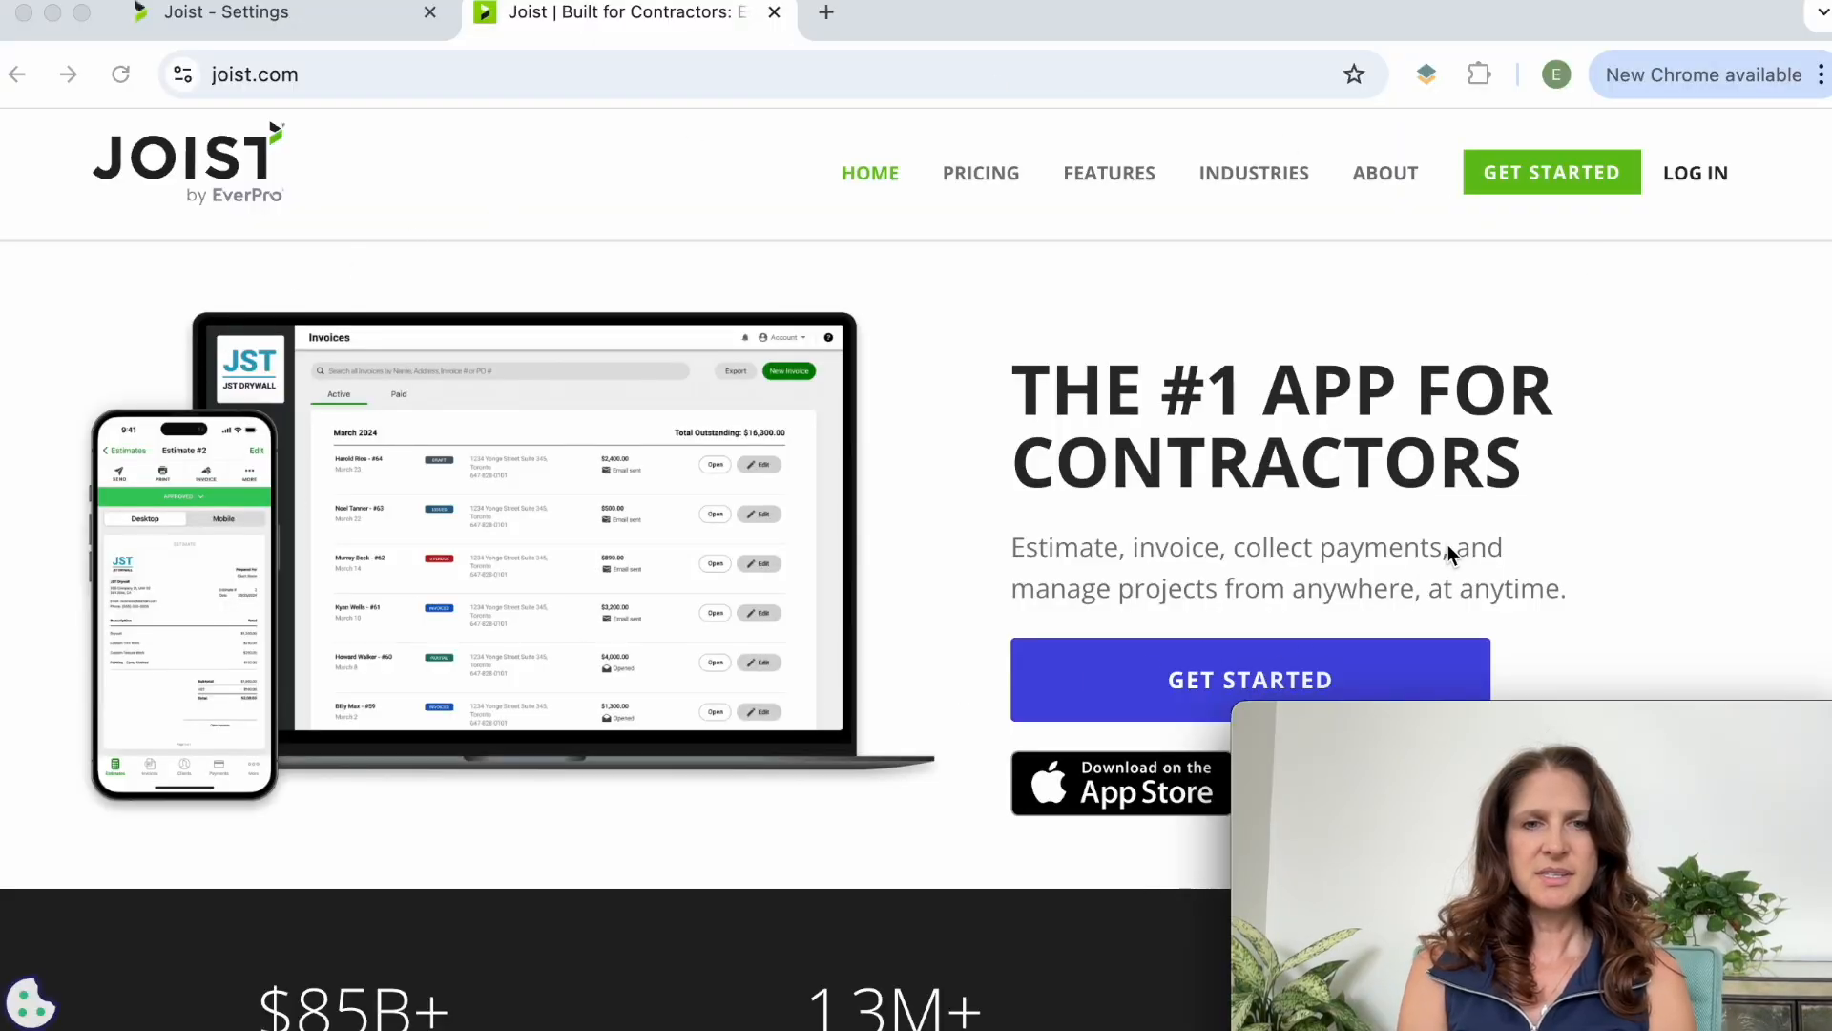
mouse_move(1586, 265)
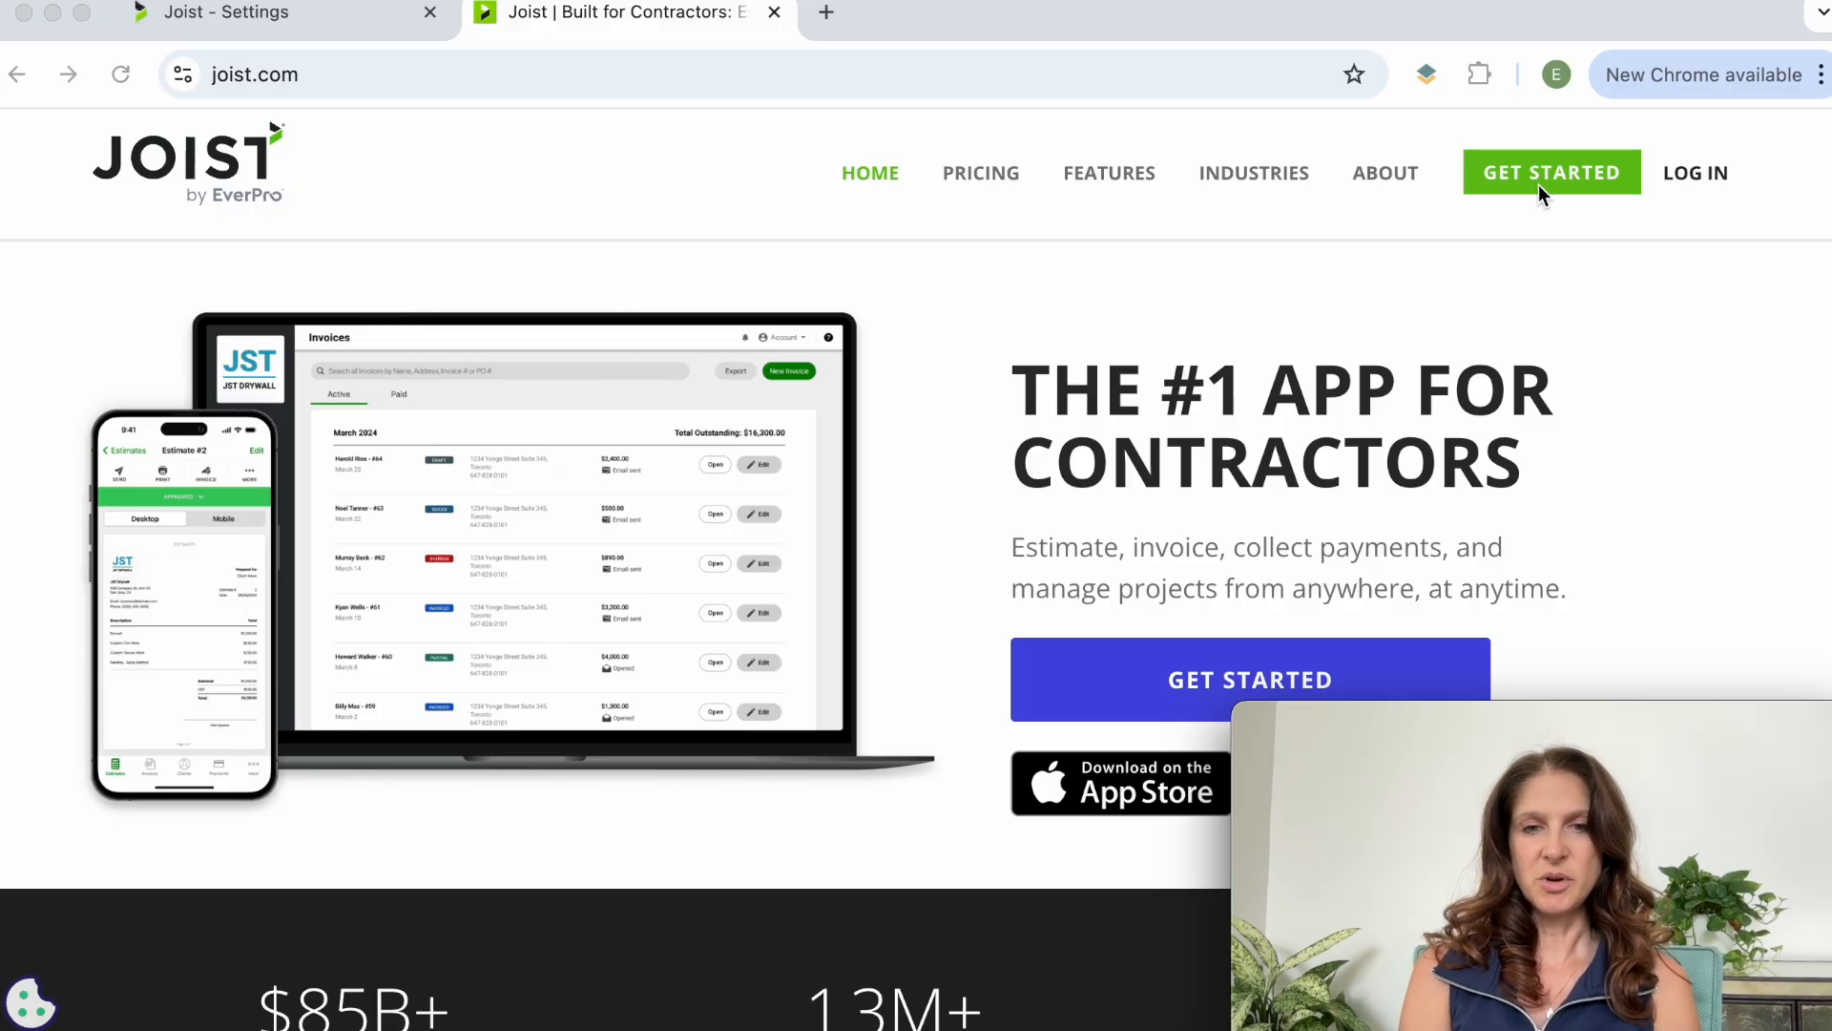
Step: Switch from the Joist website into the Joist web app dashboard
click(1551, 173)
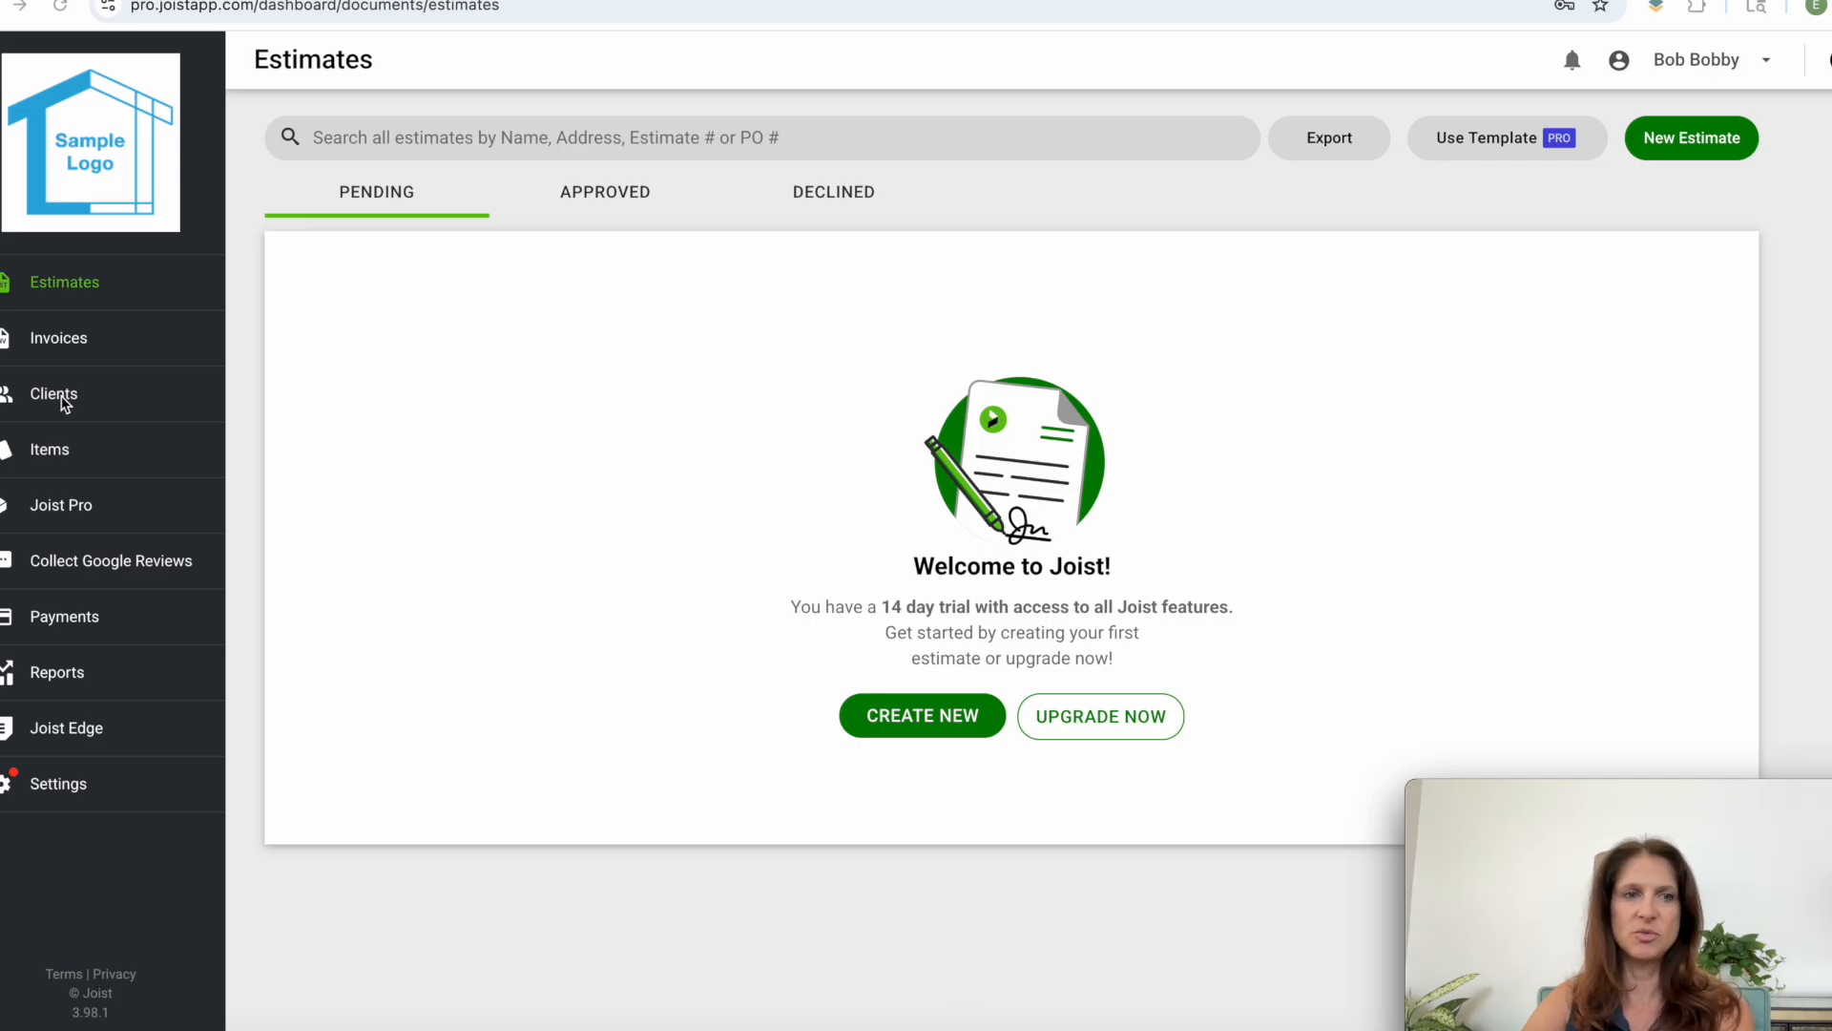
mouse_move(63, 292)
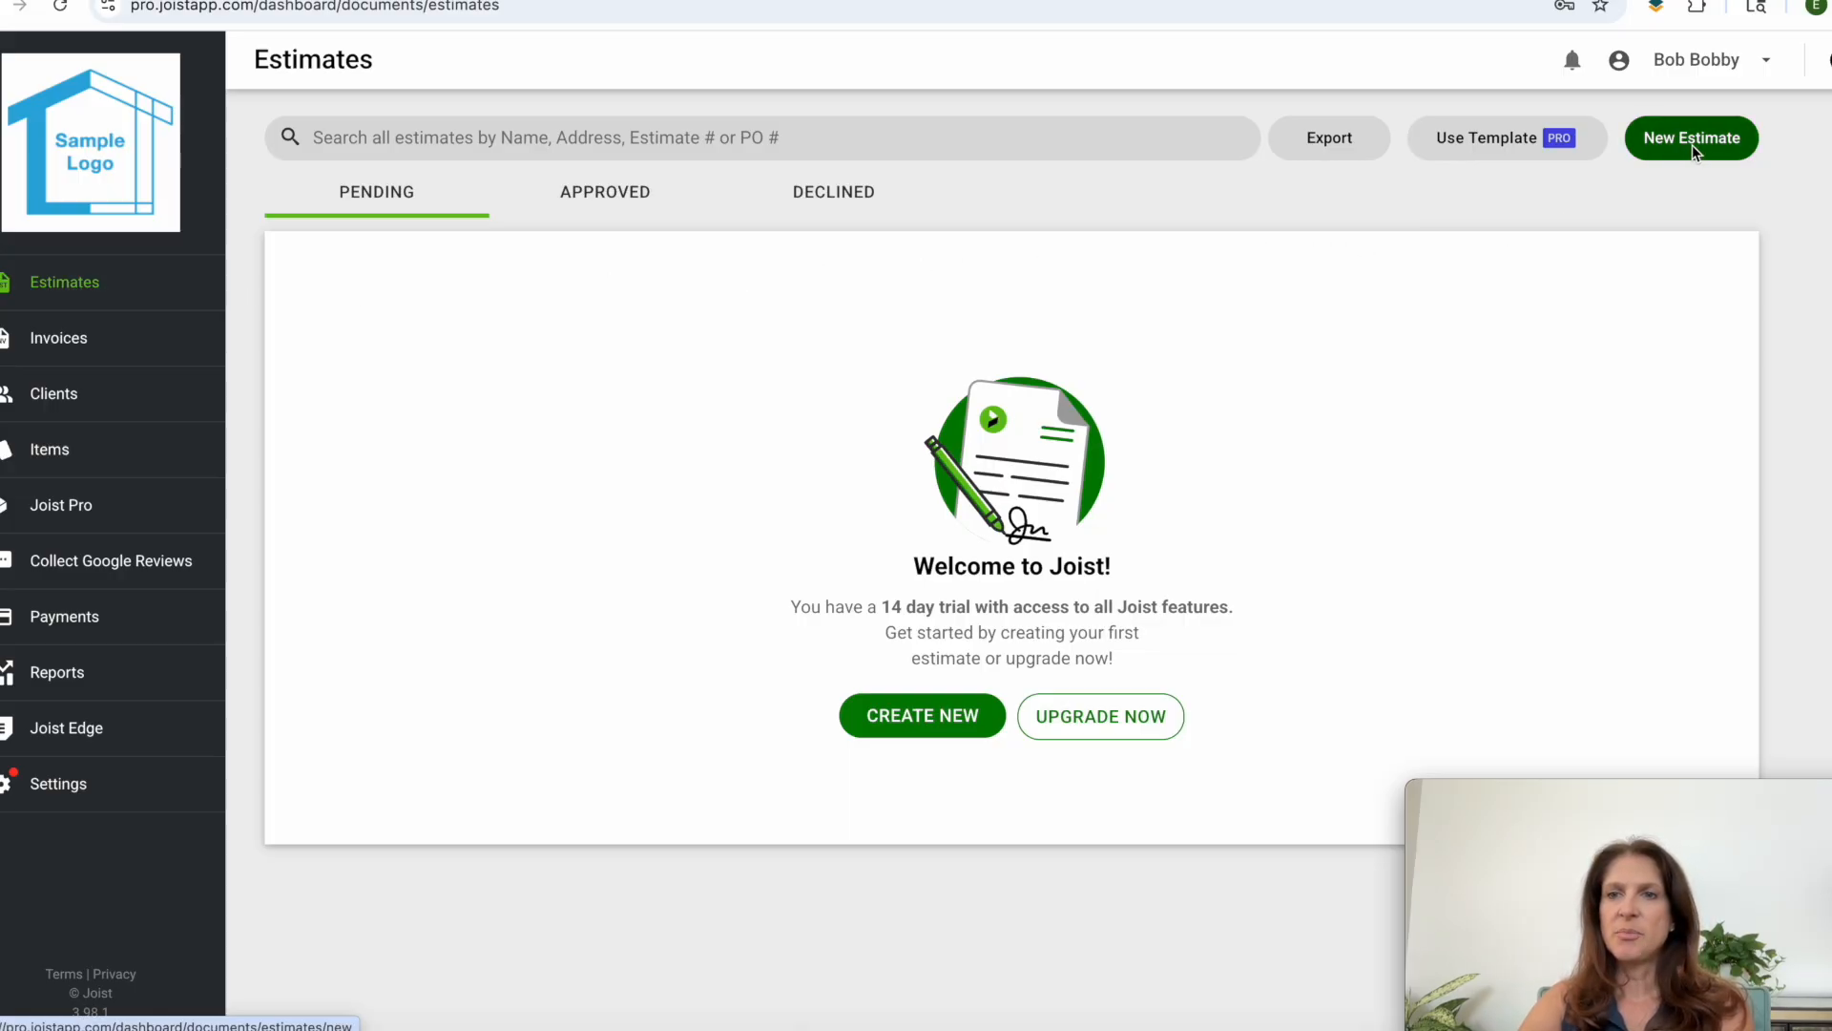
Step: Start Estimate #2 and attach saved client Jane Doe with her phone and address
click(1691, 138)
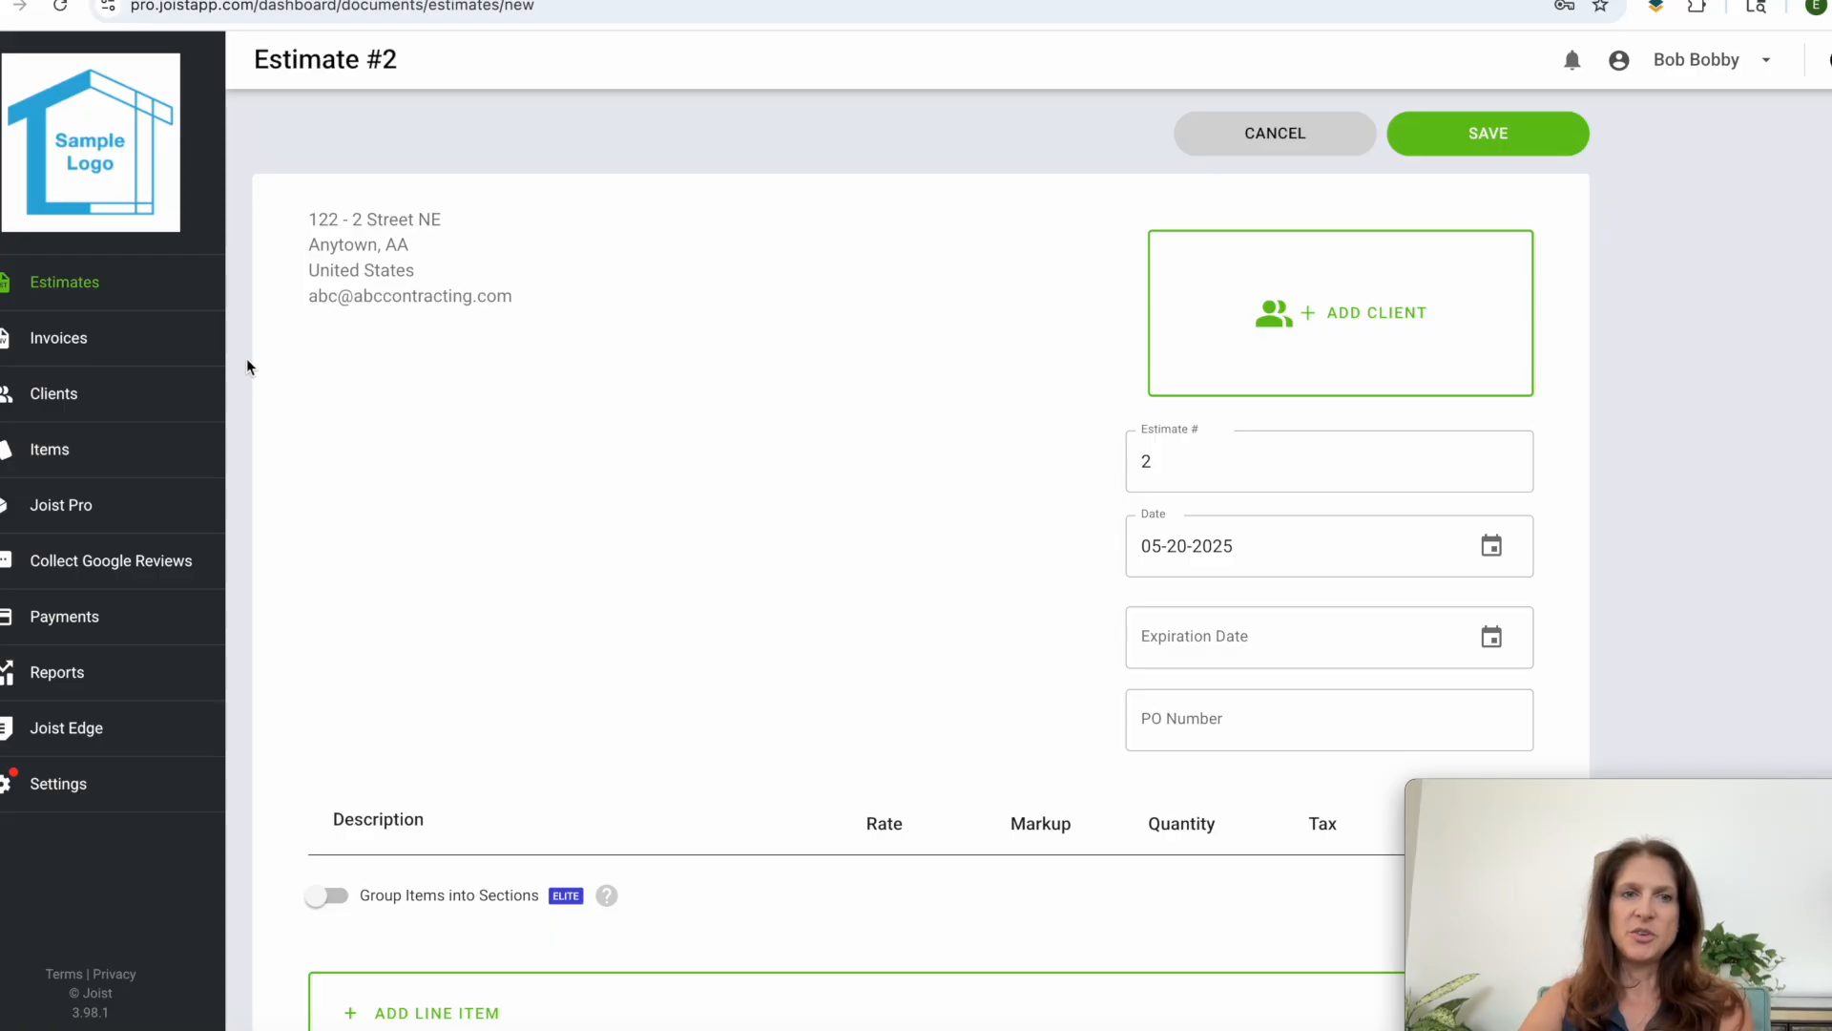
mouse_move(391, 213)
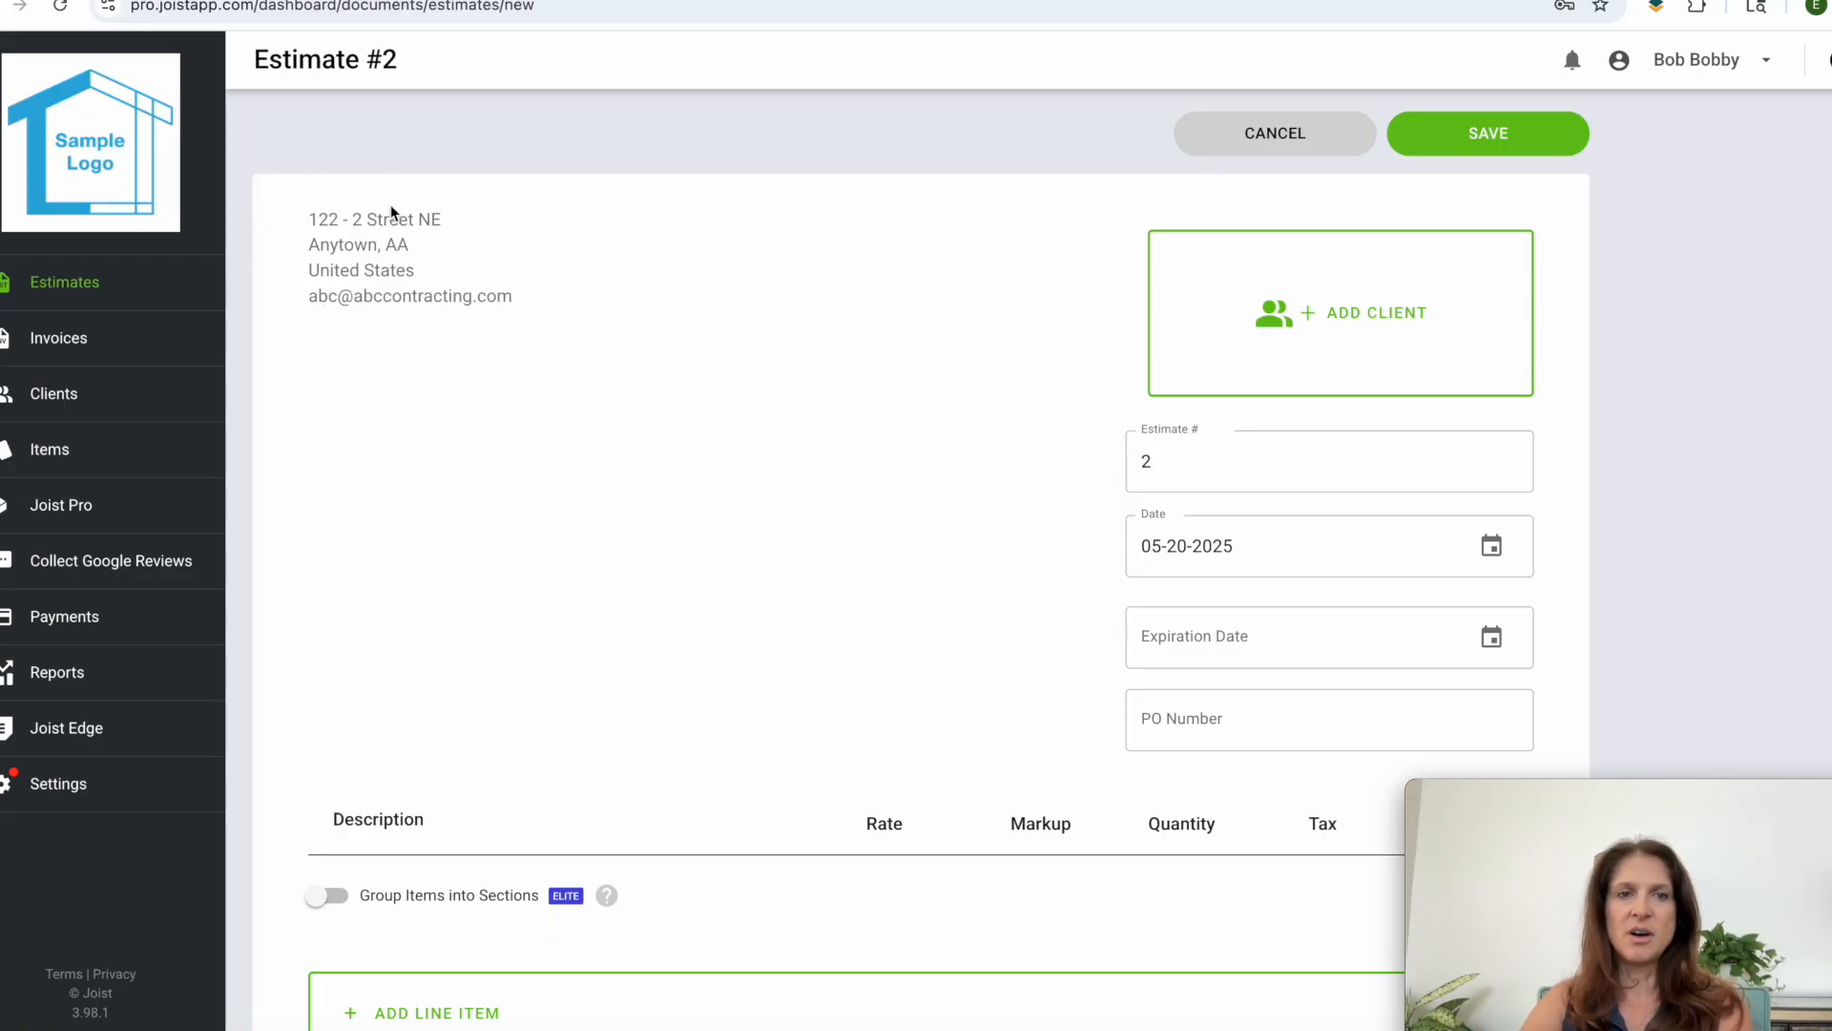
mouse_move(422, 361)
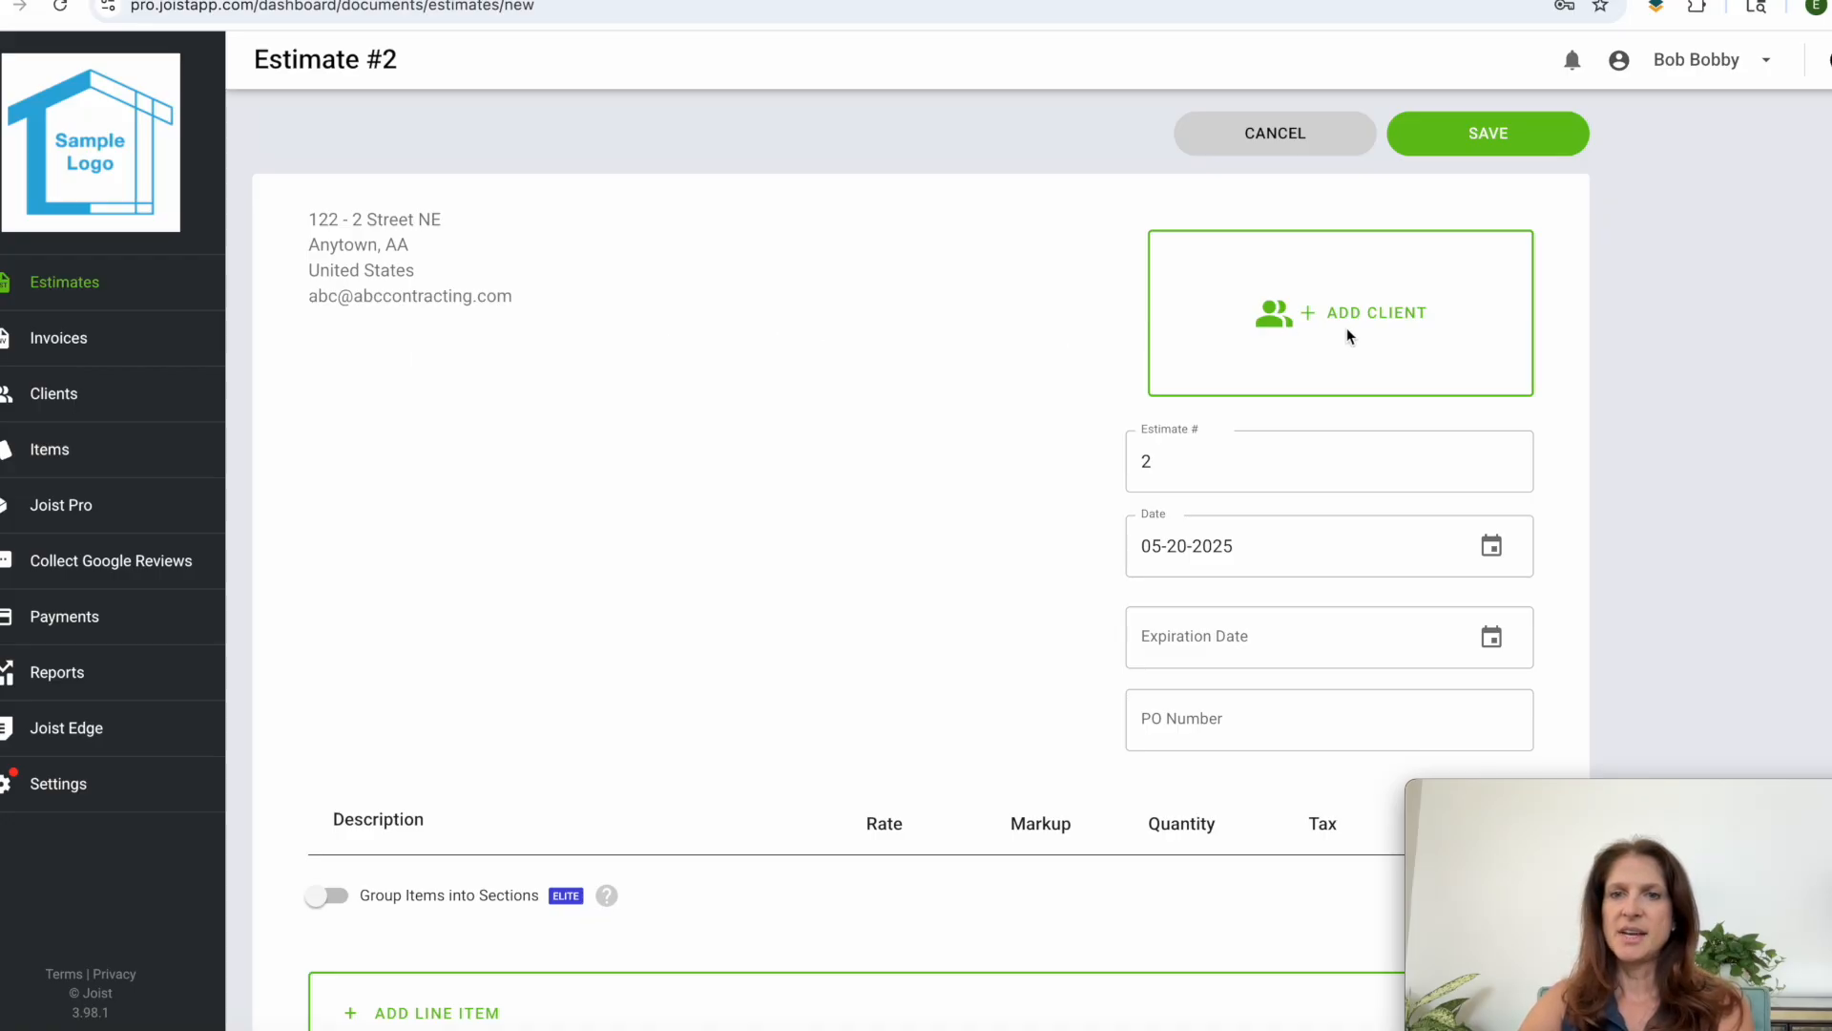
click(1374, 312)
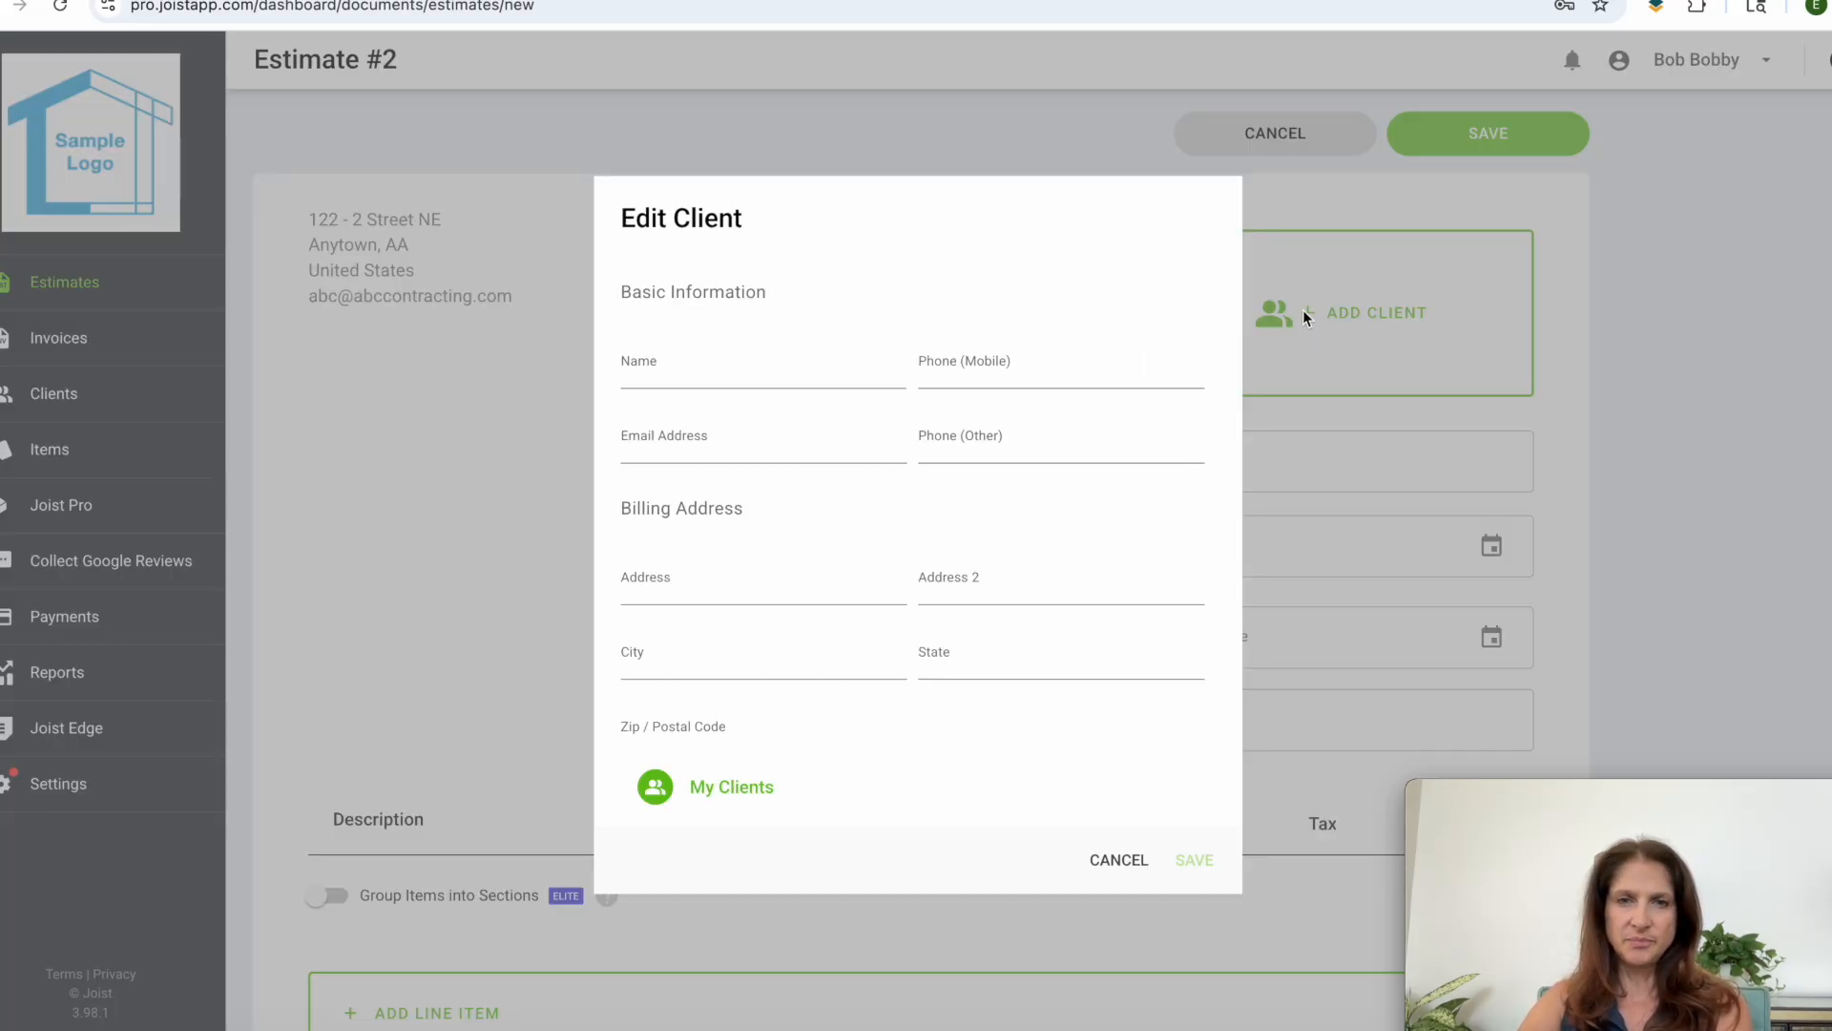
mouse_move(980, 733)
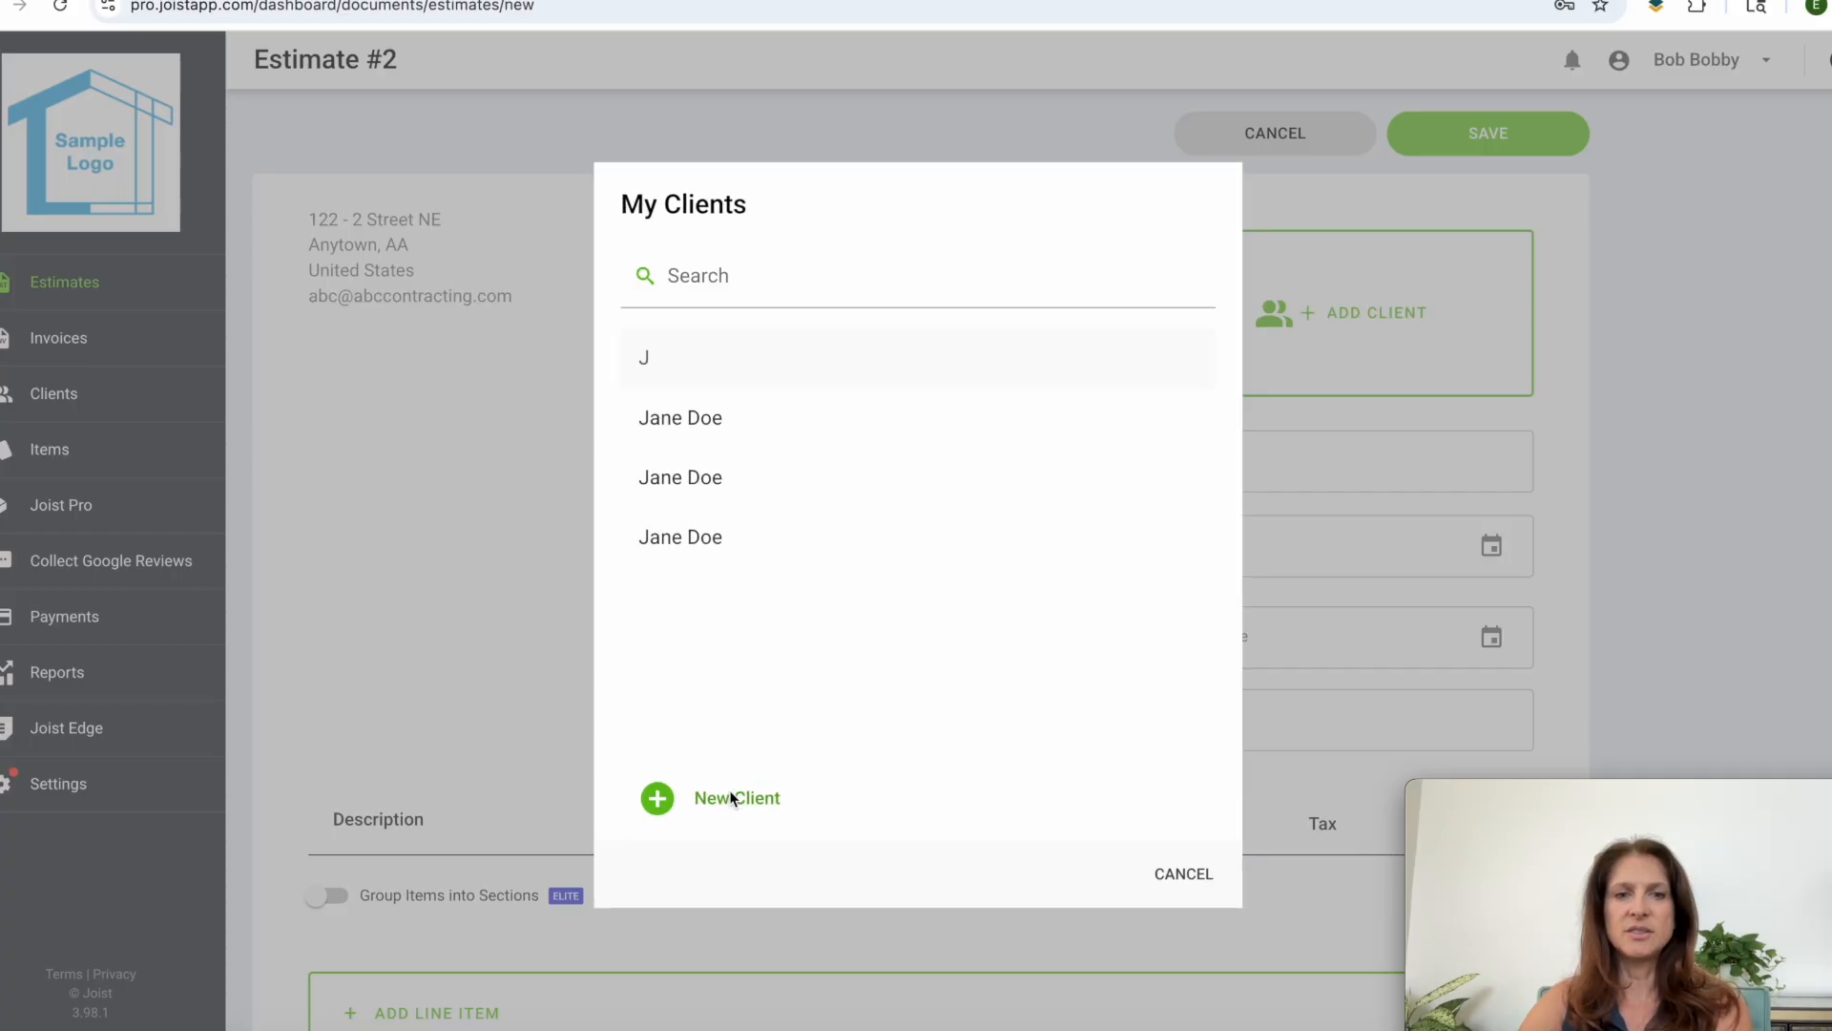
click(681, 417)
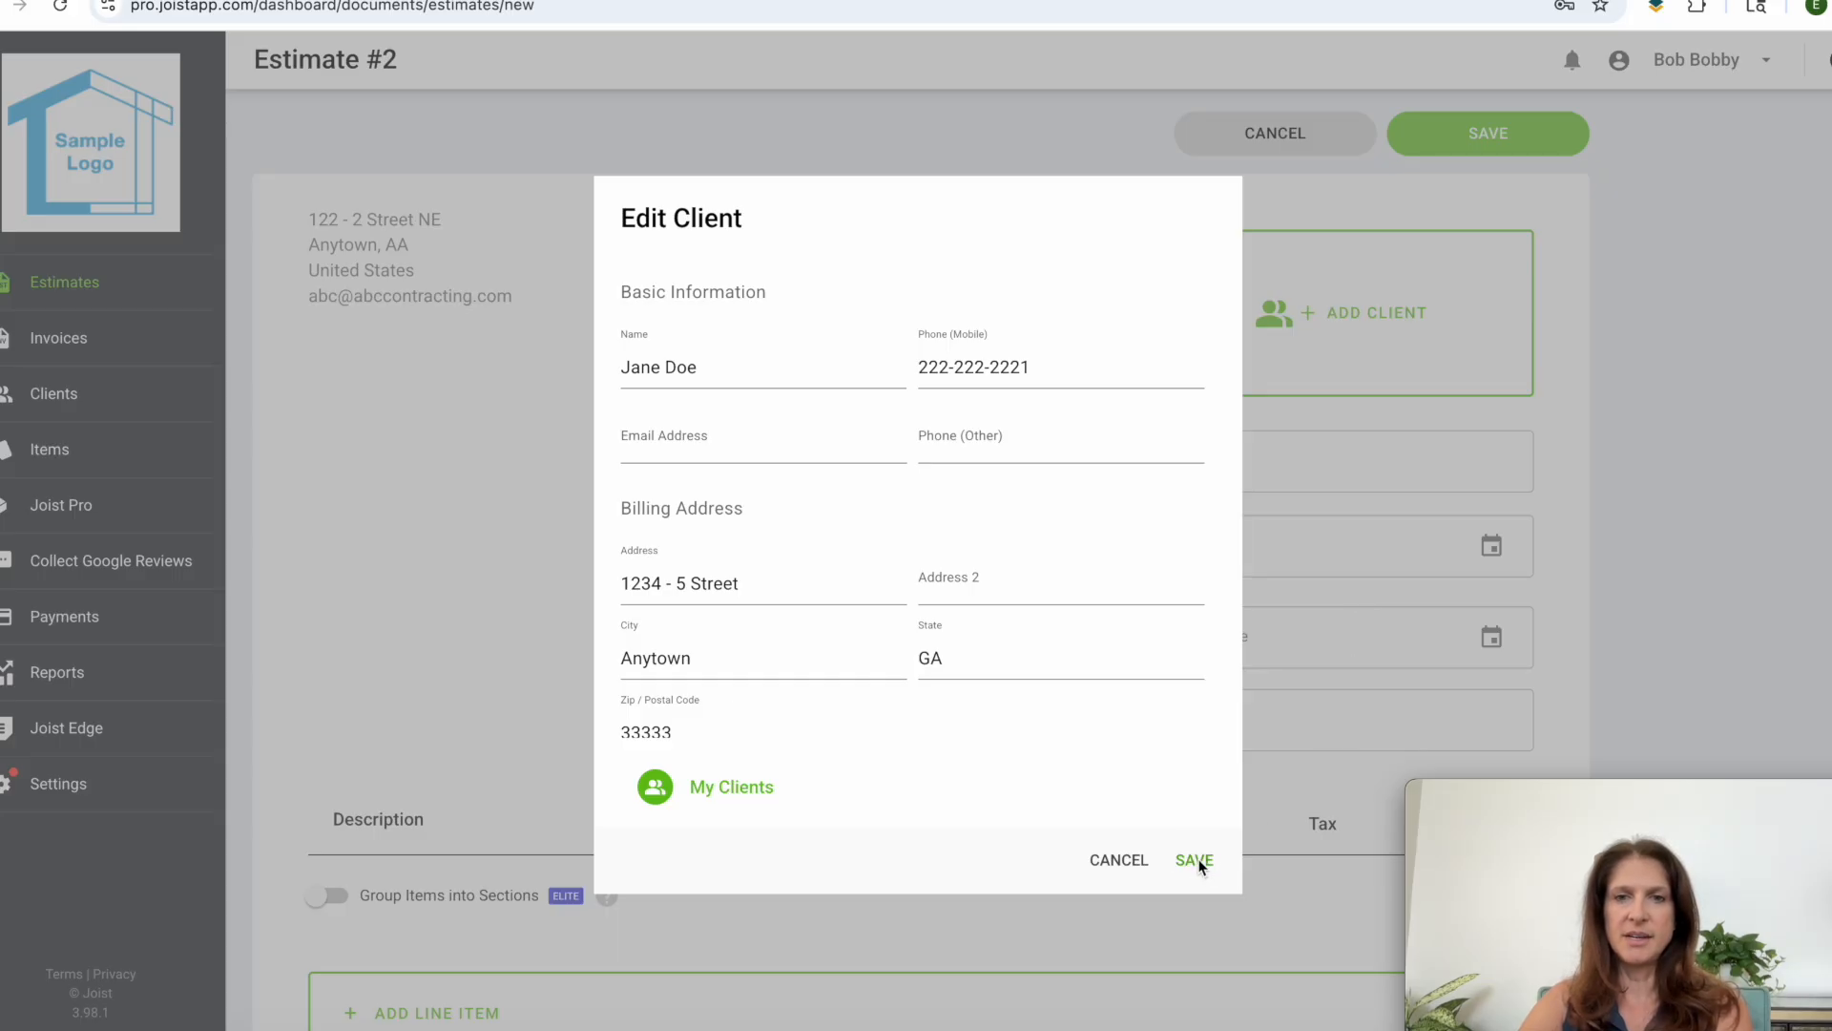
click(1193, 860)
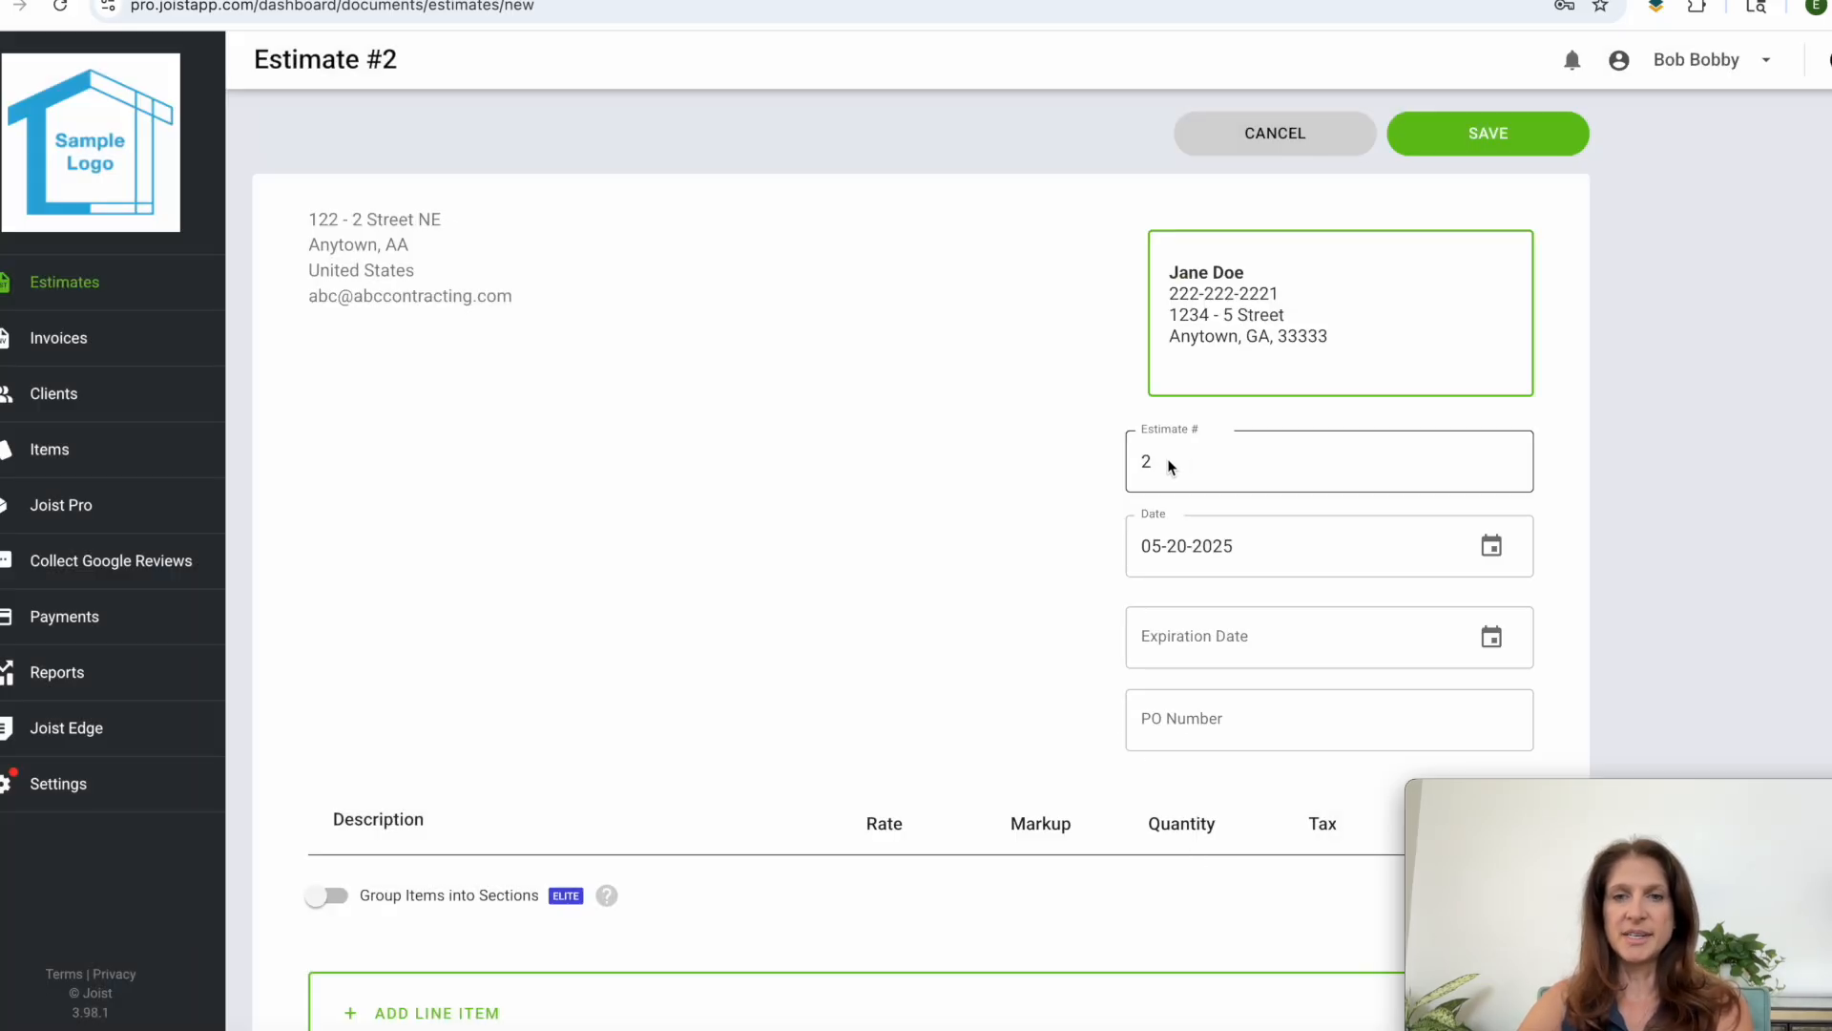
Step: Add line items Handyman Service at $200 with a note, and Garage Door Service
scroll(down, 3)
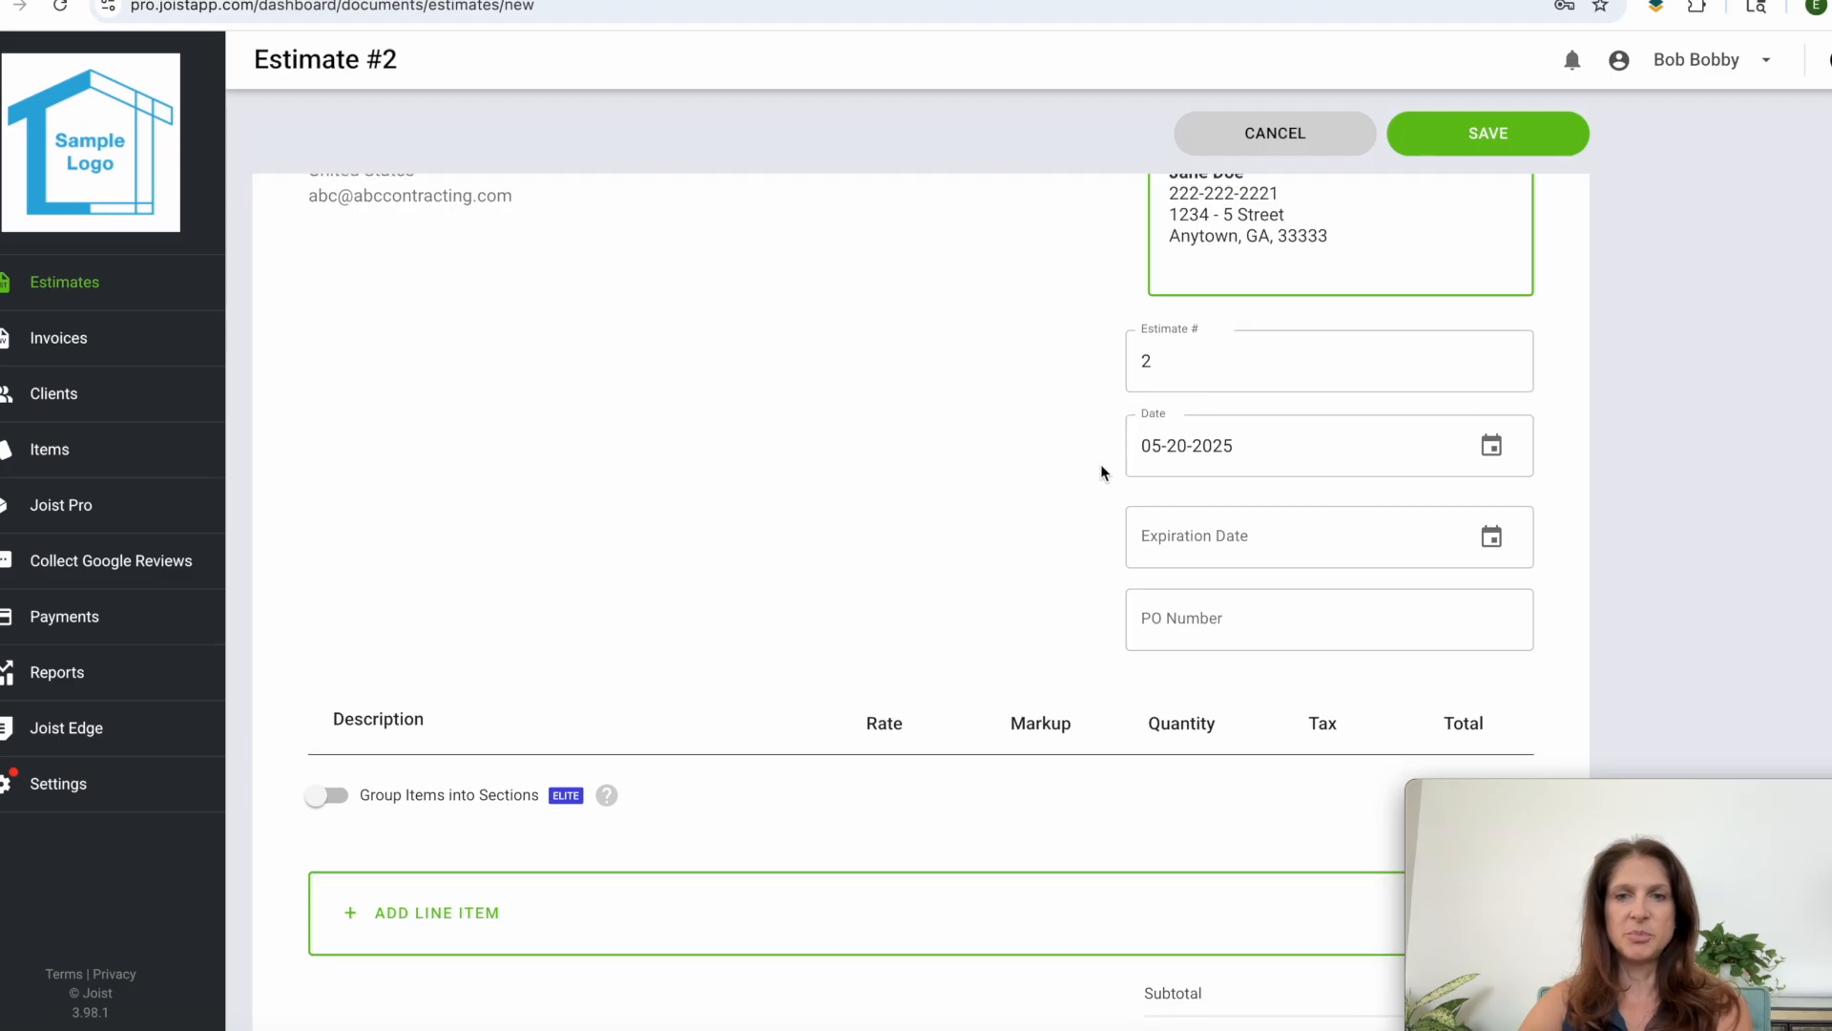
scroll(down, 3)
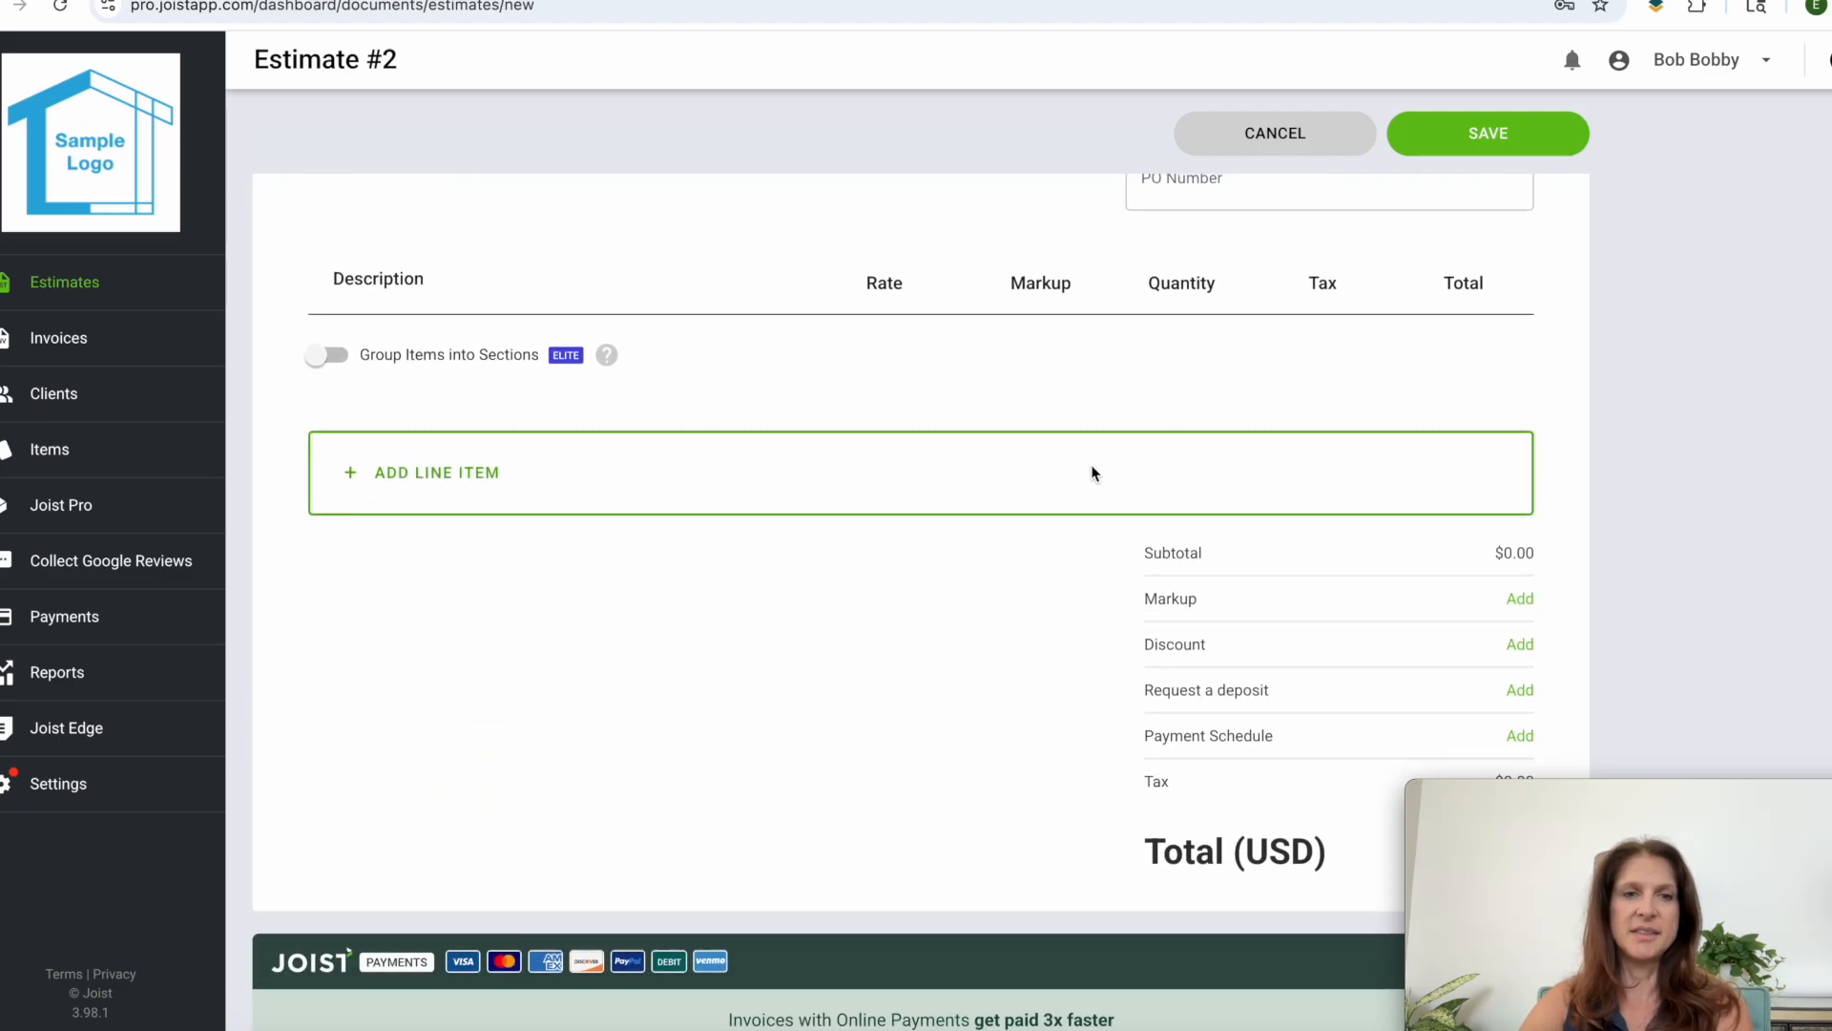
click(435, 472)
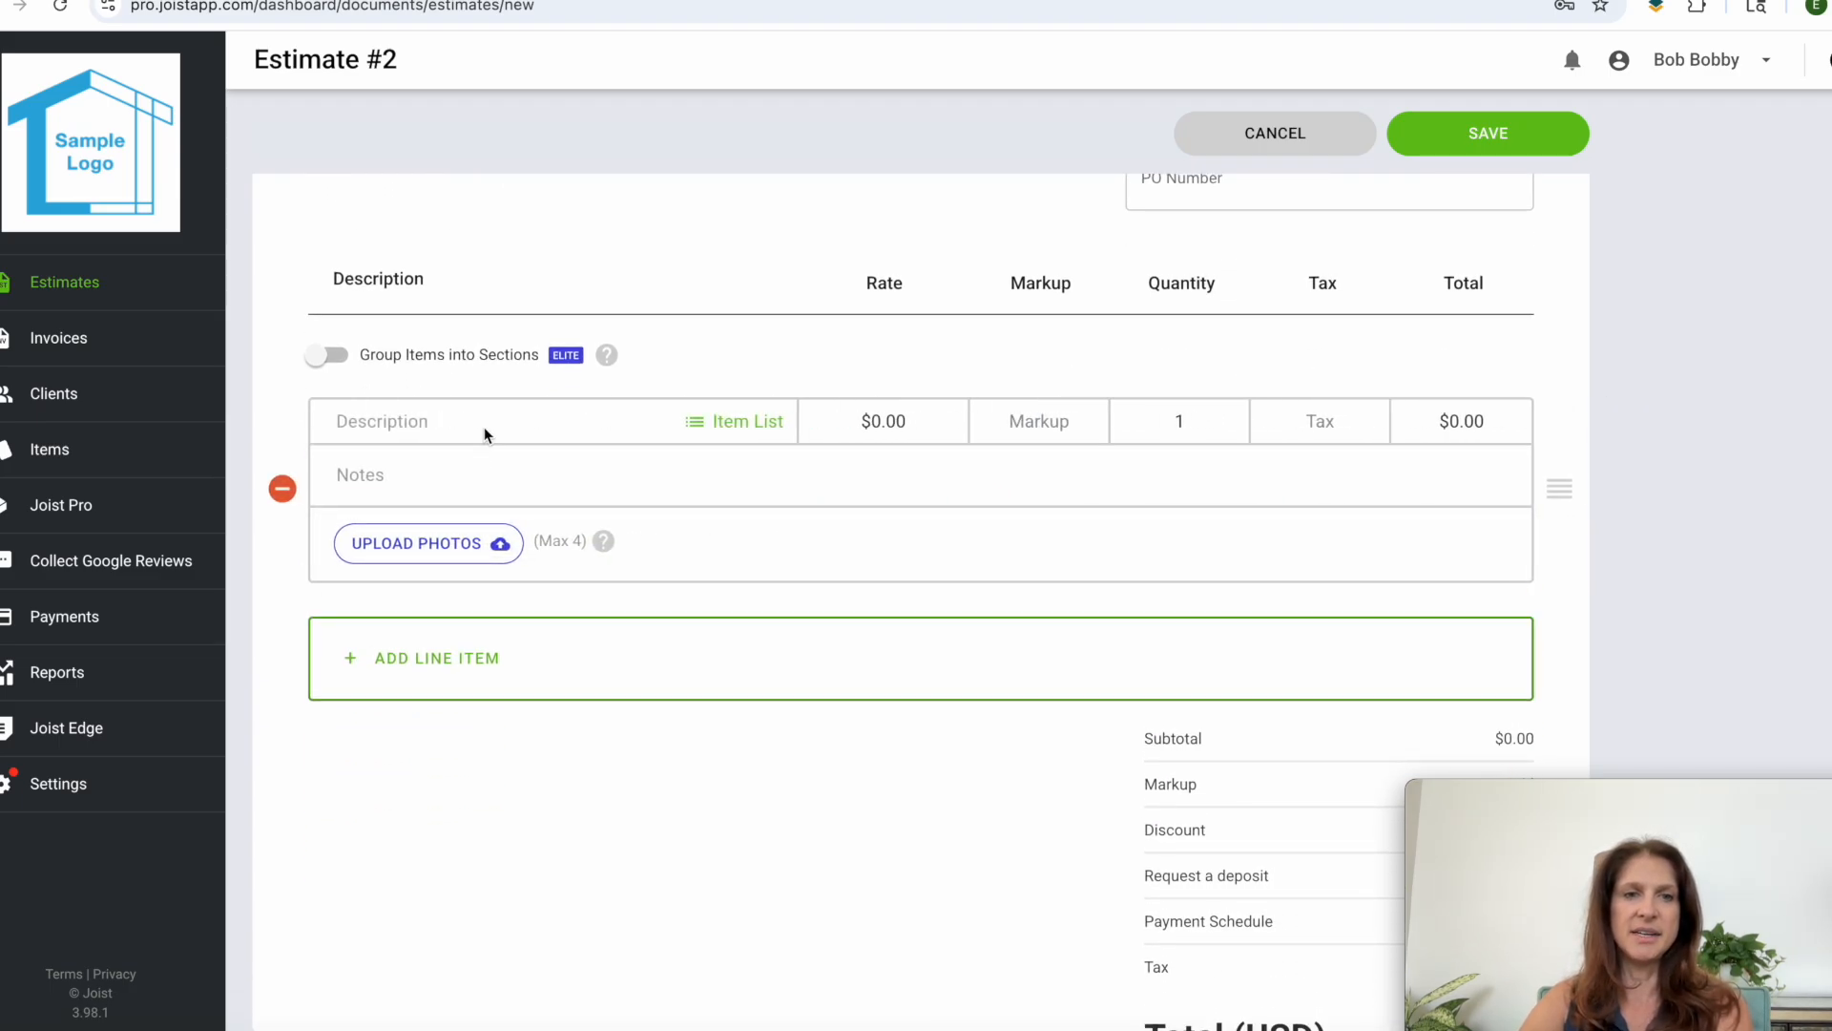
mouse_move(467, 427)
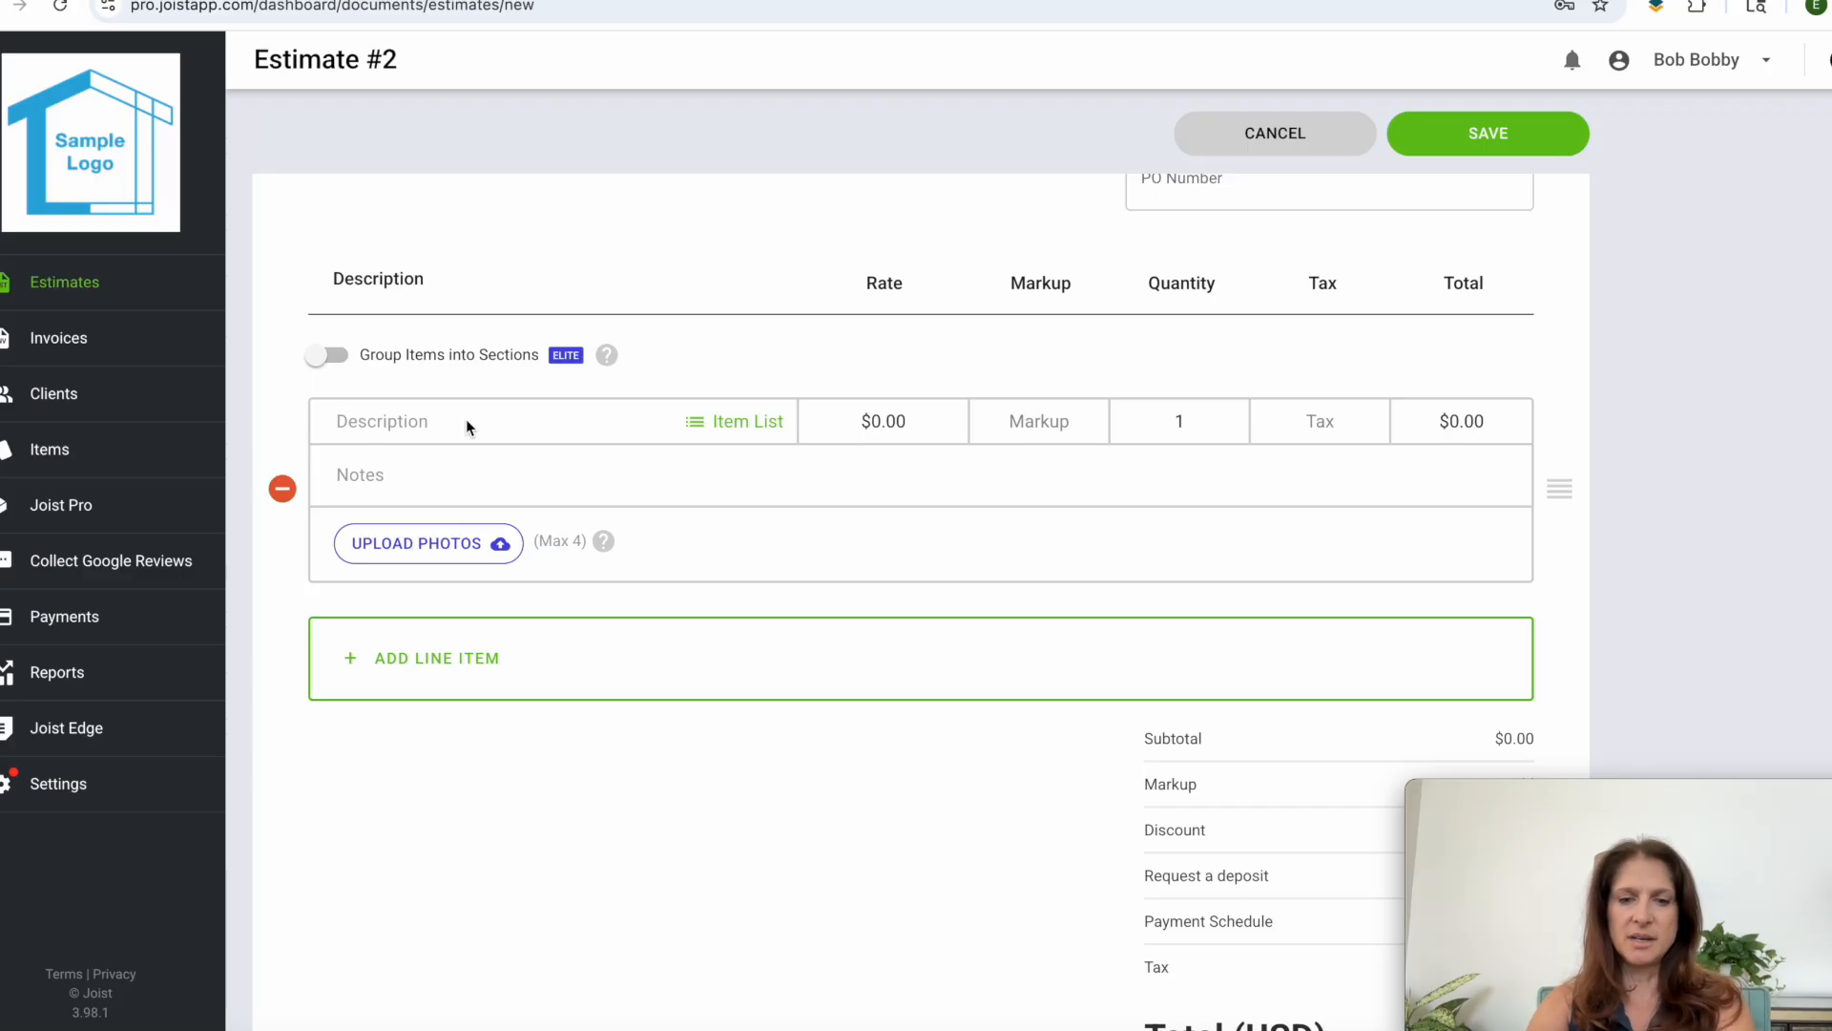
text(Handyman)
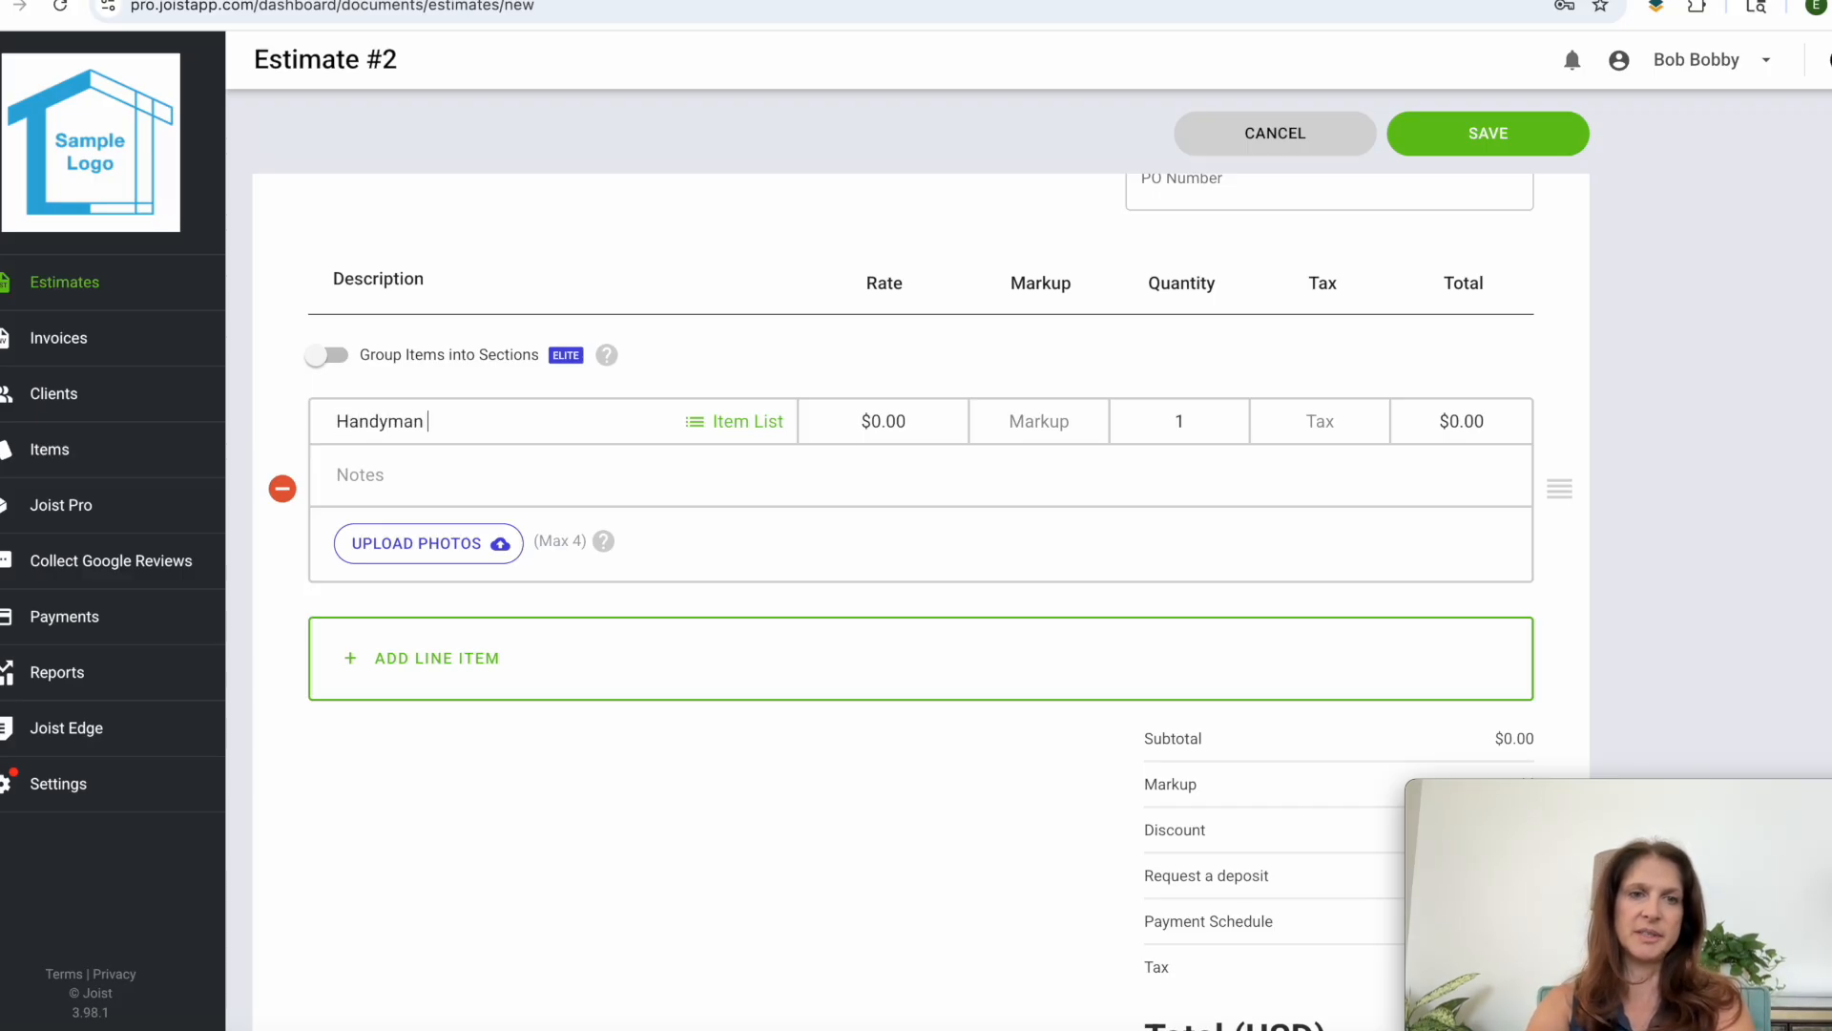
text(Service)
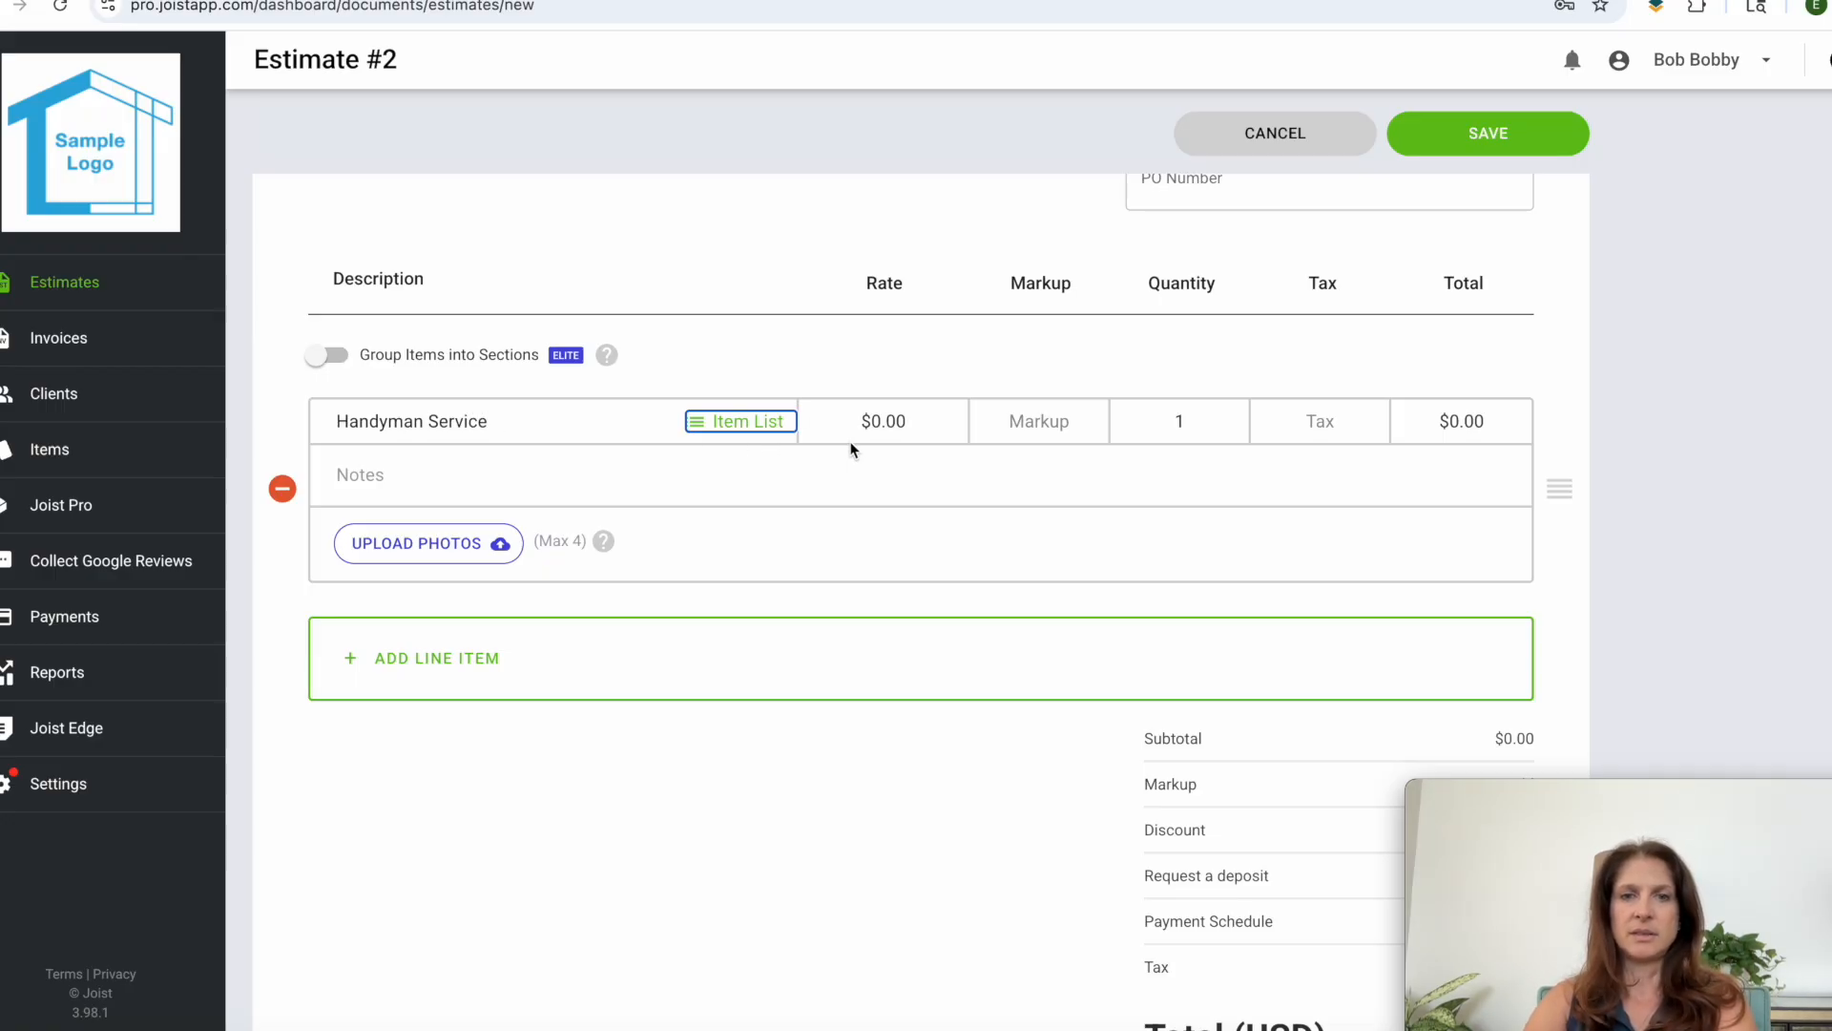
text(200)
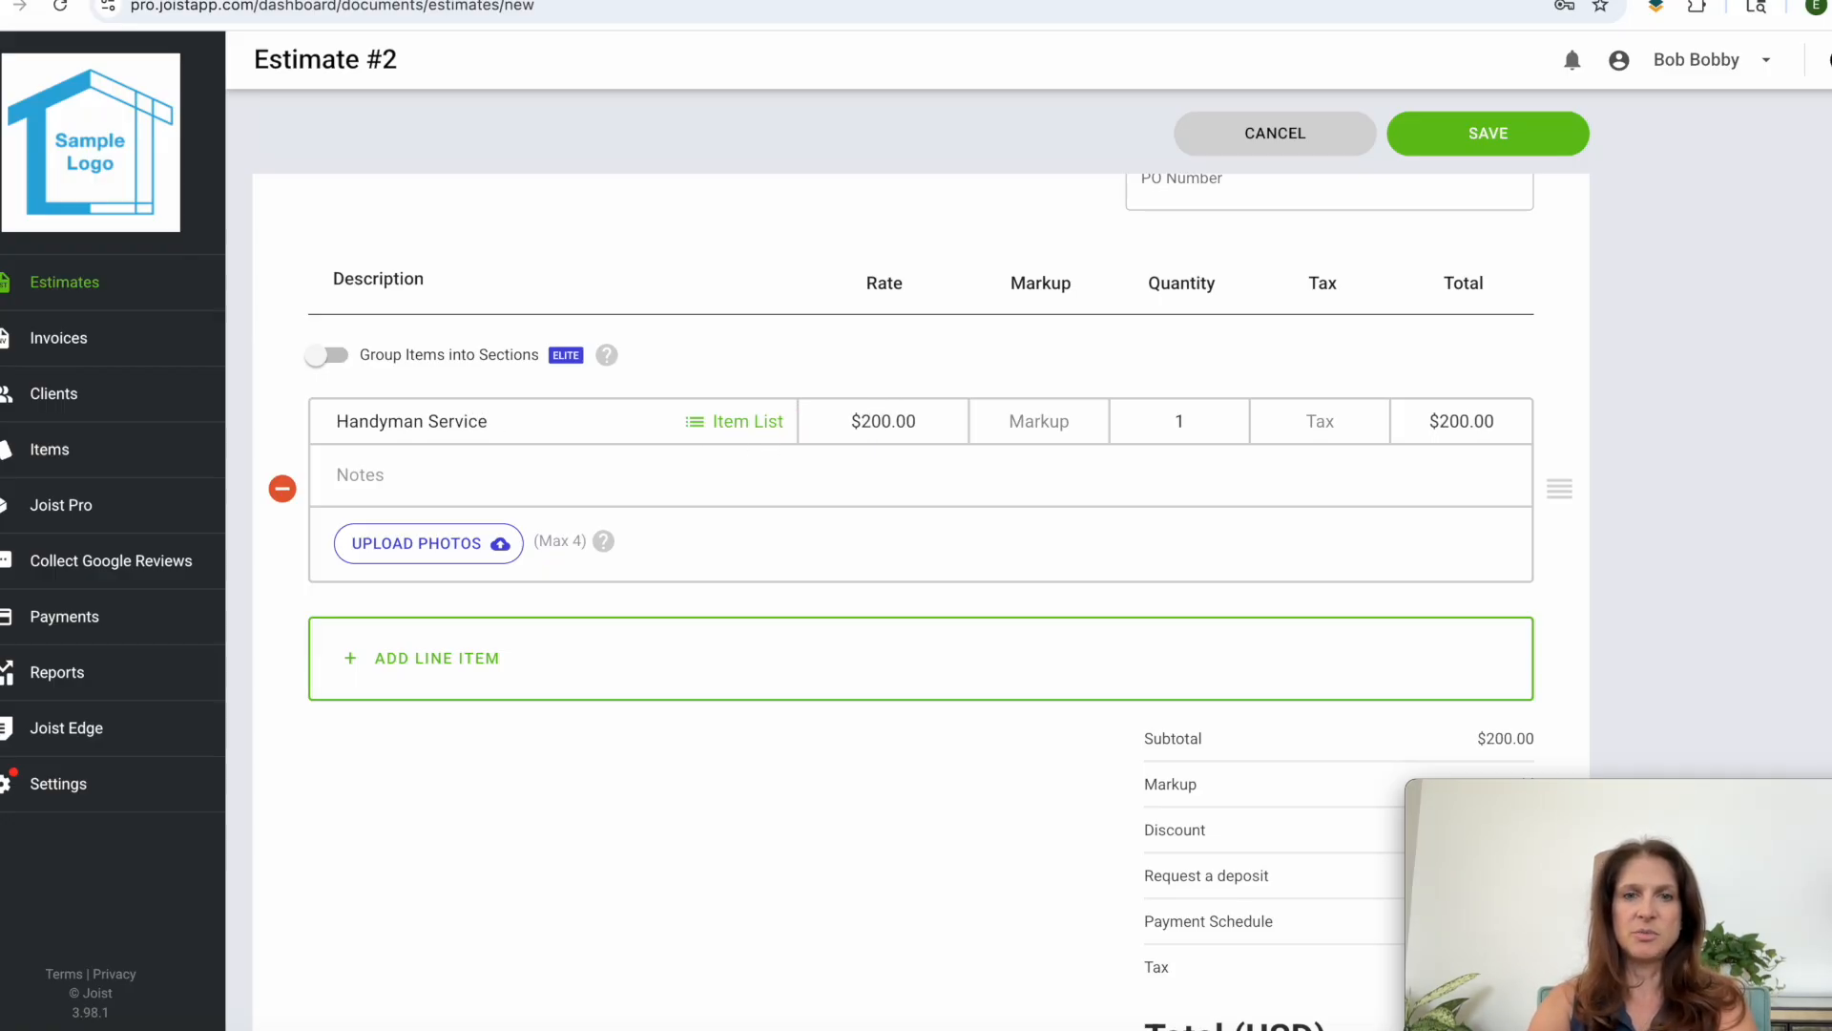
text(What is the job?)
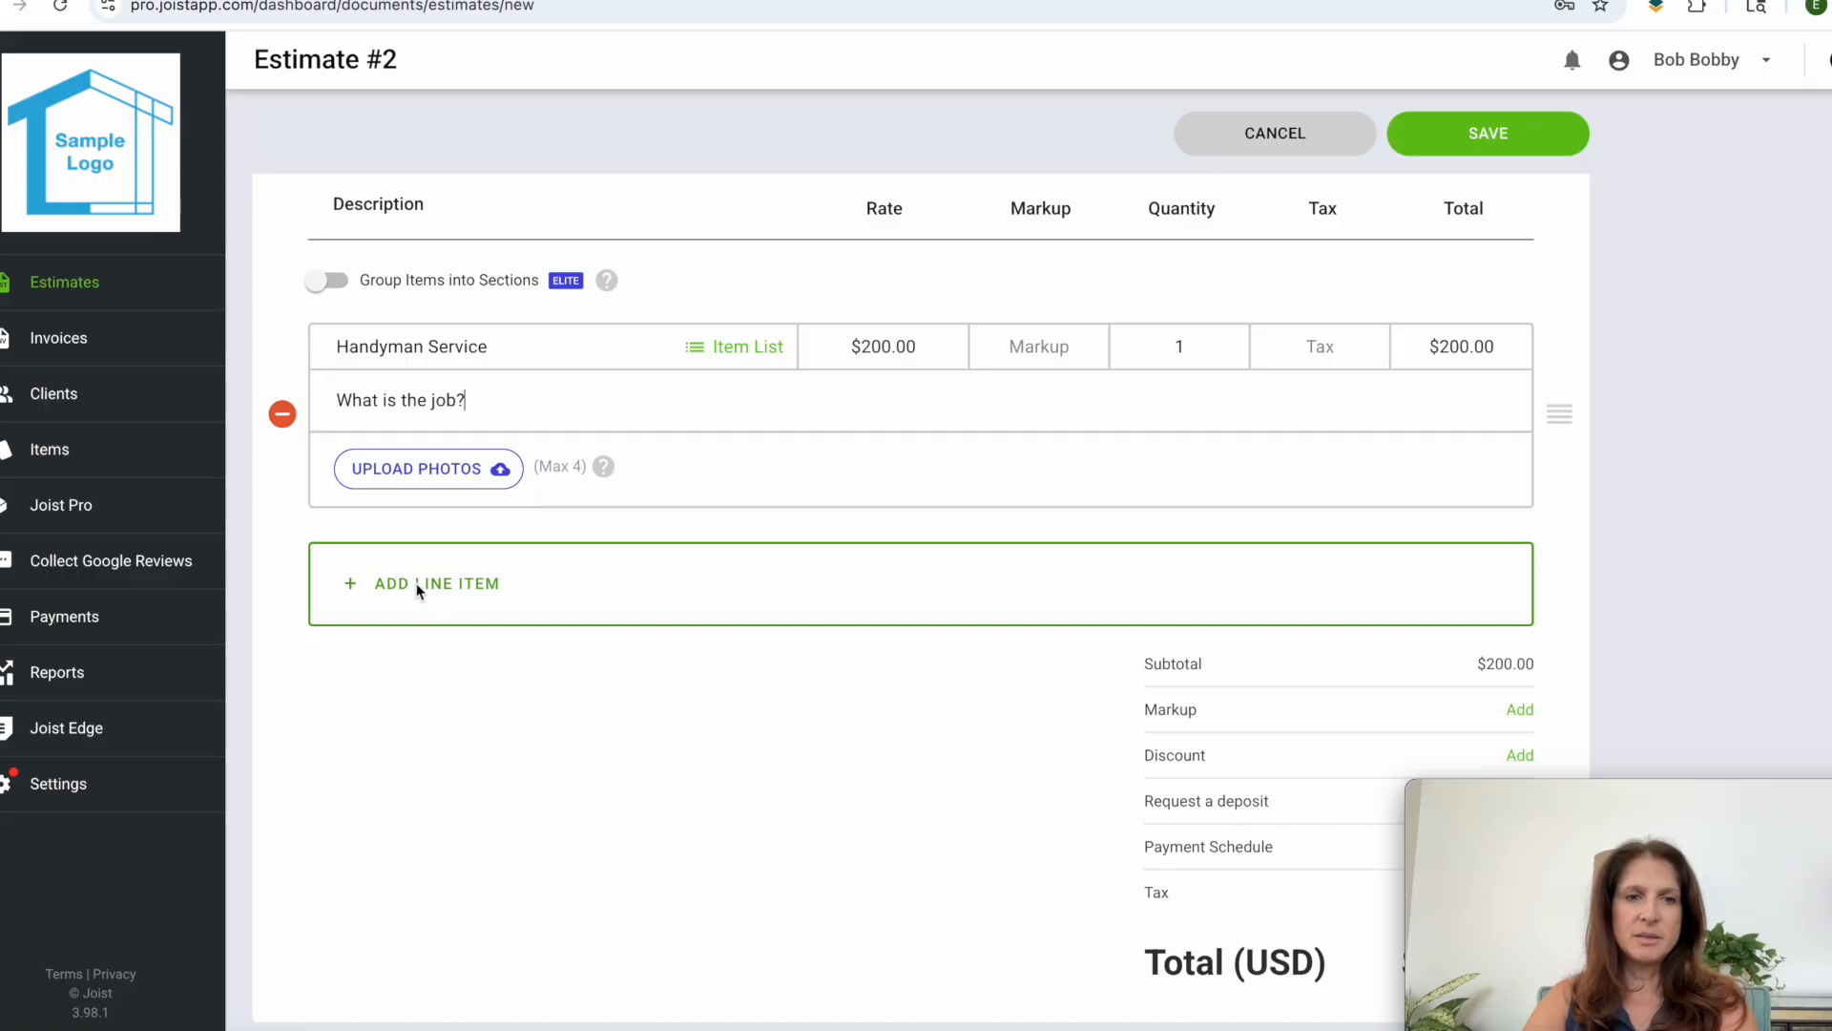
click(436, 583)
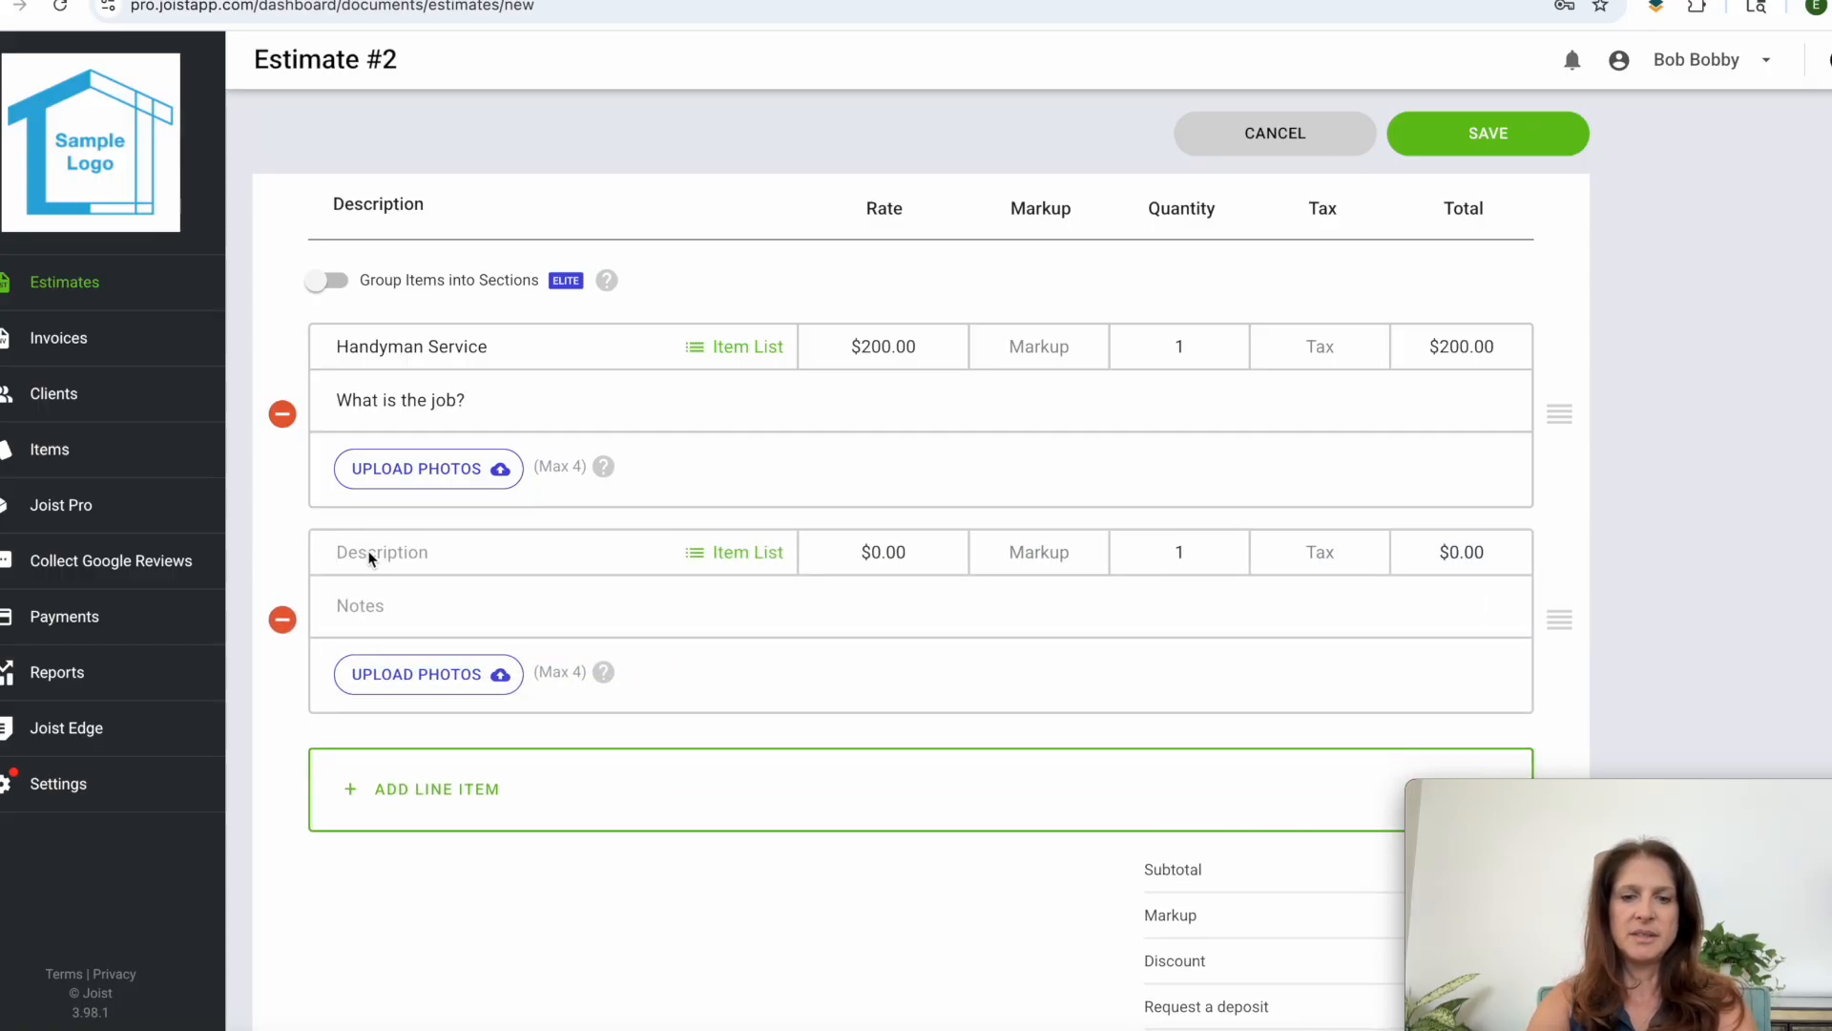
text(Garage door Service)
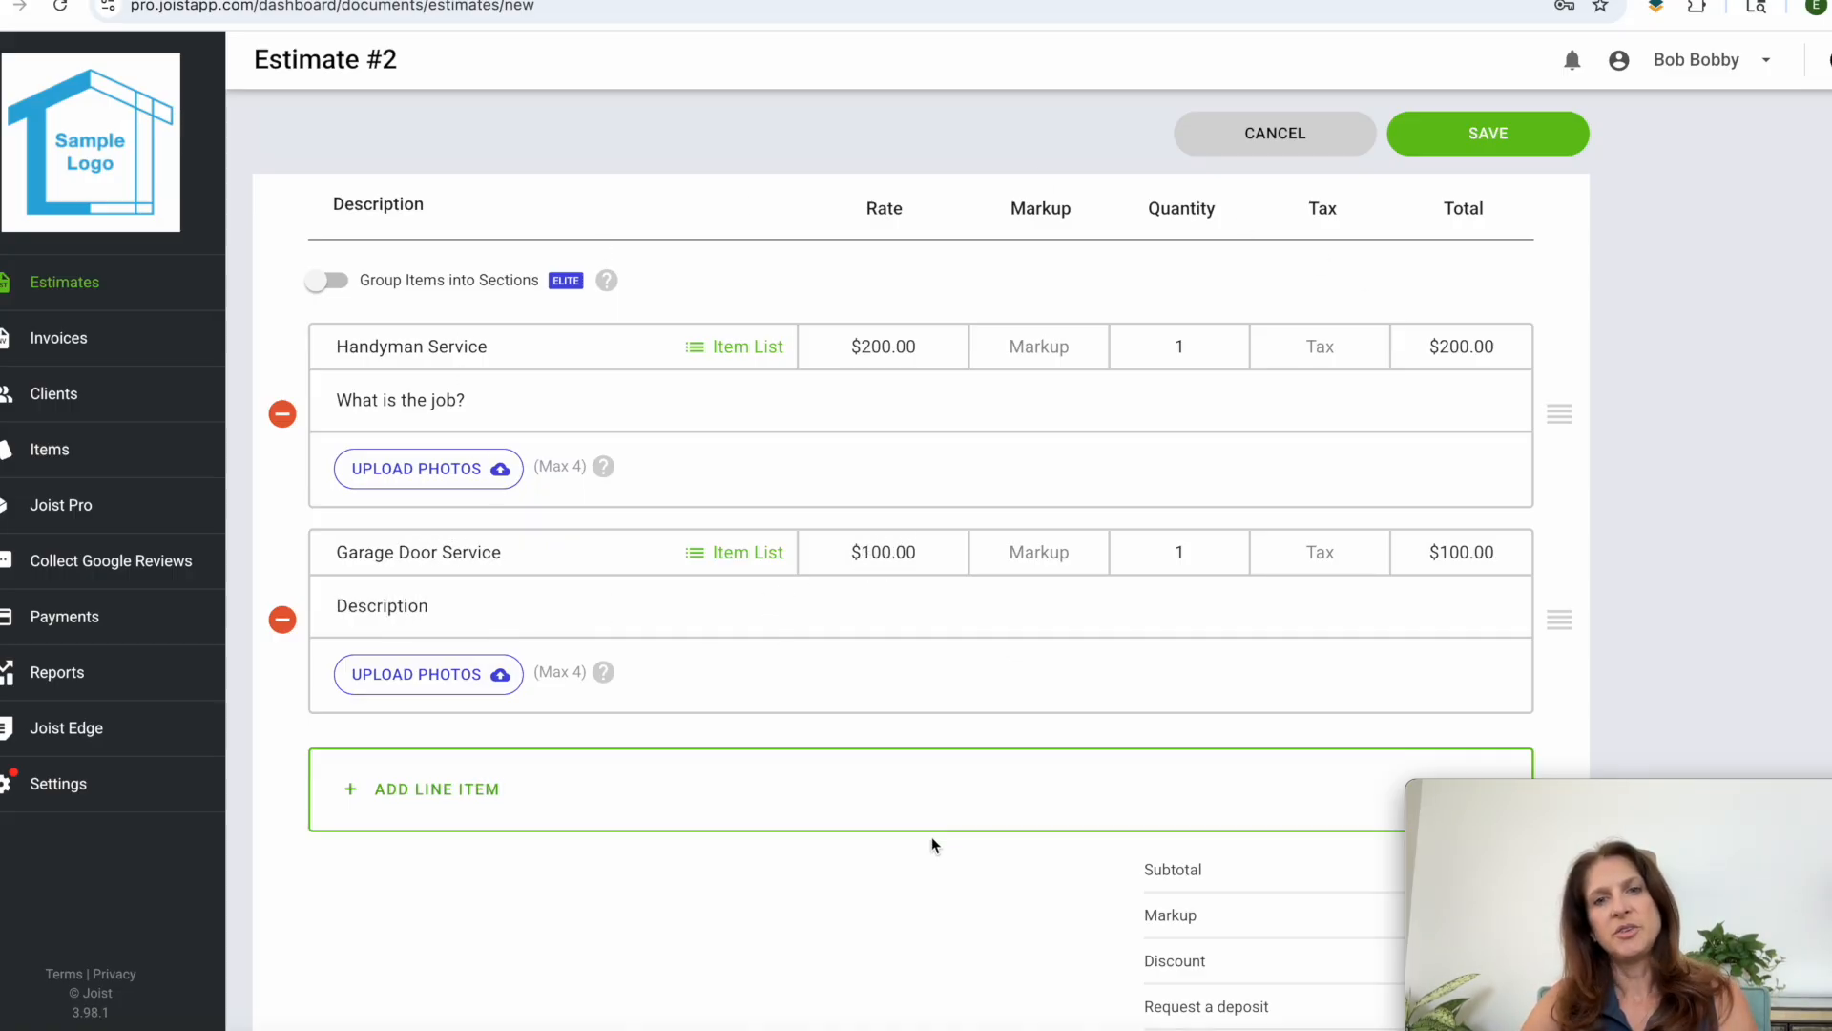
Step: Review Estimate #2's $300.00 total and payment options, leaving online payments off
scroll(down, 3)
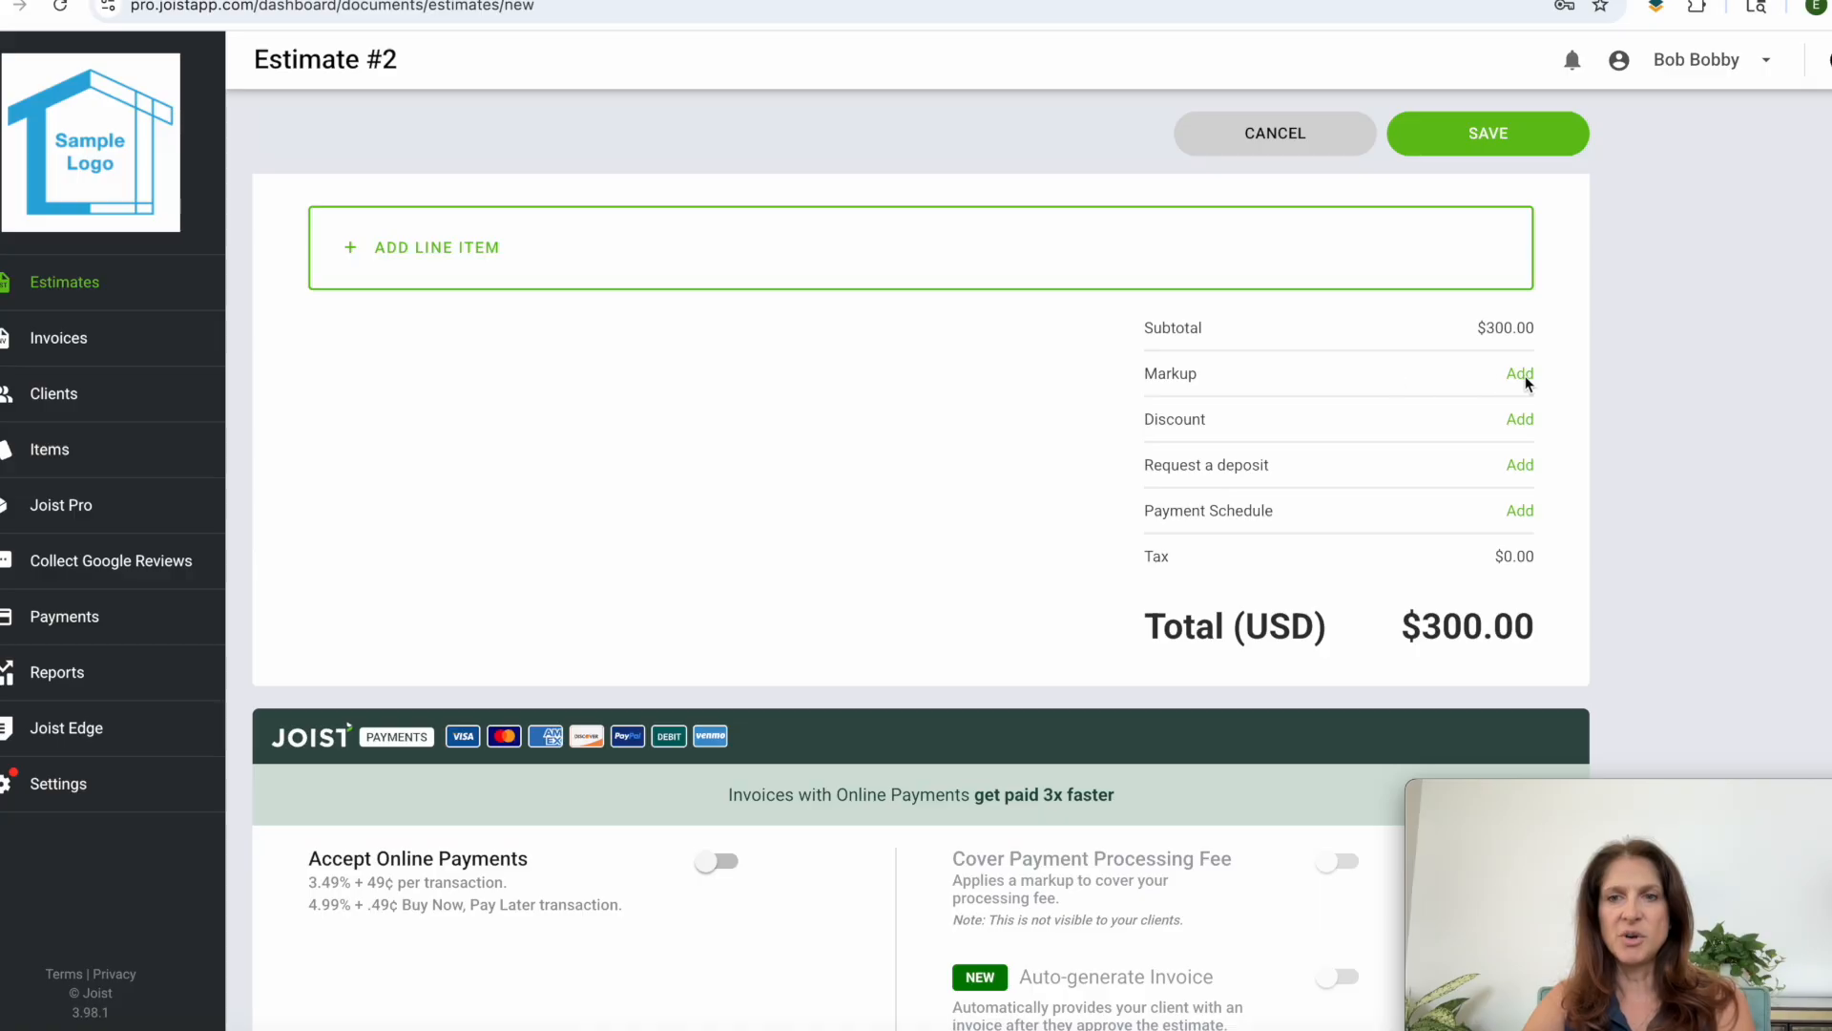
mouse_move(1207, 473)
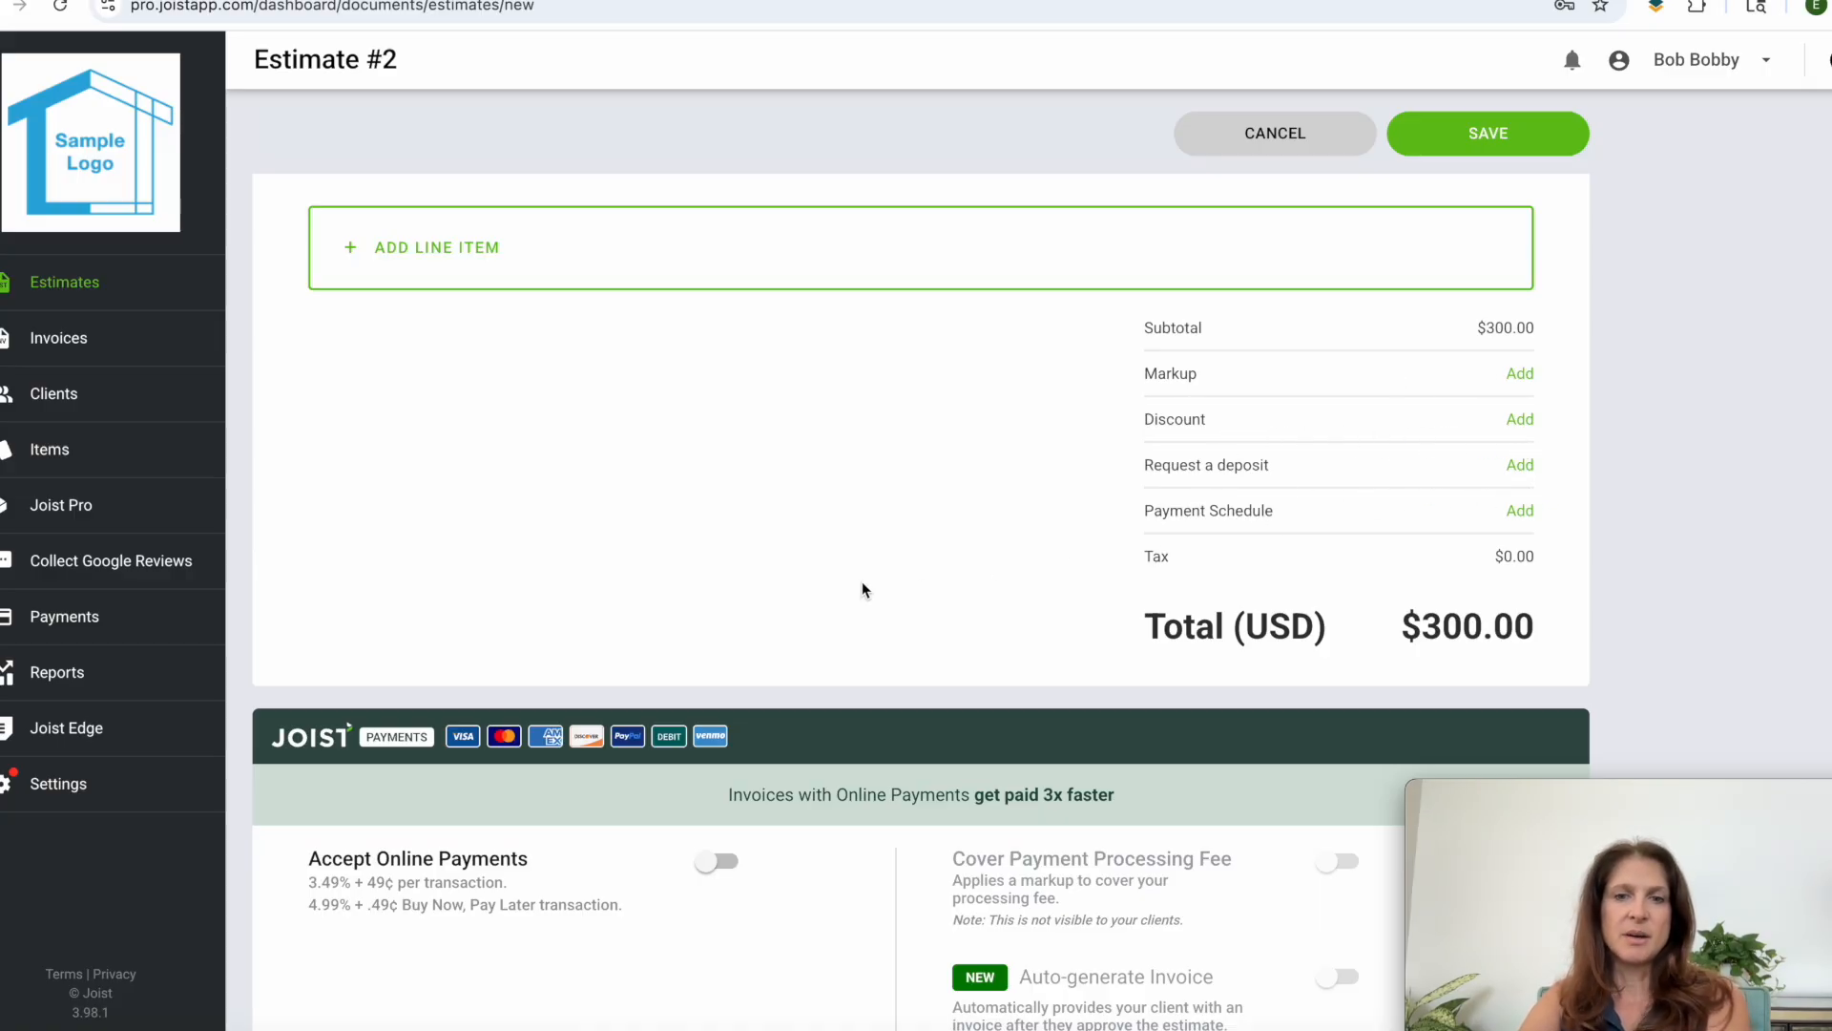
scroll(down, 3)
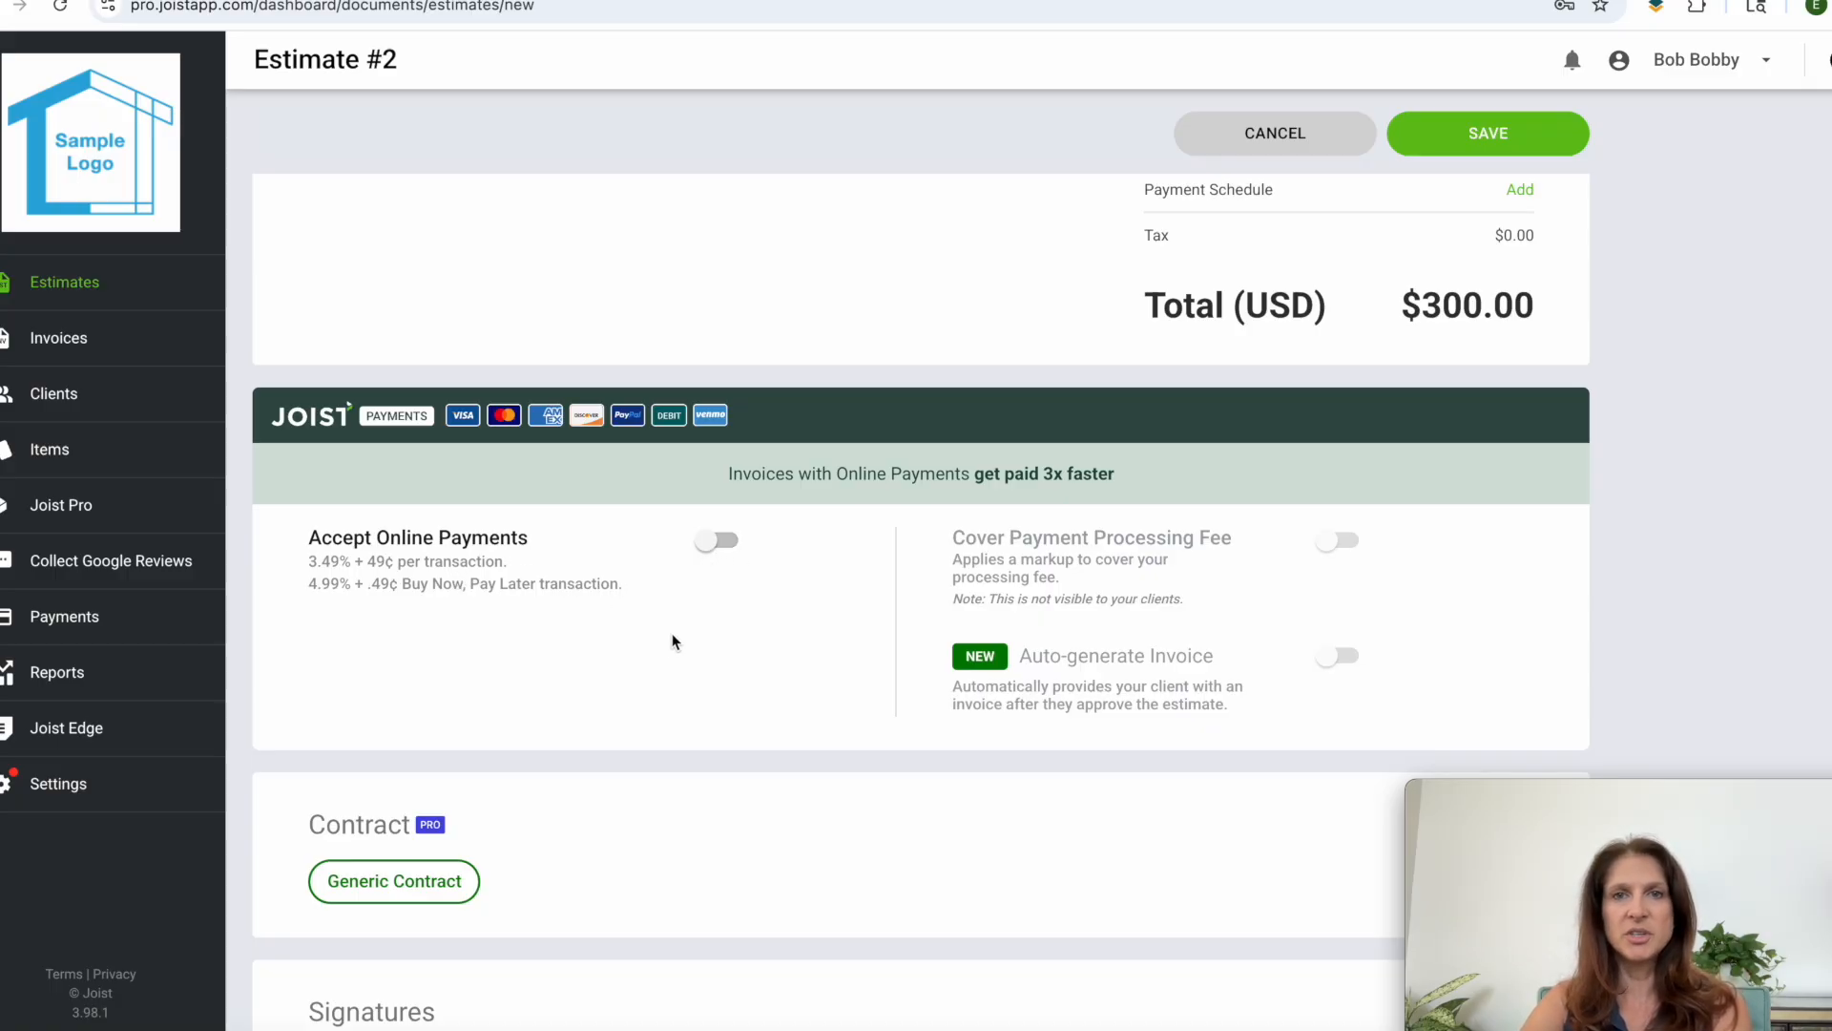
mouse_move(415, 621)
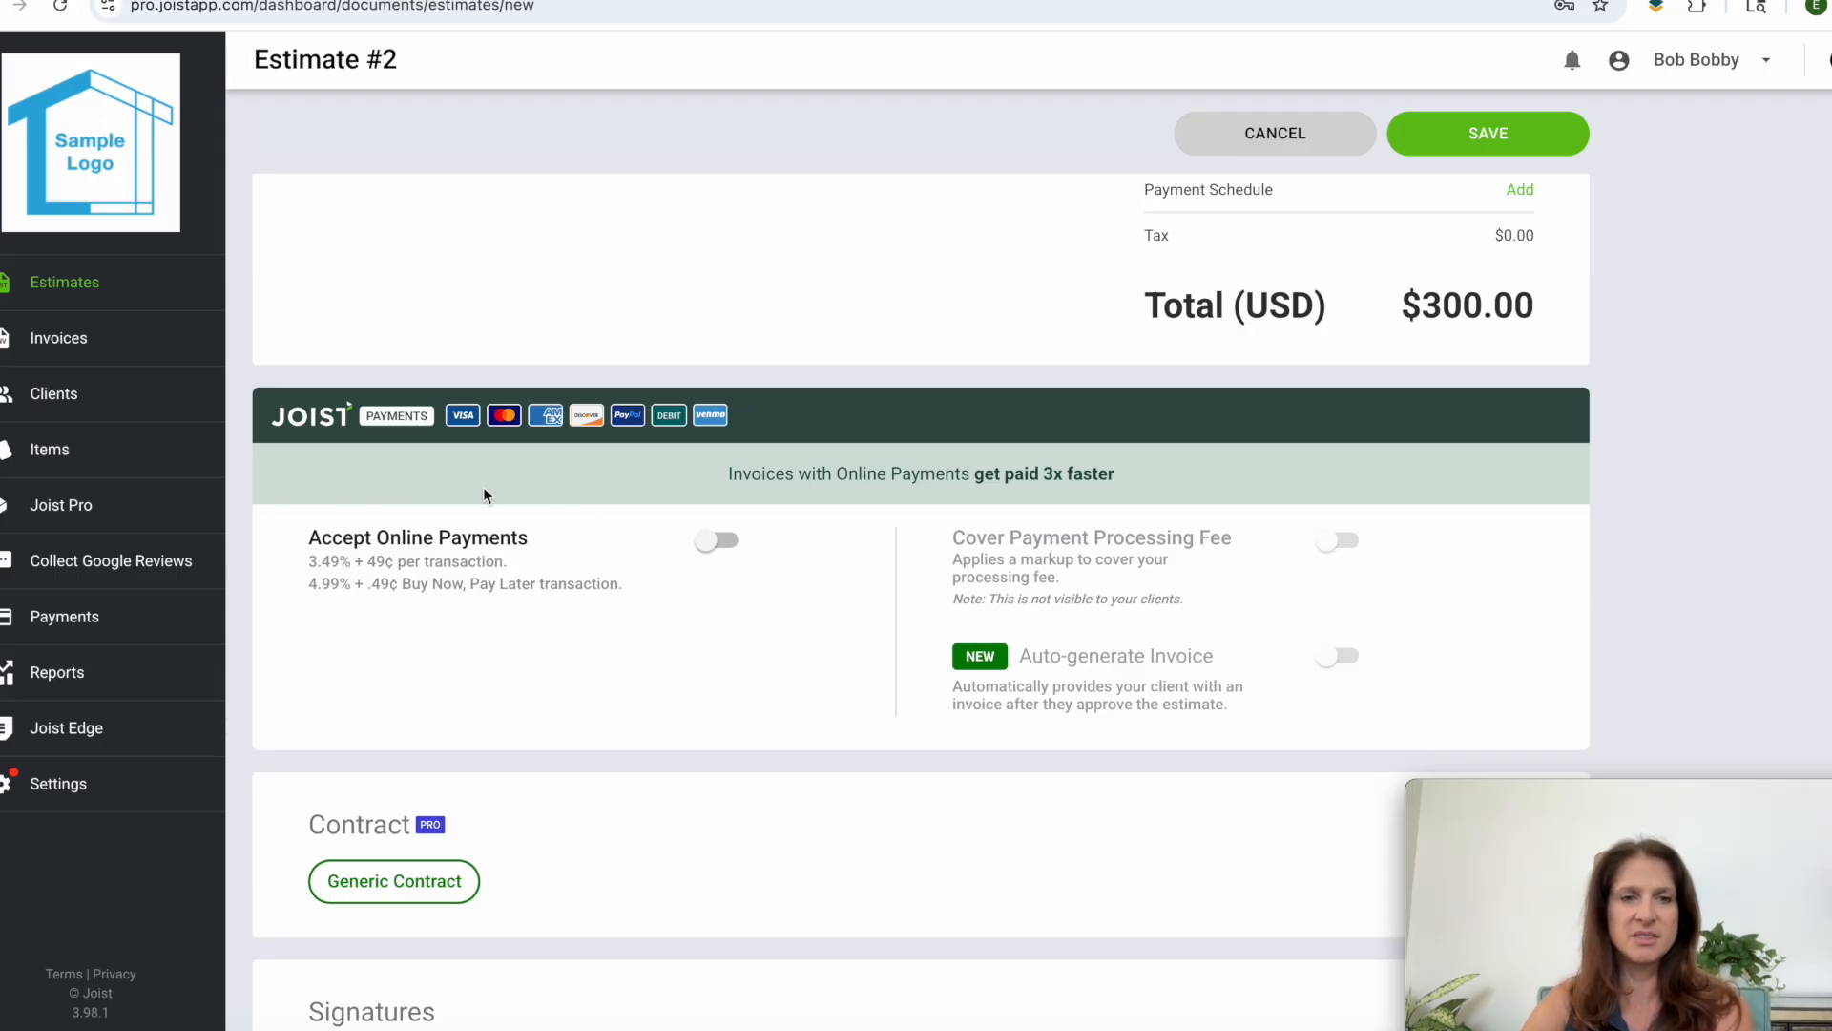
mouse_move(426, 637)
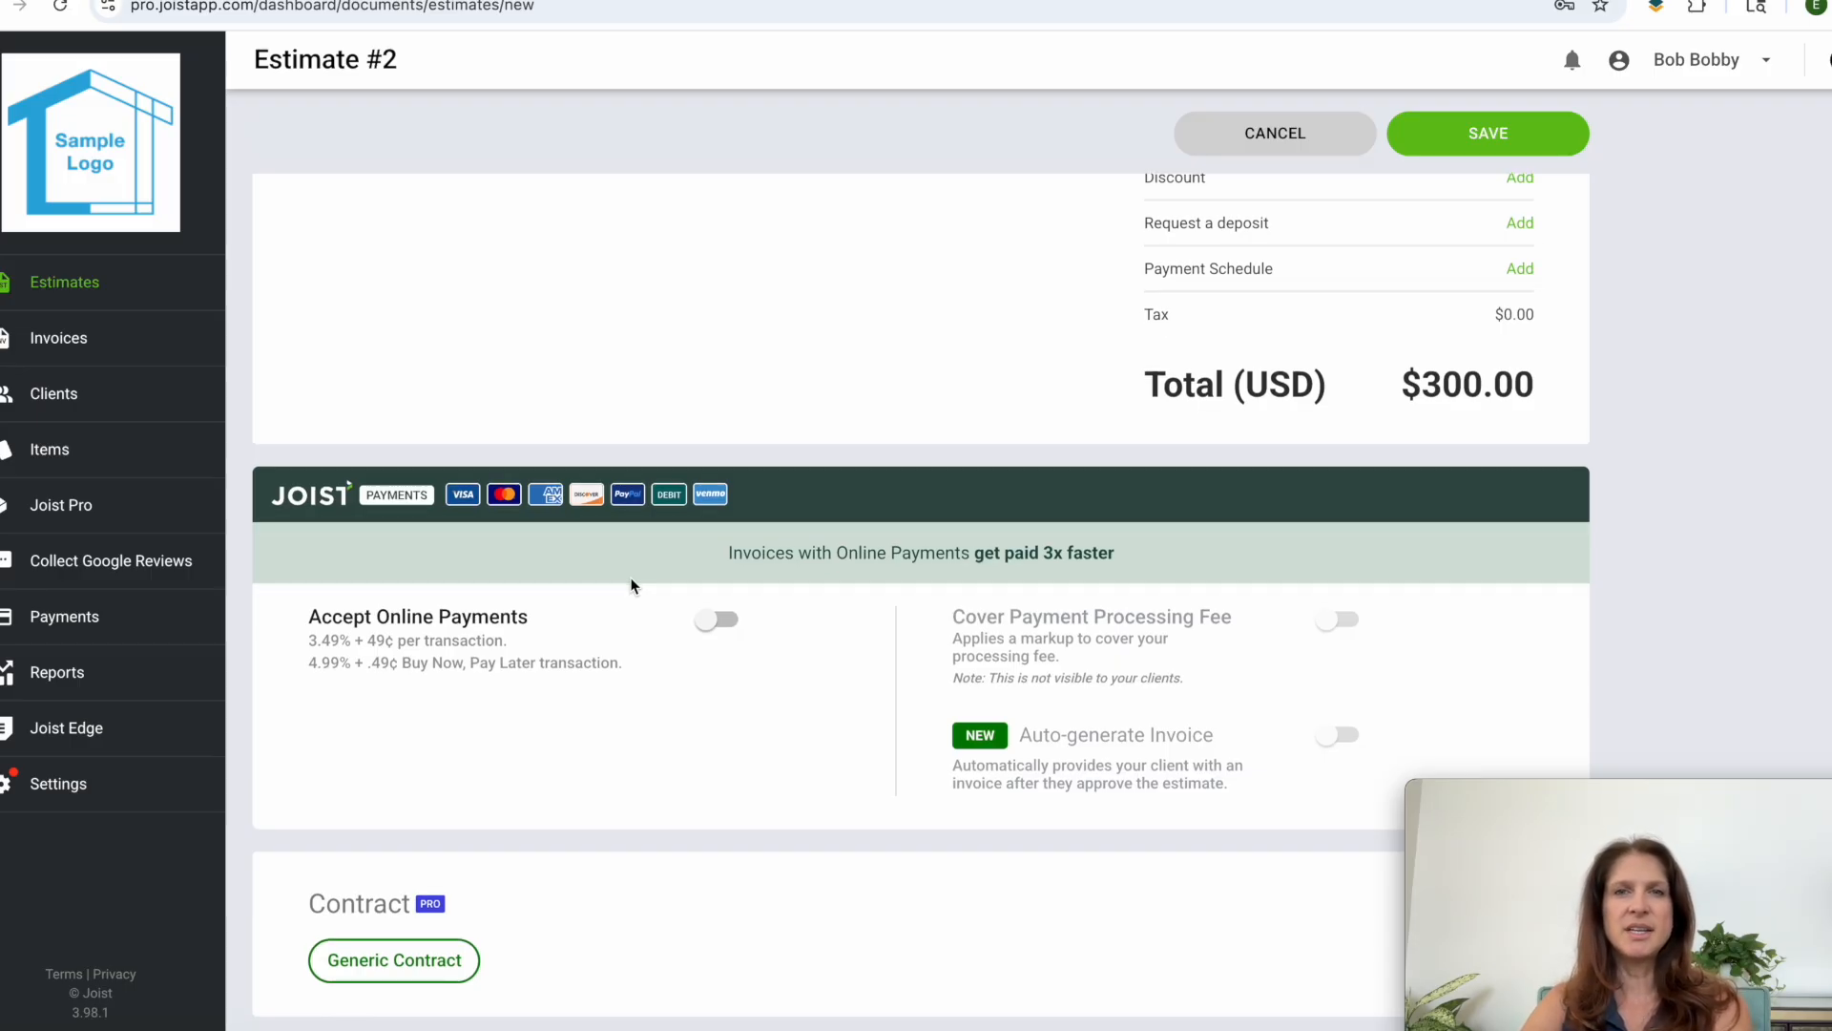
mouse_move(728, 635)
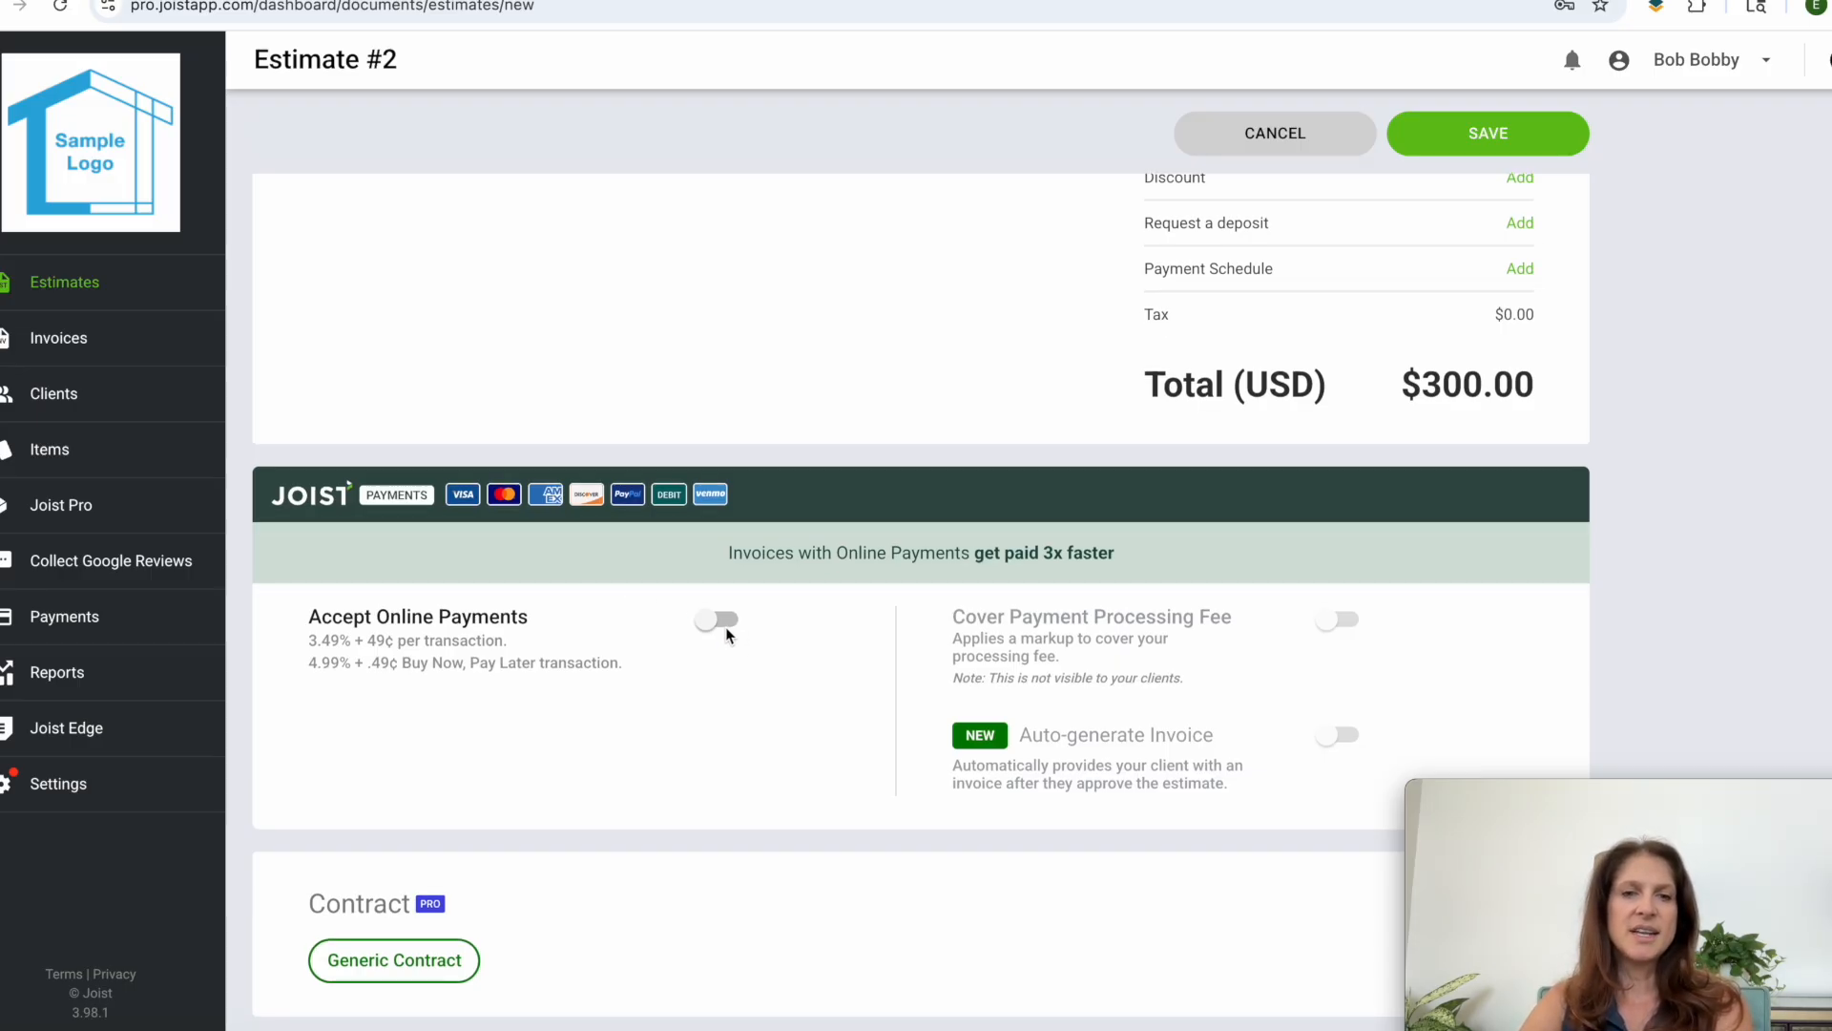
click(715, 620)
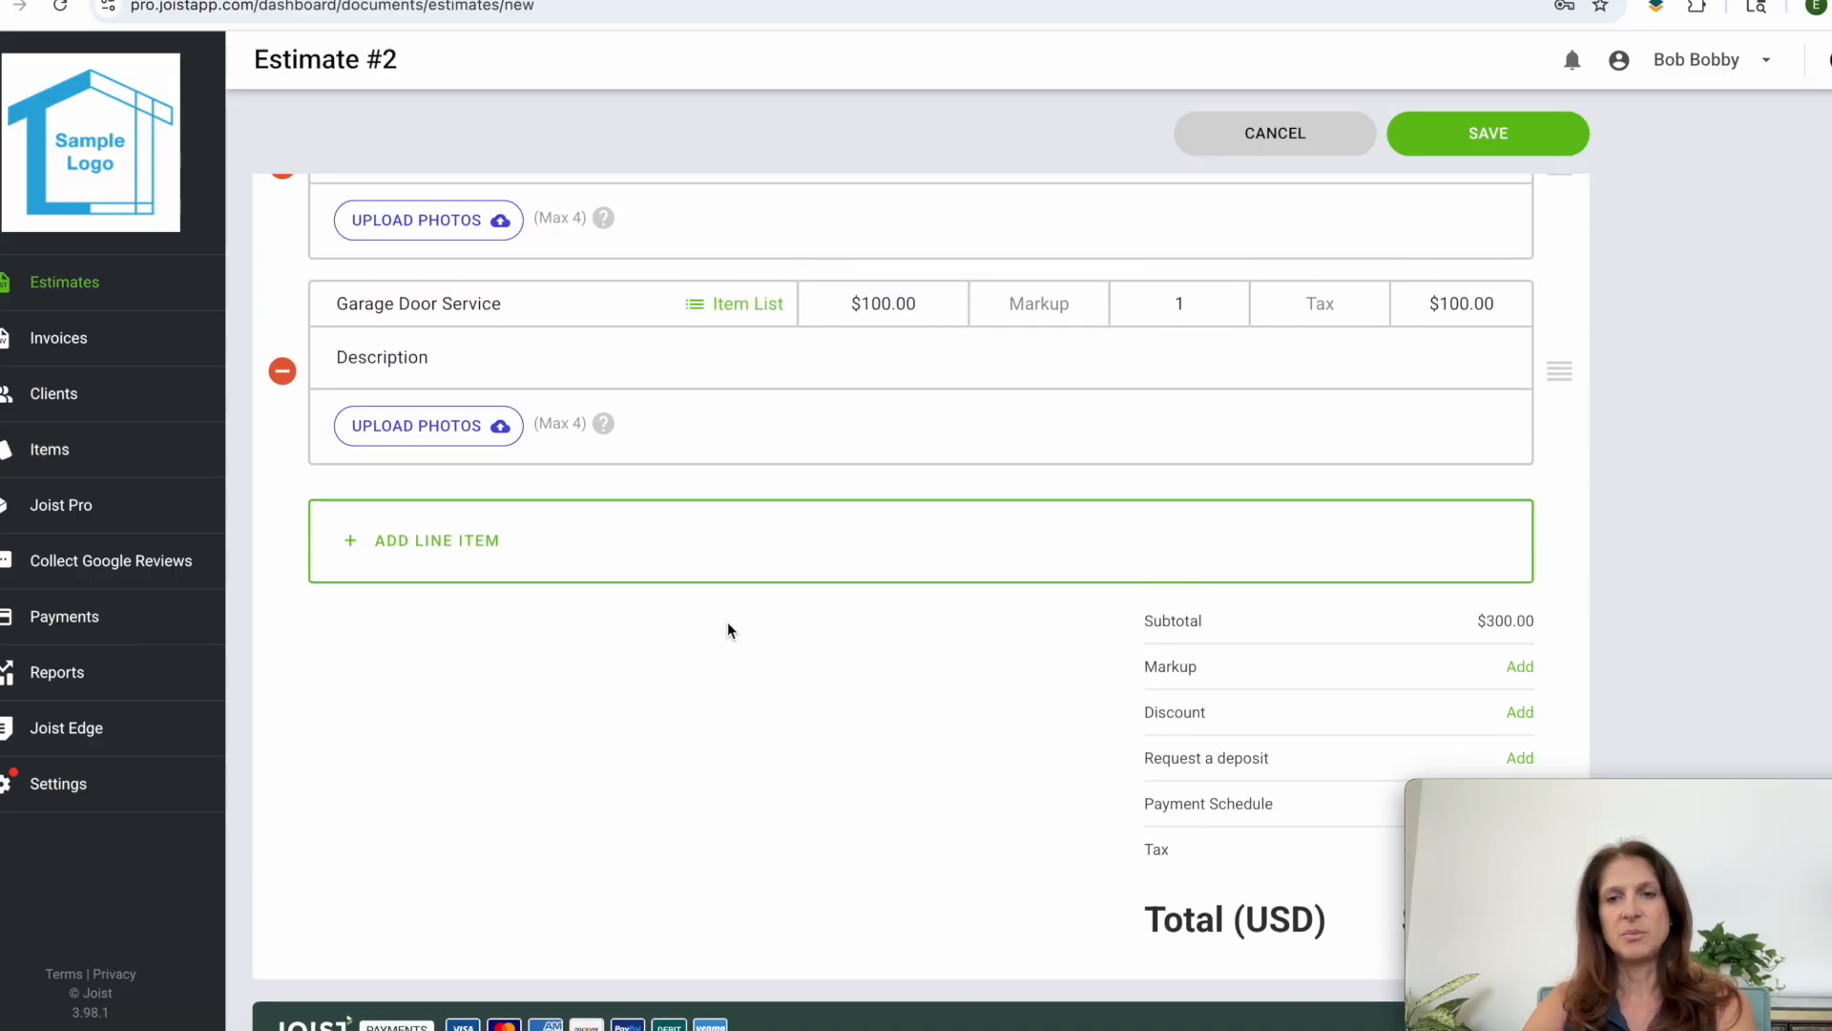
scroll(down, 3)
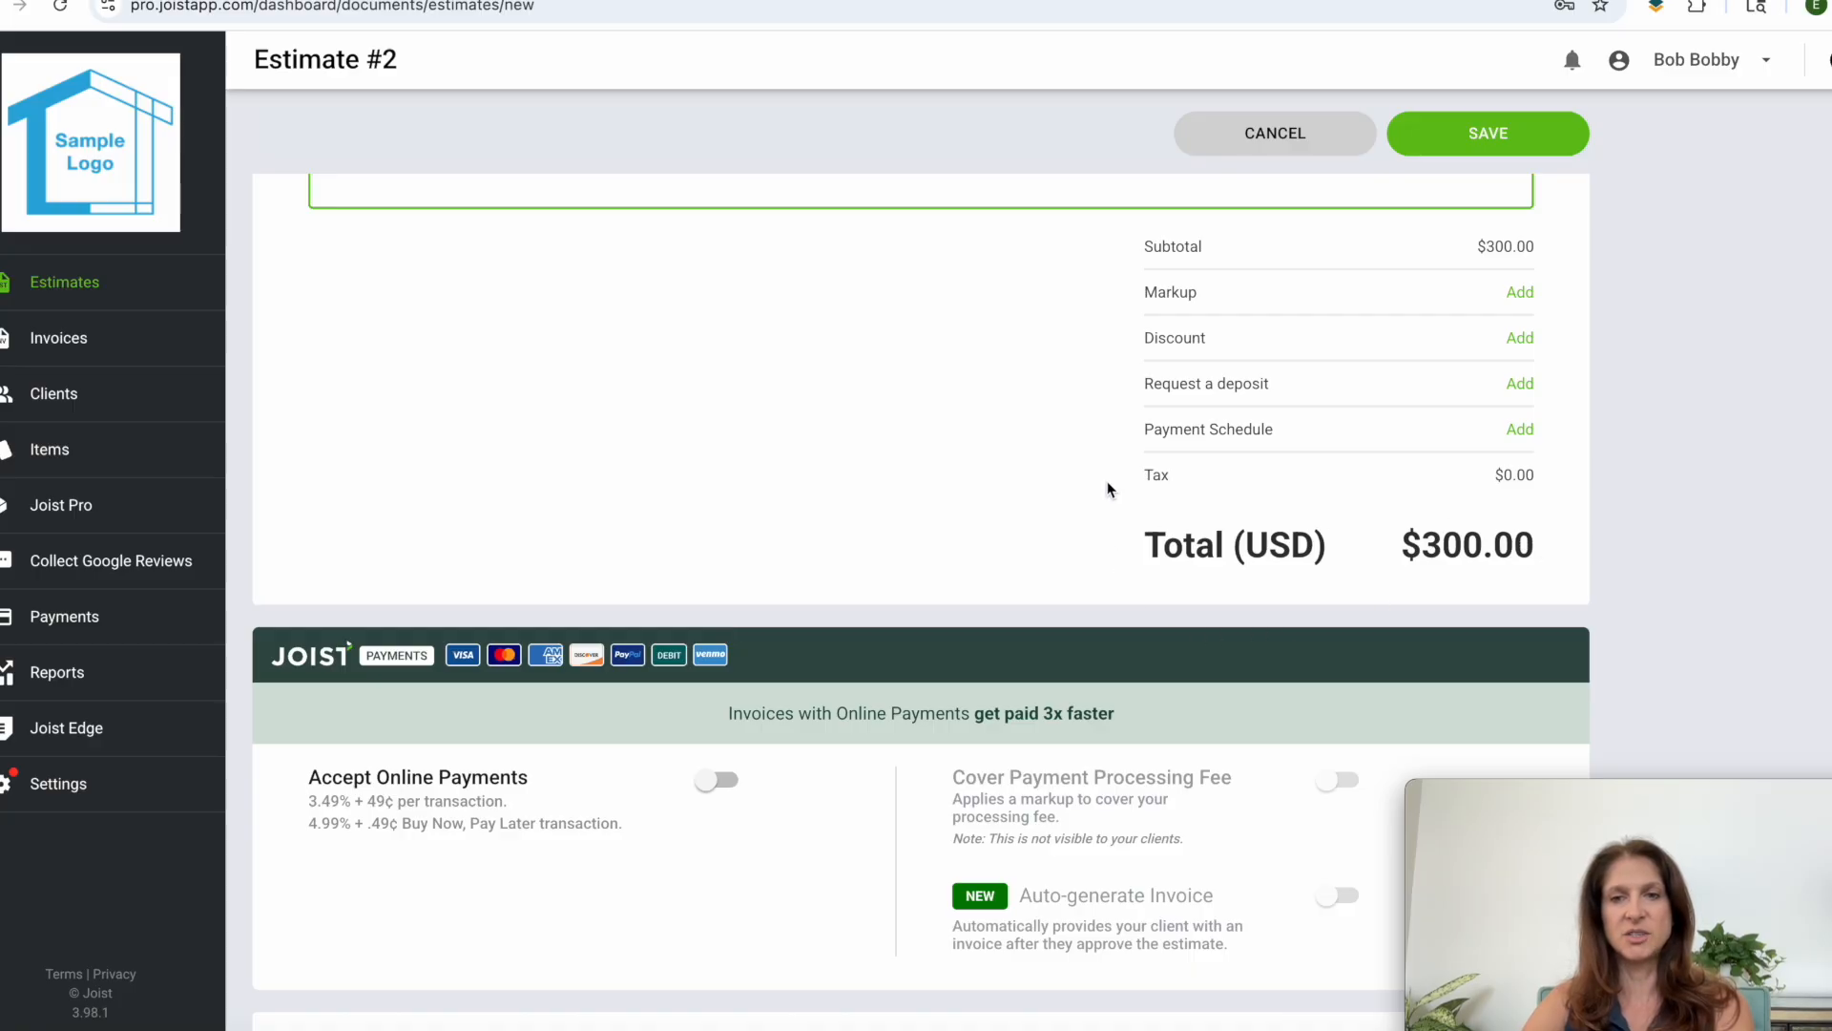
mouse_move(969, 620)
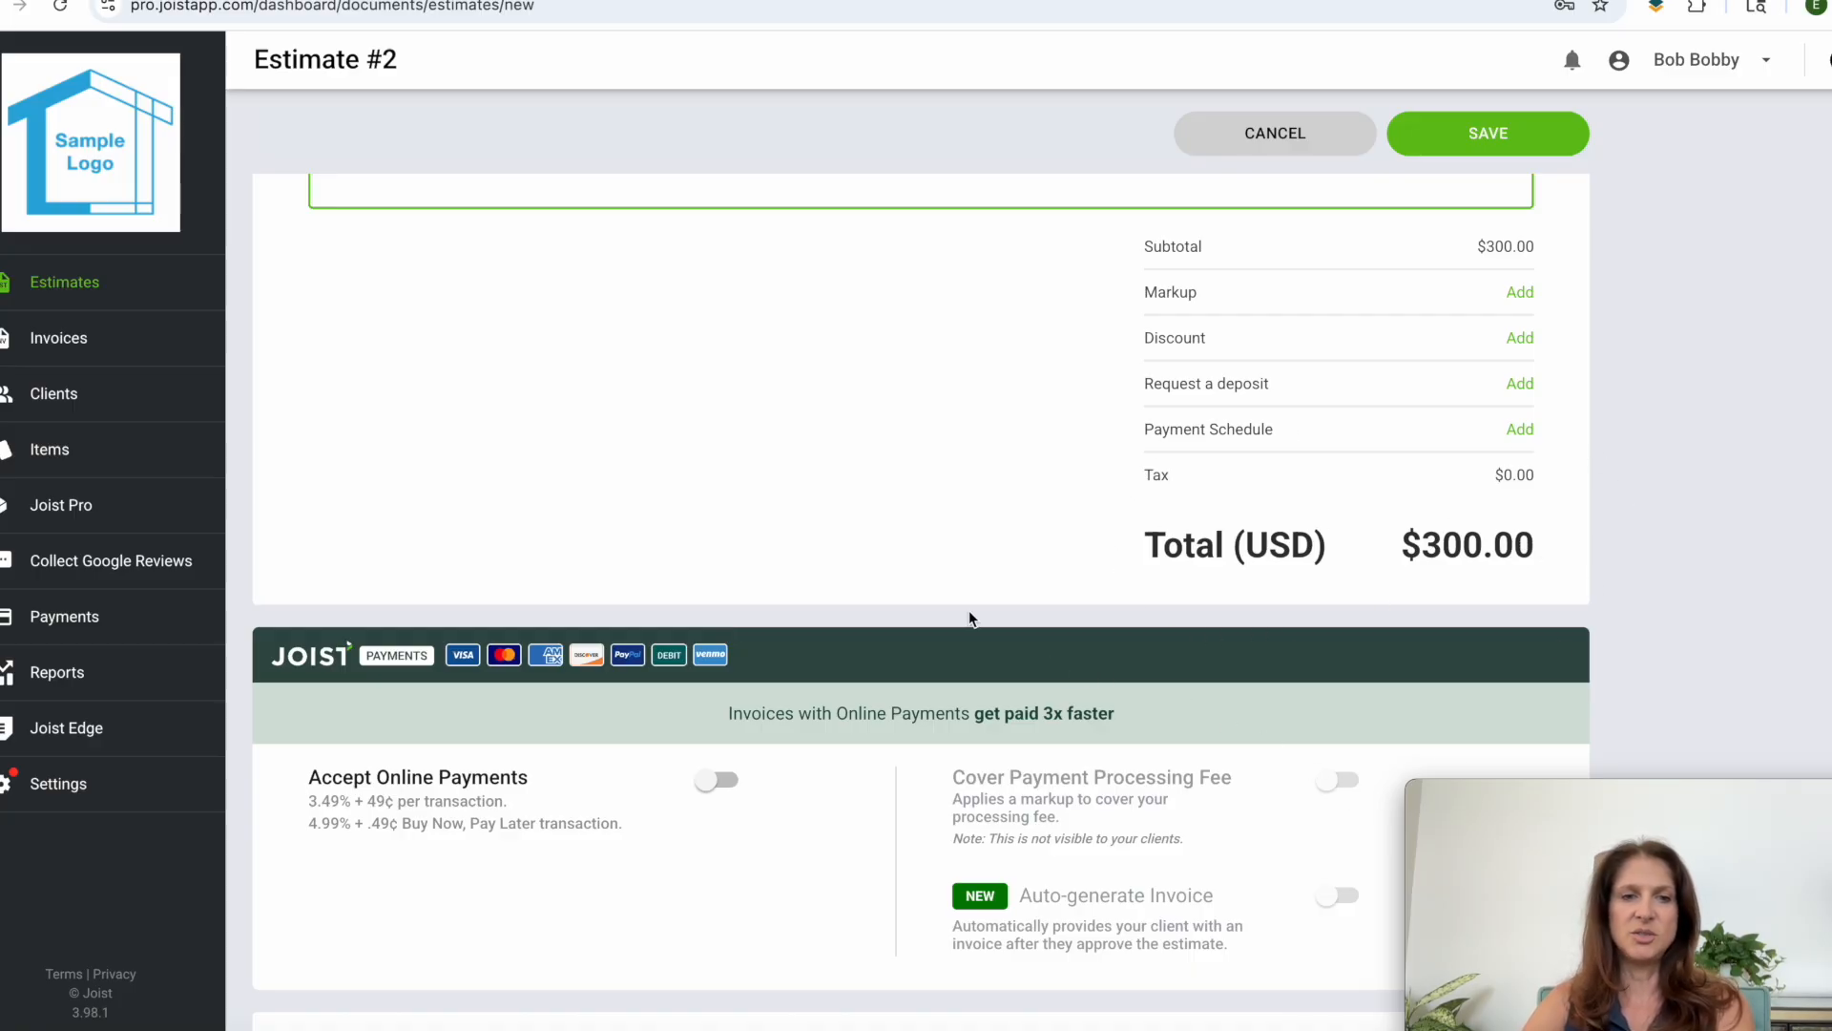
mouse_move(561, 926)
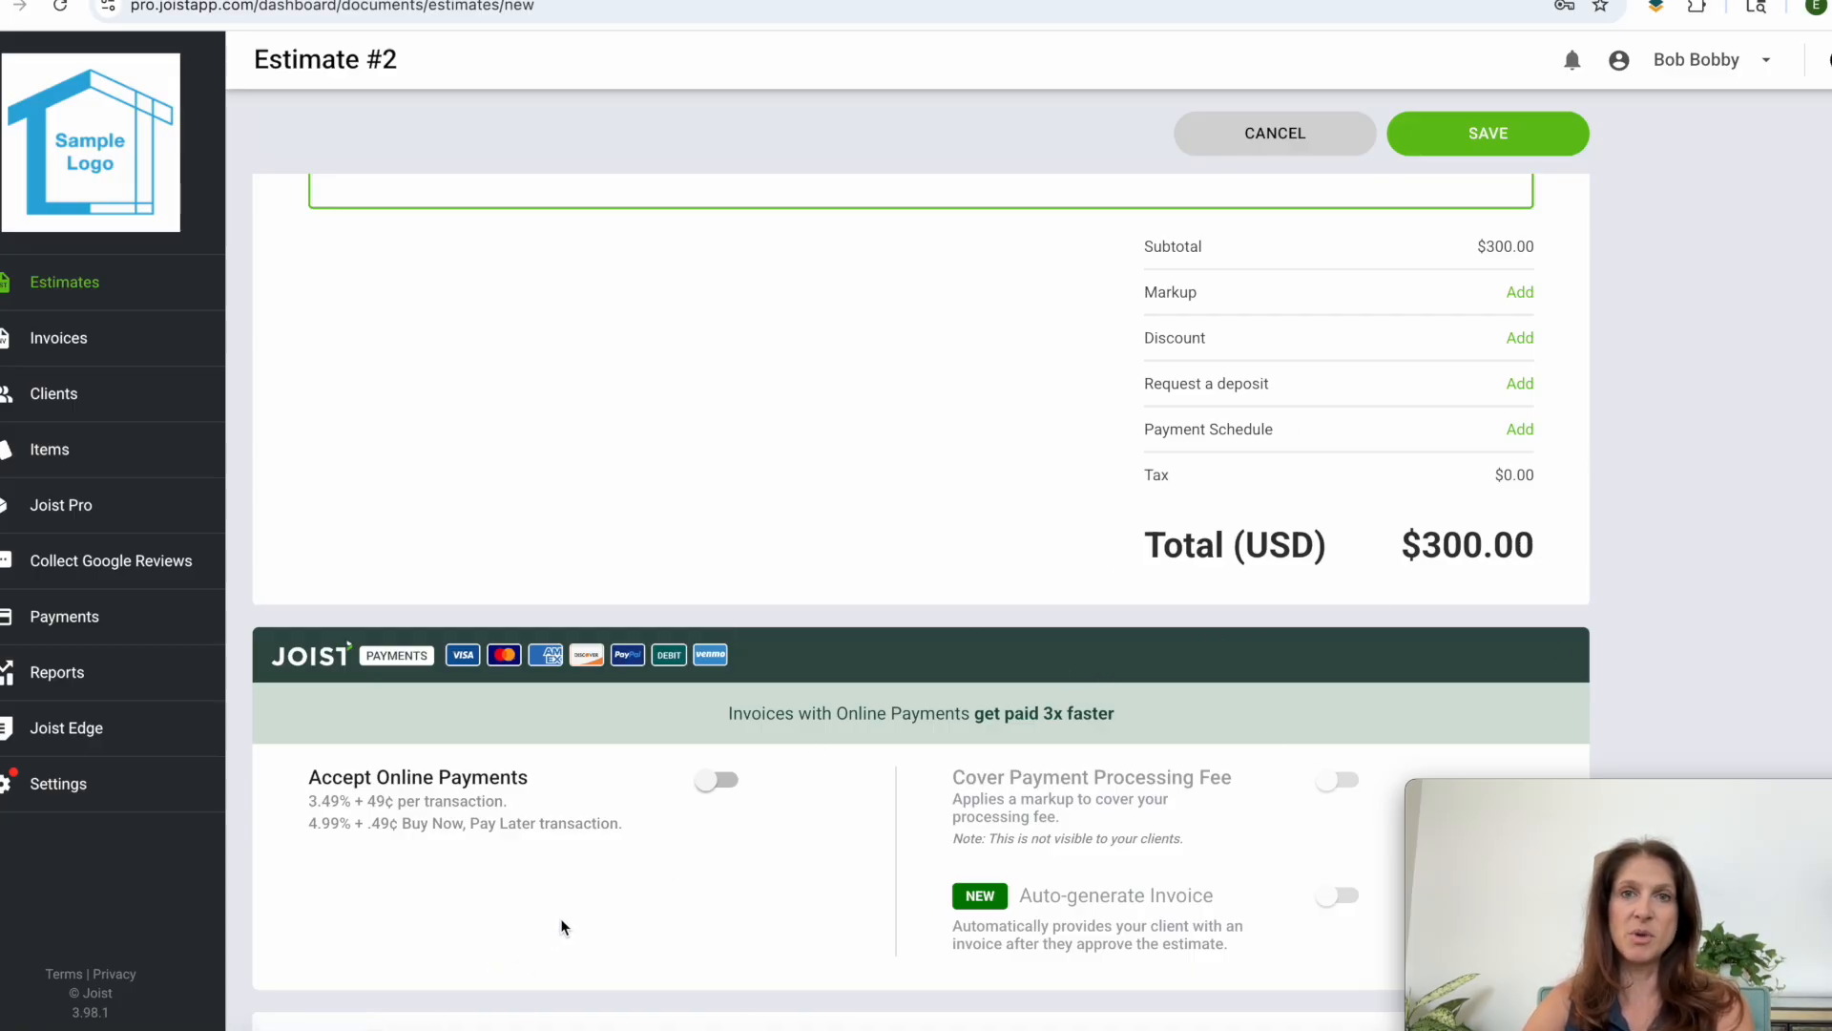
mouse_move(783, 854)
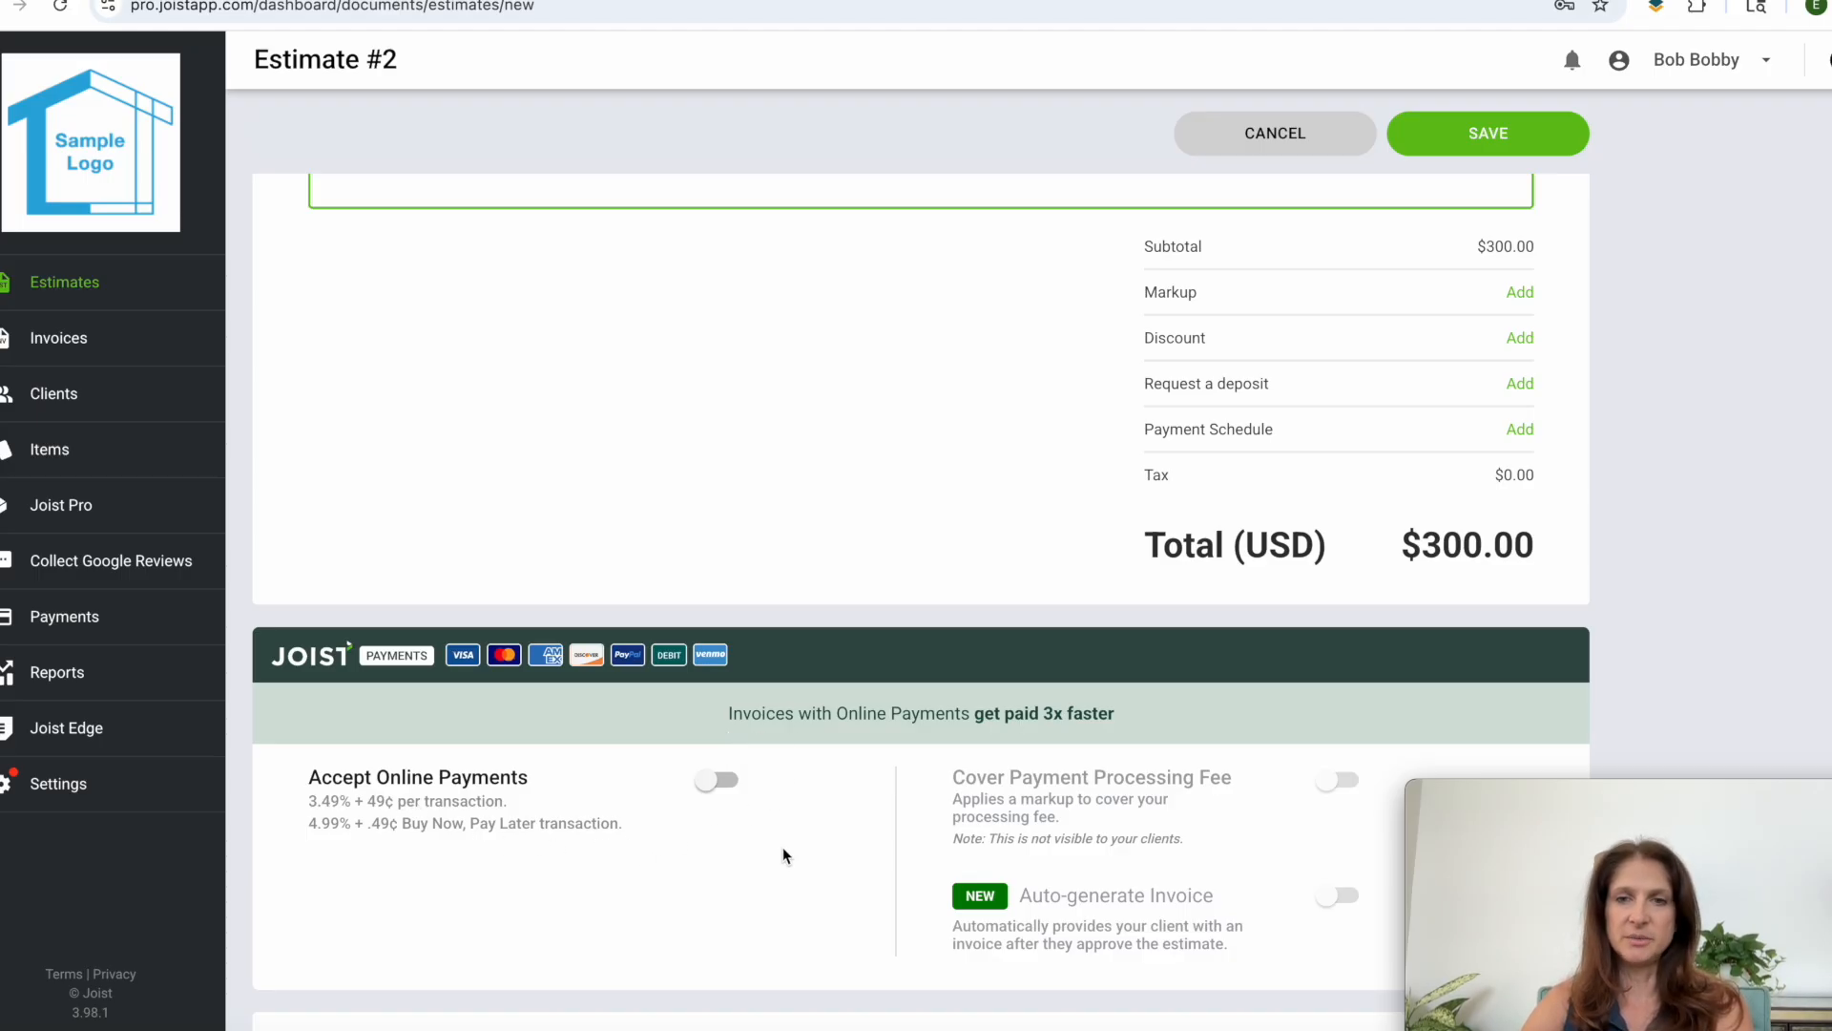
Step: Save Estimate #2 and scroll through its preview listing Jane Doe's services
click(1488, 134)
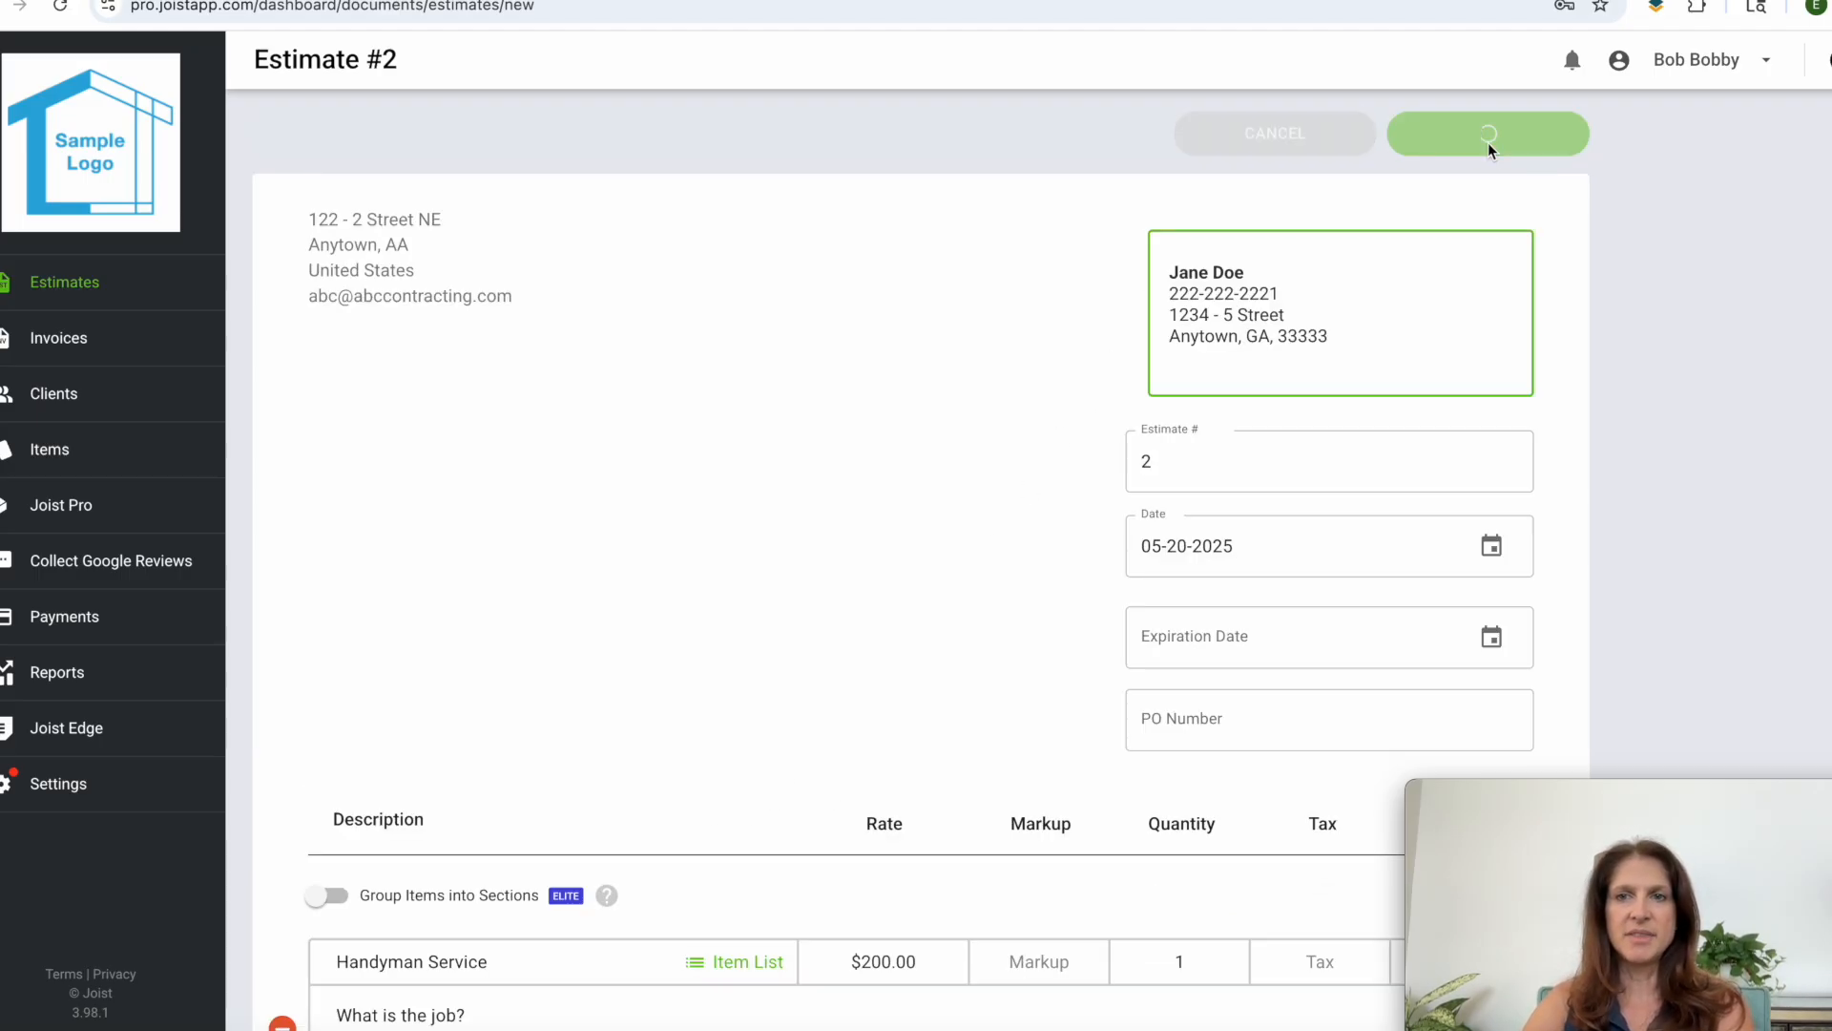
click(1487, 132)
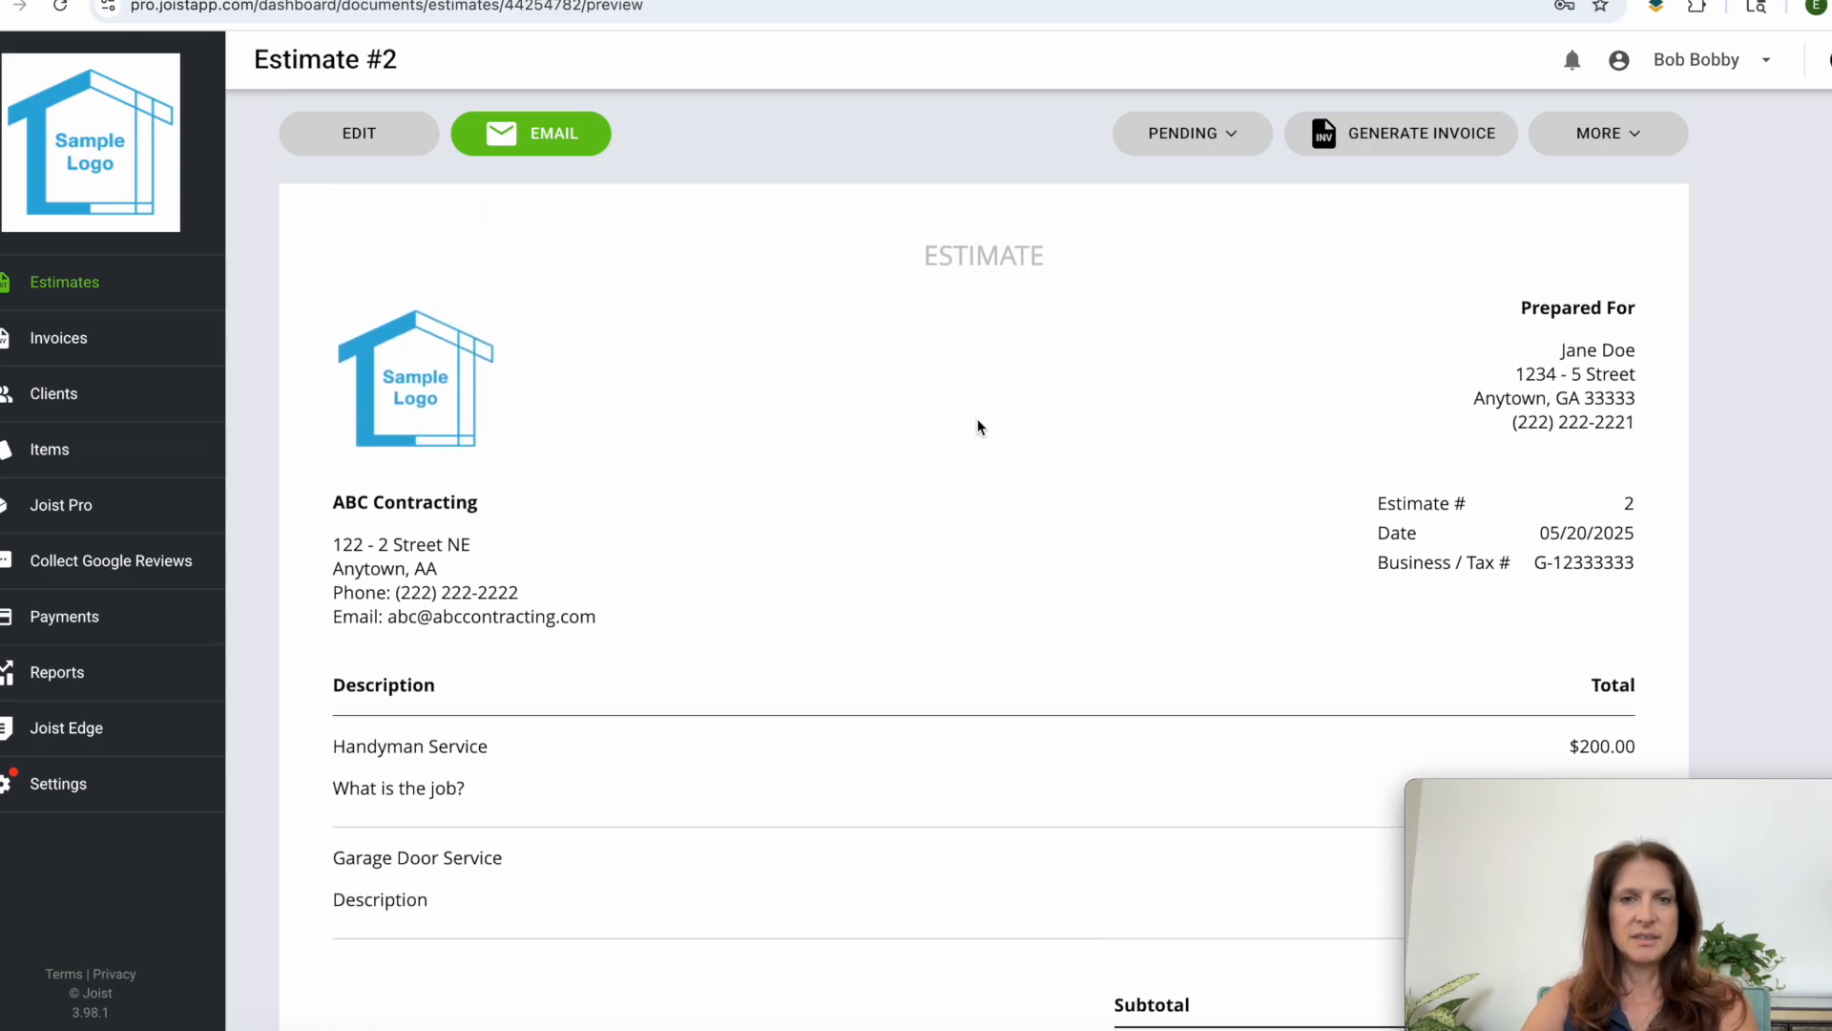
mouse_move(333, 394)
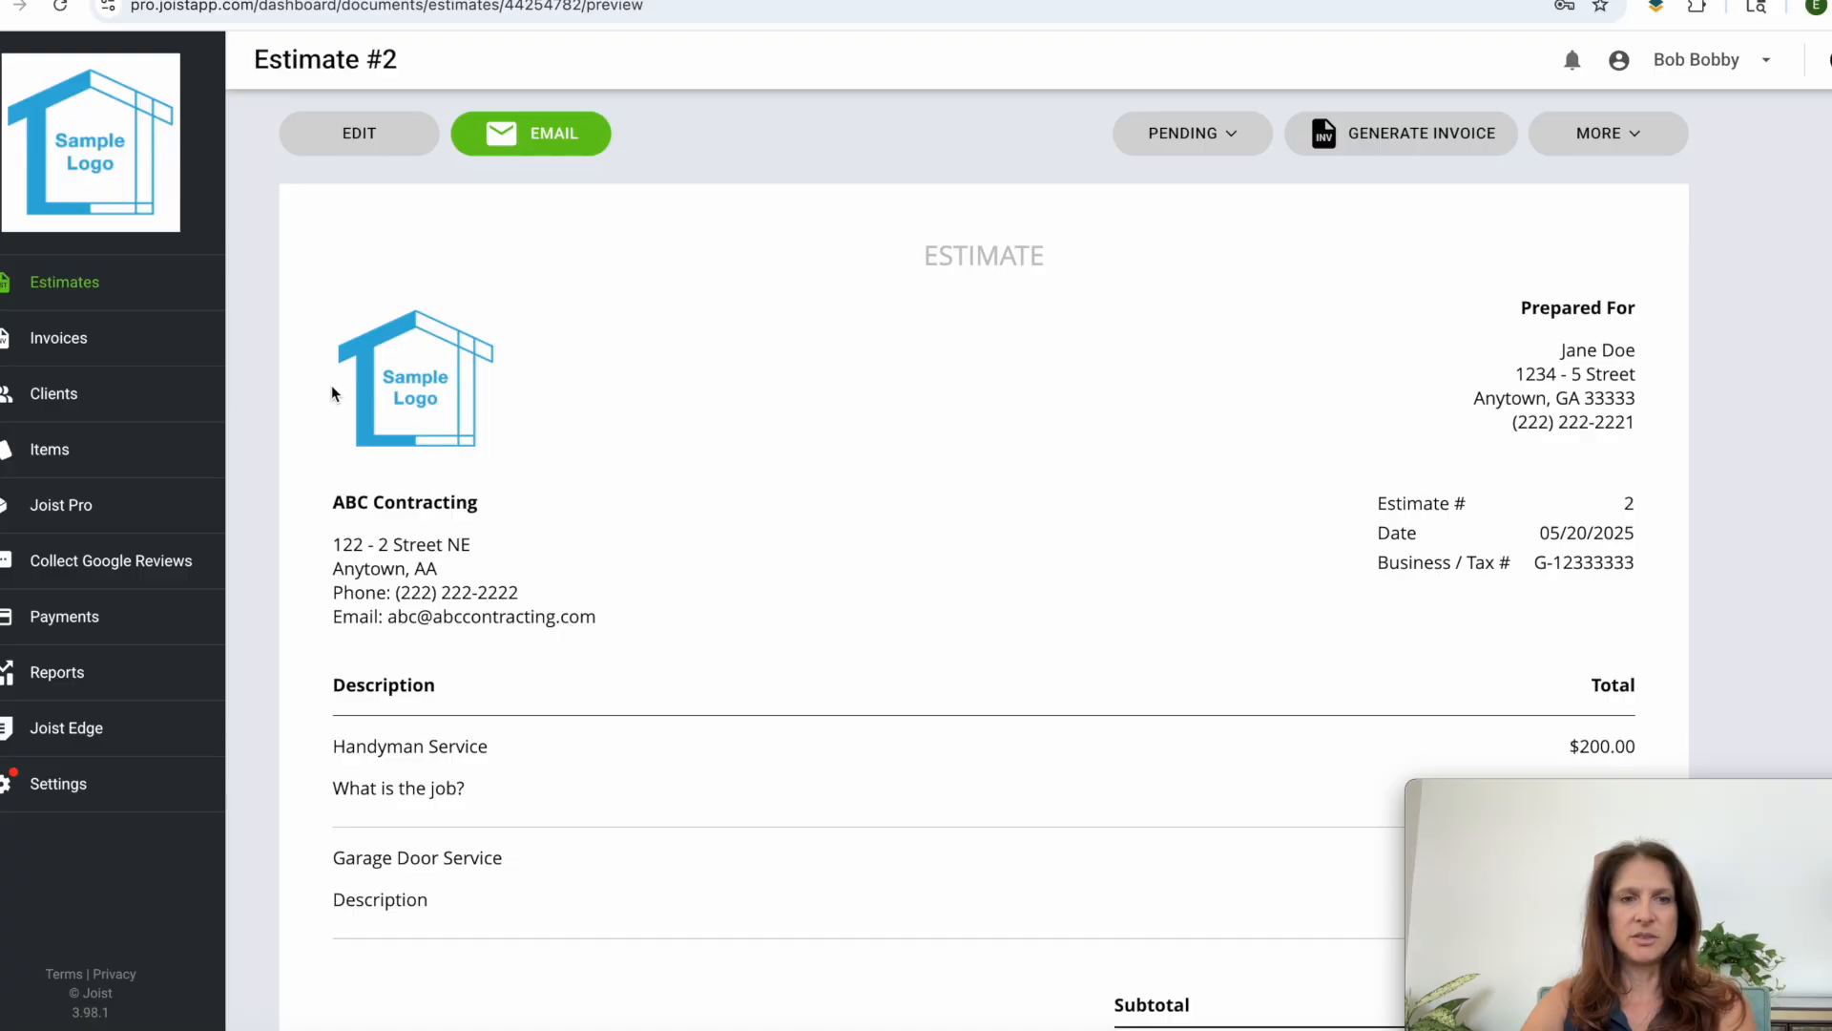
mouse_move(608, 566)
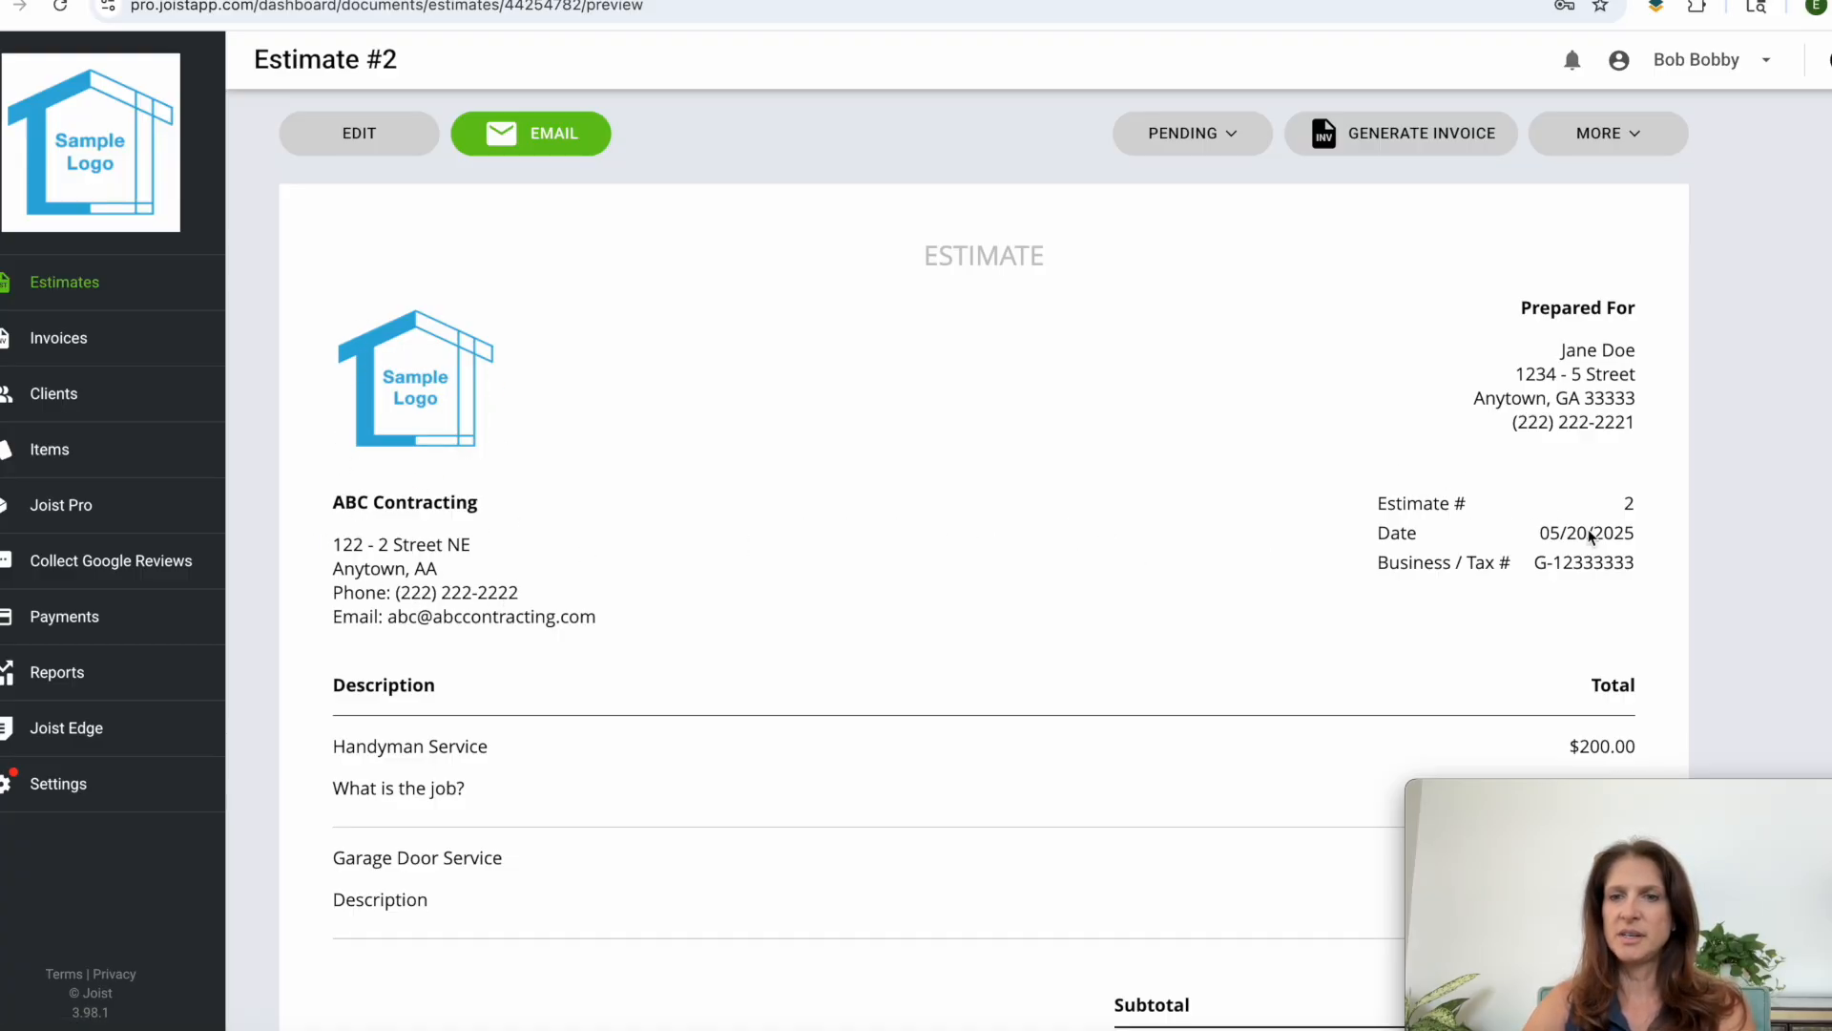
mouse_move(1538, 444)
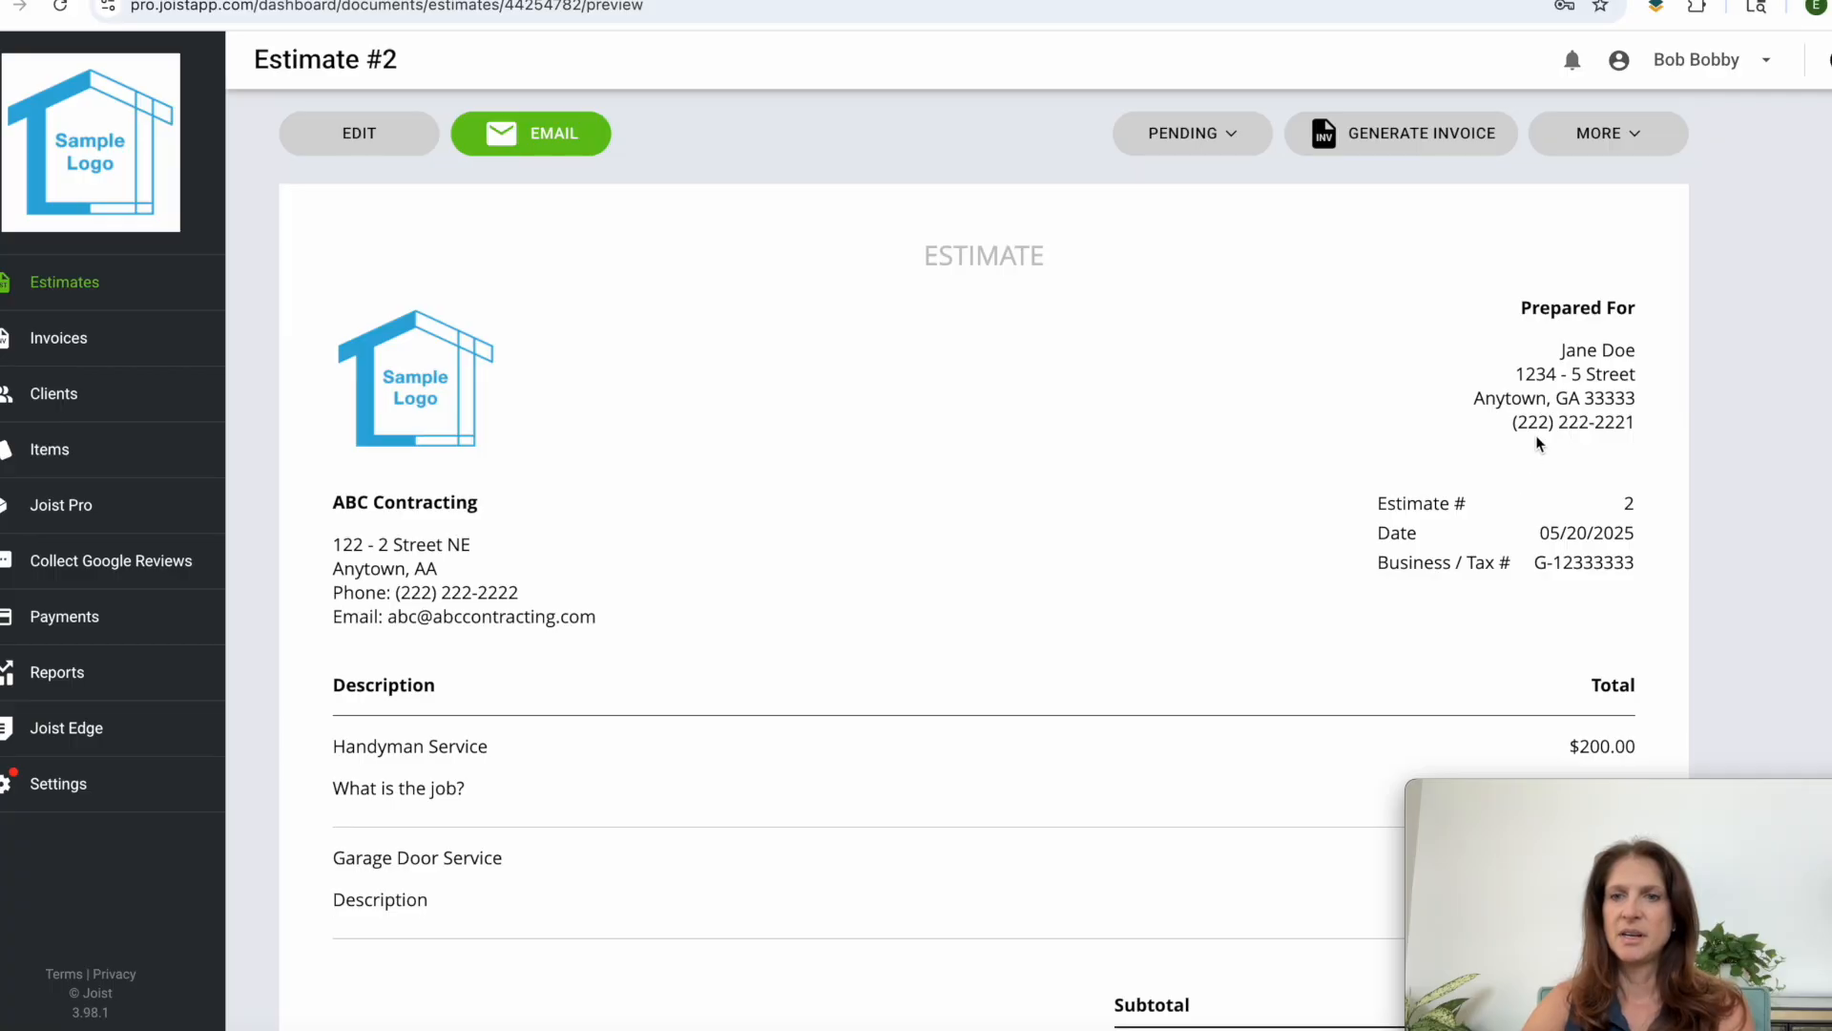
mouse_move(902, 688)
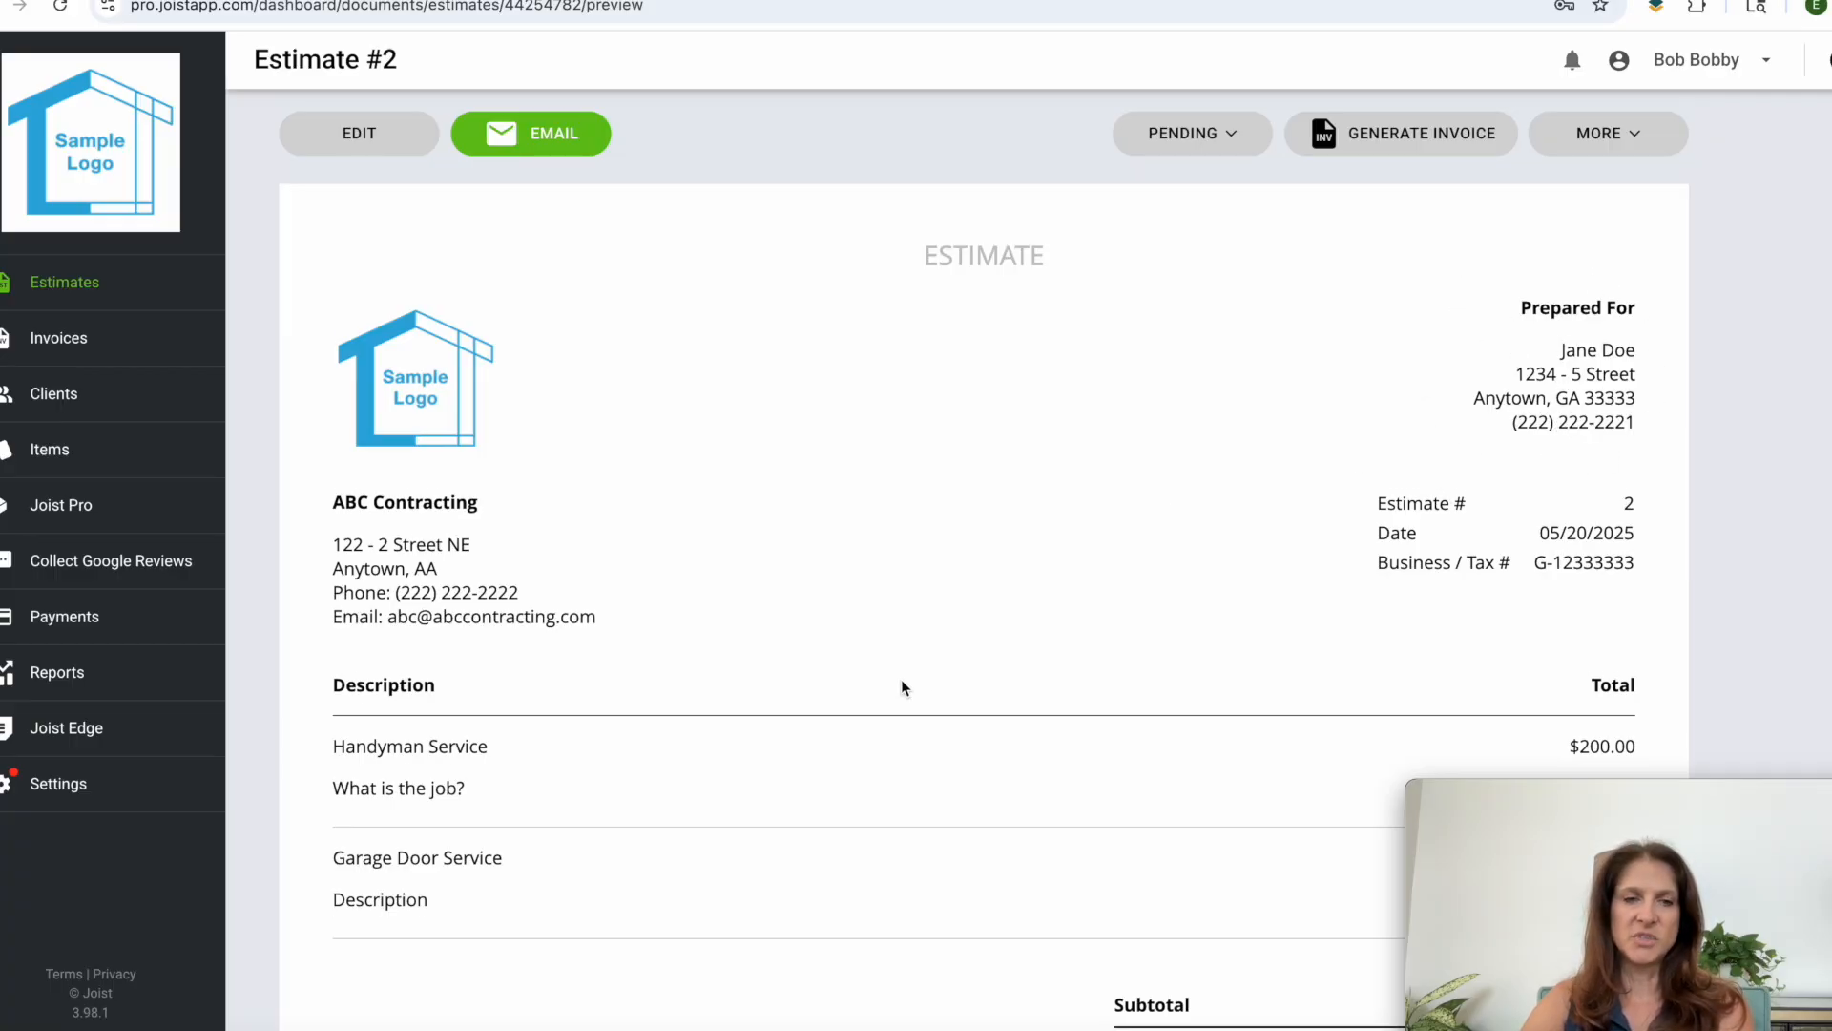
scroll(down, 3)
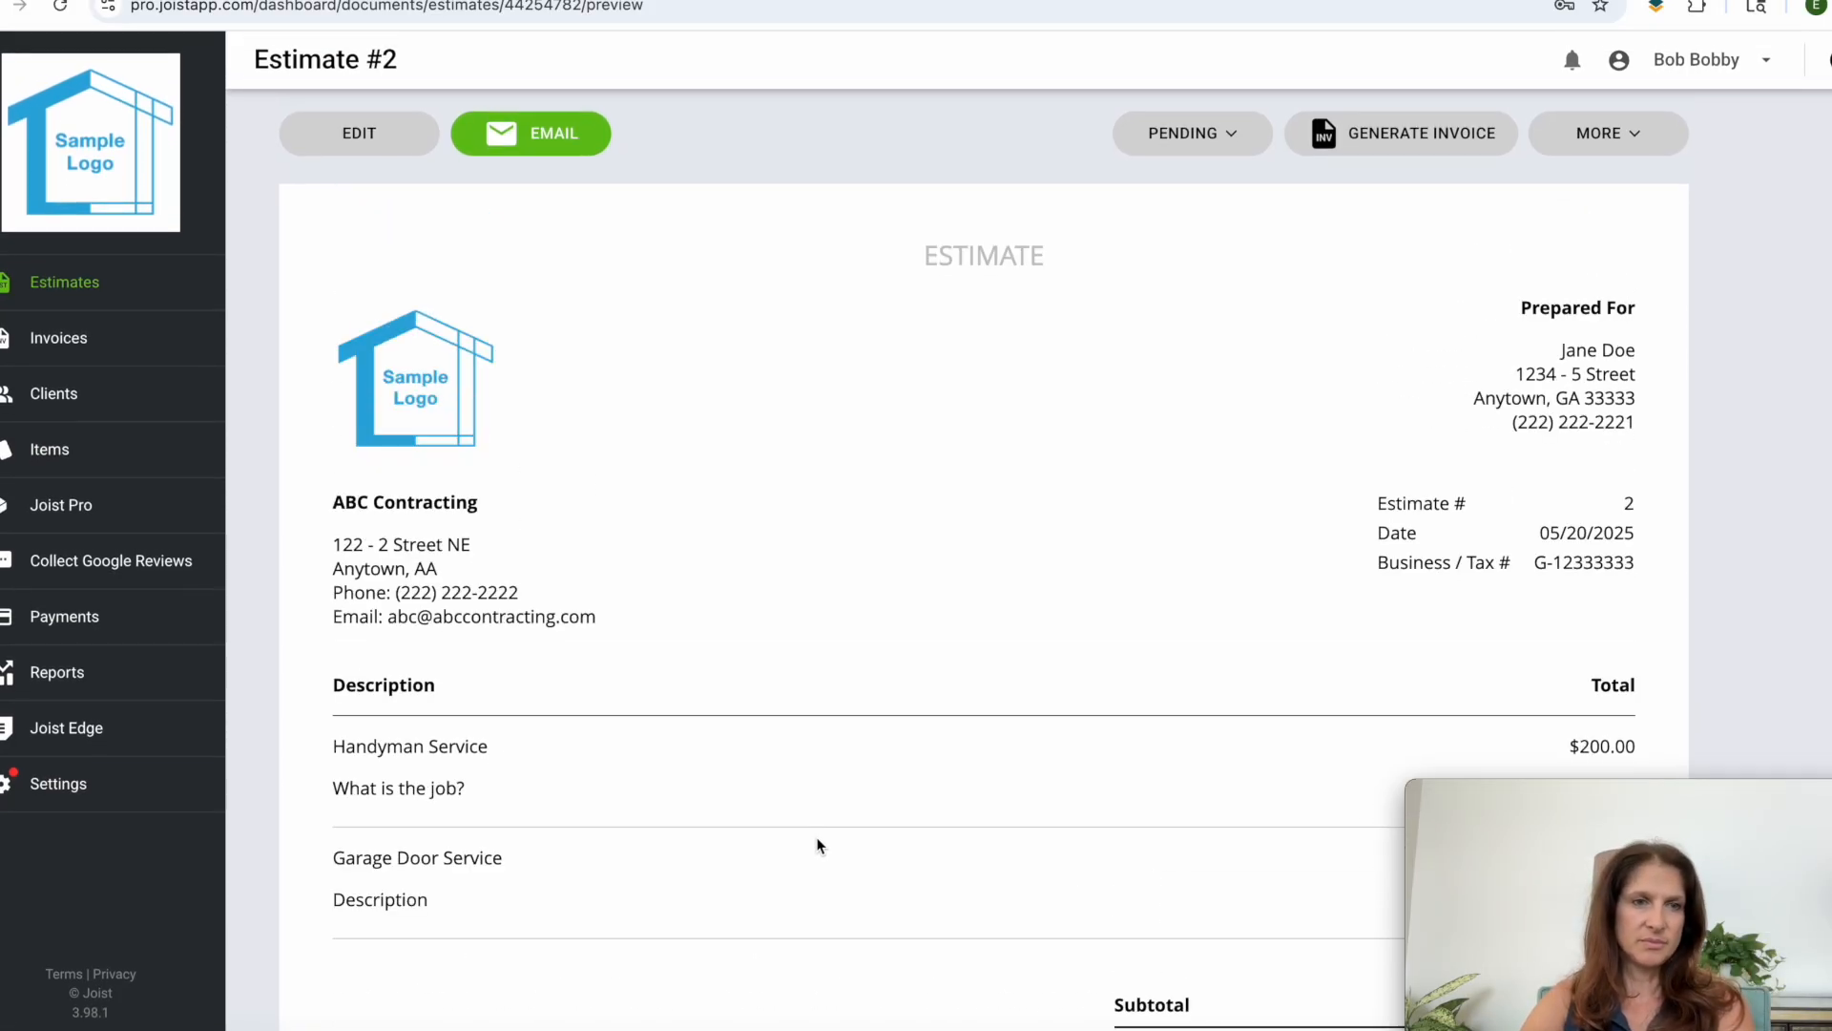
Step: Go to the Invoices list and start a new blank invoice #2025-3
click(57, 338)
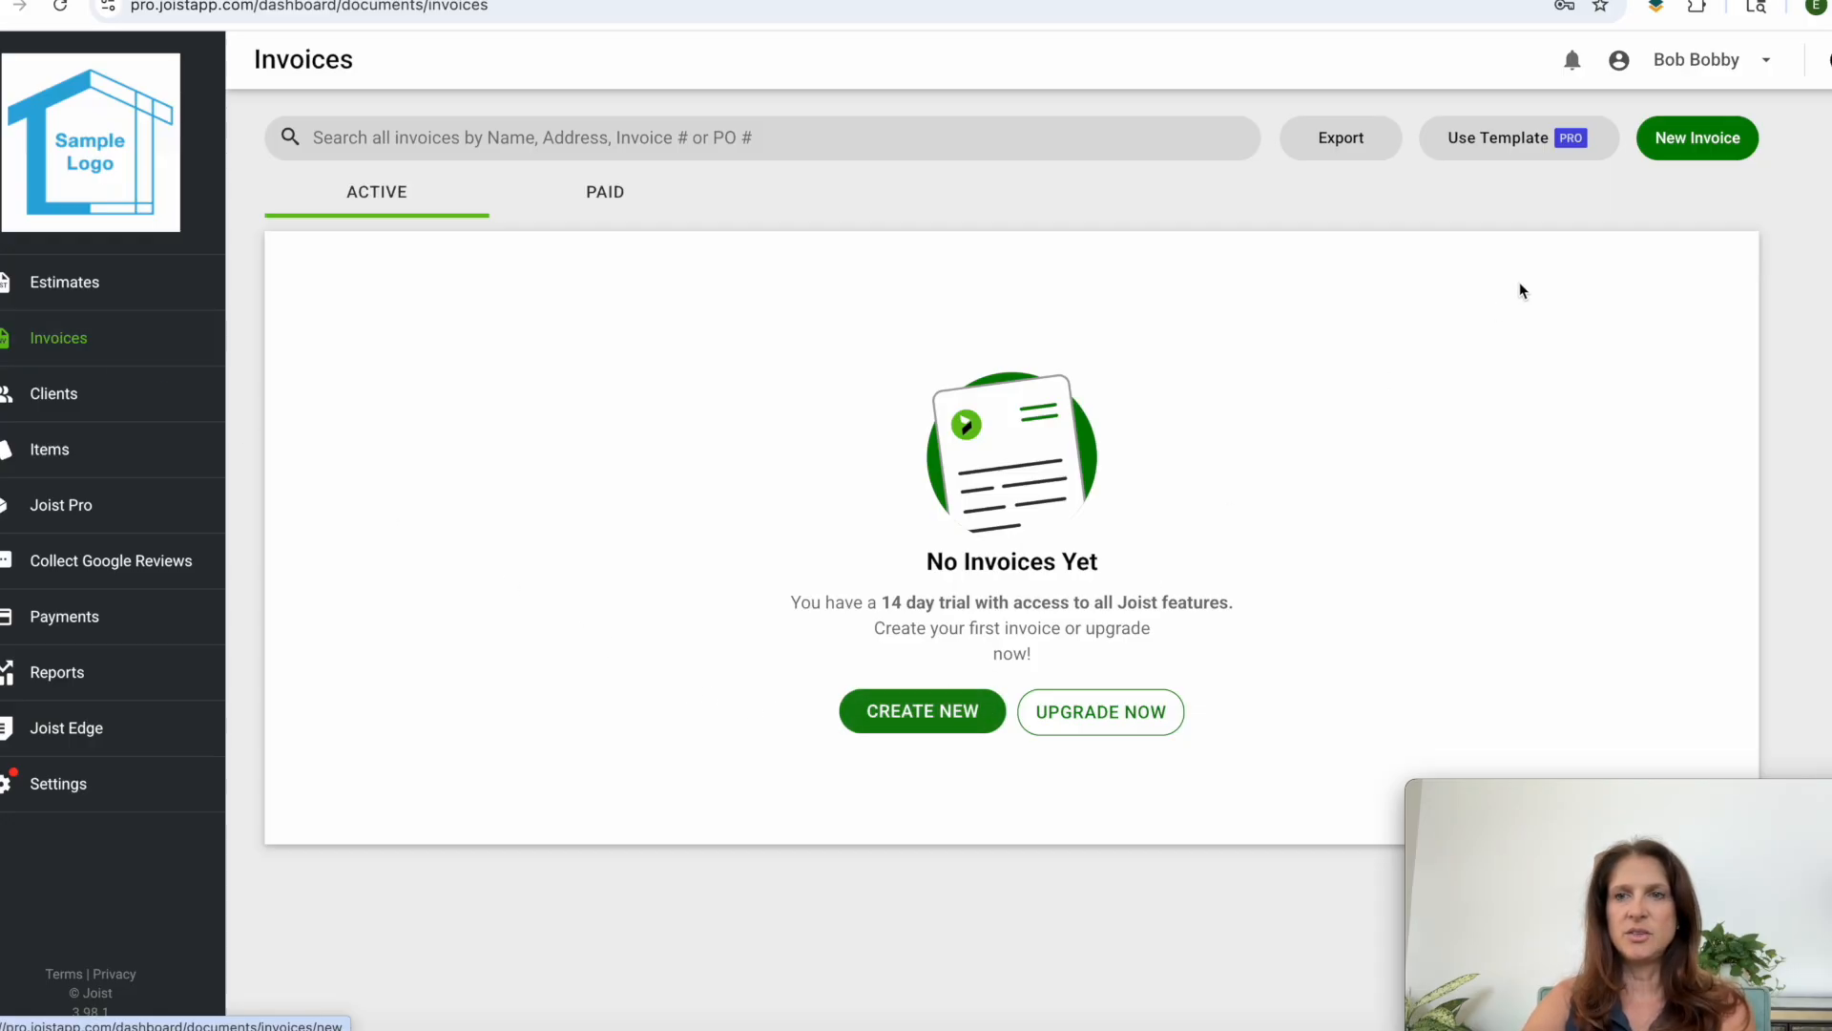
click(1696, 138)
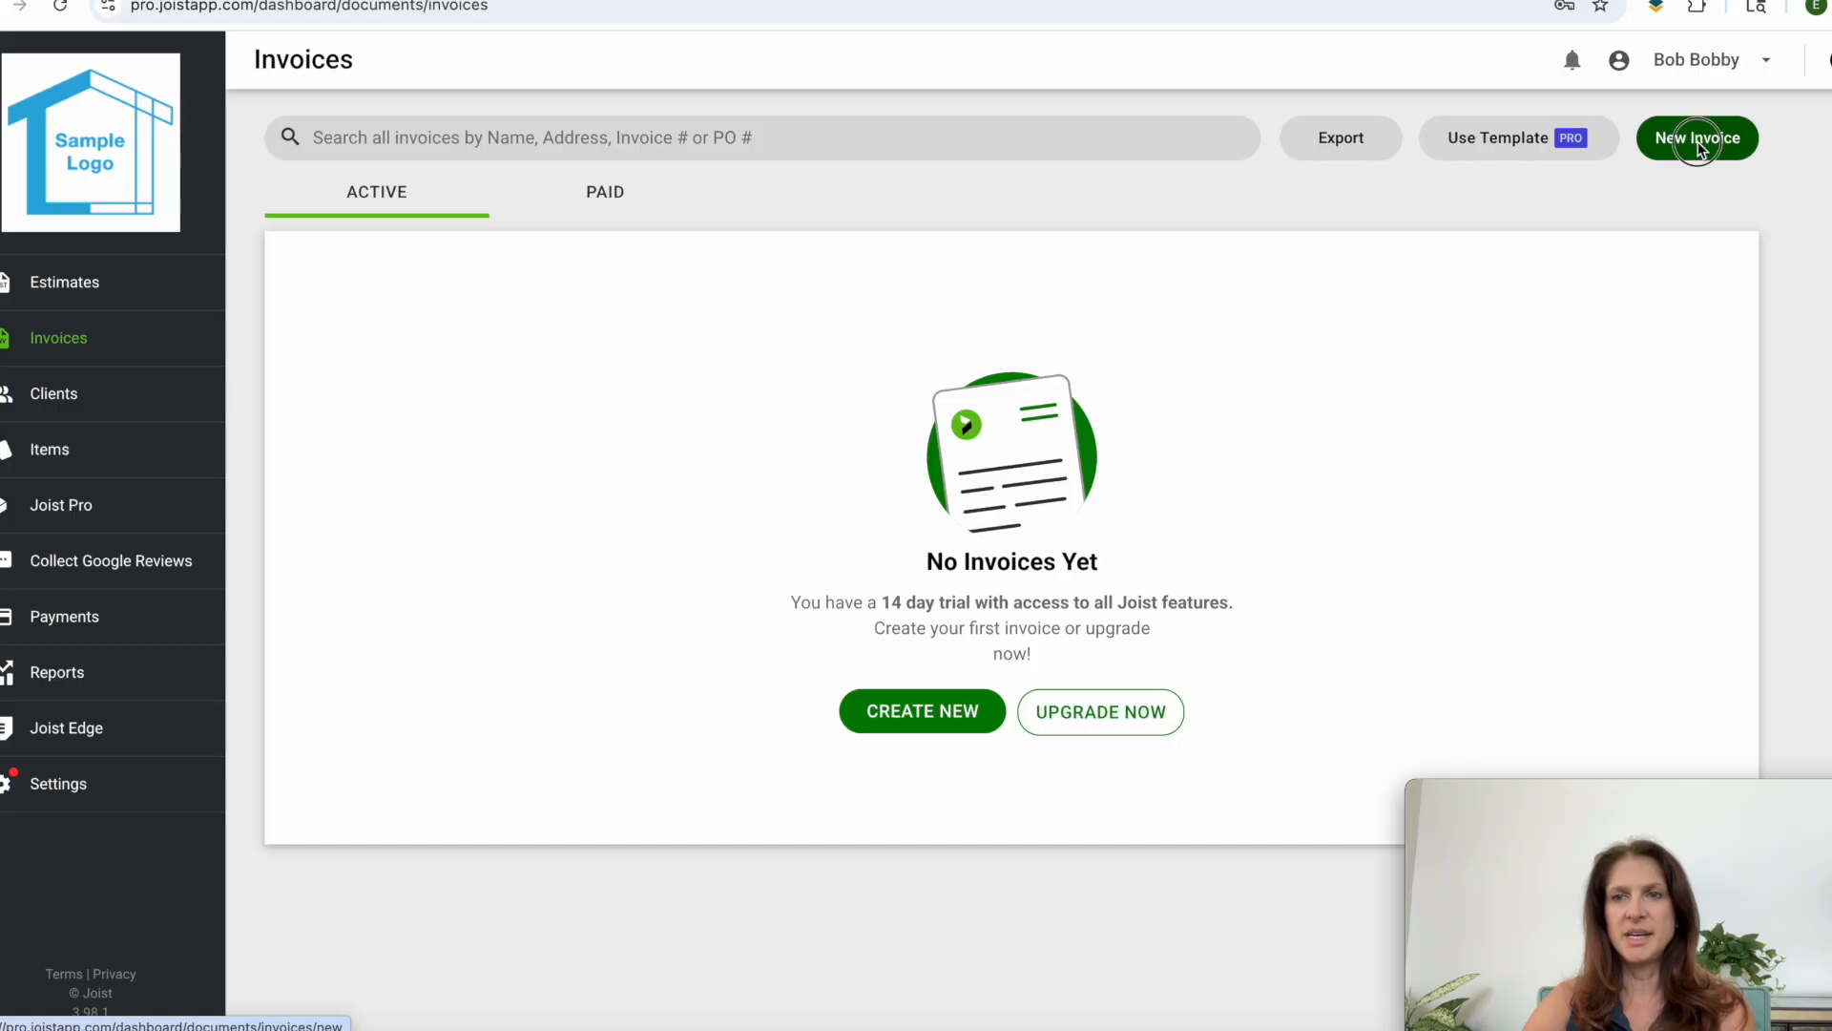
click(1697, 137)
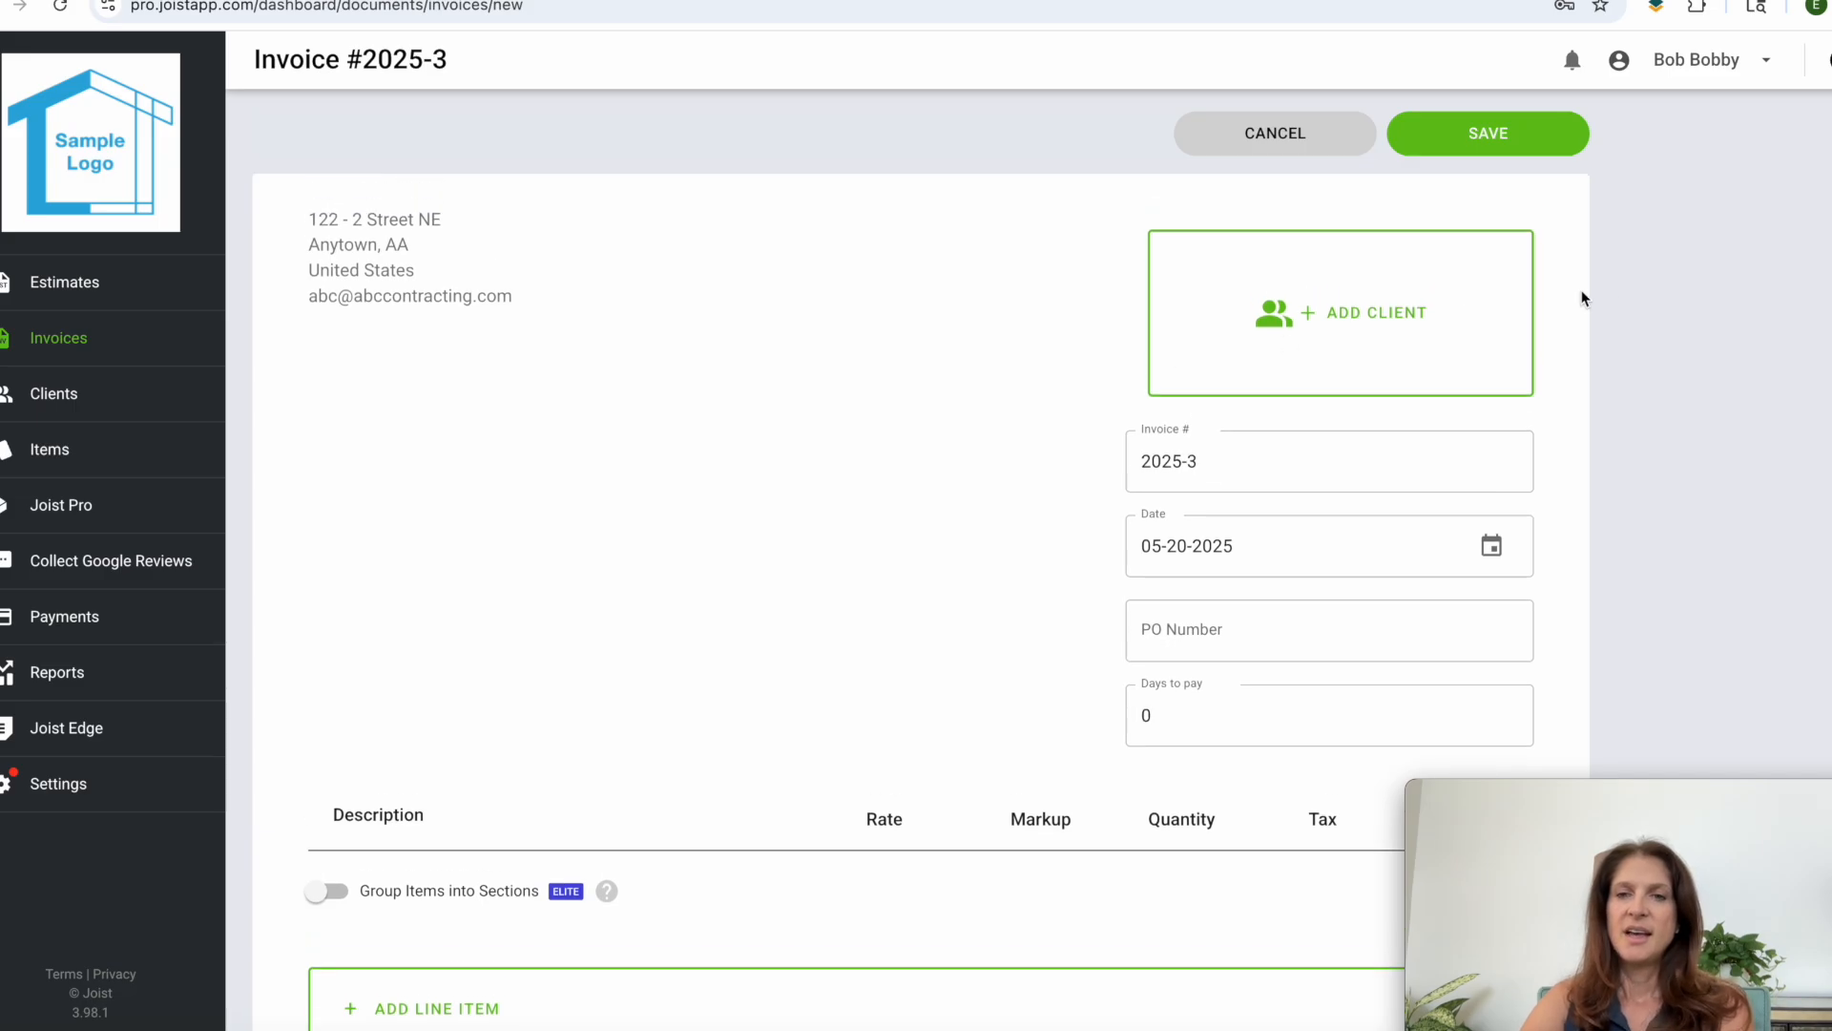
mouse_move(652, 647)
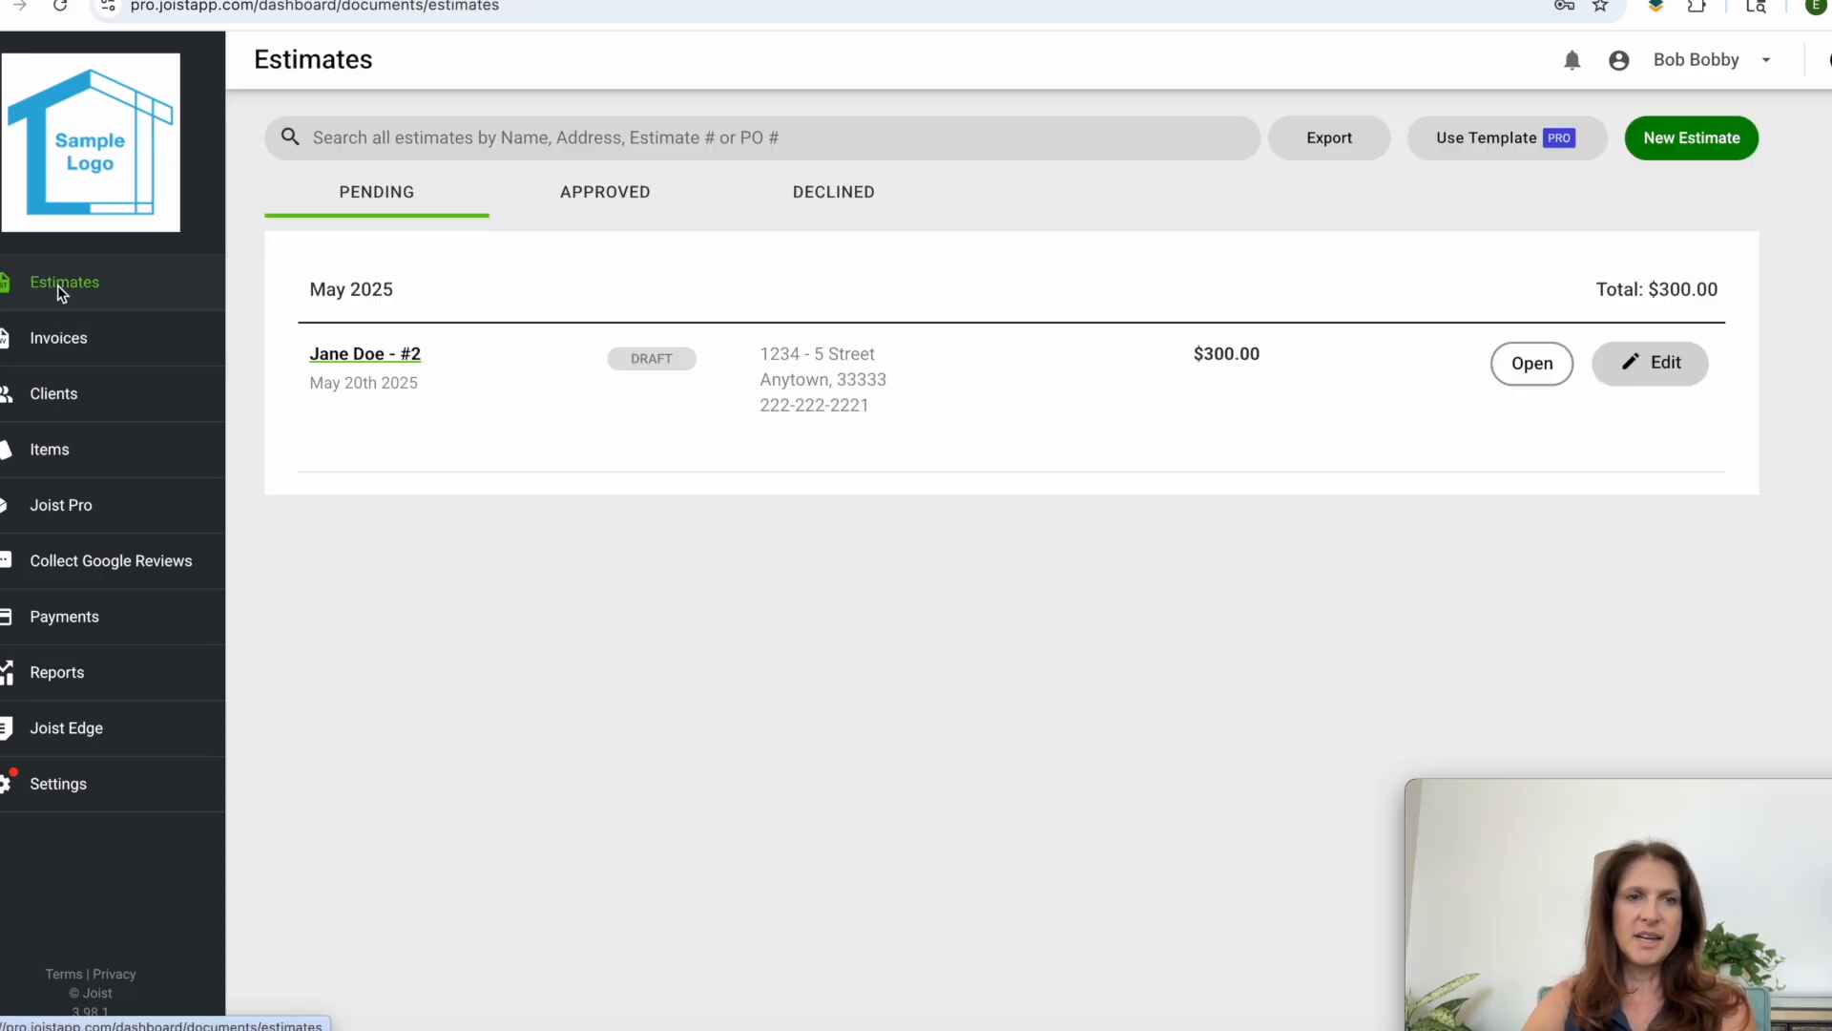
Step: Set Jane Doe's Estimate #2 to Approved and convert it into an invoice
click(365, 354)
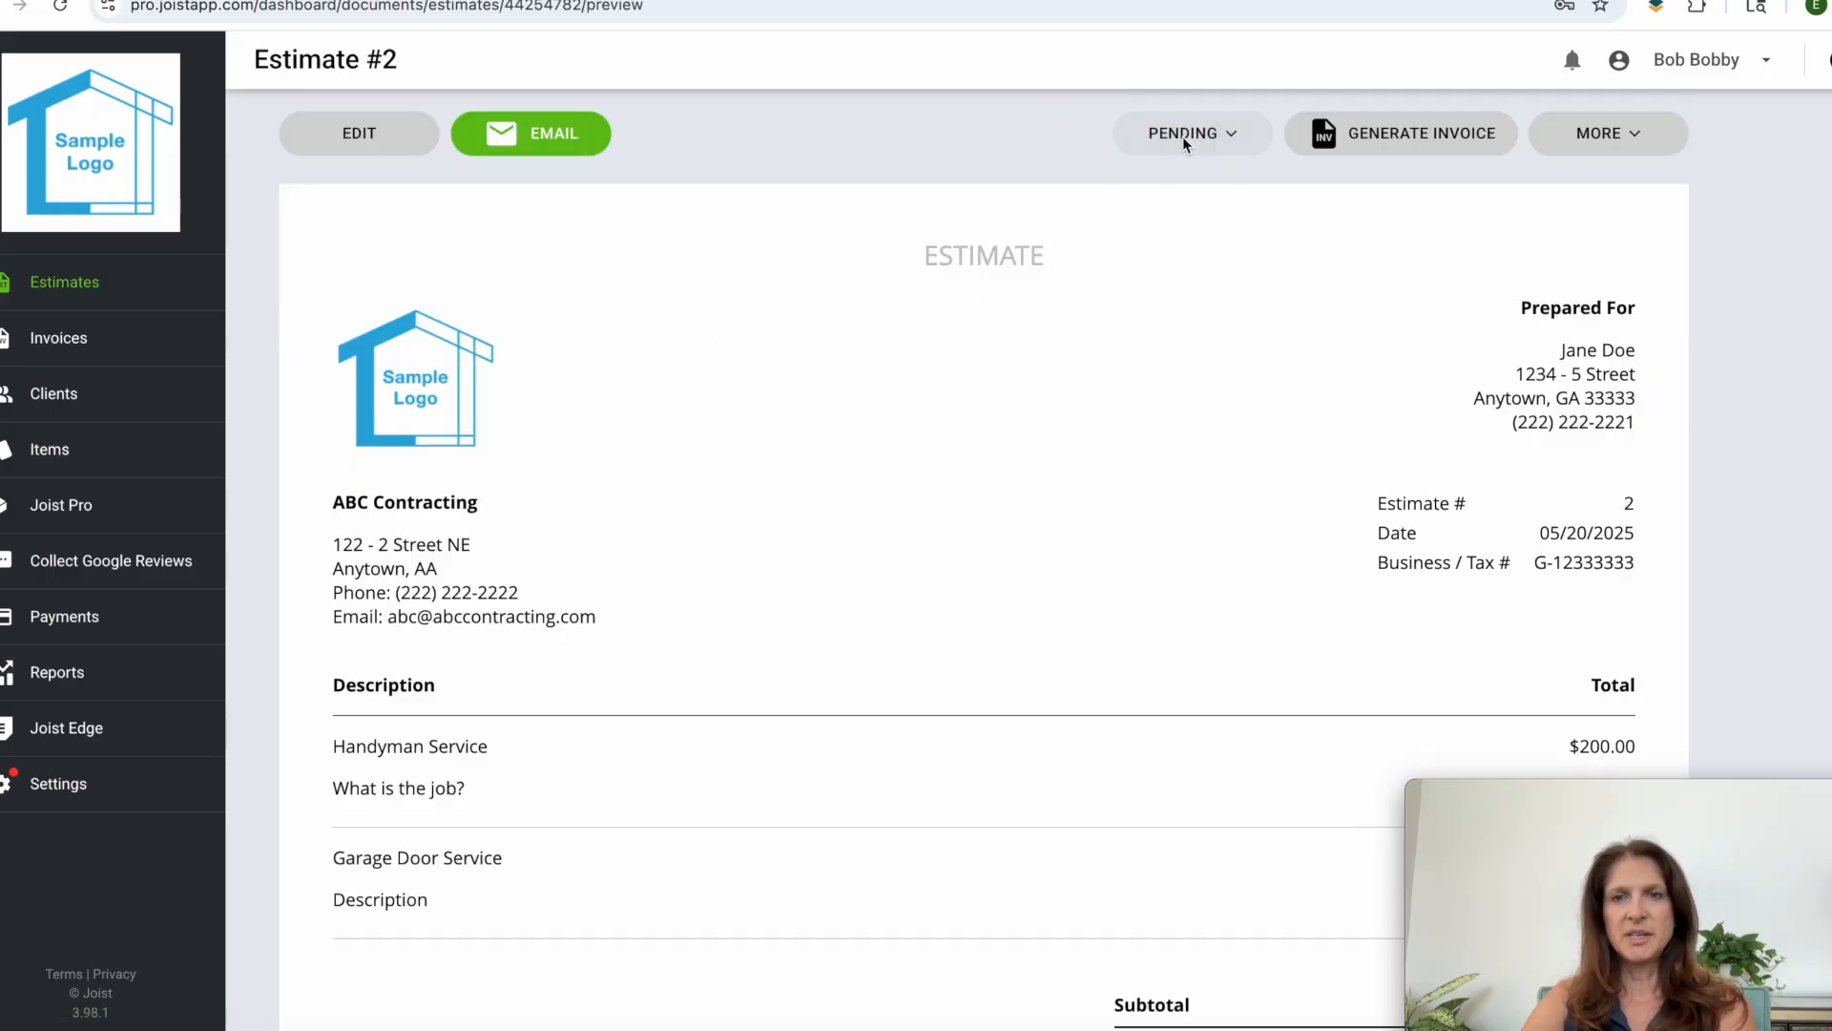
click(1184, 132)
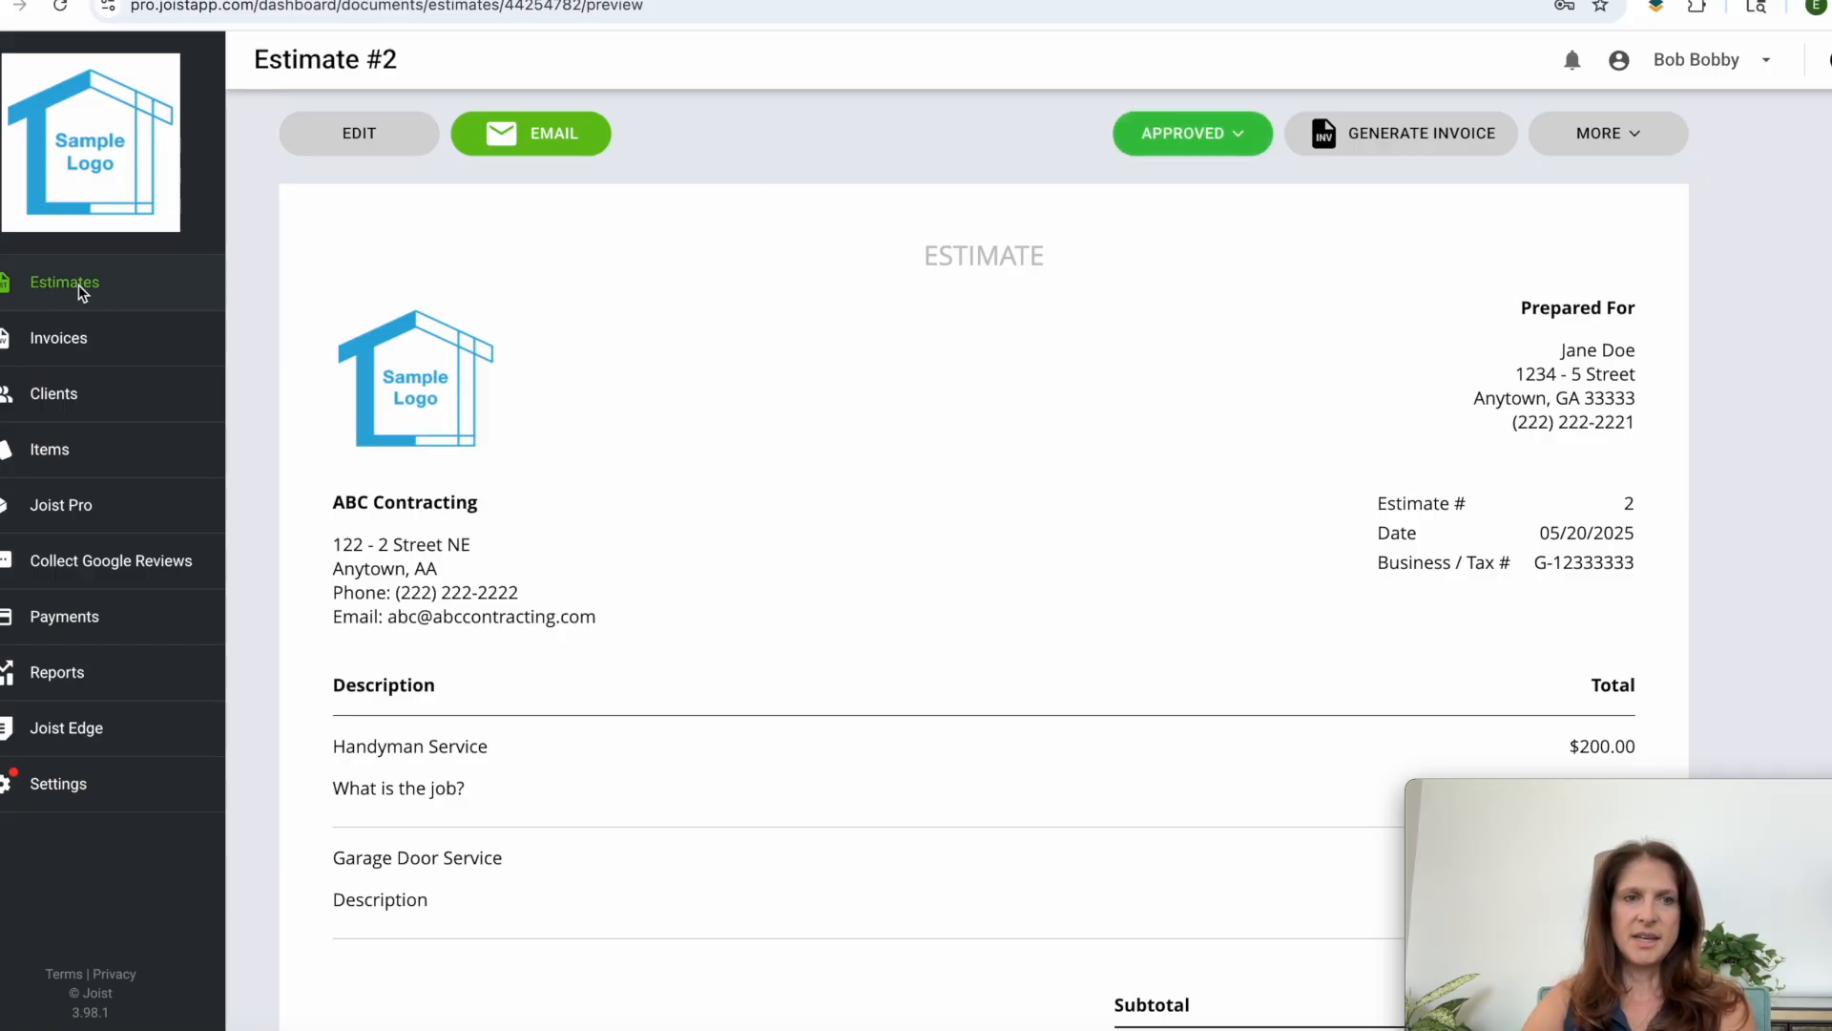
click(64, 281)
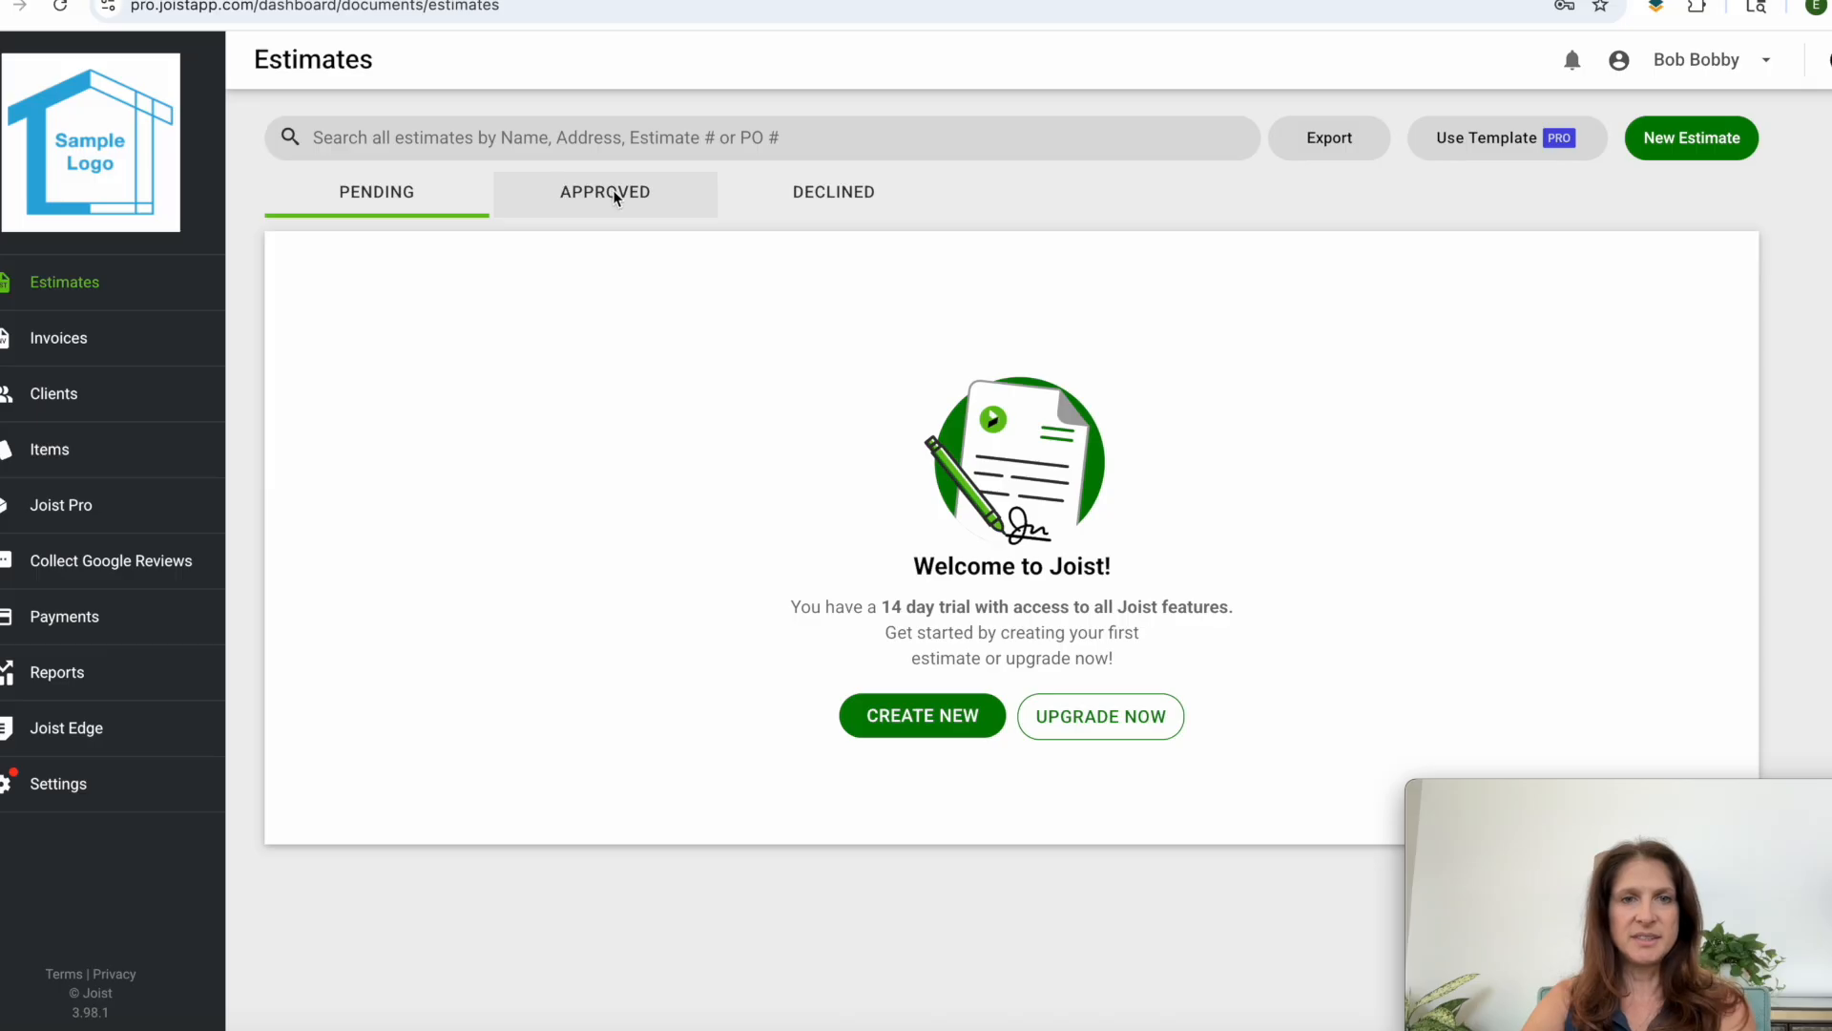
click(604, 192)
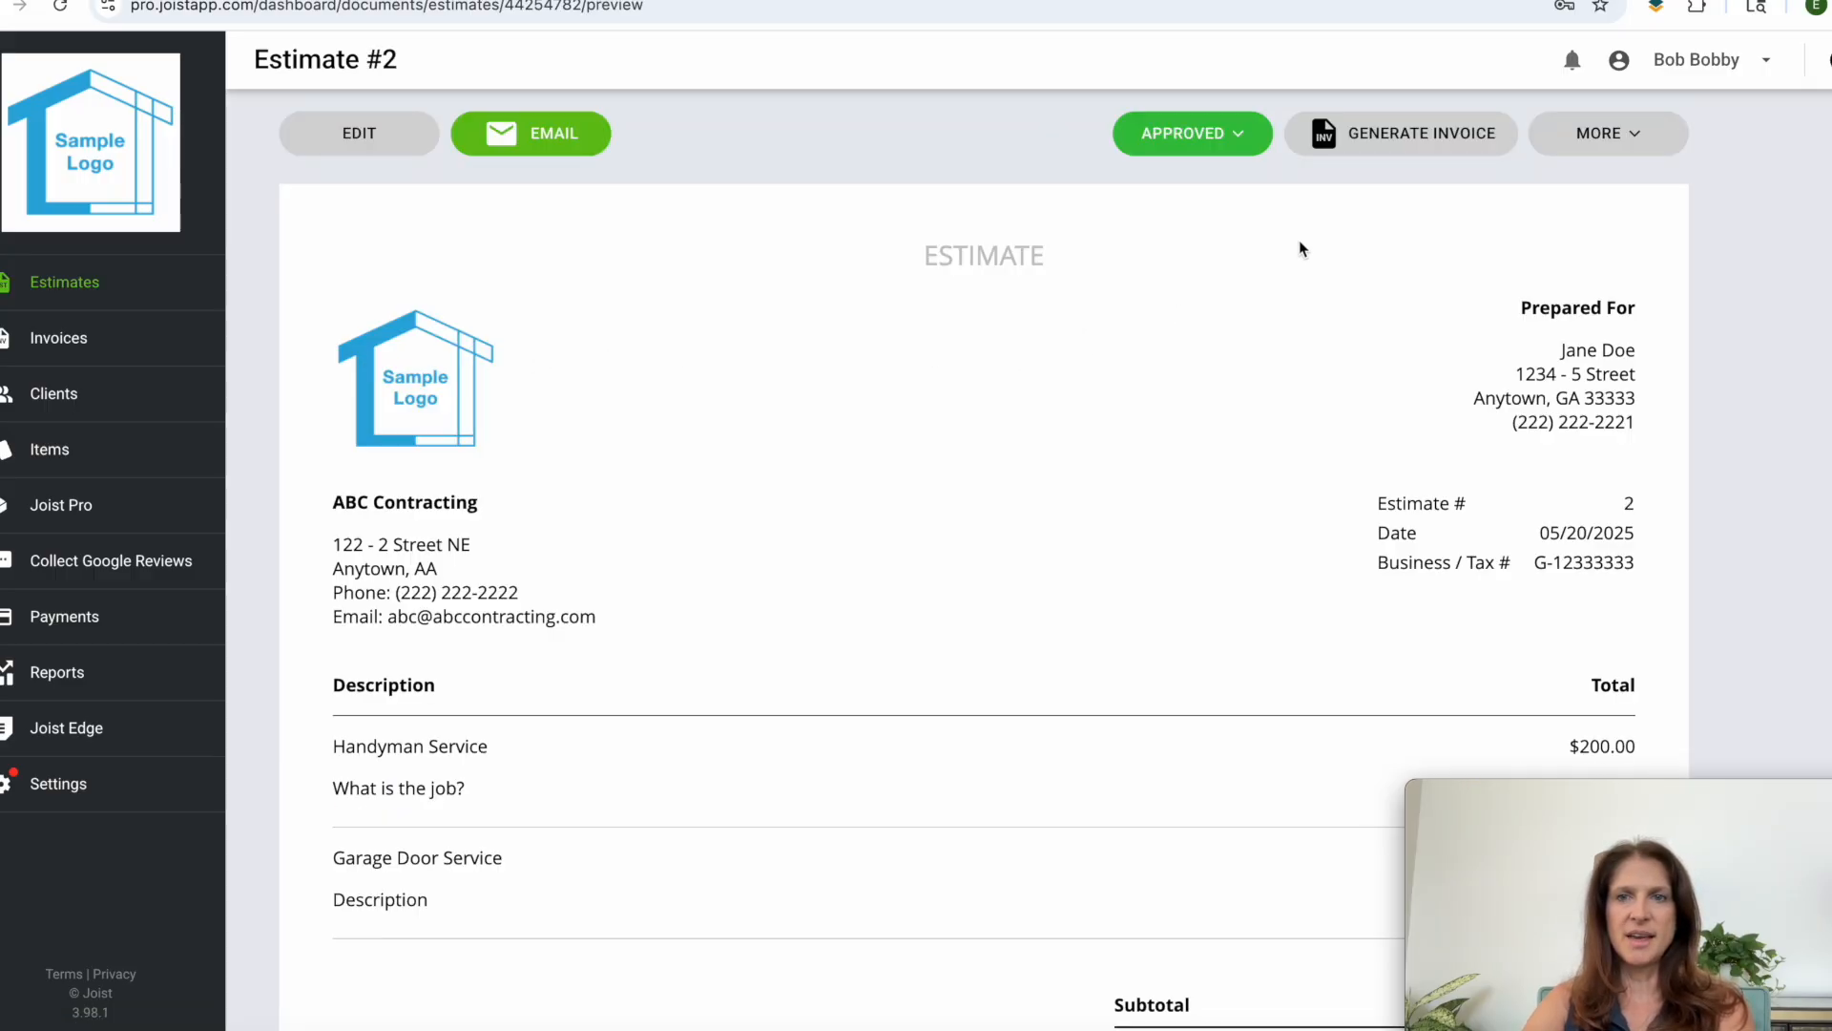
click(1400, 132)
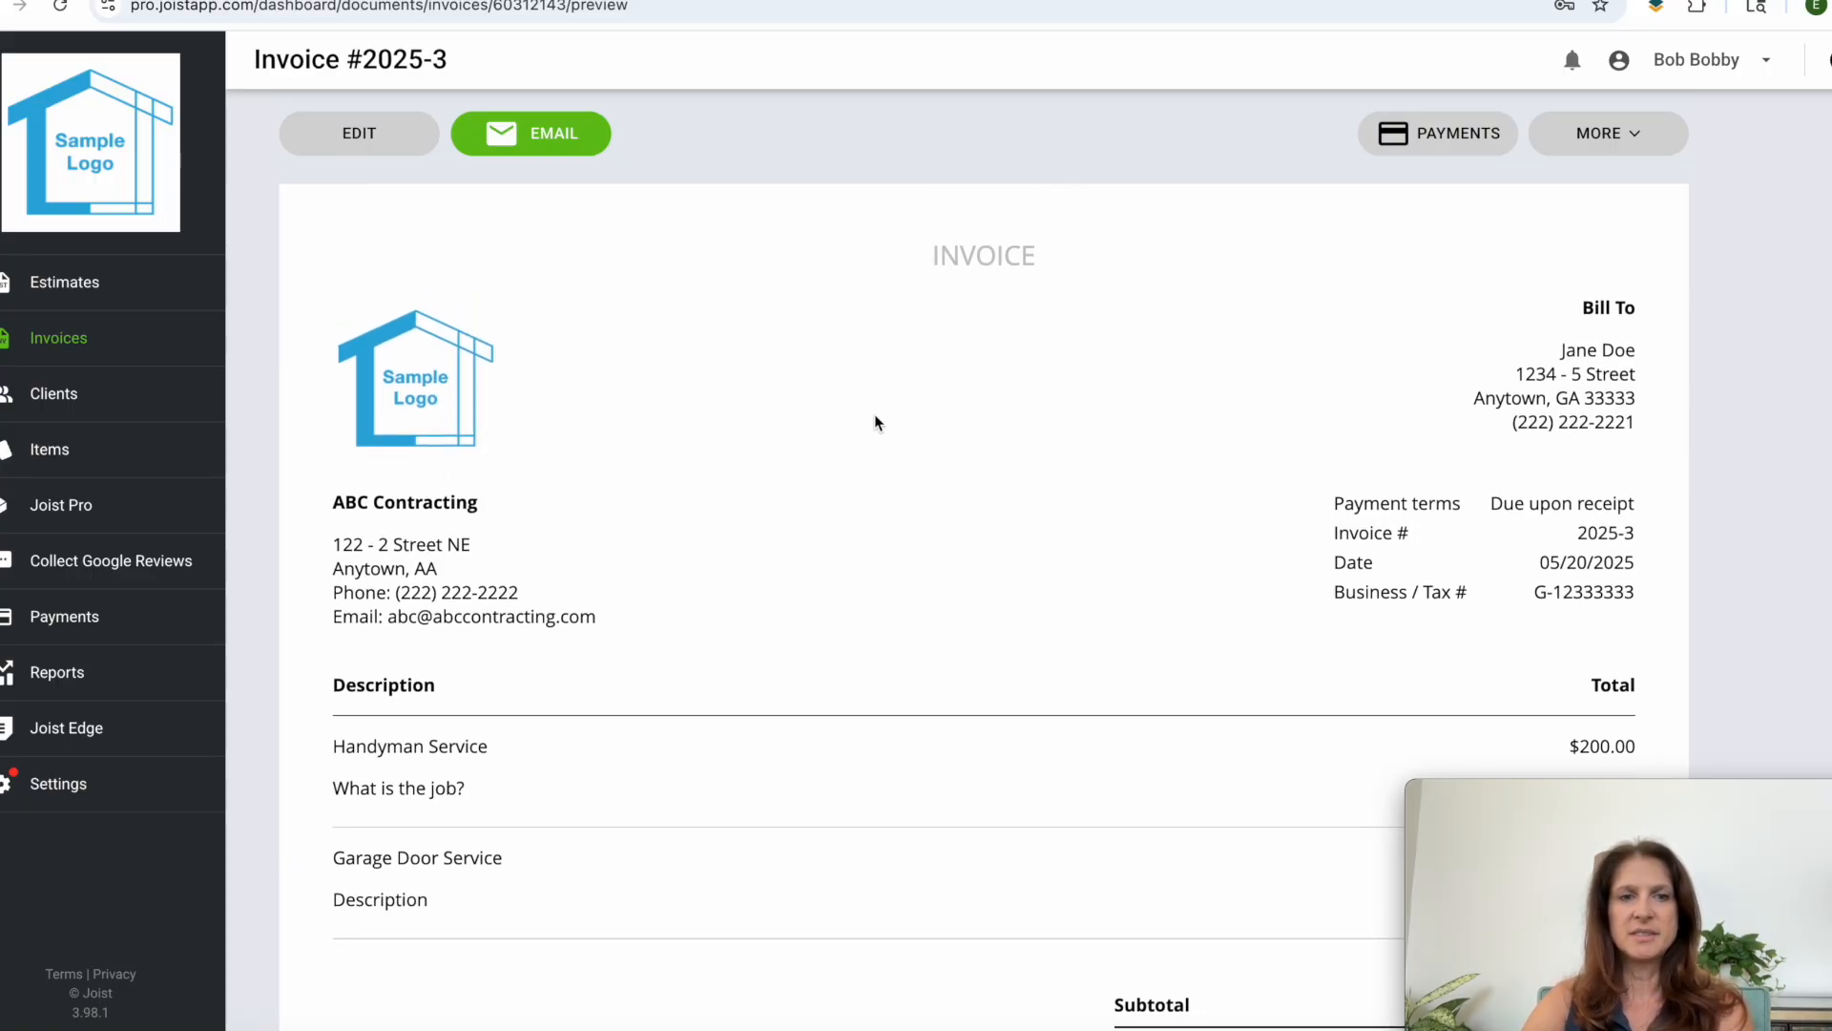
Step: Scroll through the preview of invoice #2025-3 for Jane Doe, due upon receipt
scroll(down, 3)
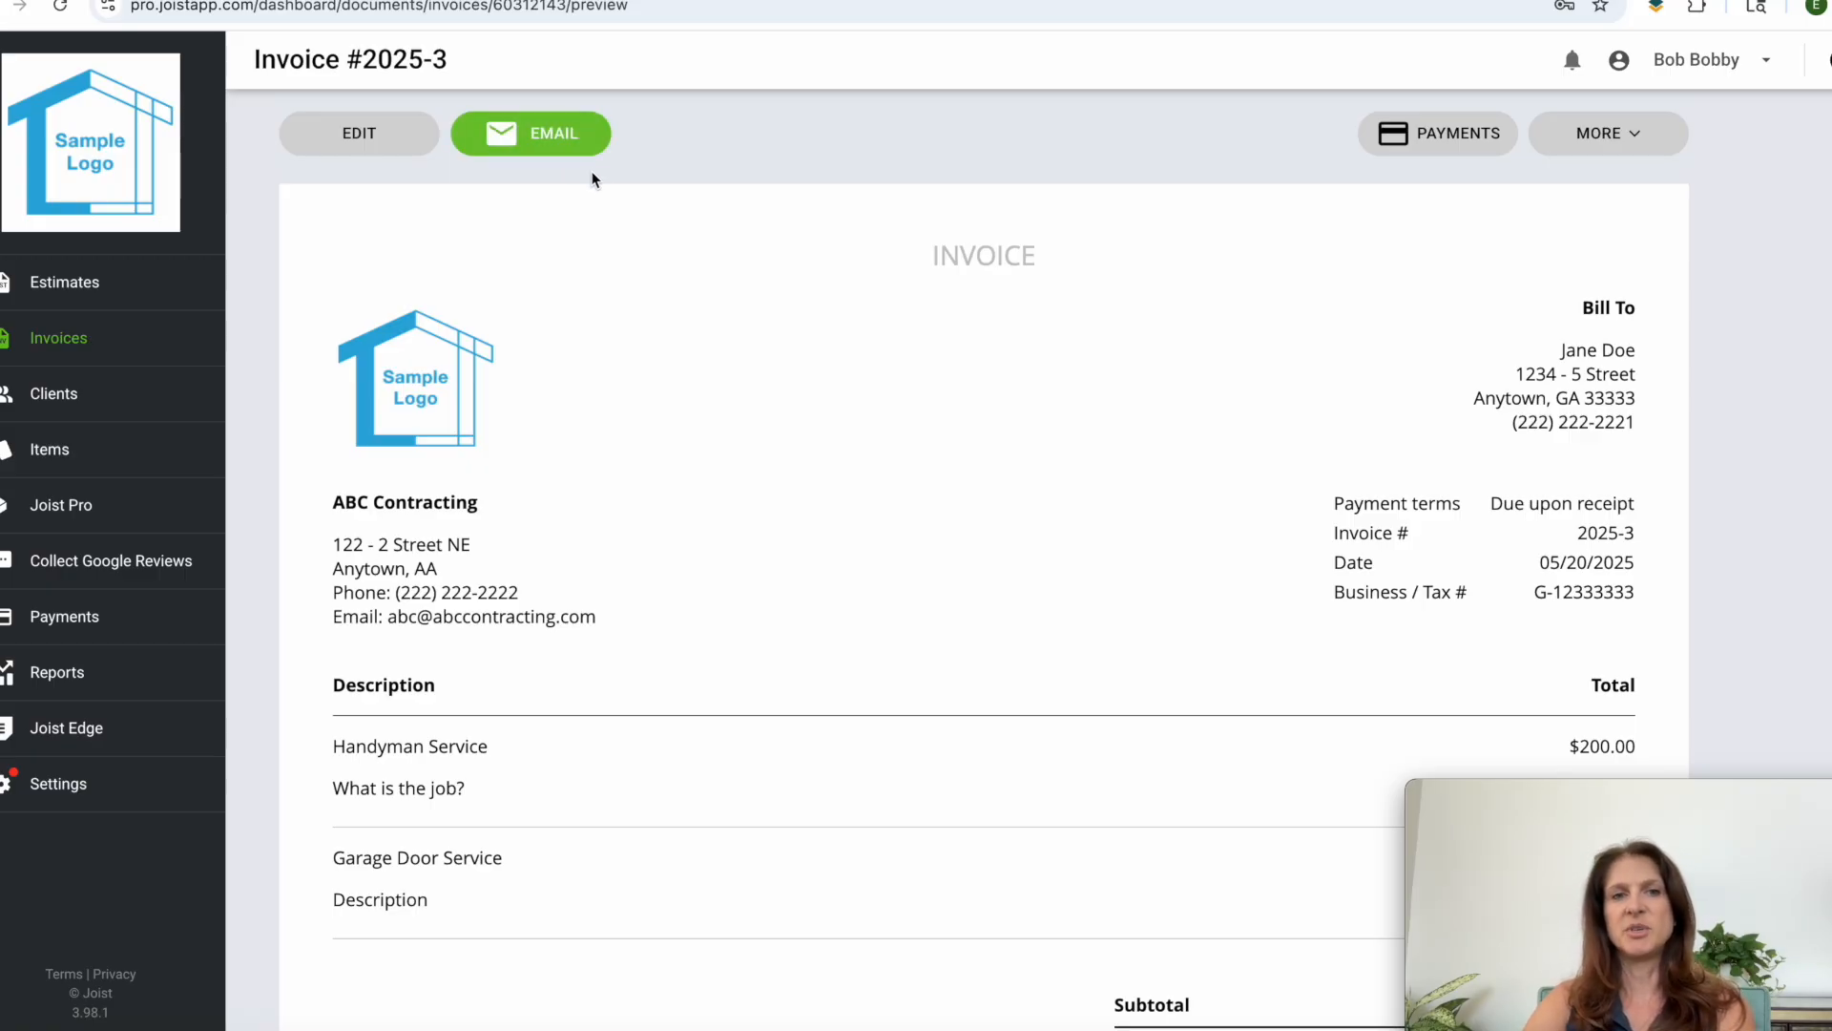
mouse_move(676, 193)
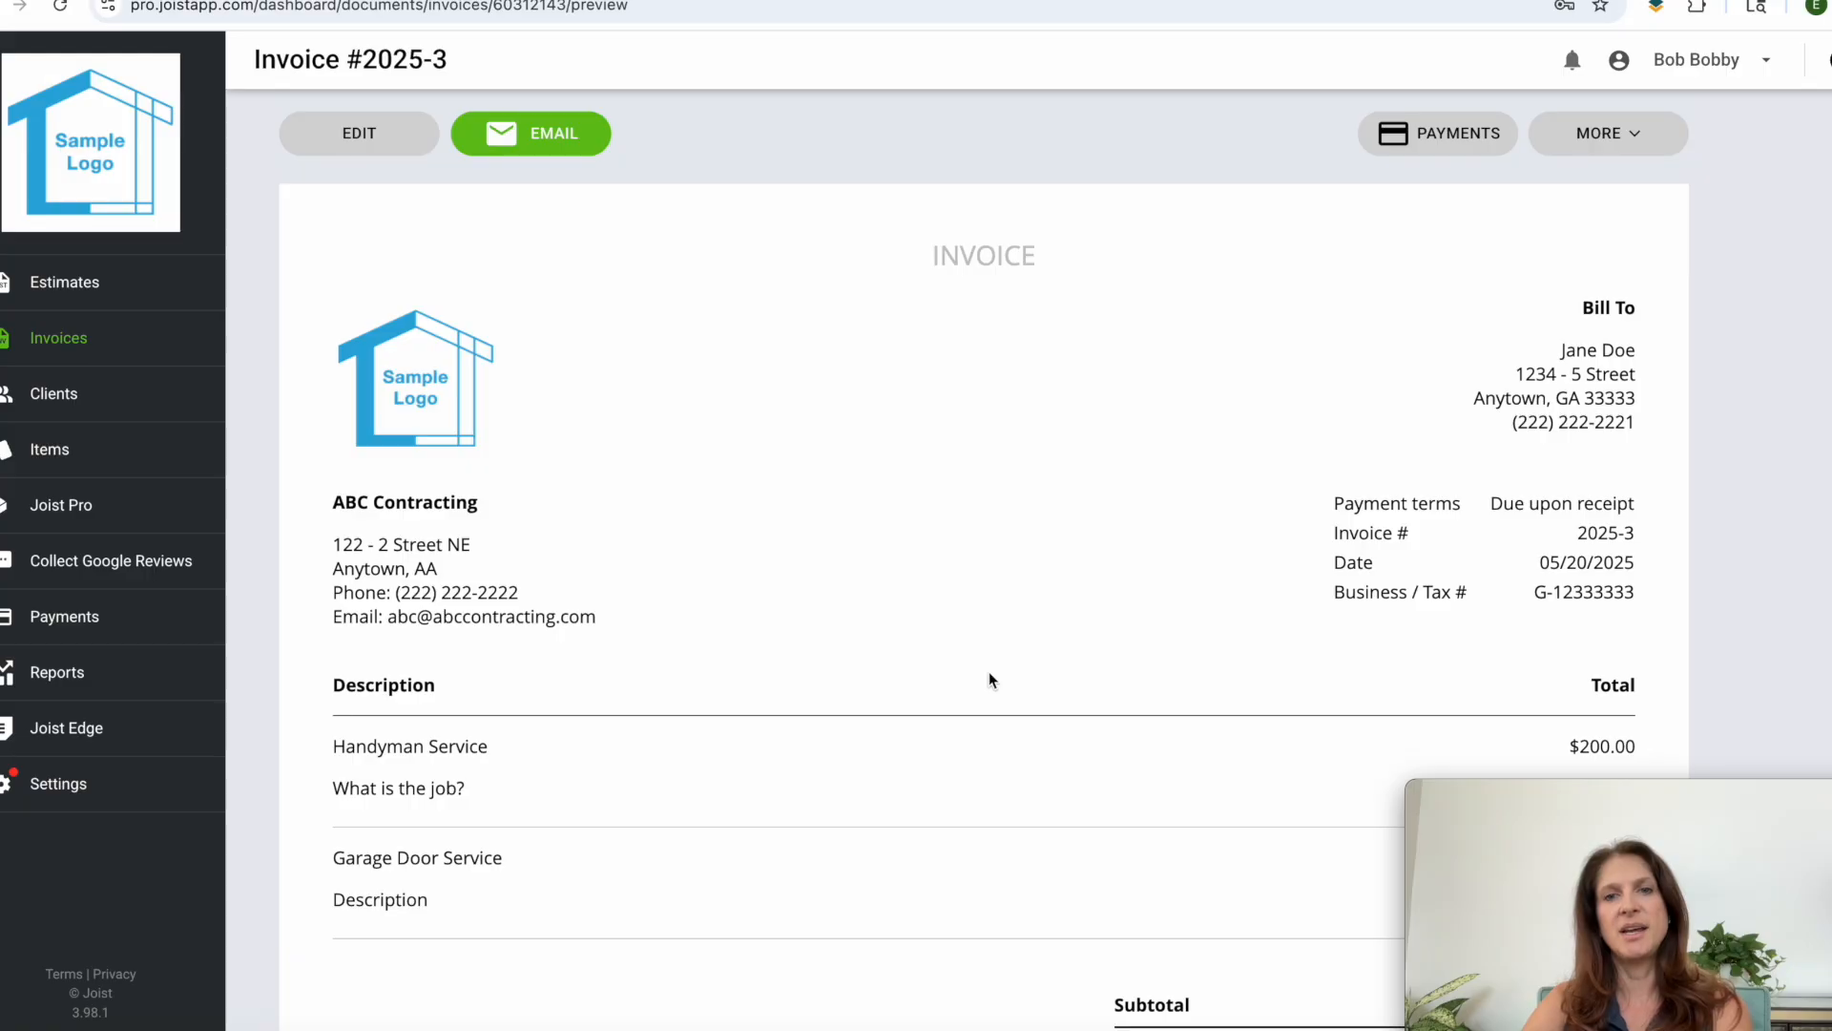
mouse_move(642, 558)
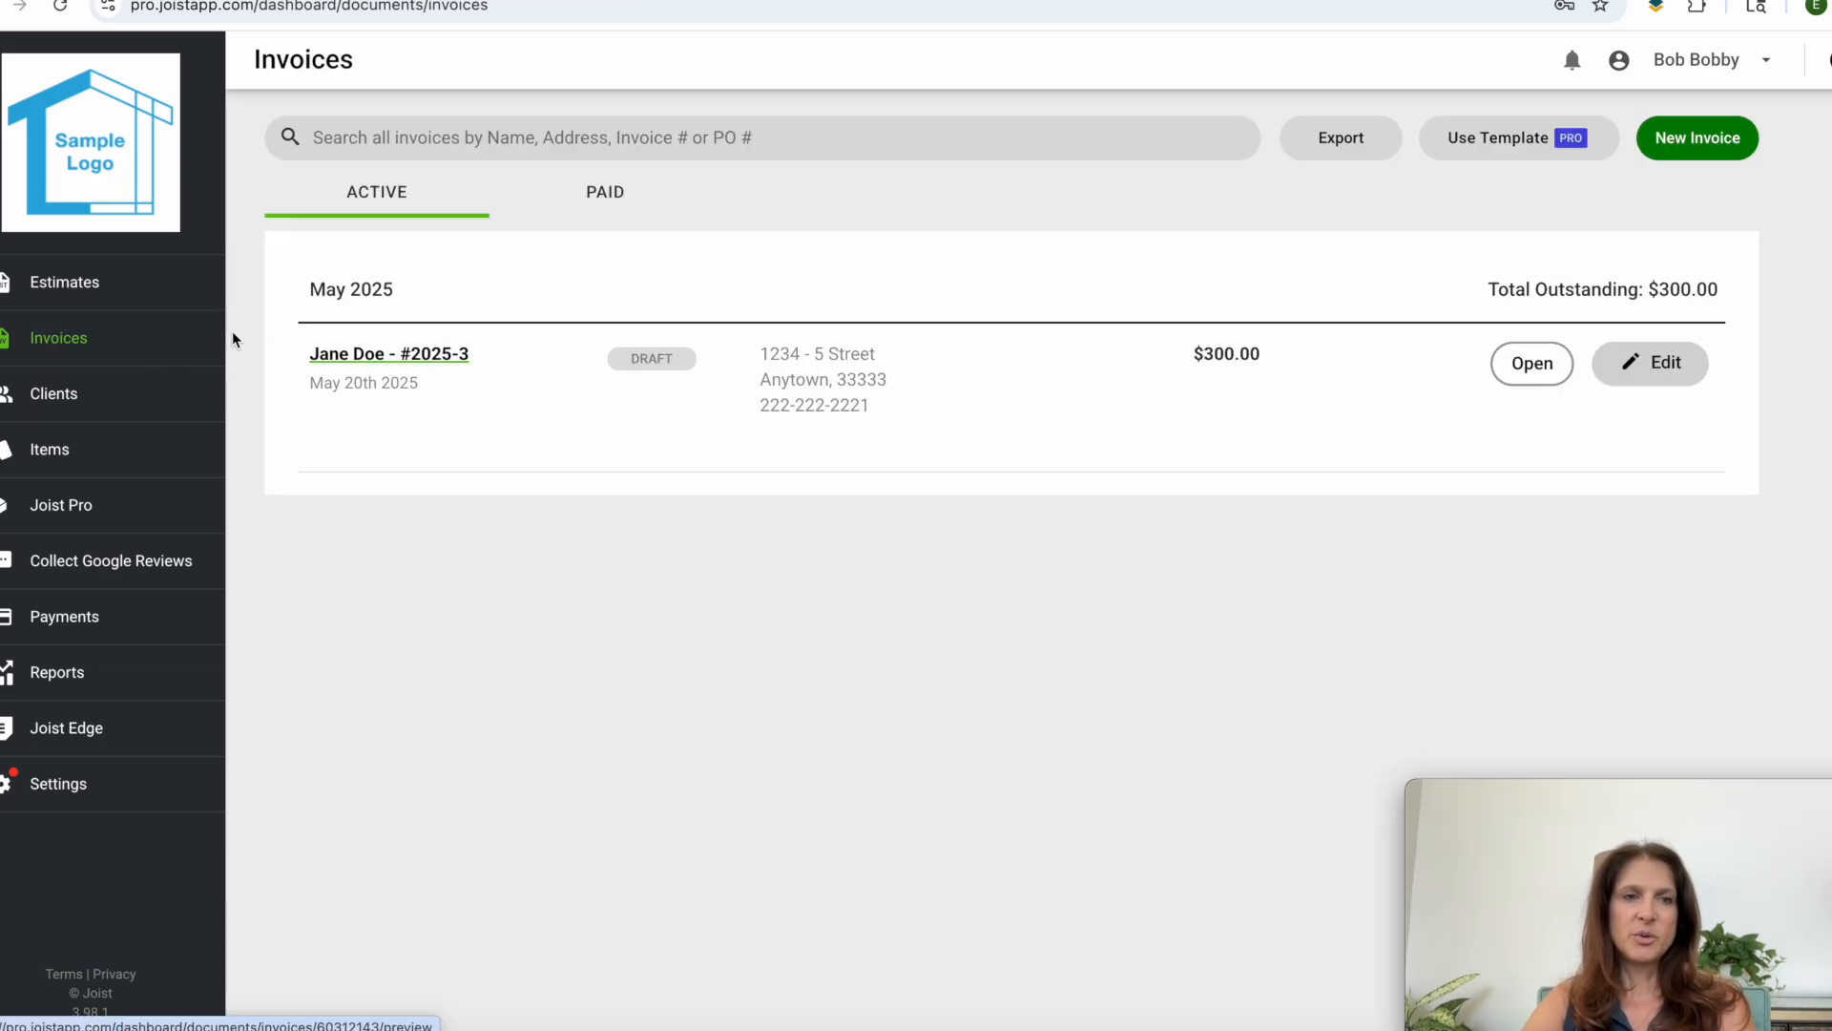
click(63, 281)
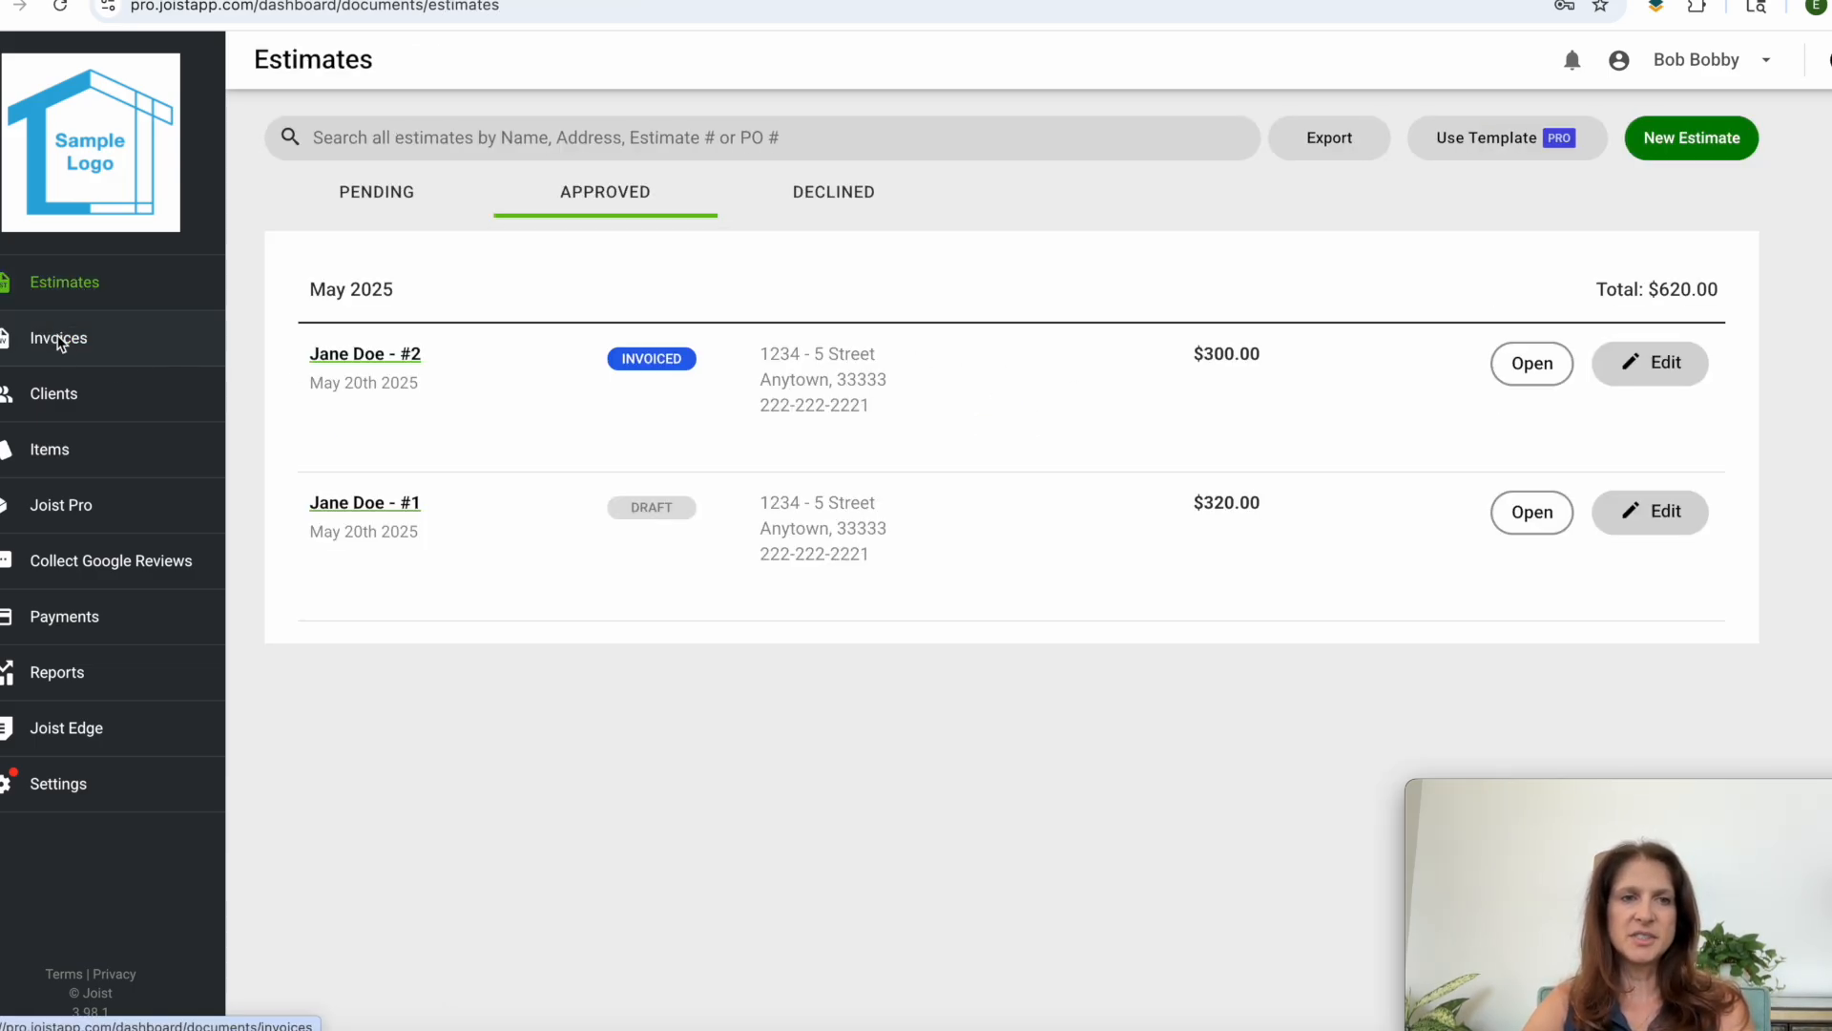
click(57, 338)
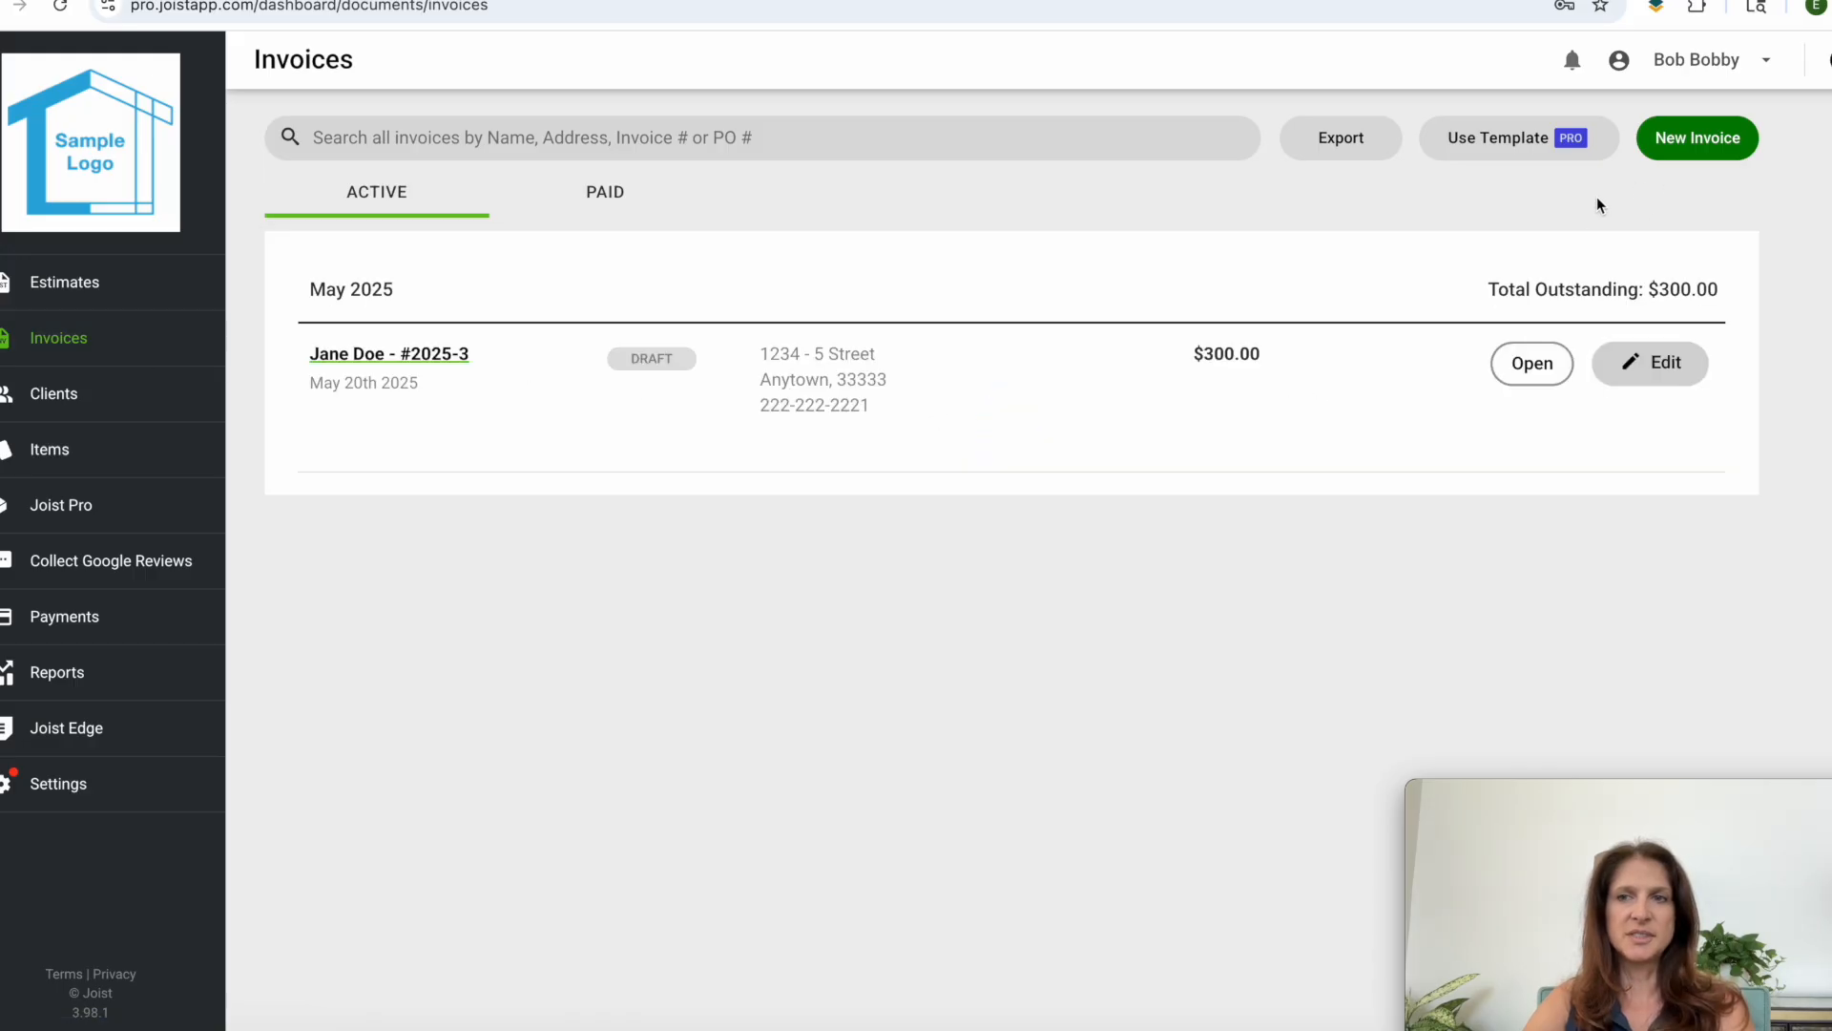
mouse_move(63, 288)
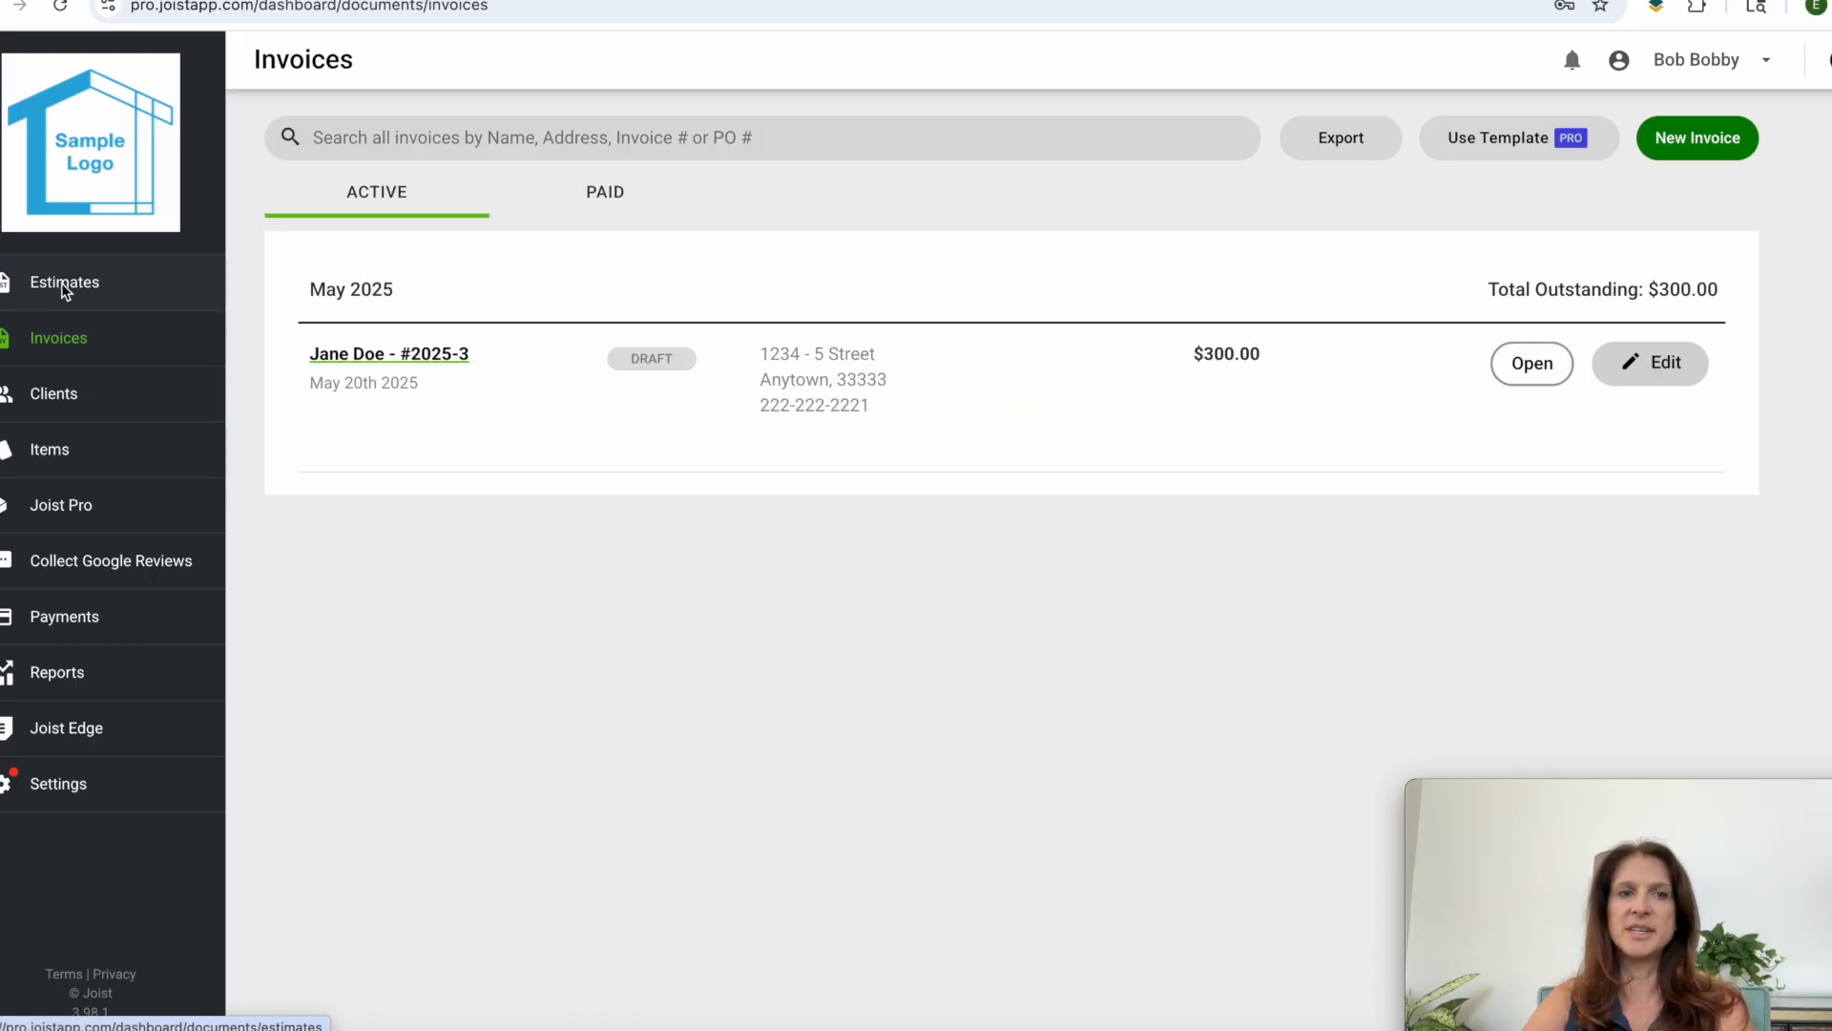
click(1695, 138)
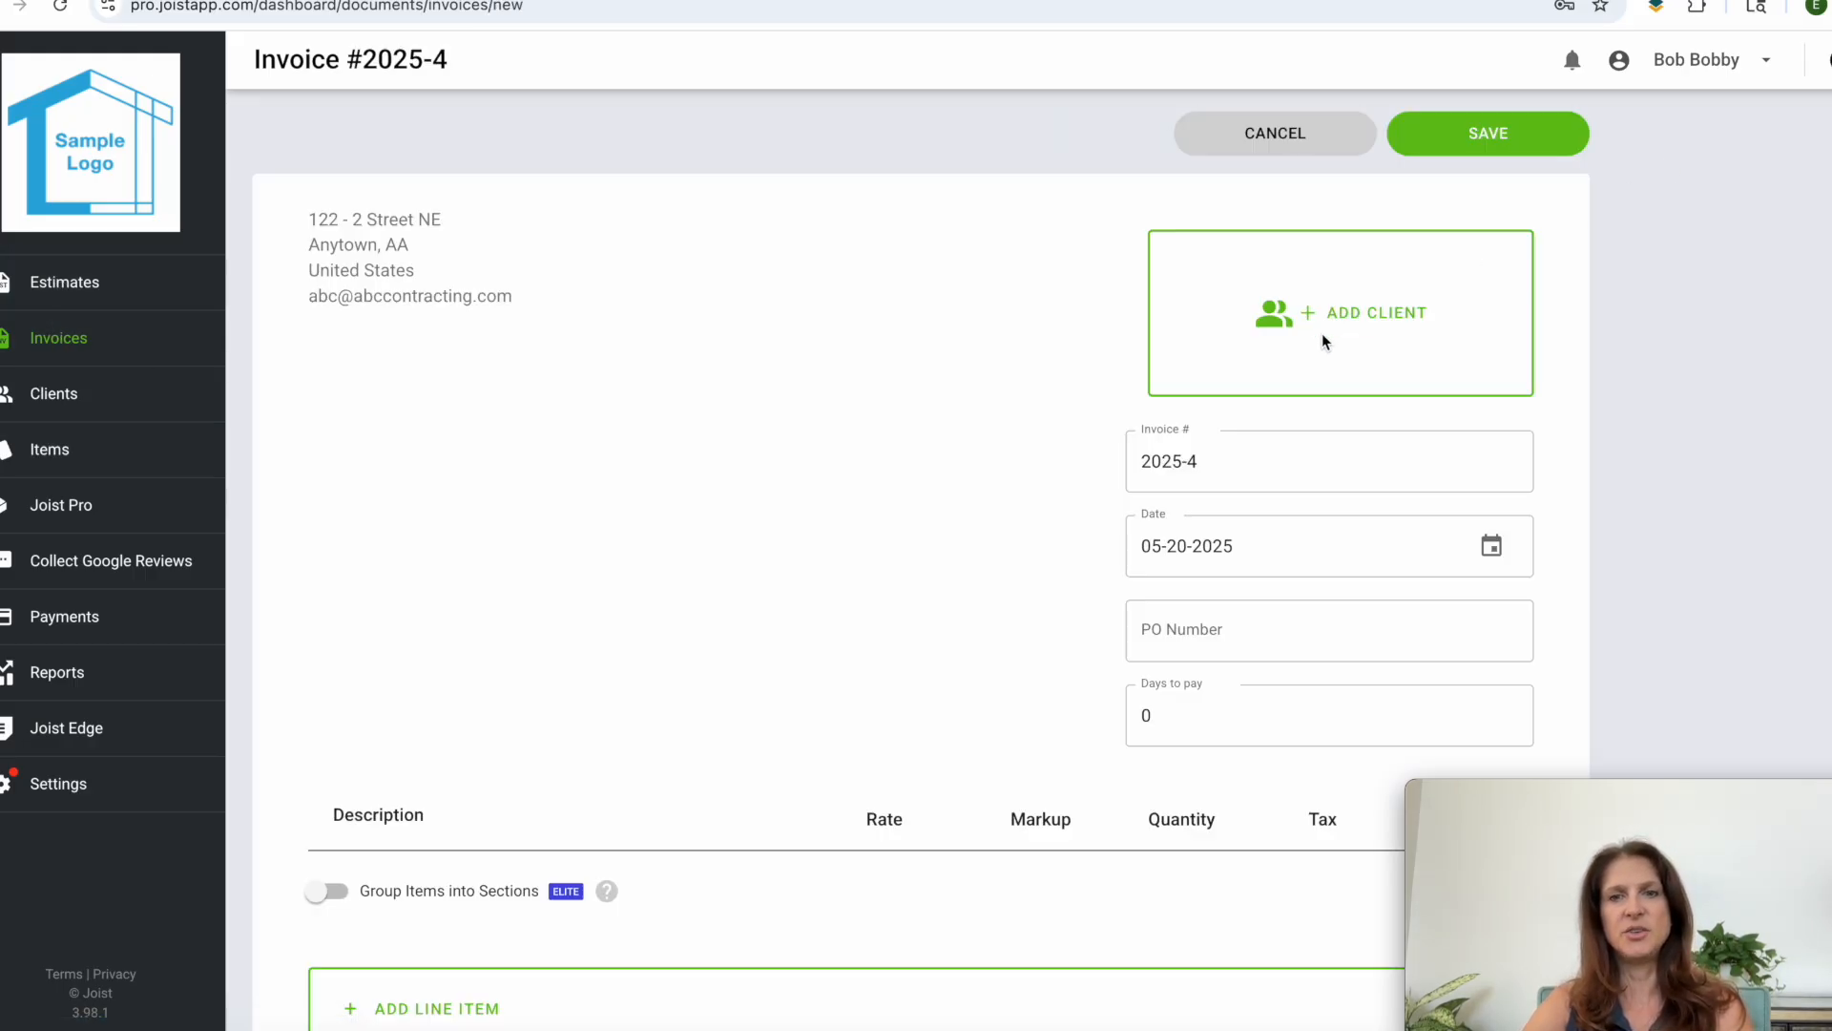
click(1340, 312)
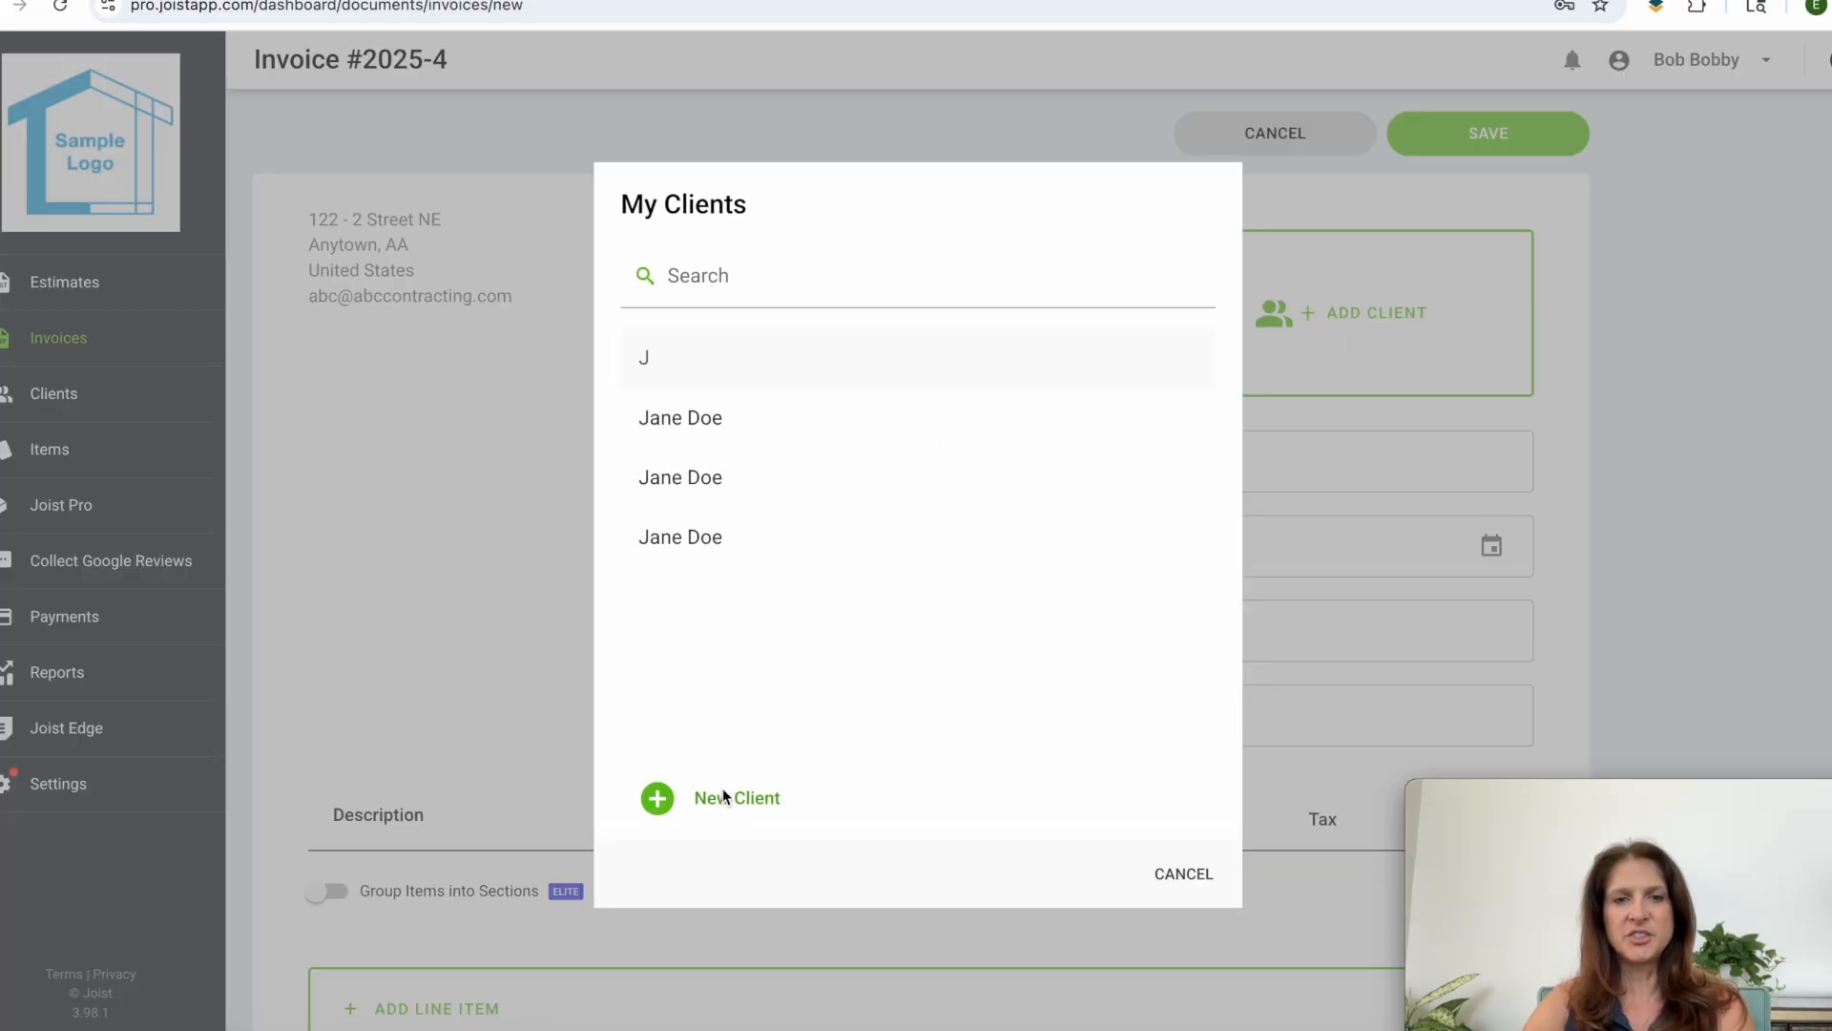
click(680, 417)
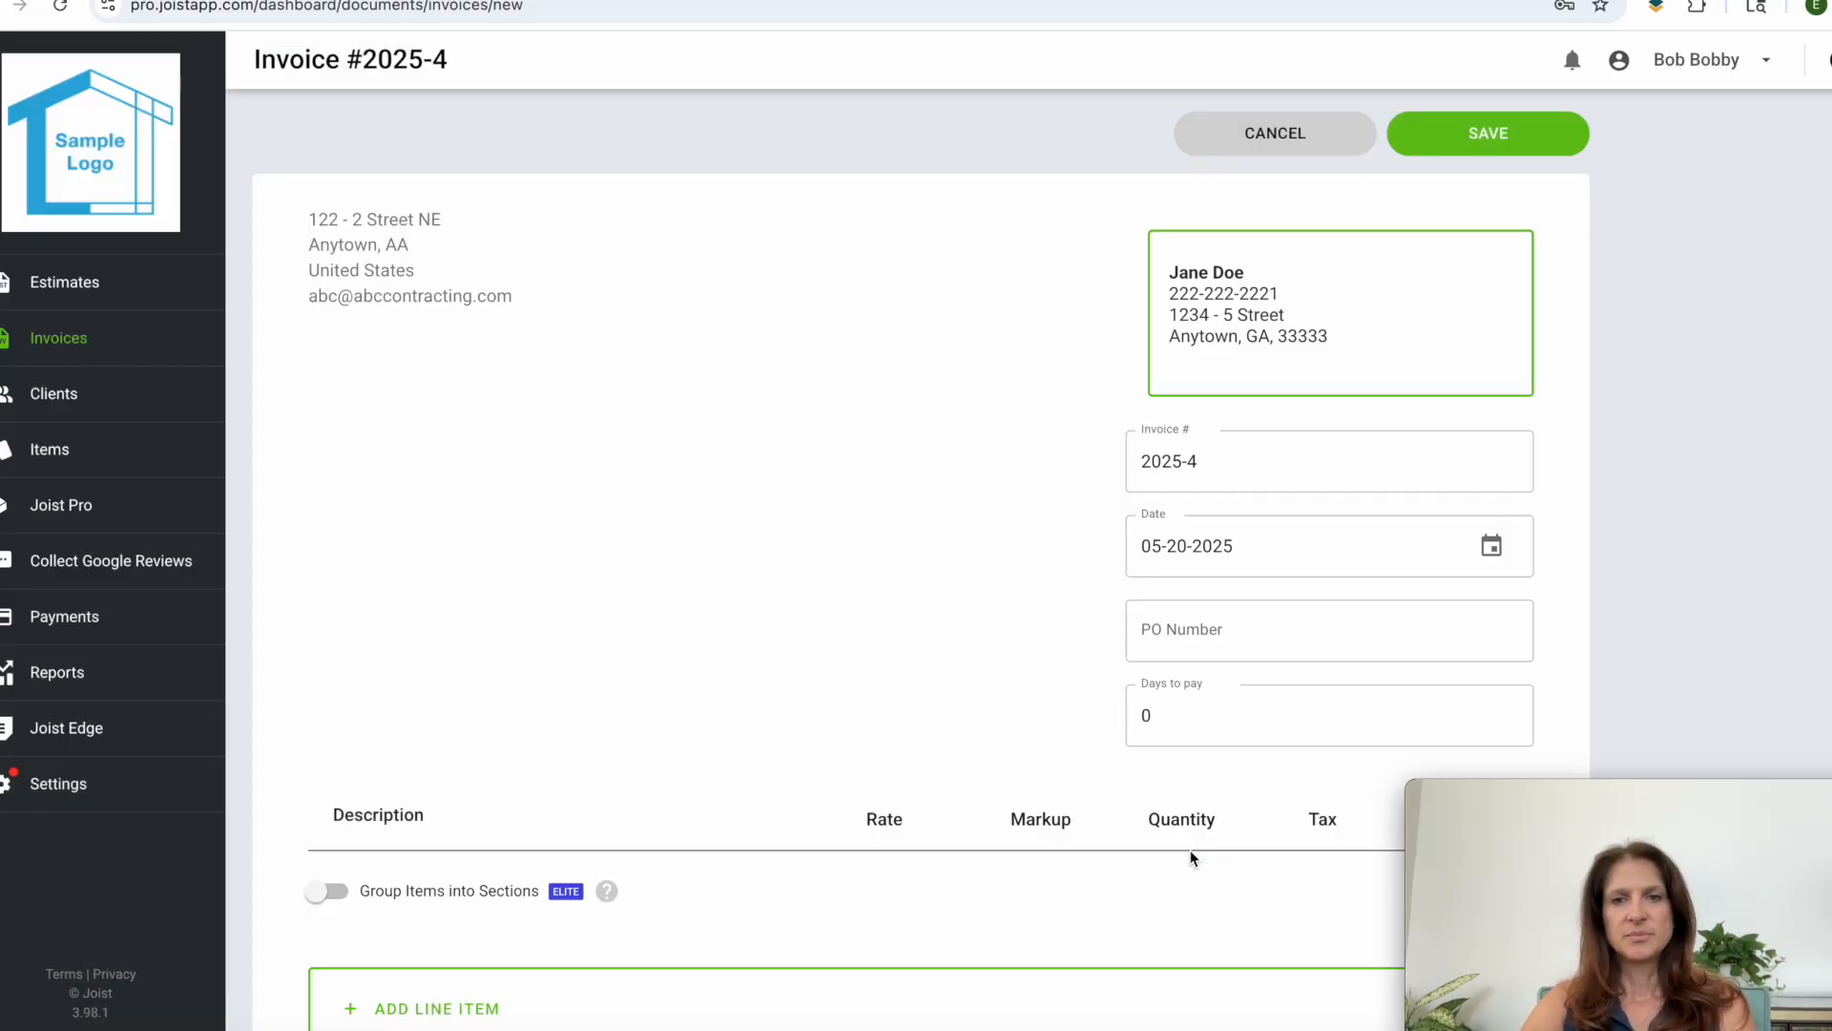
scroll(down, 3)
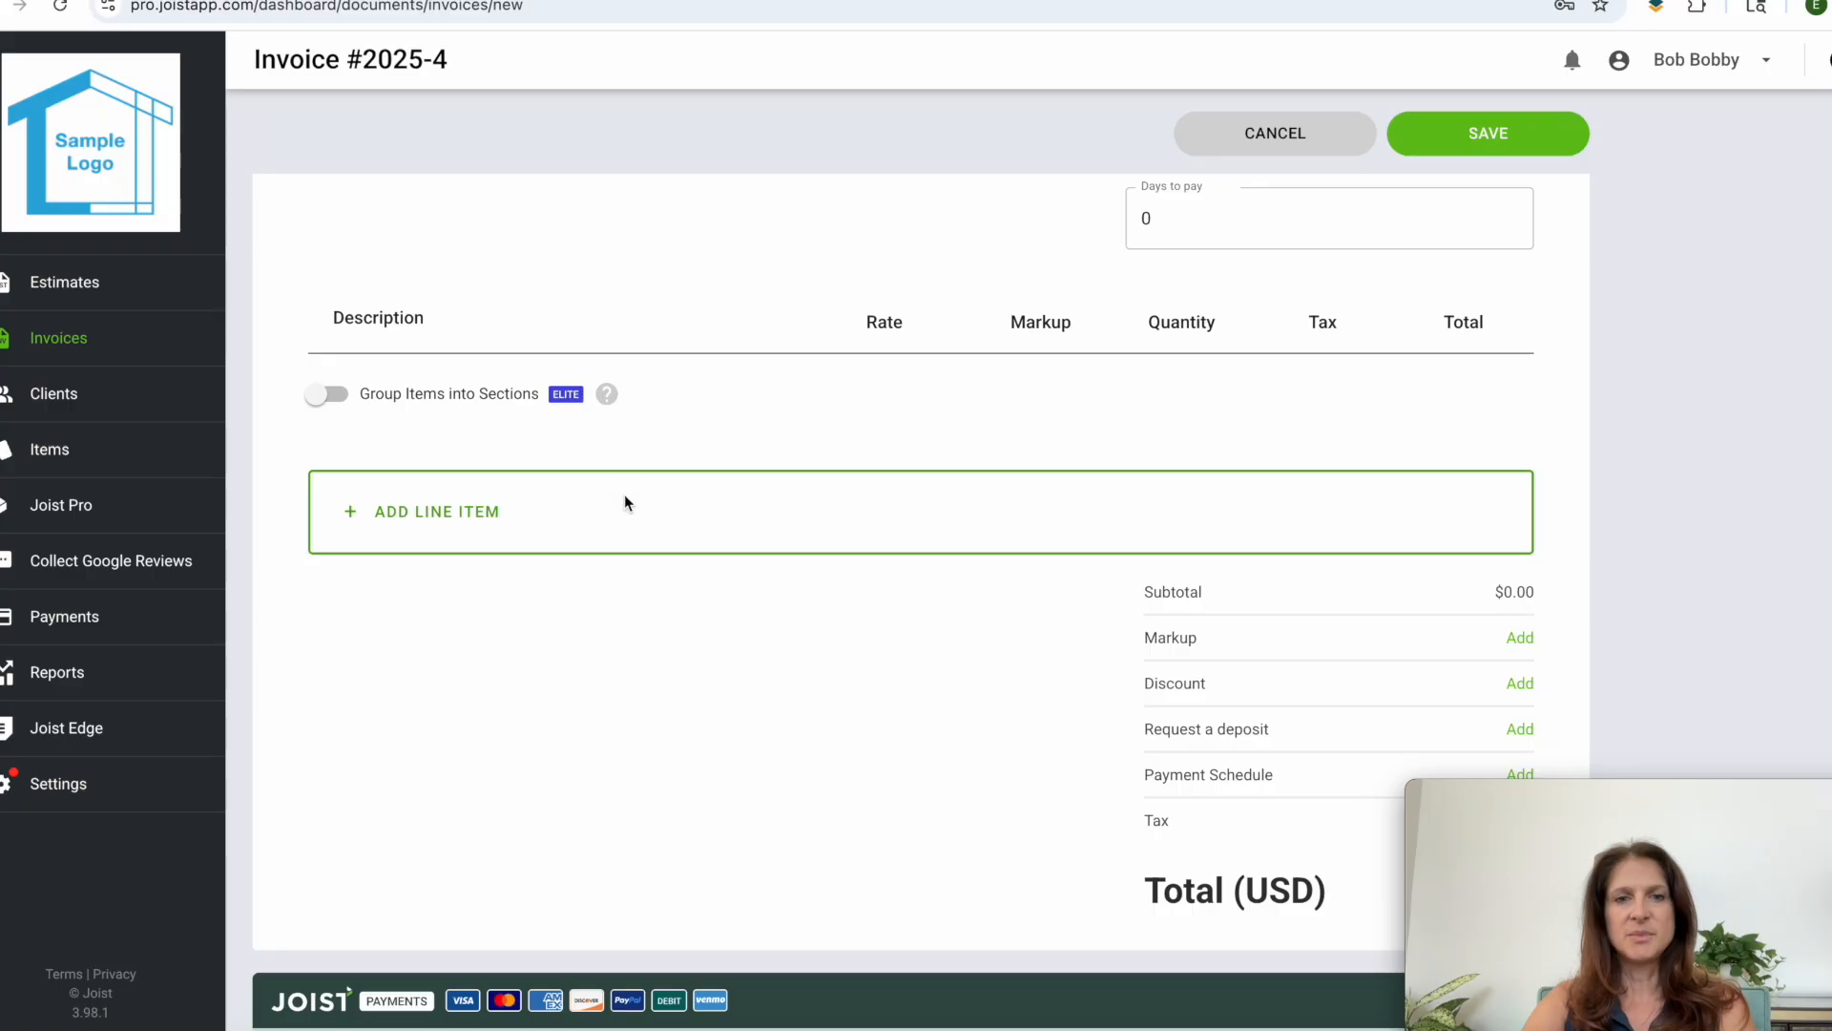
scroll(down, 3)
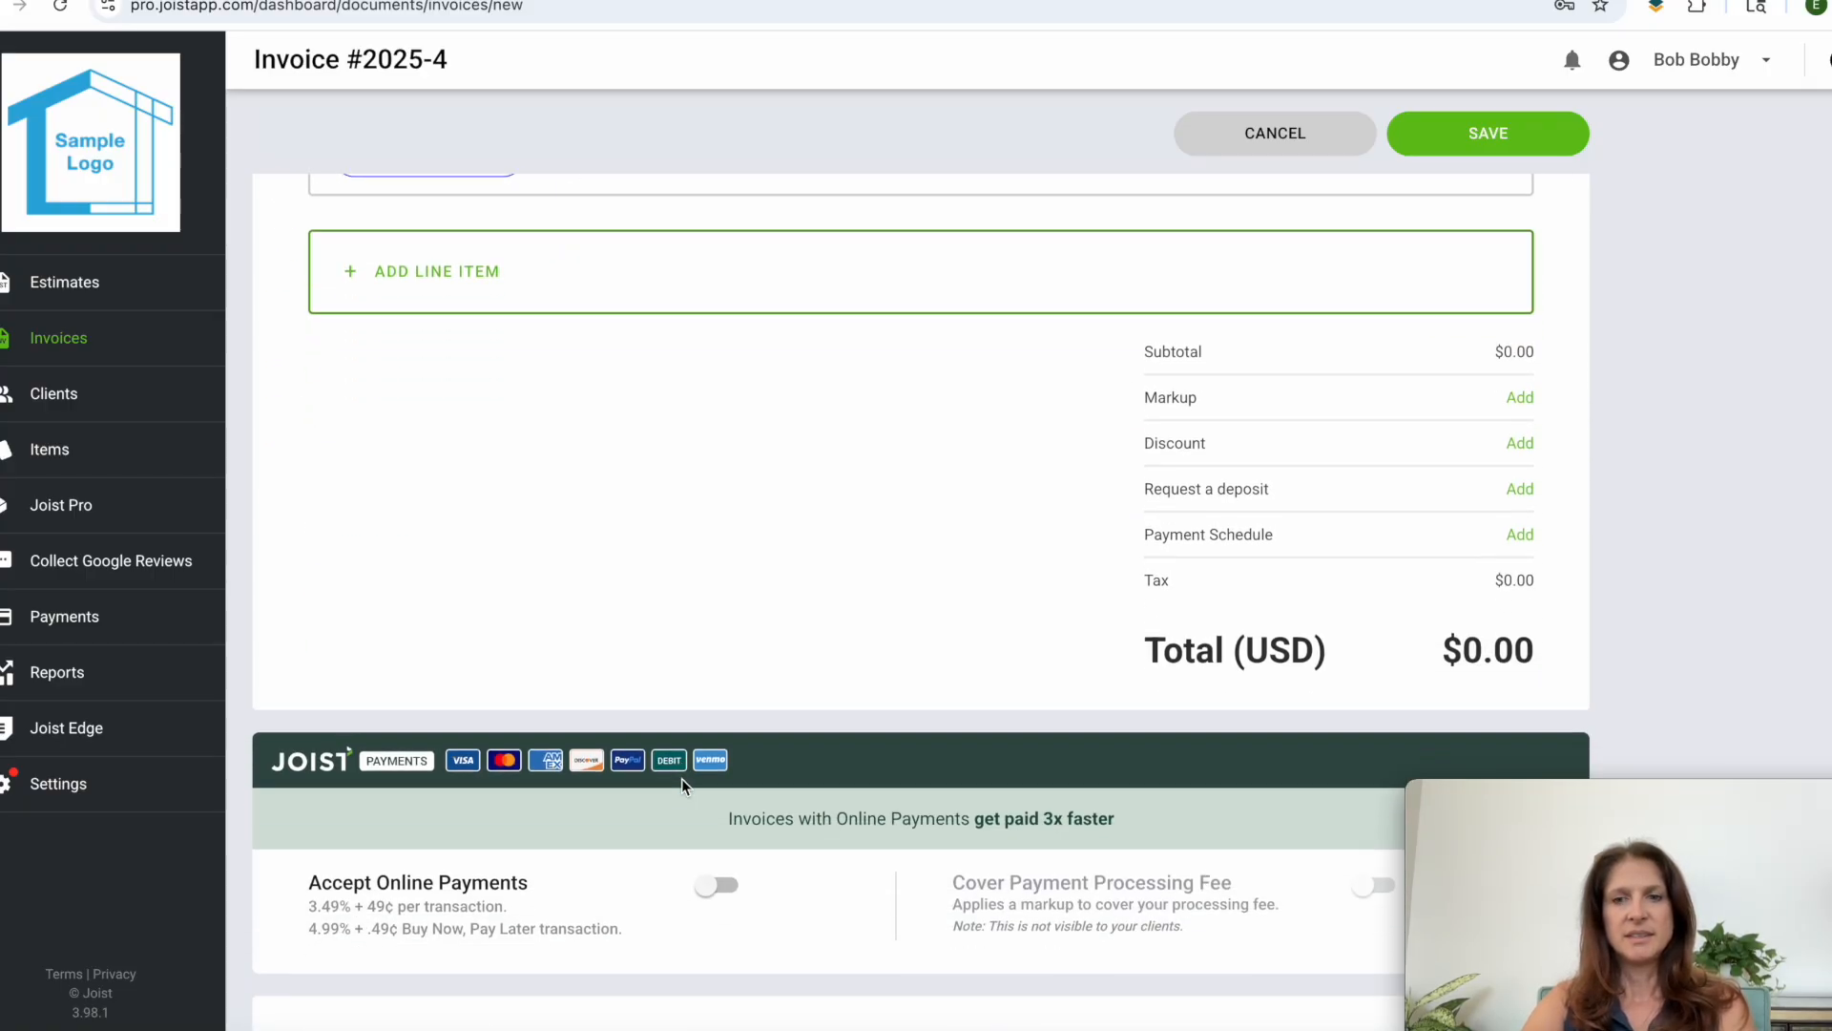
scroll(down, 3)
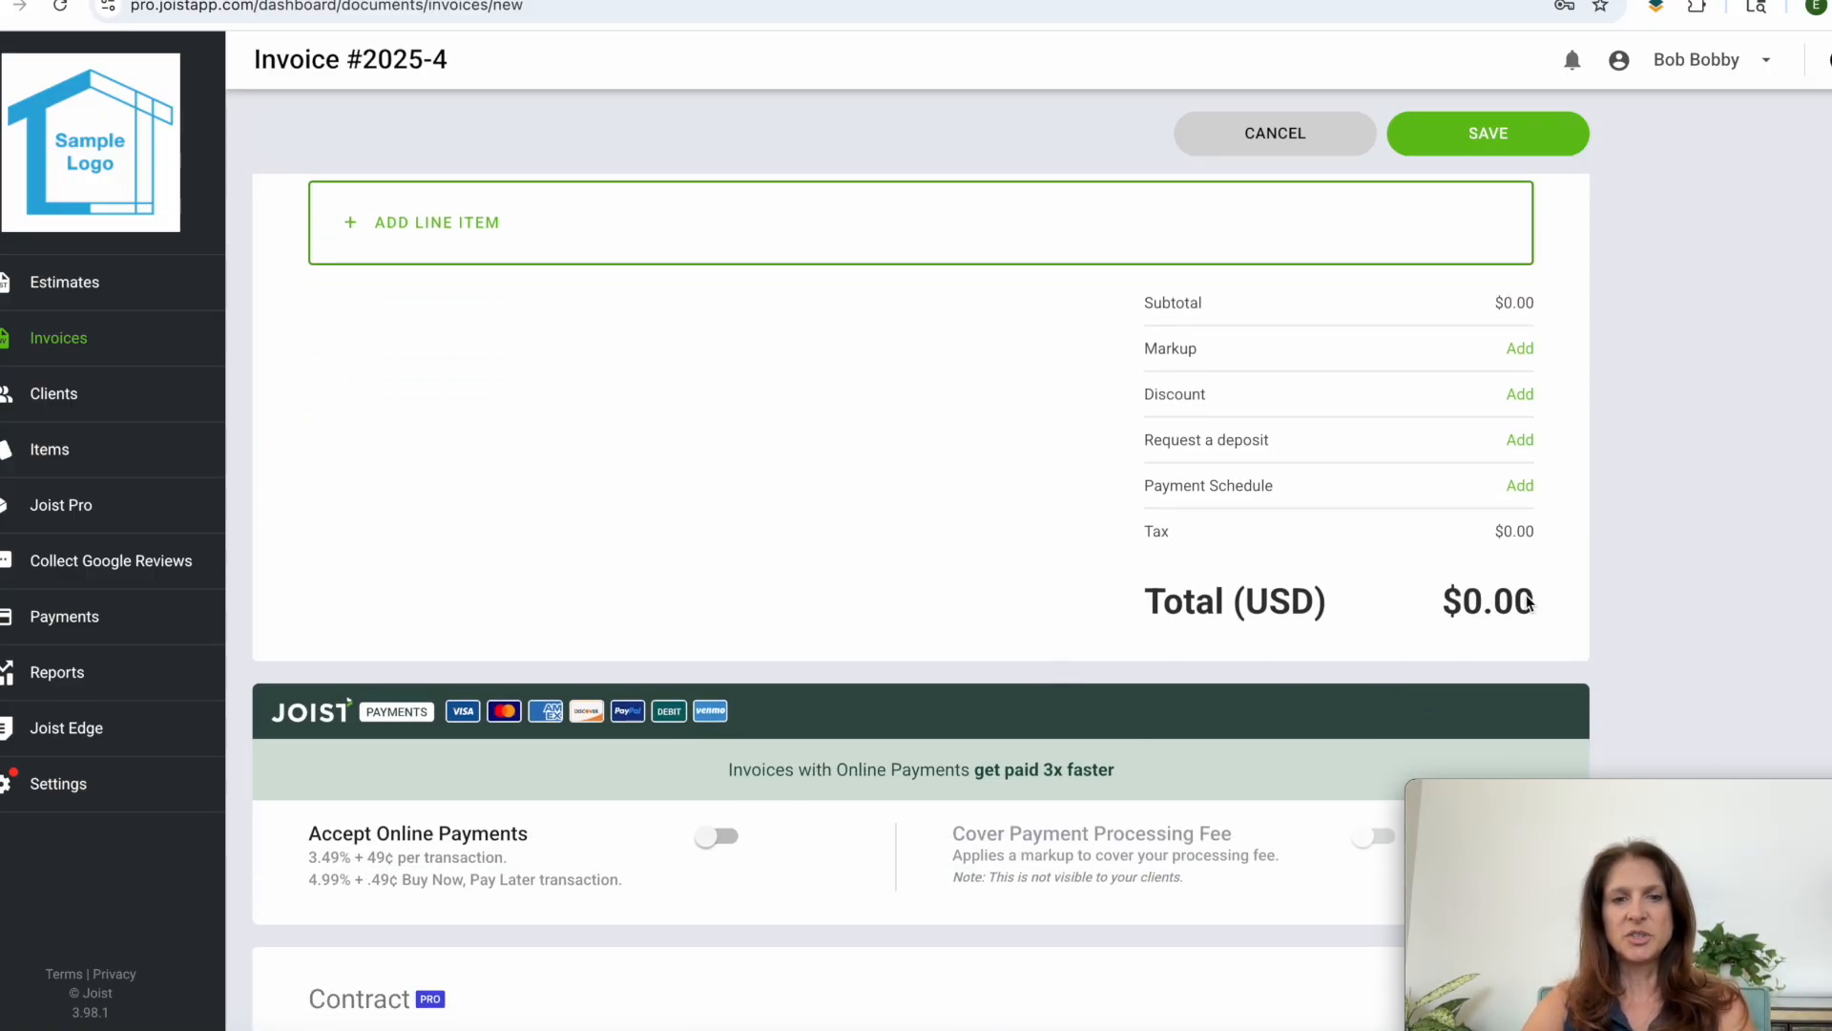
click(1488, 132)
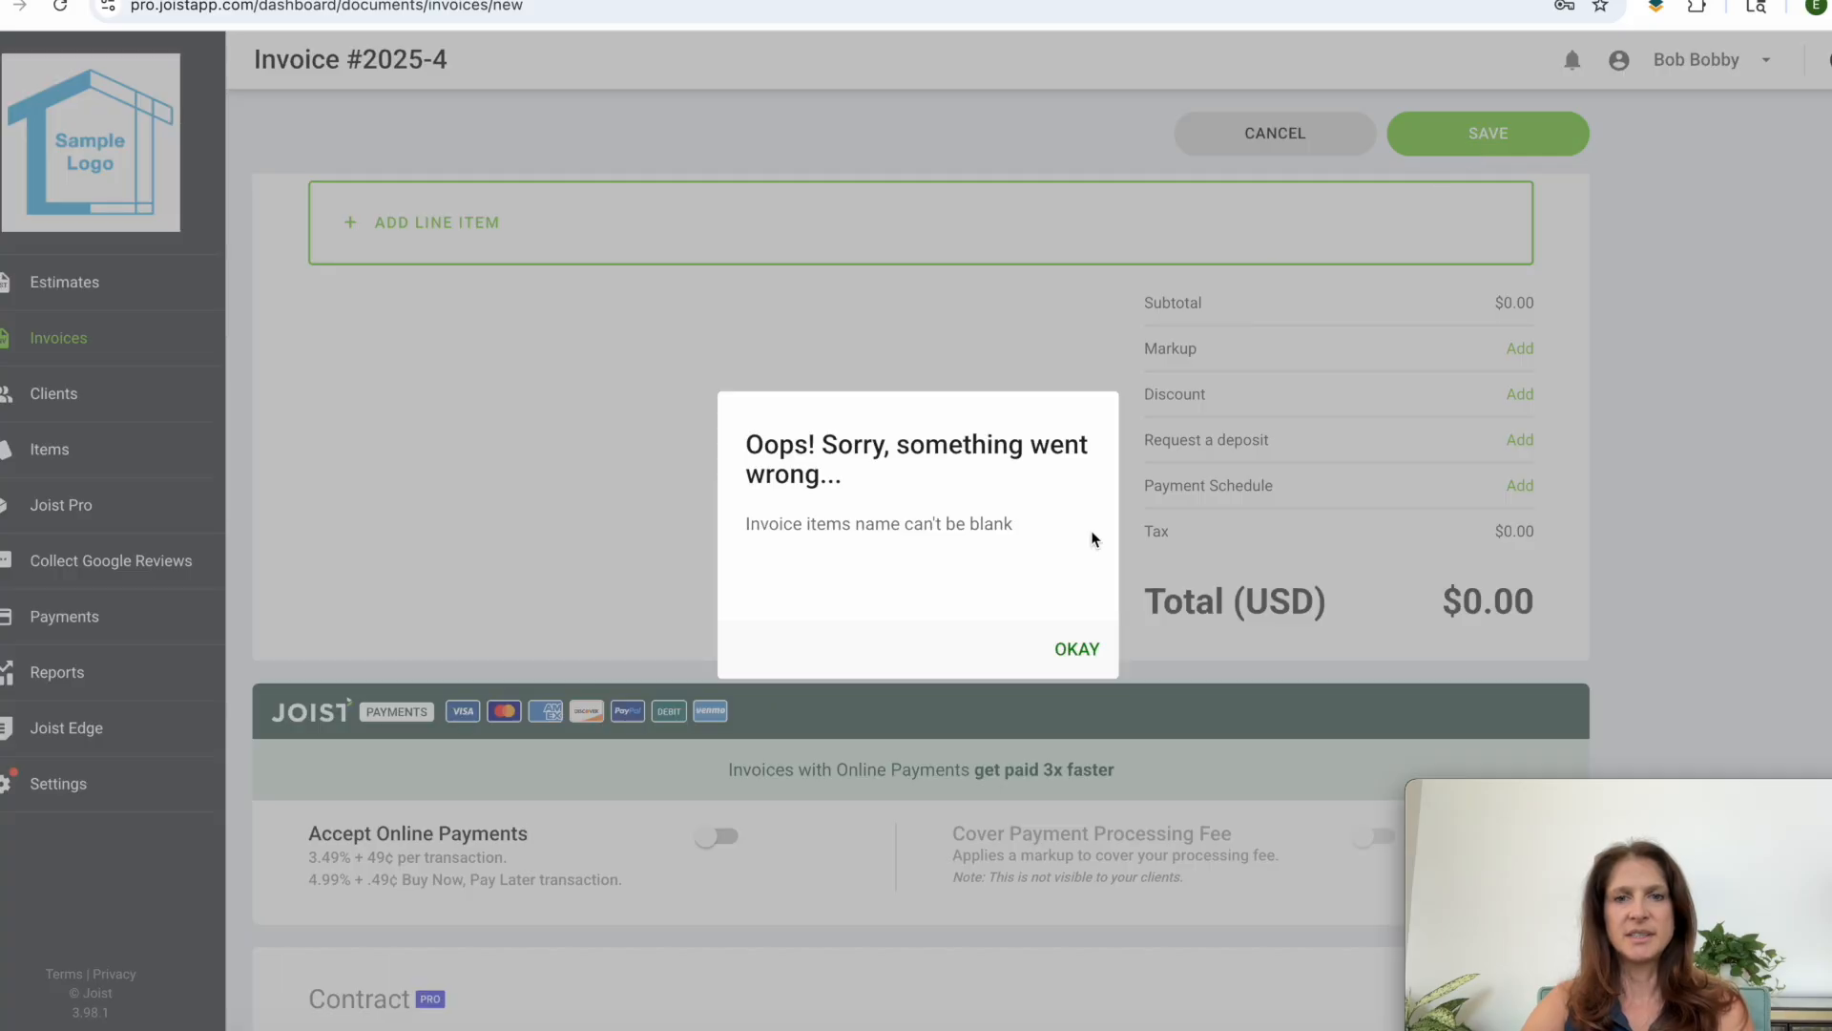
click(1076, 649)
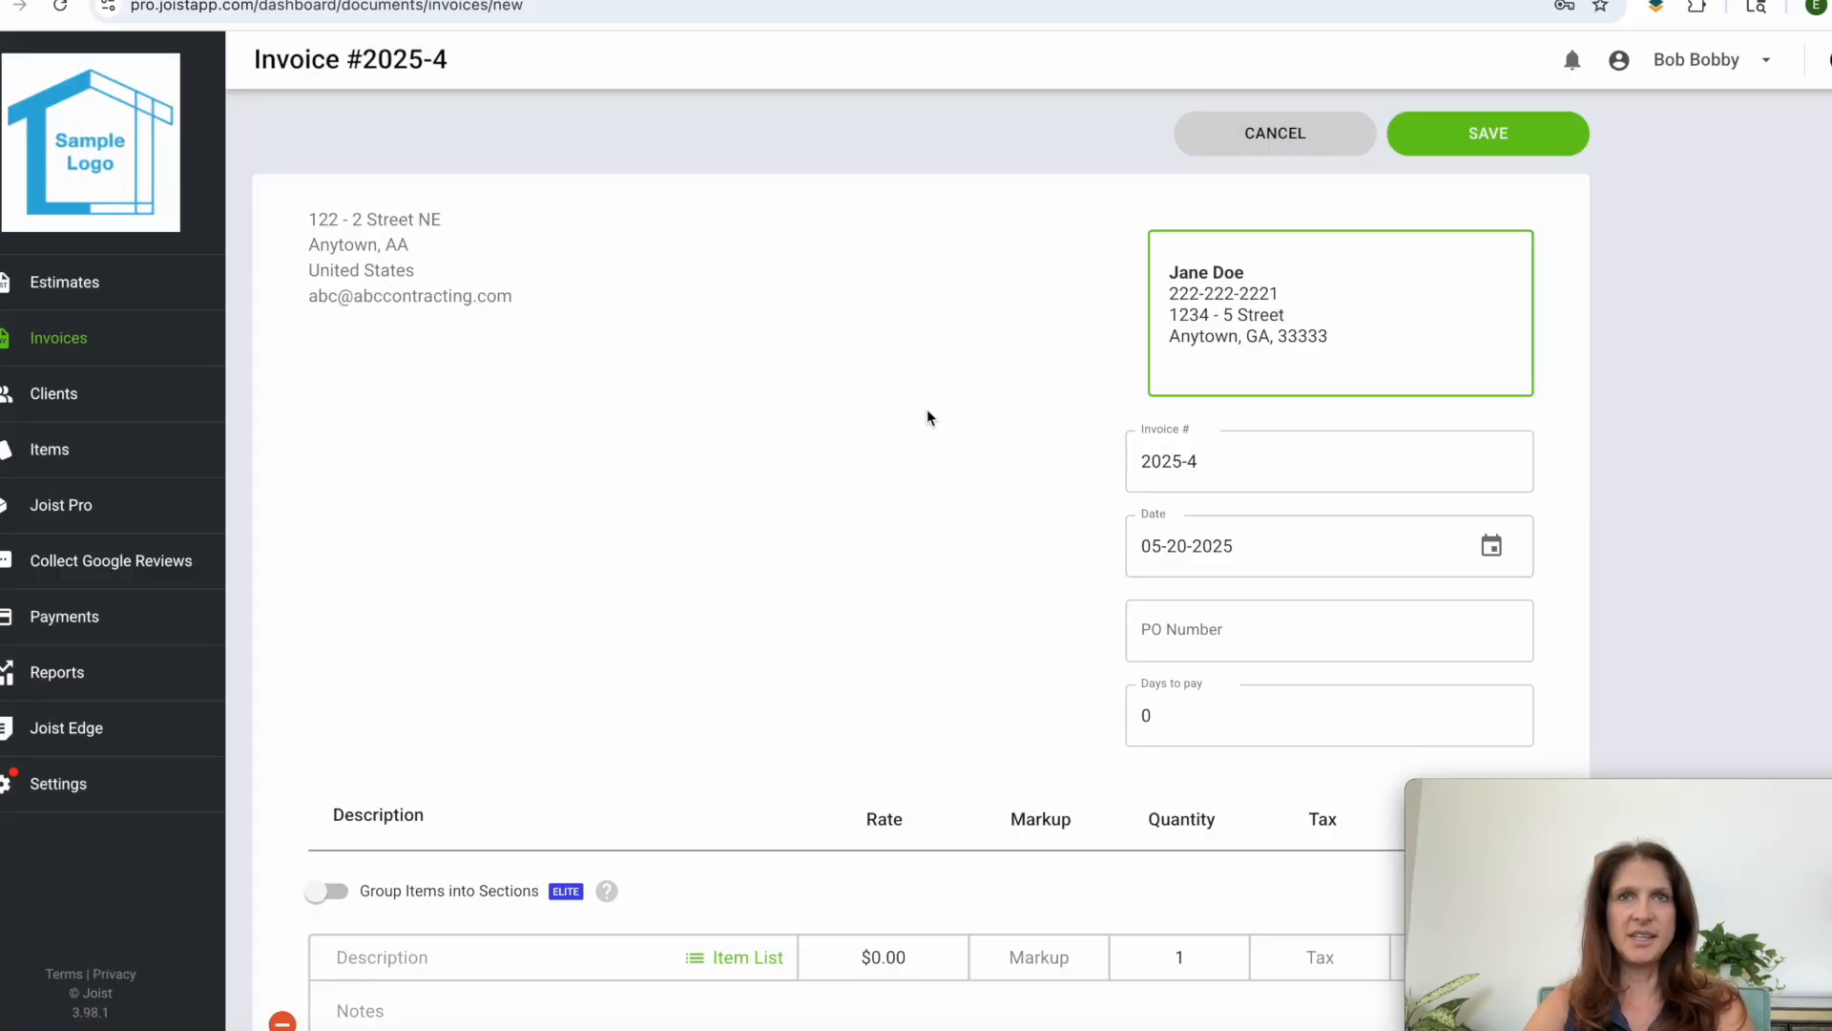
mouse_move(554, 116)
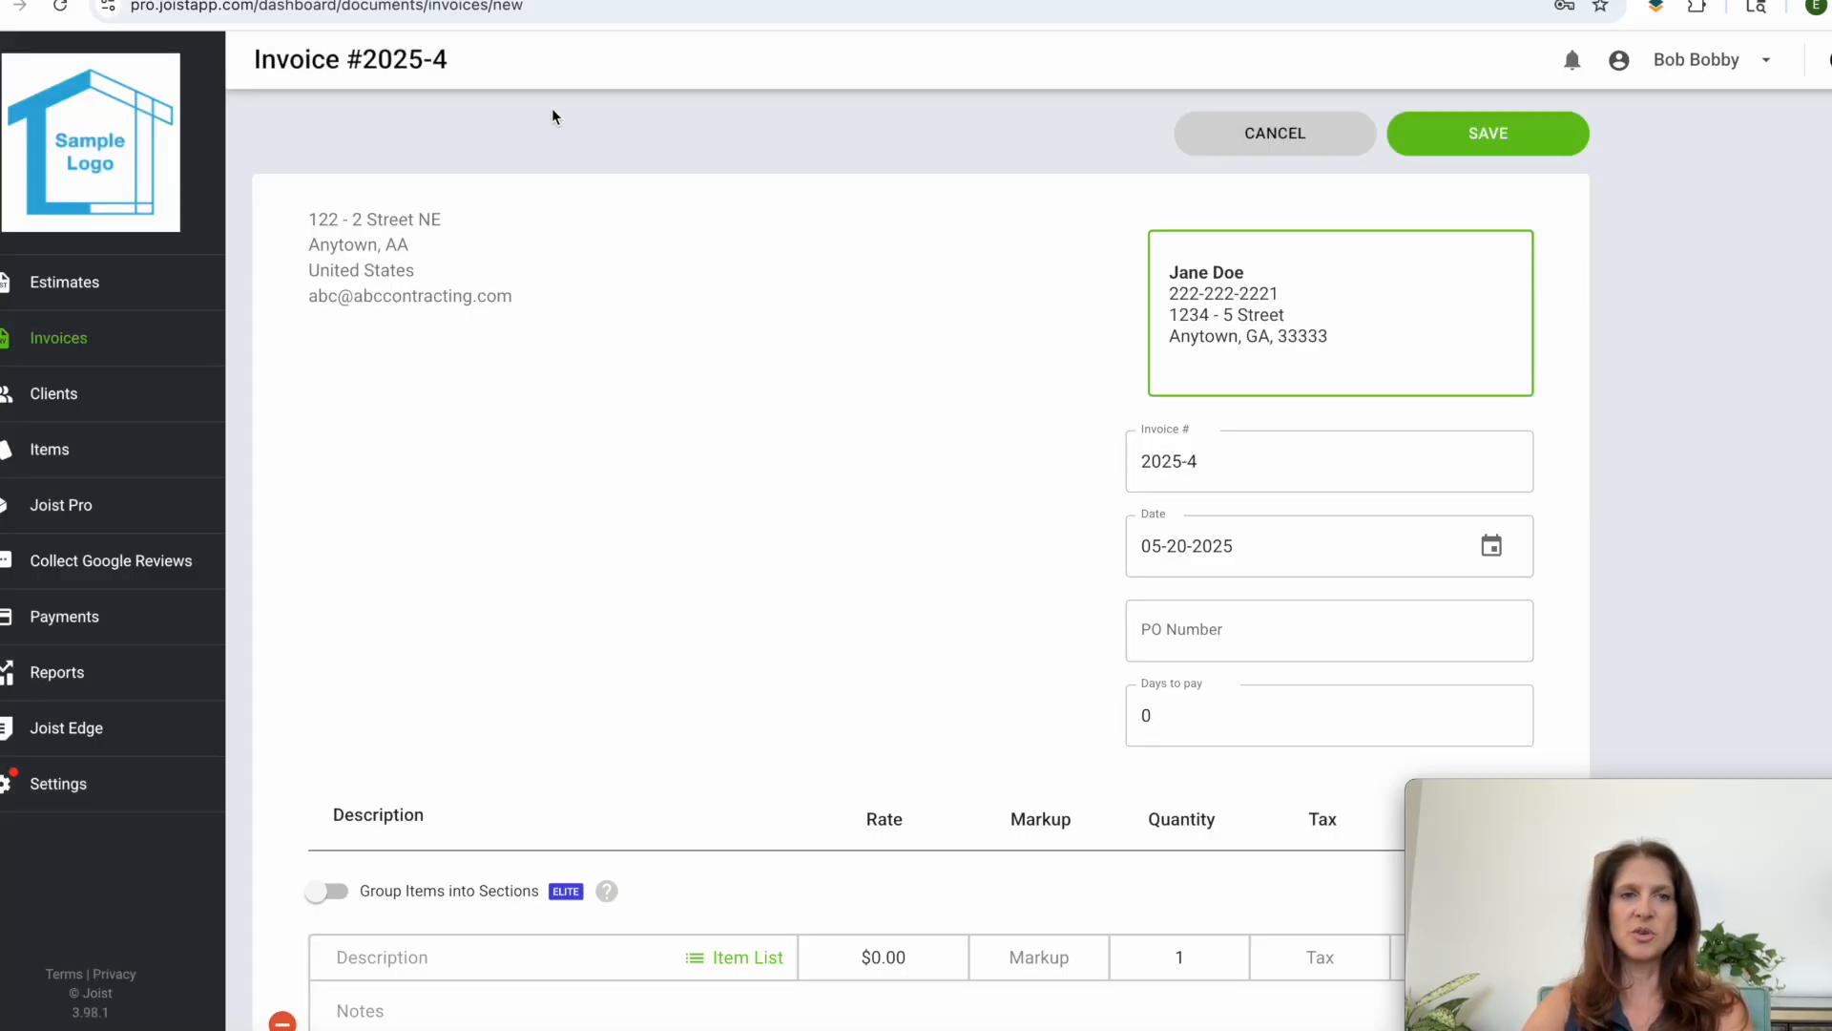
Step: Discard unsaved invoice #2025-4 and return to the active invoices list
click(64, 615)
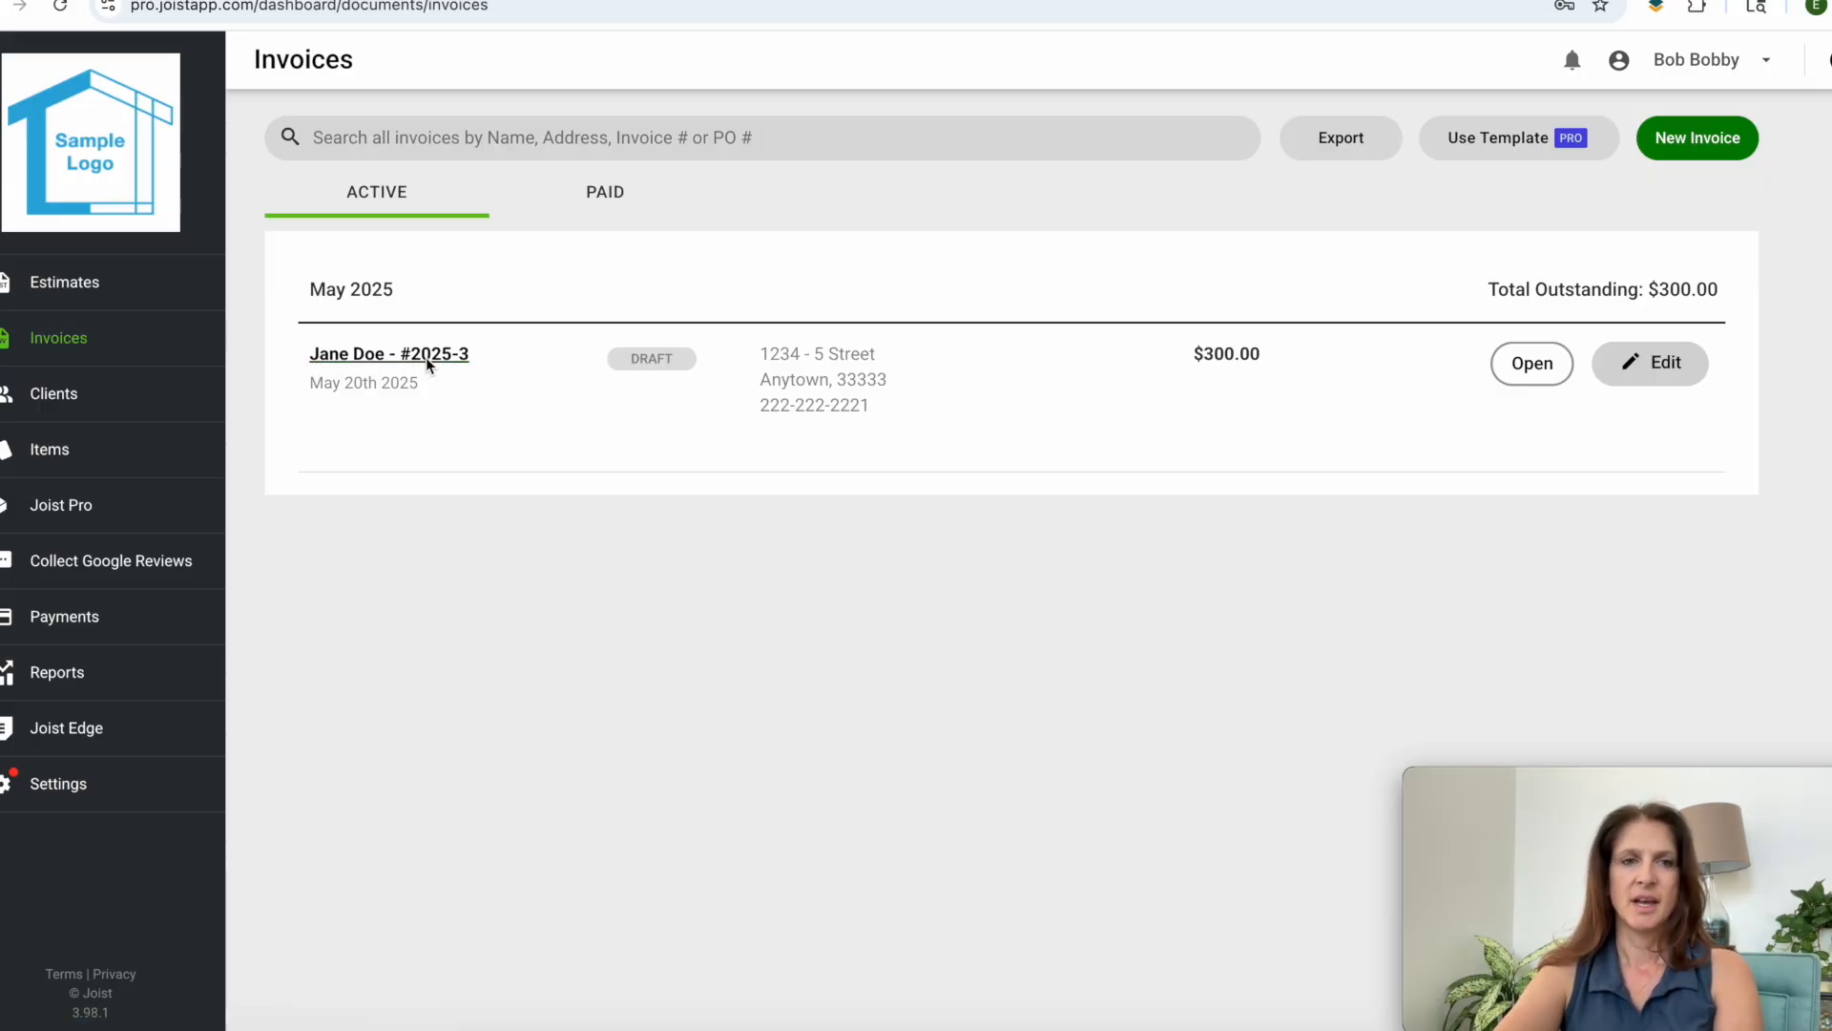
Step: Record a full $300 check payment #103 on invoice #2025-3, leaving $0.00 due
click(389, 353)
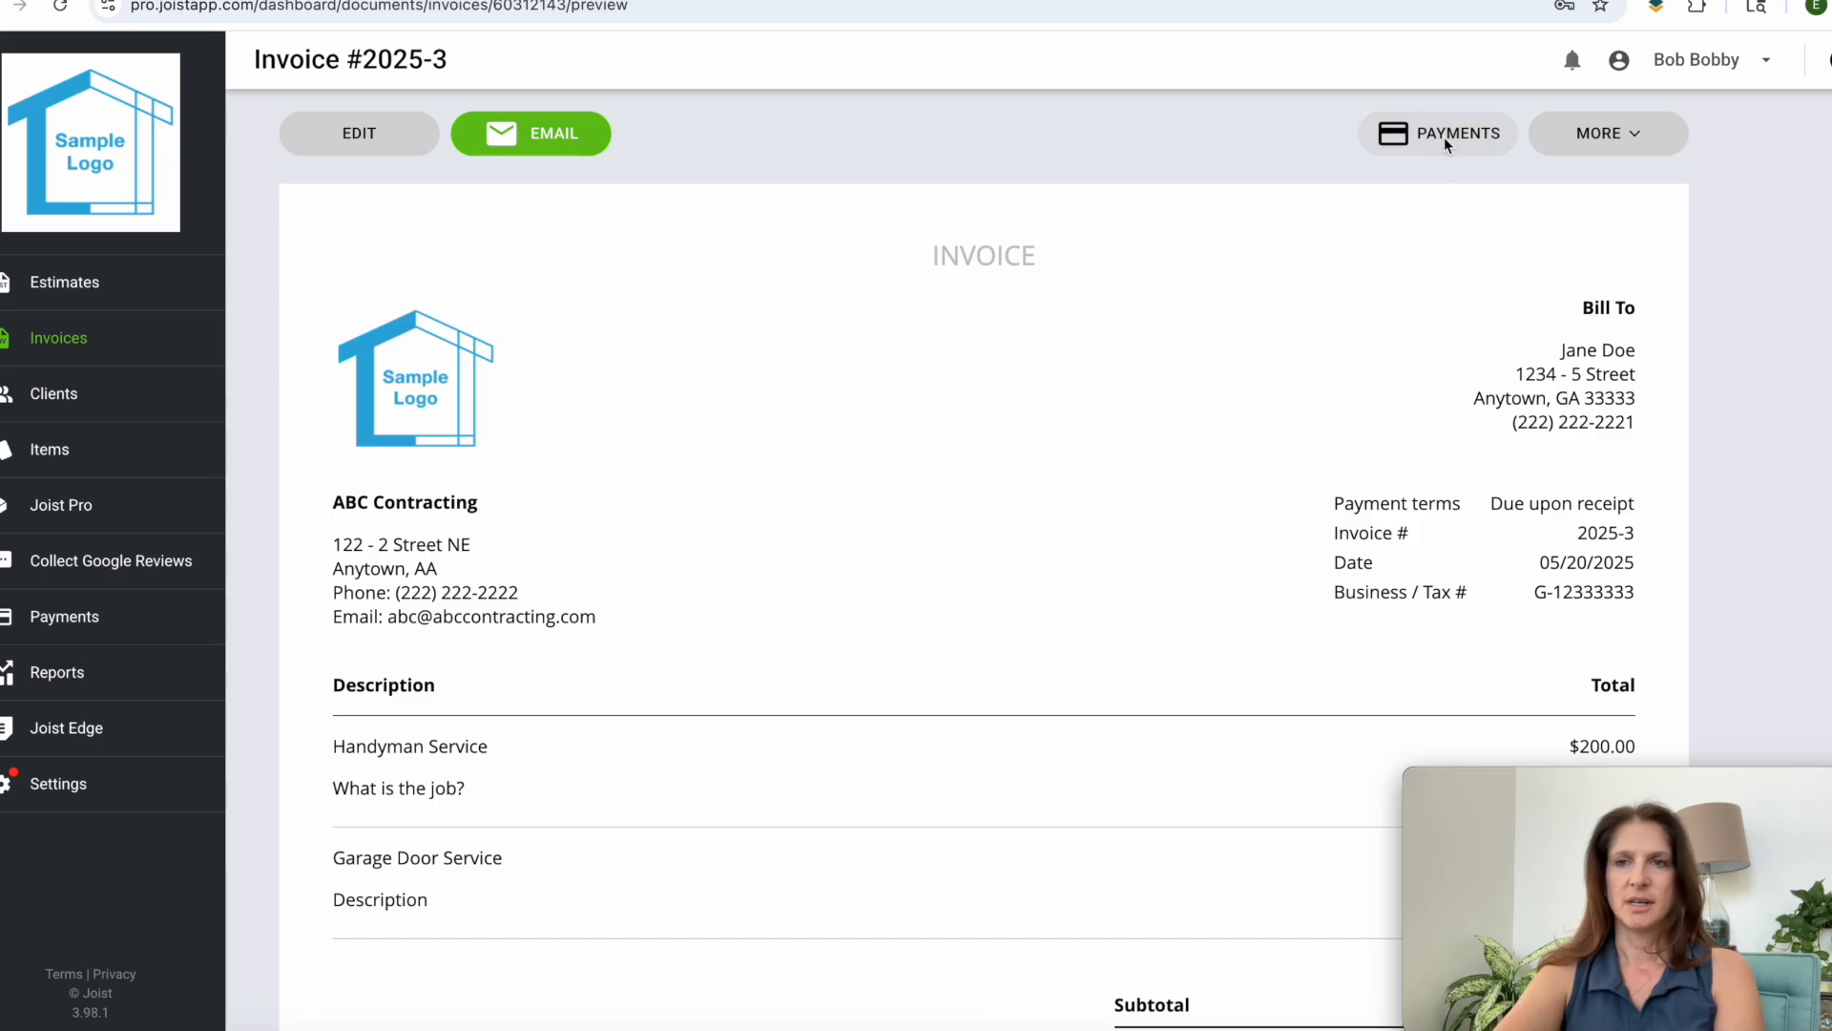
click(1457, 132)
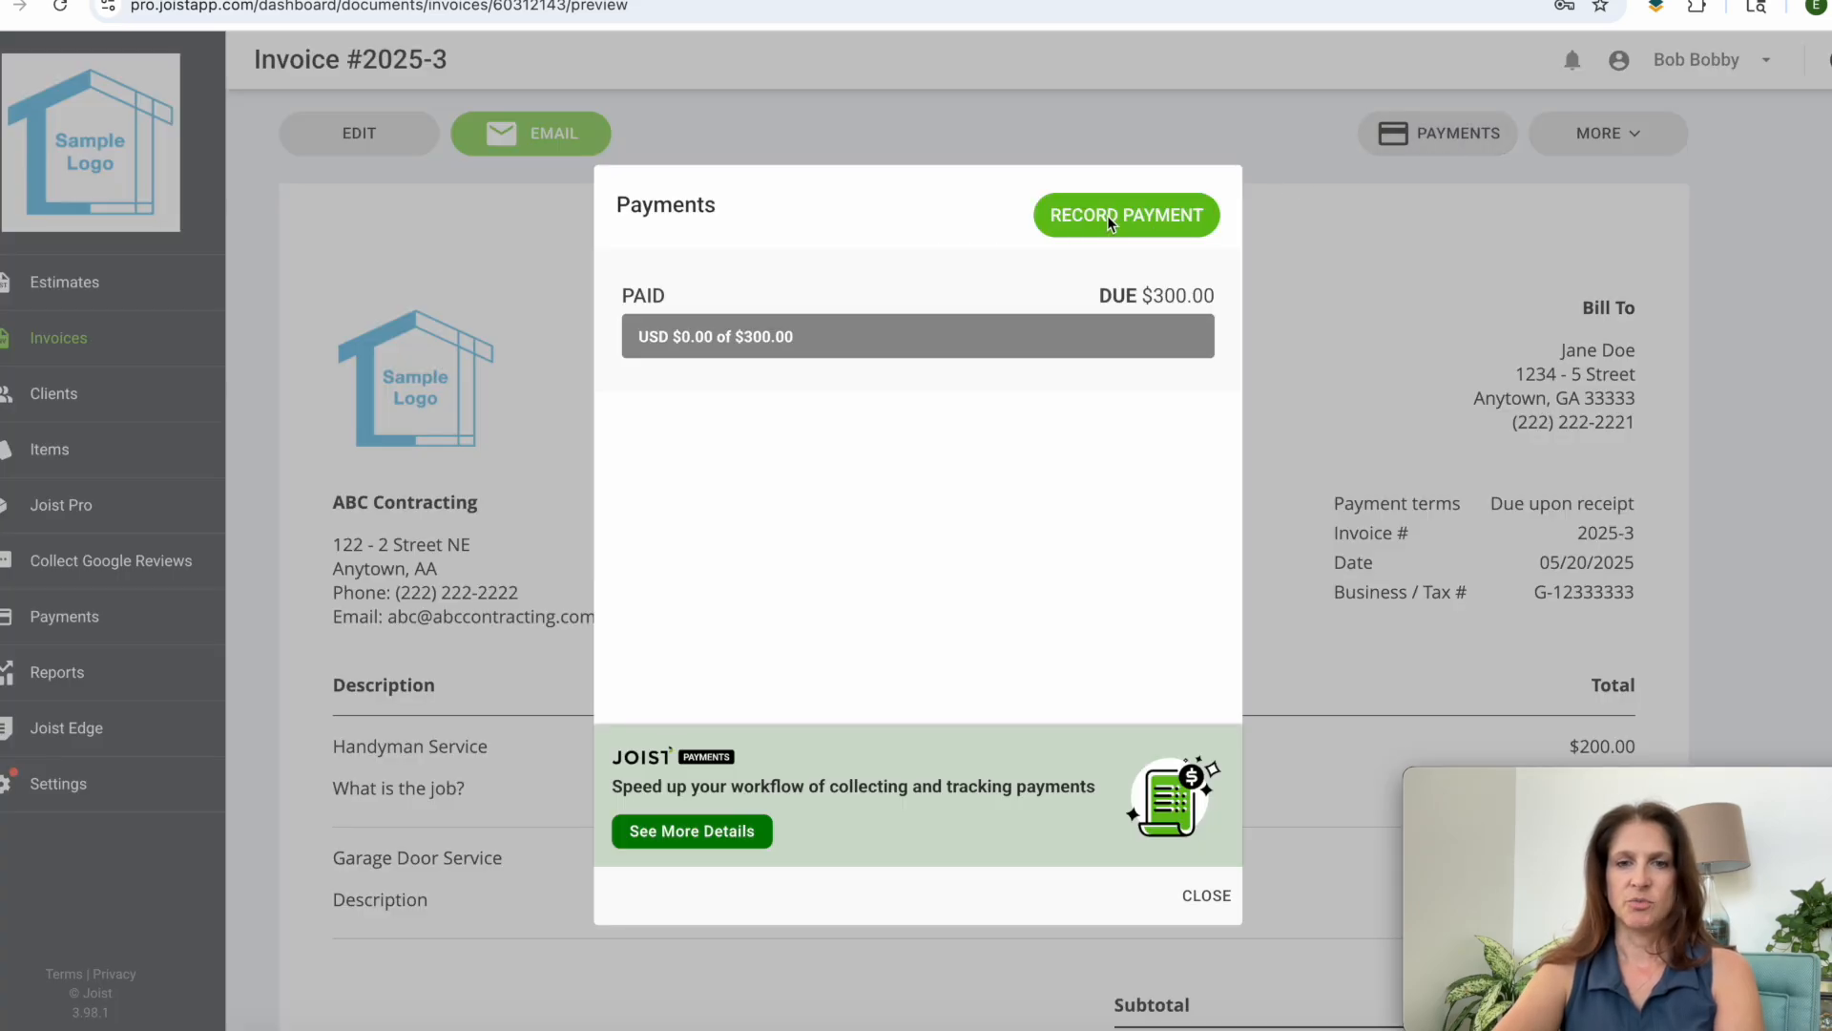
click(1125, 214)
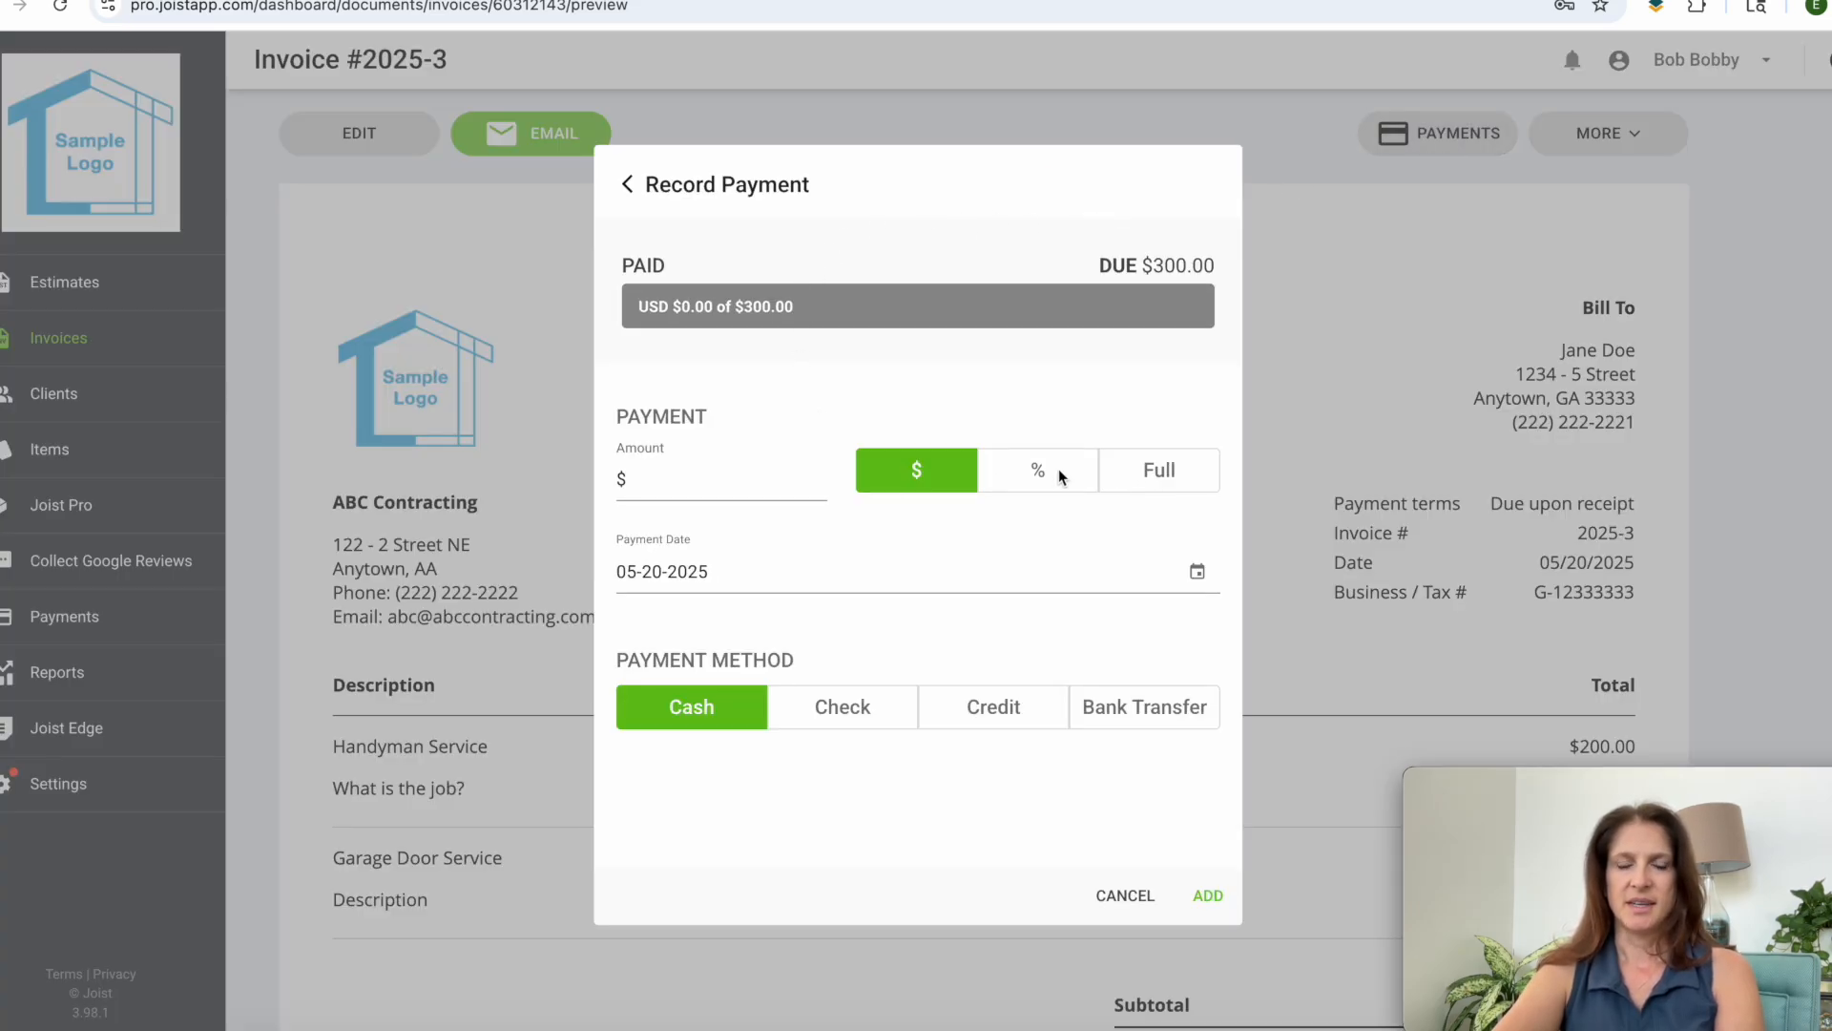
click(1158, 470)
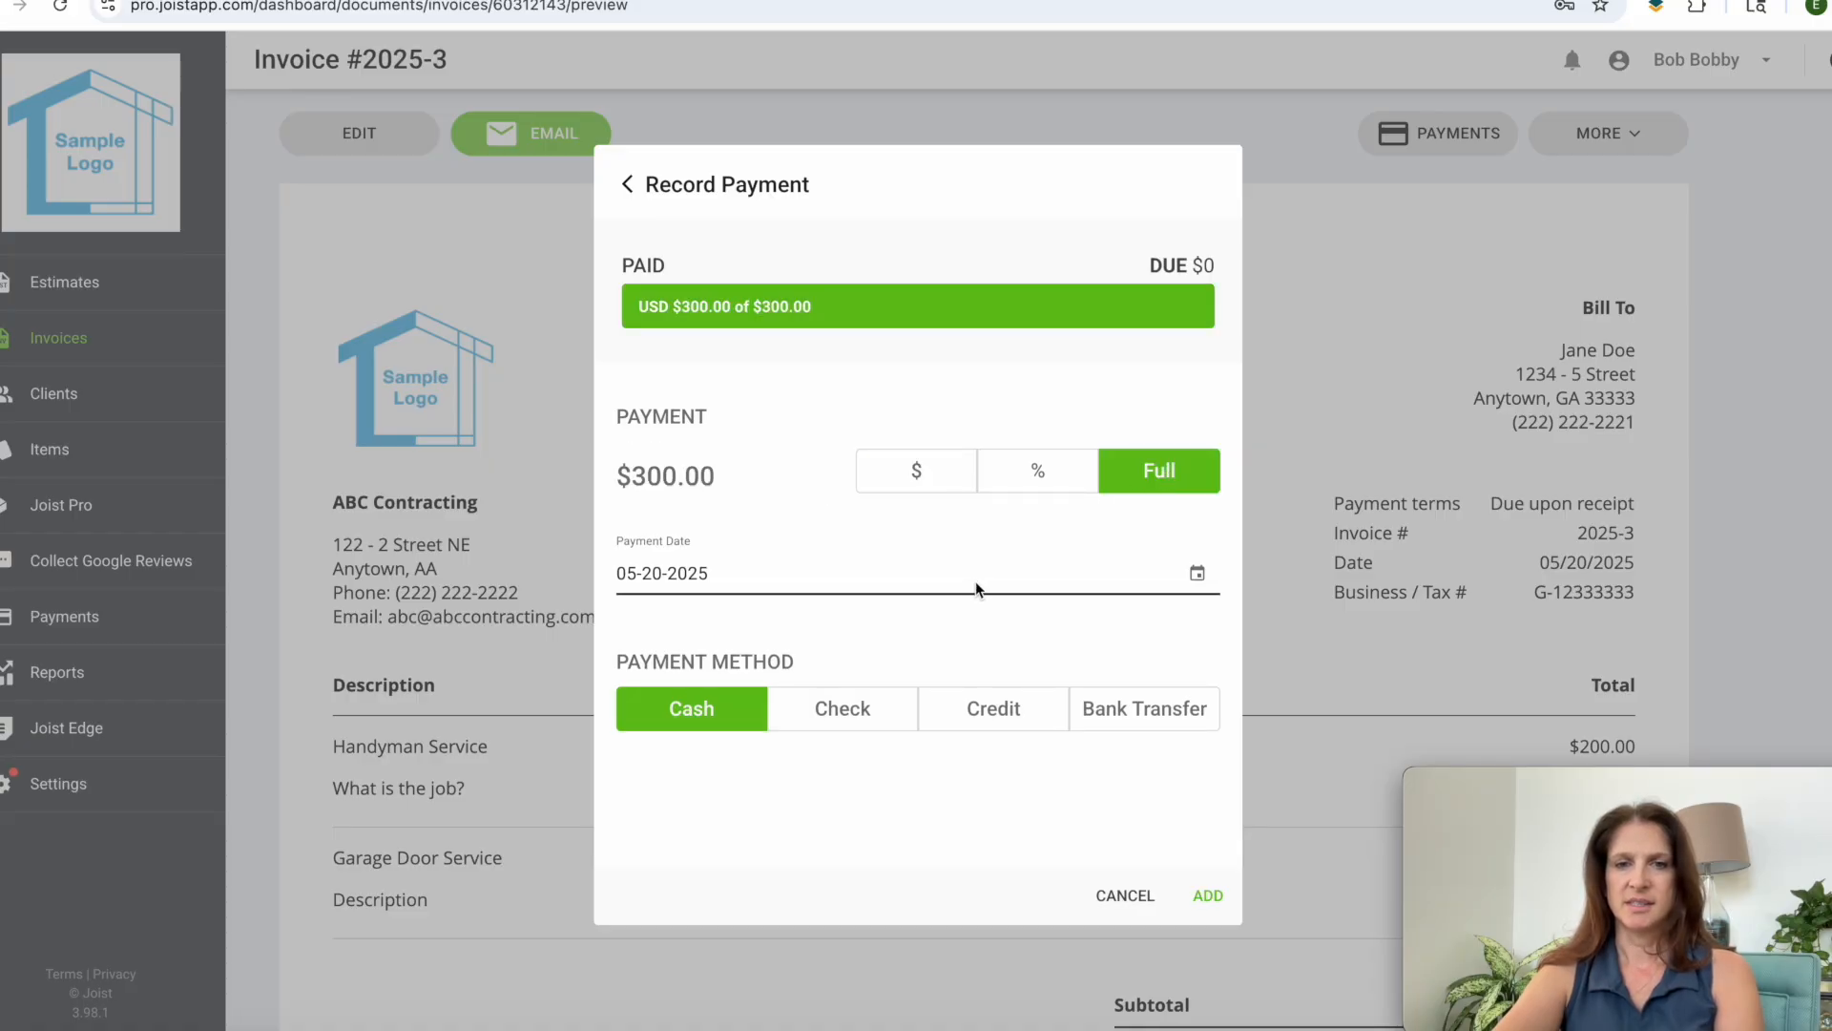
click(842, 708)
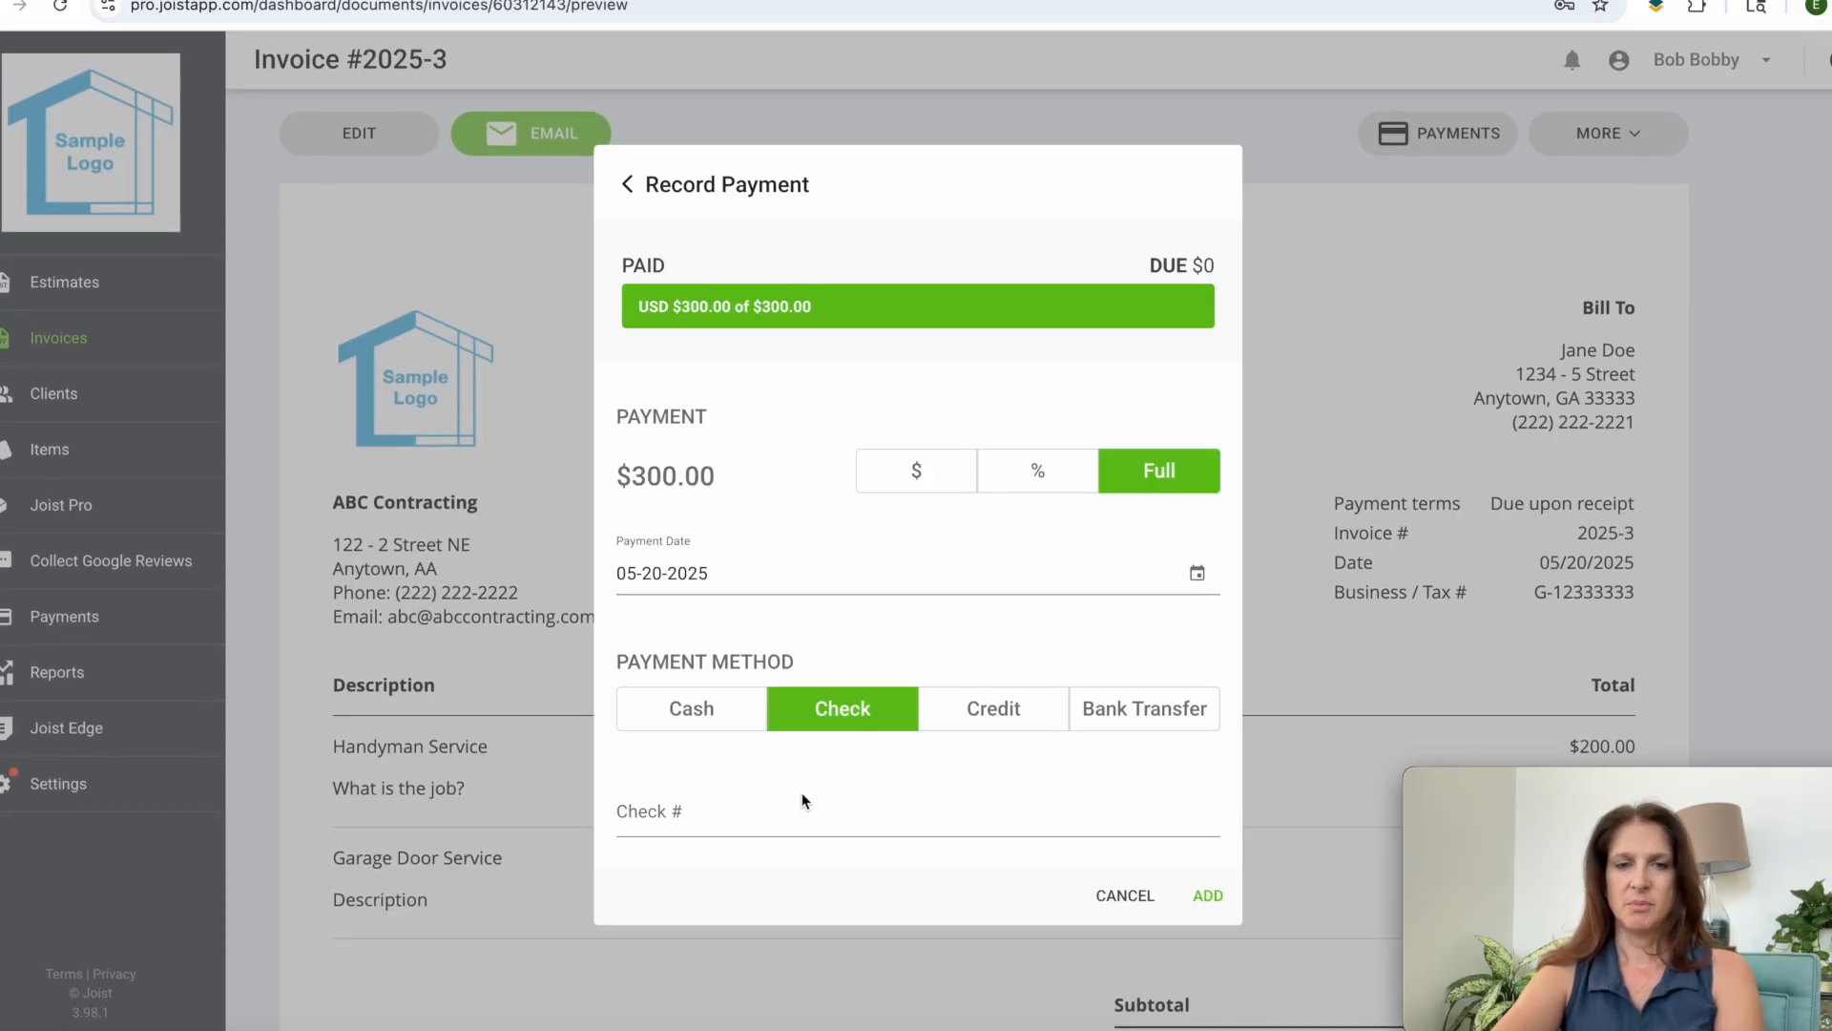
text(103)
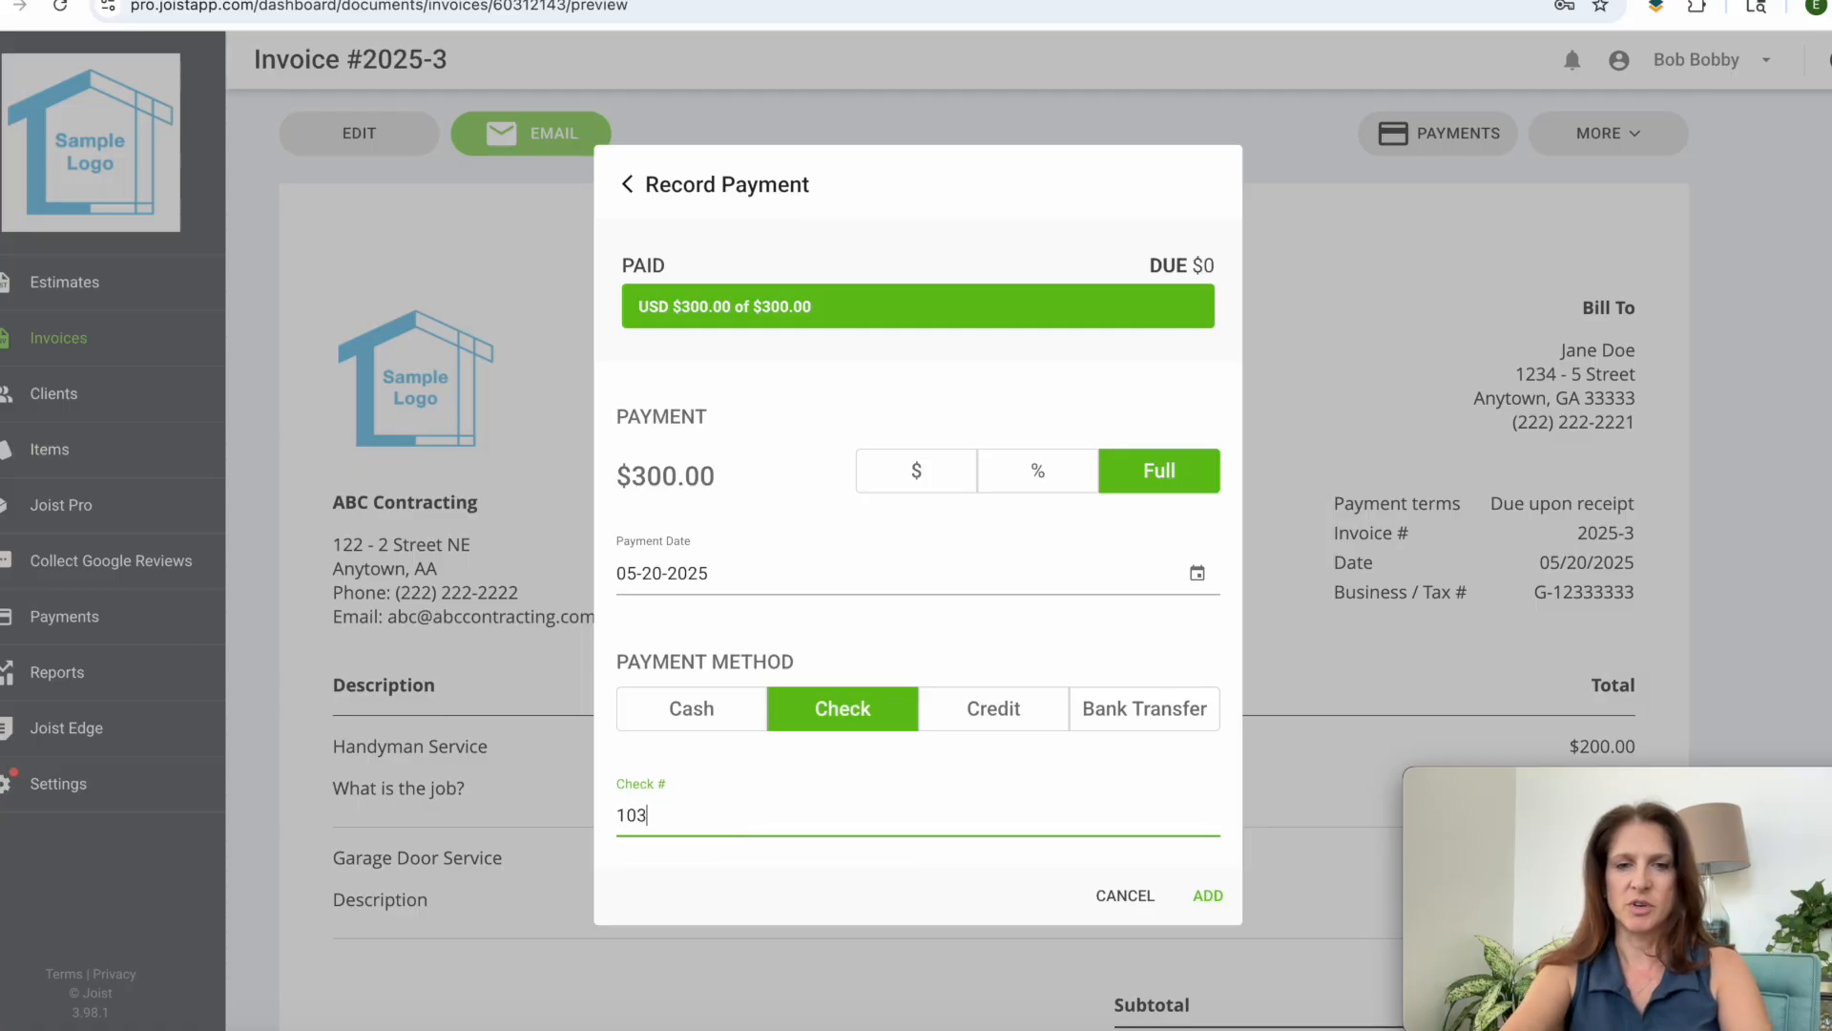
click(1123, 895)
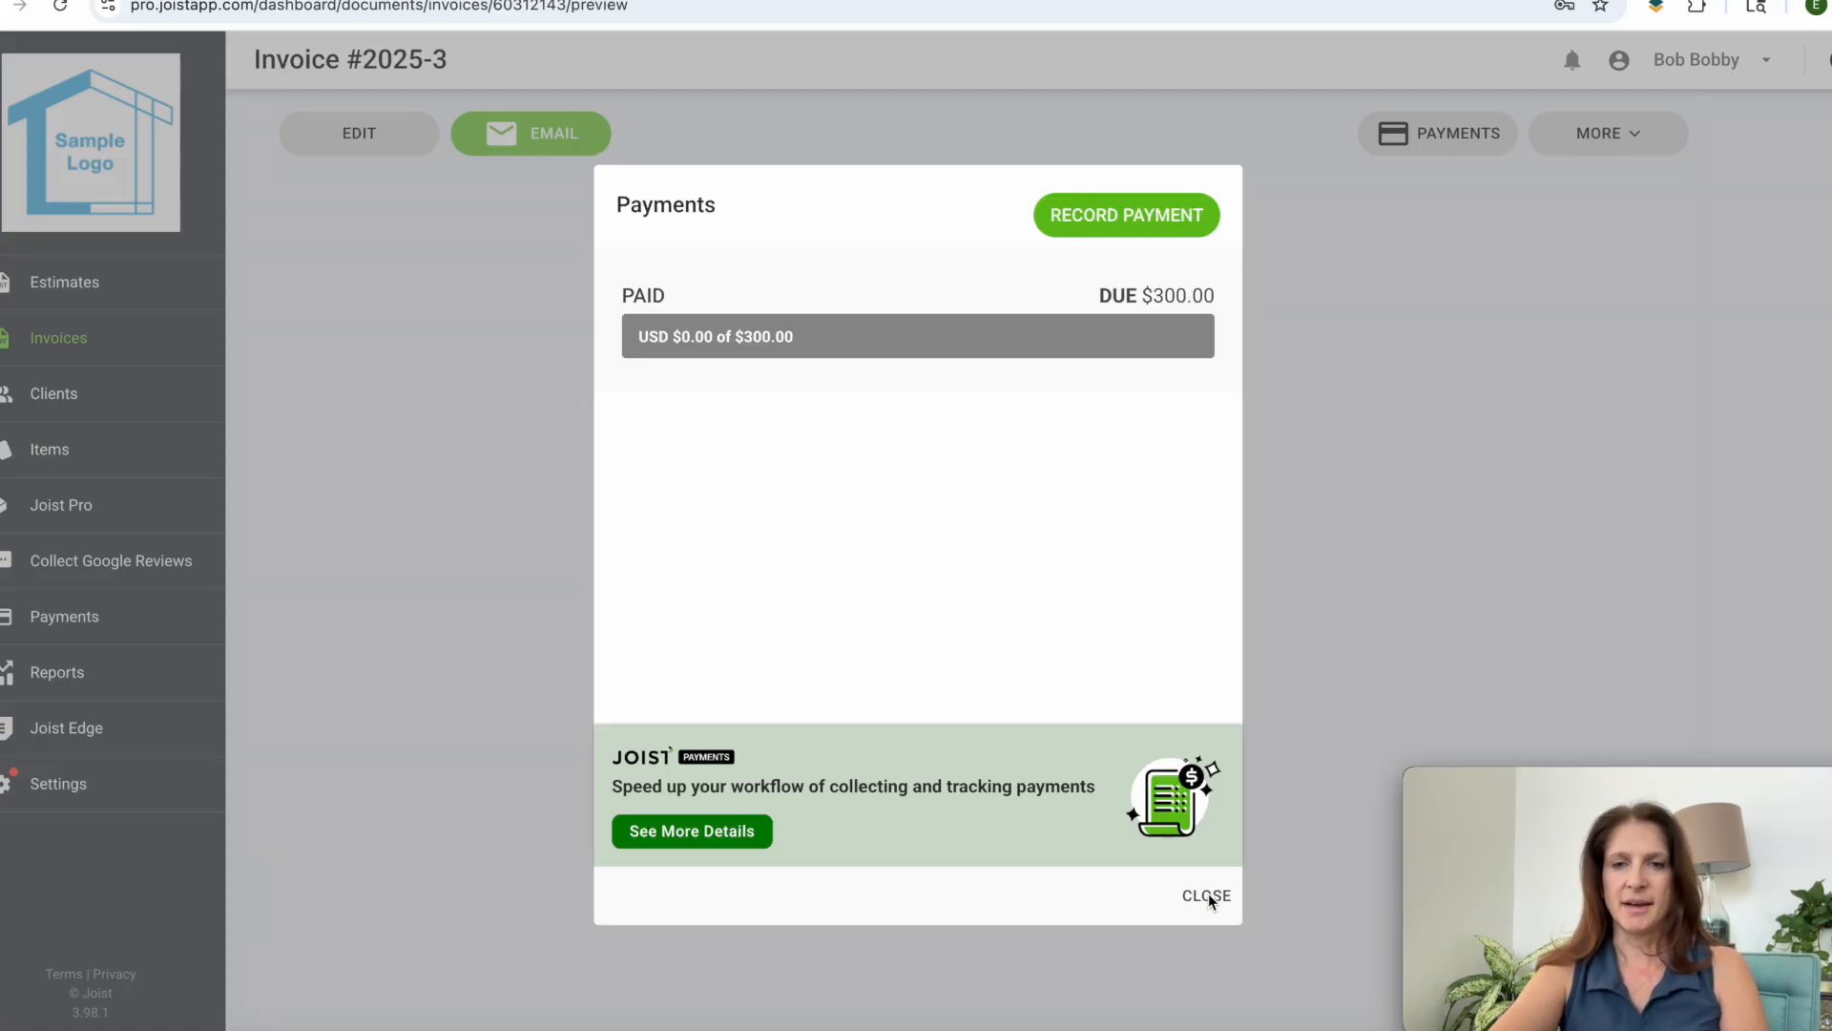
click(1204, 896)
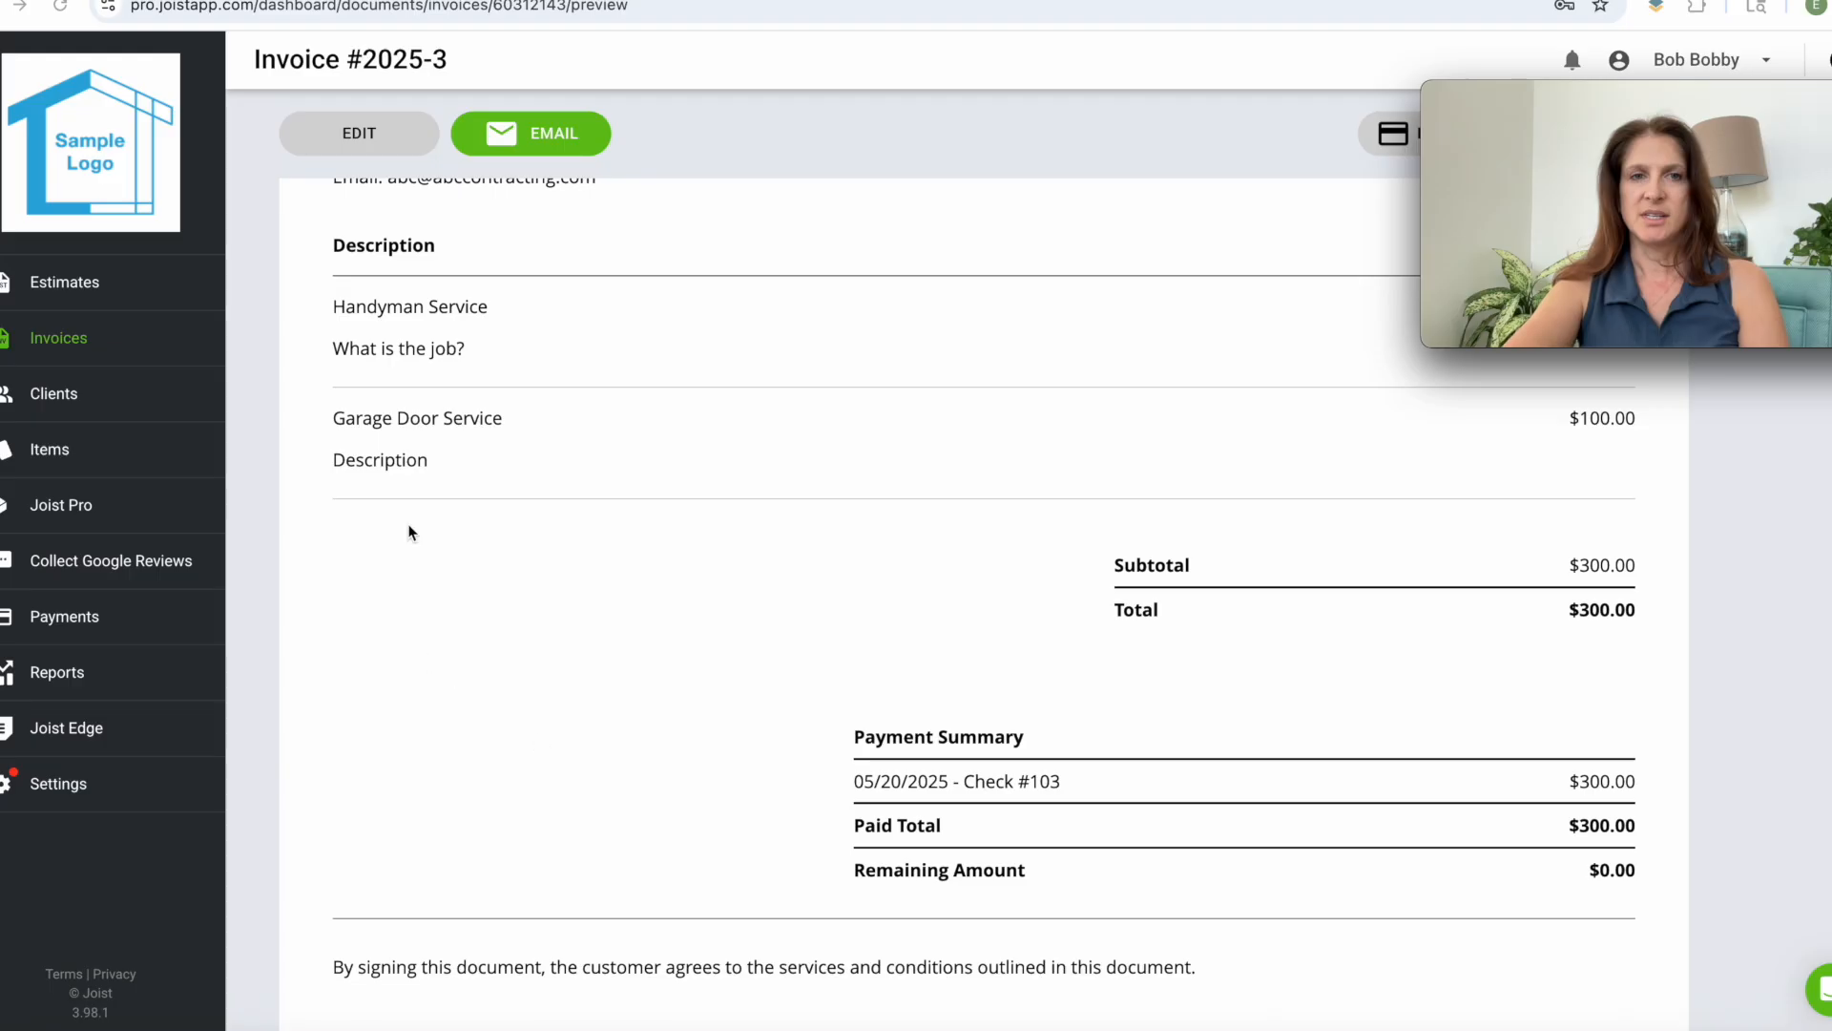
mouse_move(900, 776)
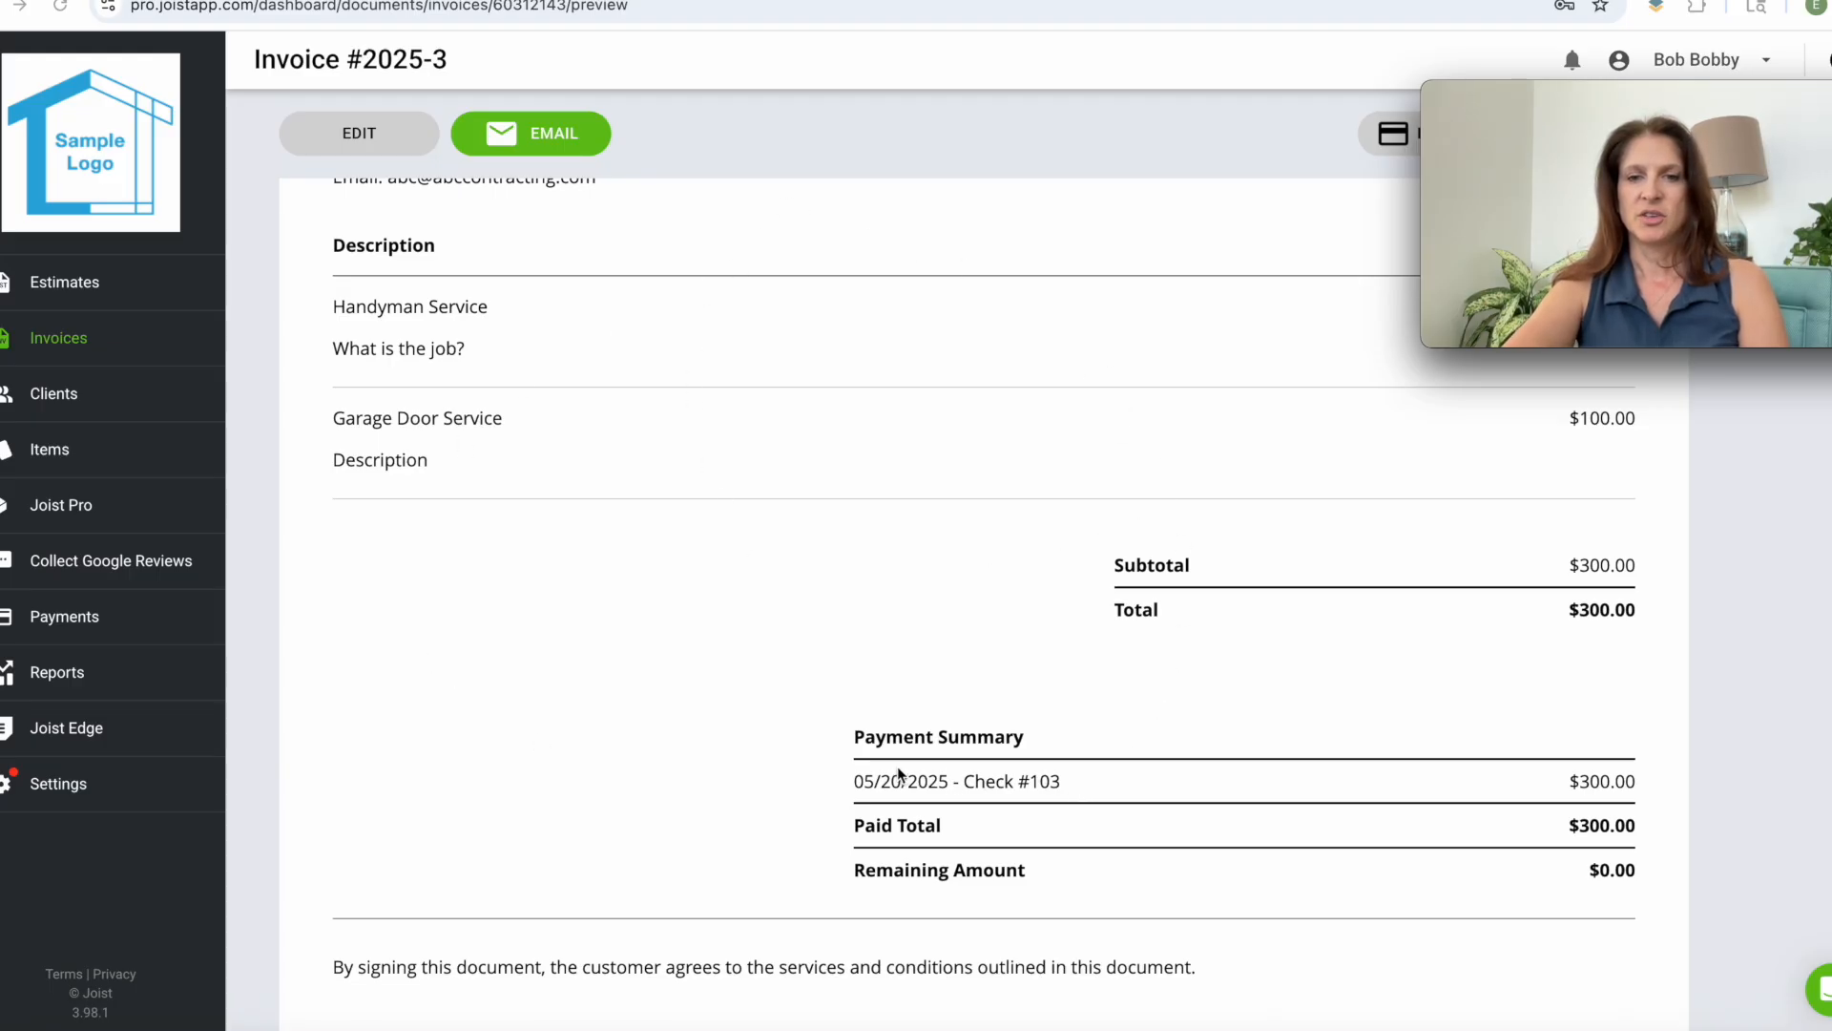
mouse_move(936, 887)
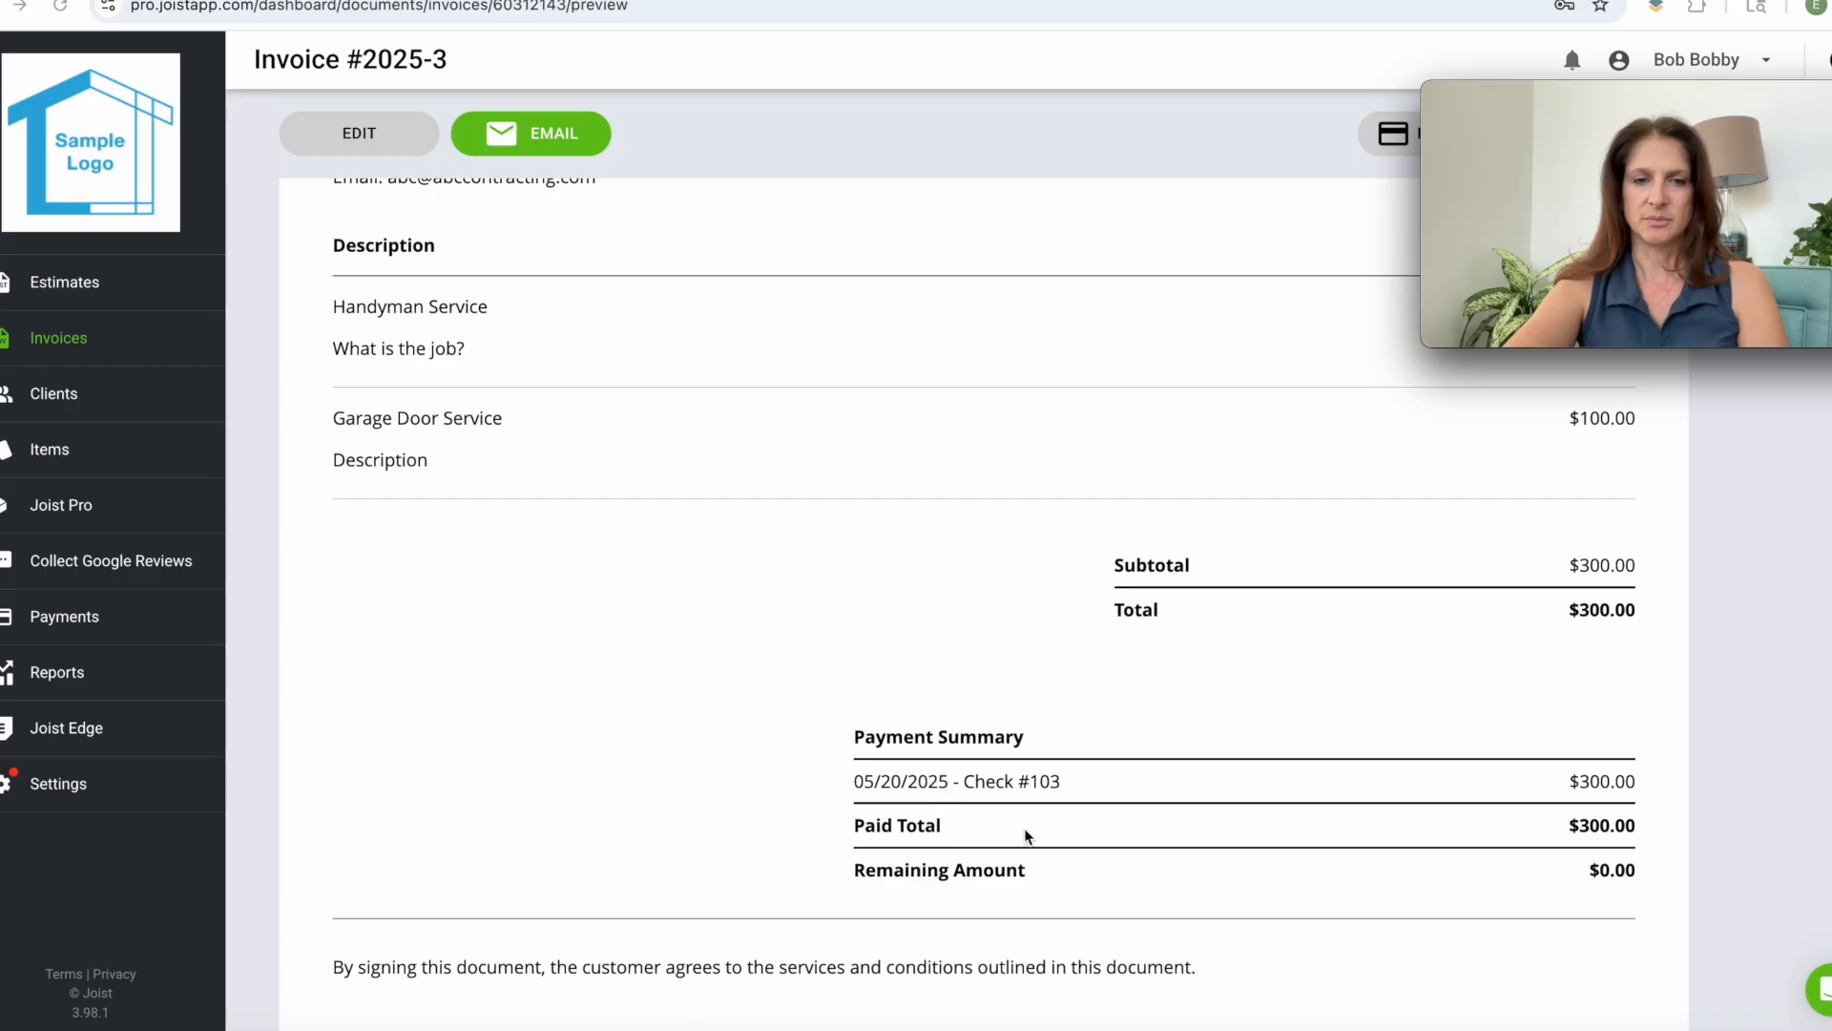
click(57, 782)
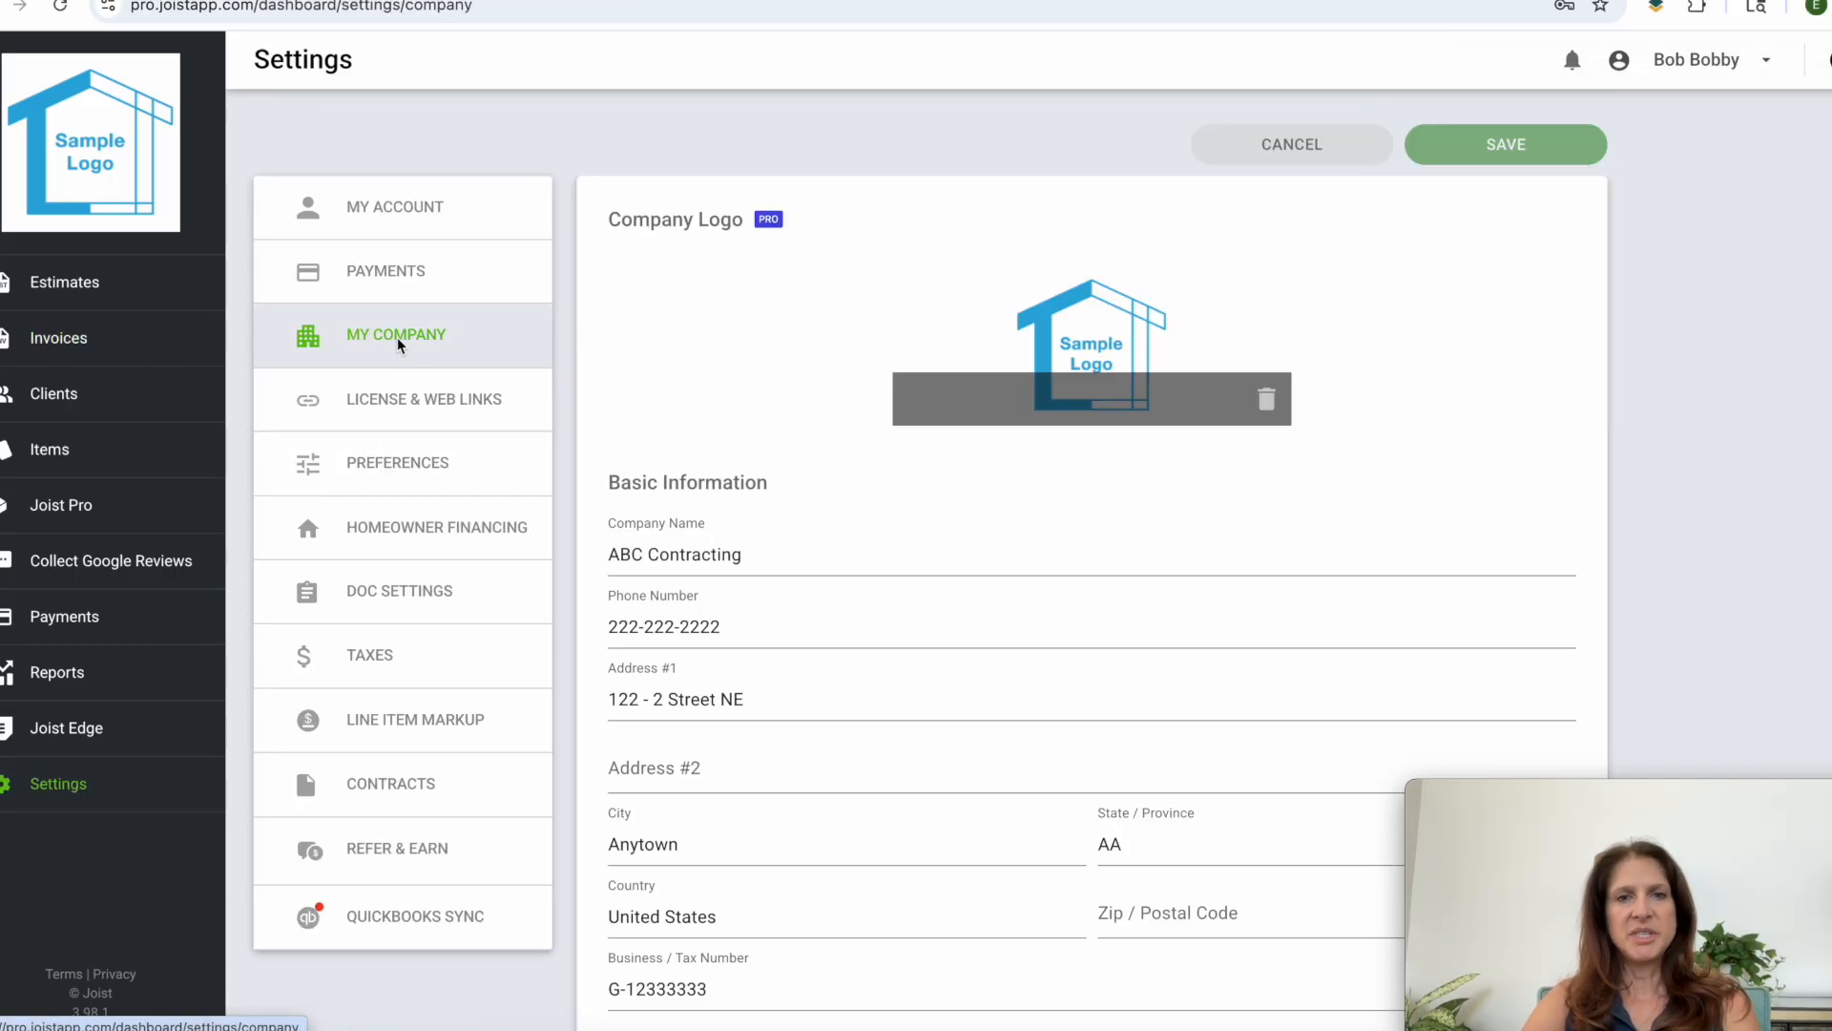
scroll(down, 3)
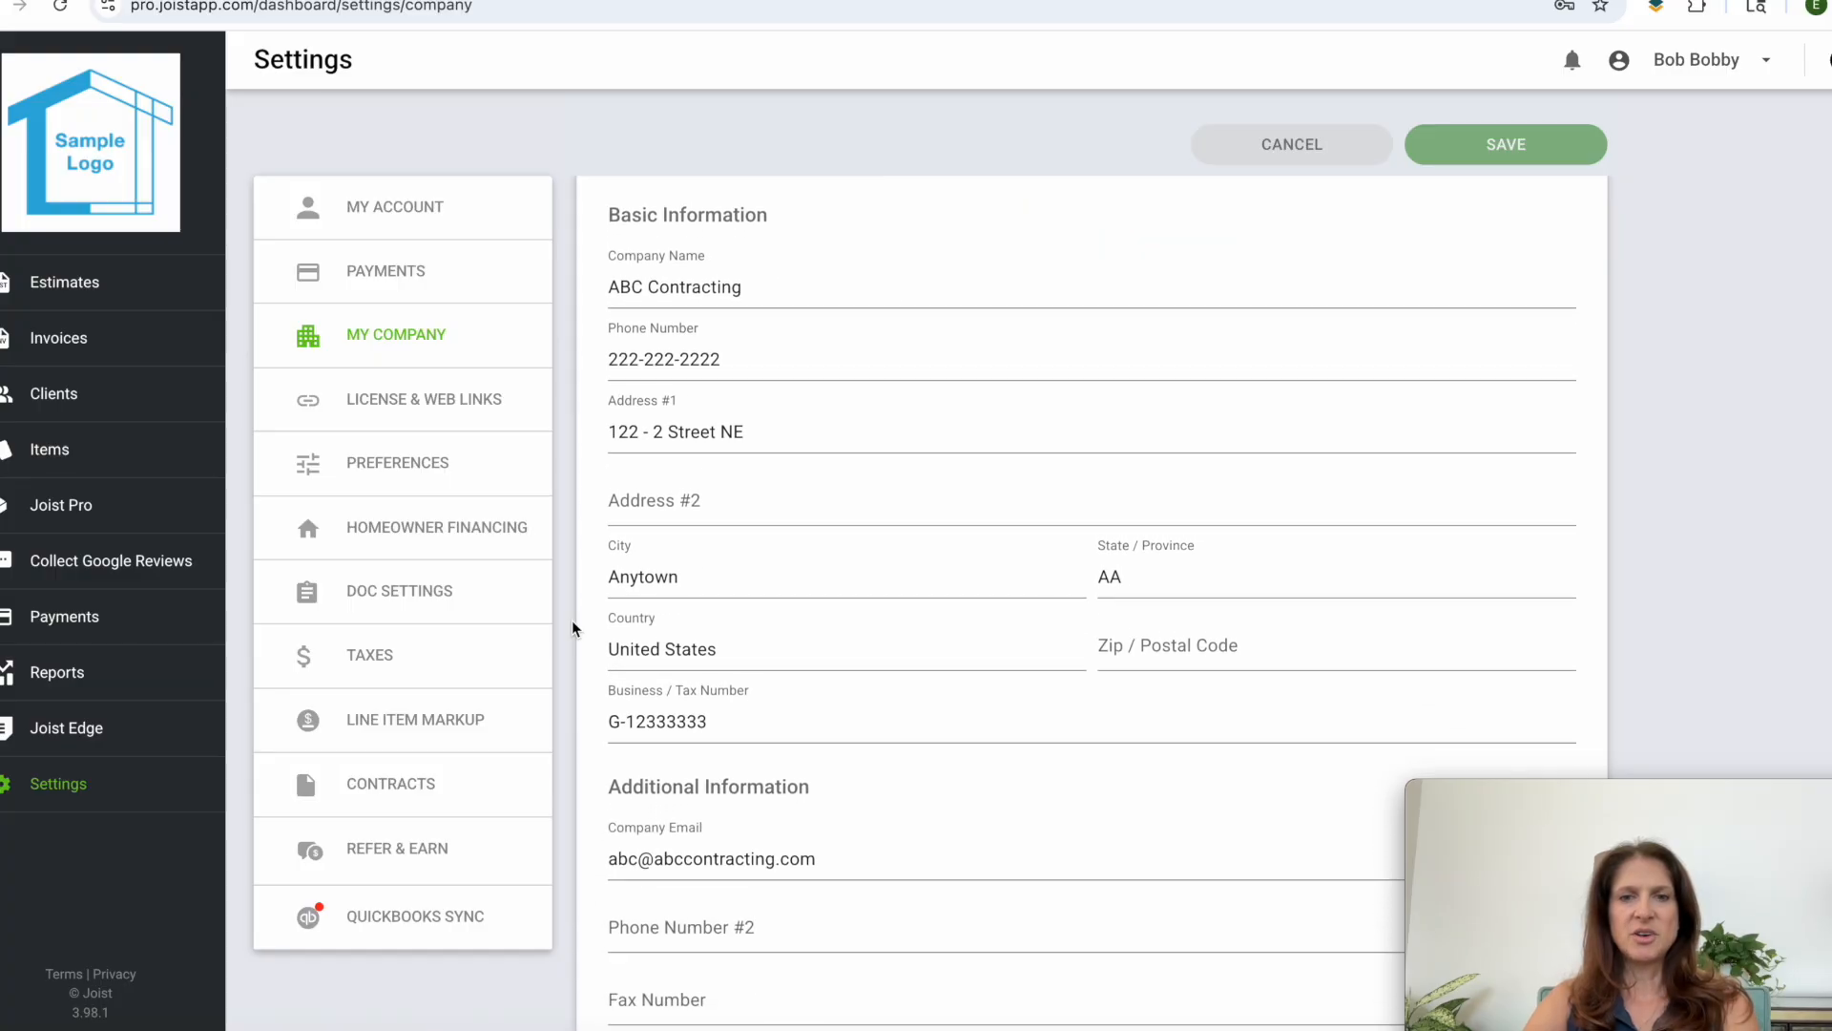
scroll(down, 3)
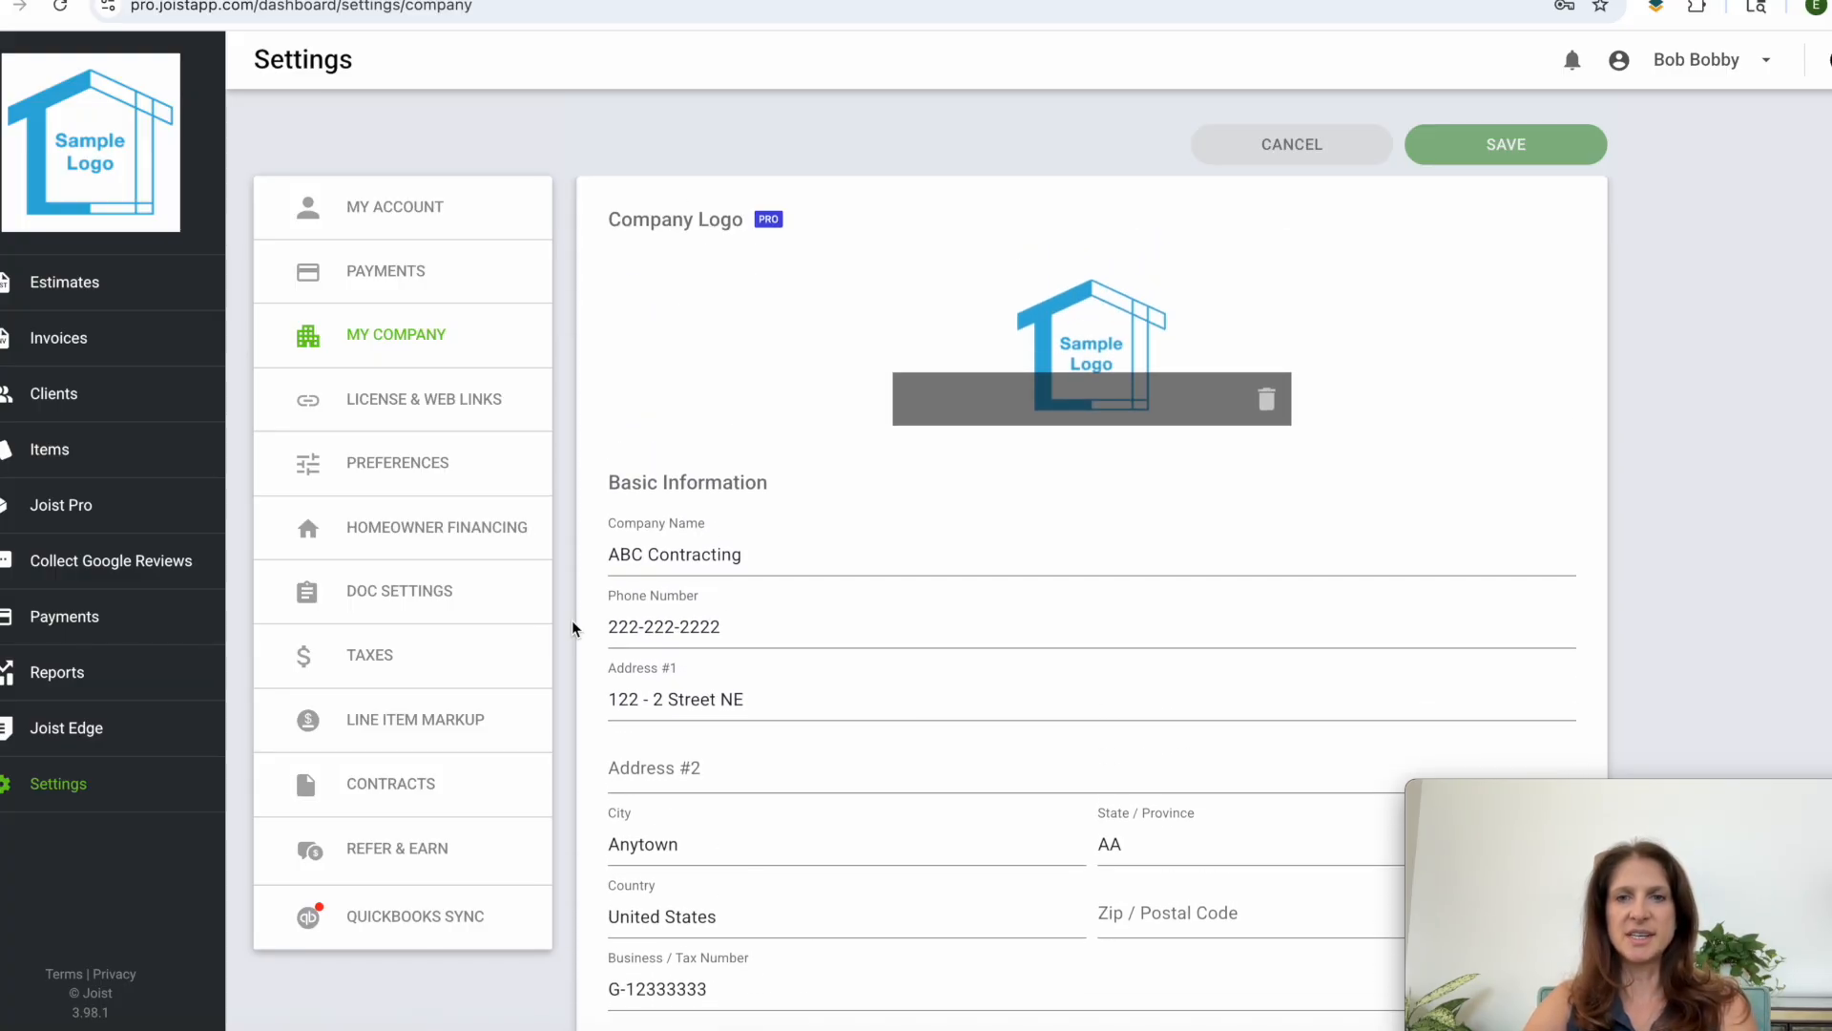
mouse_move(1052, 436)
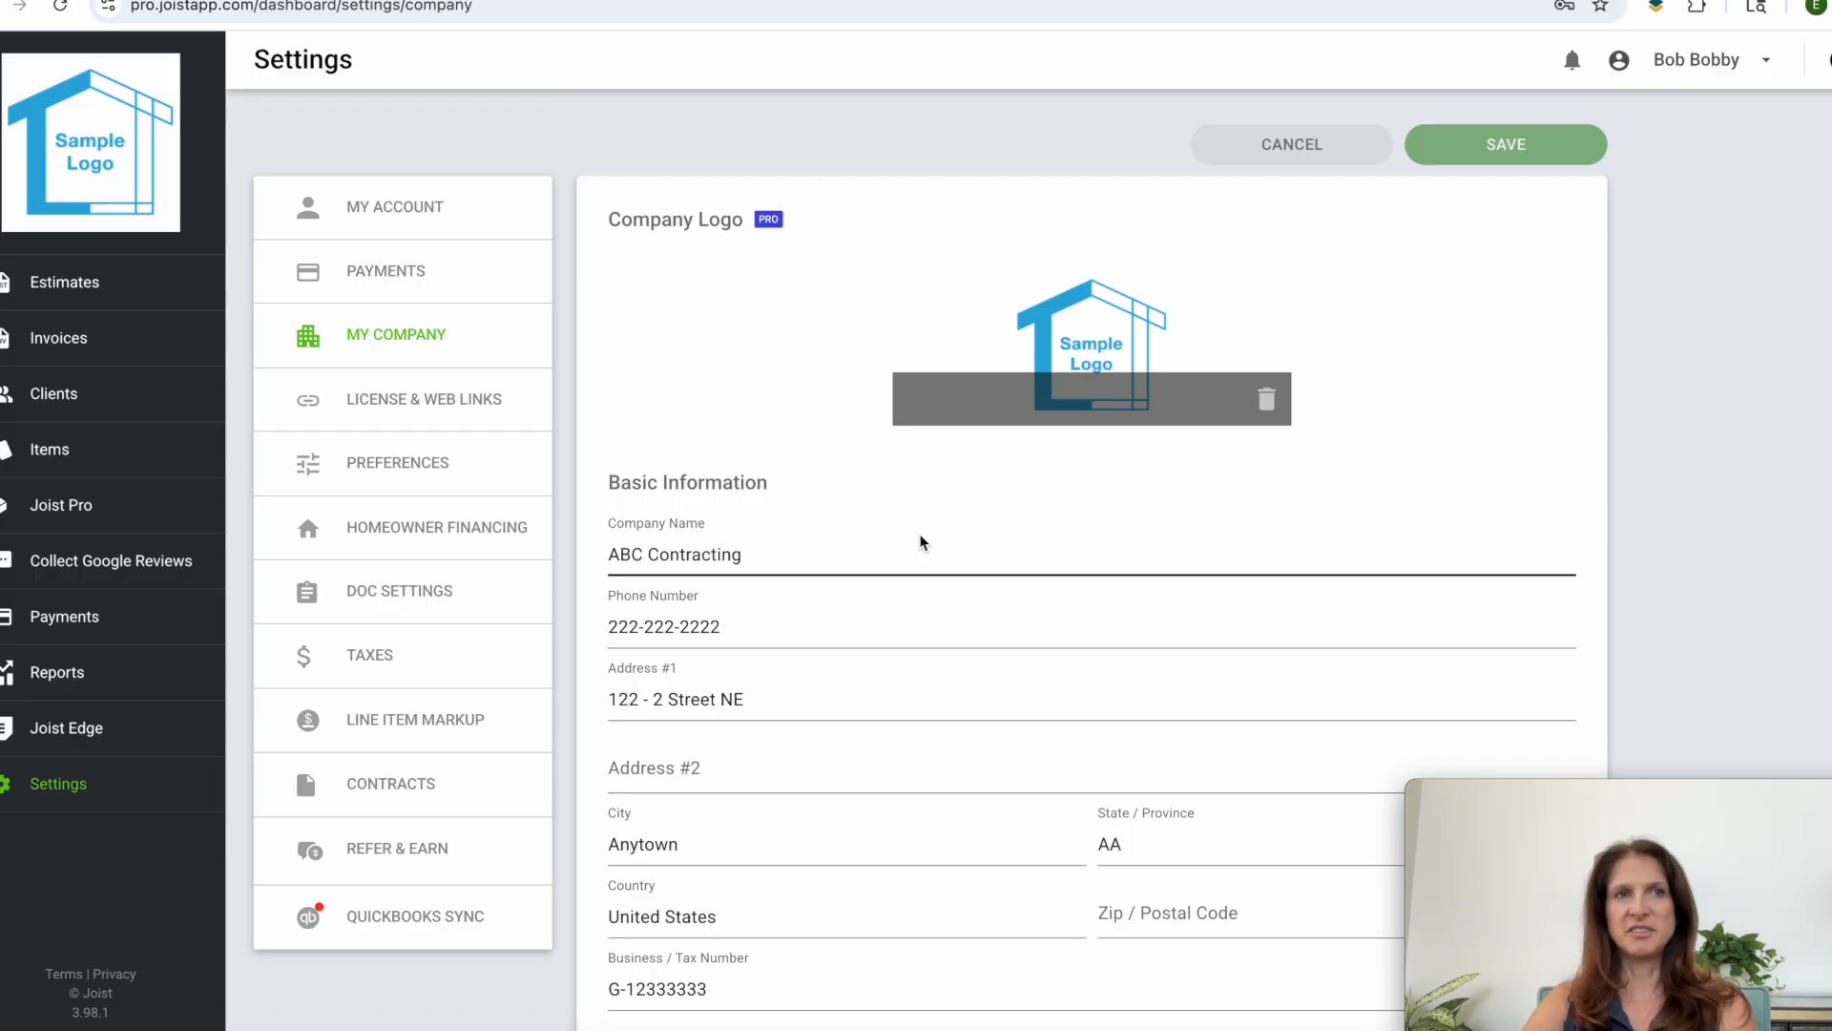
mouse_move(724, 392)
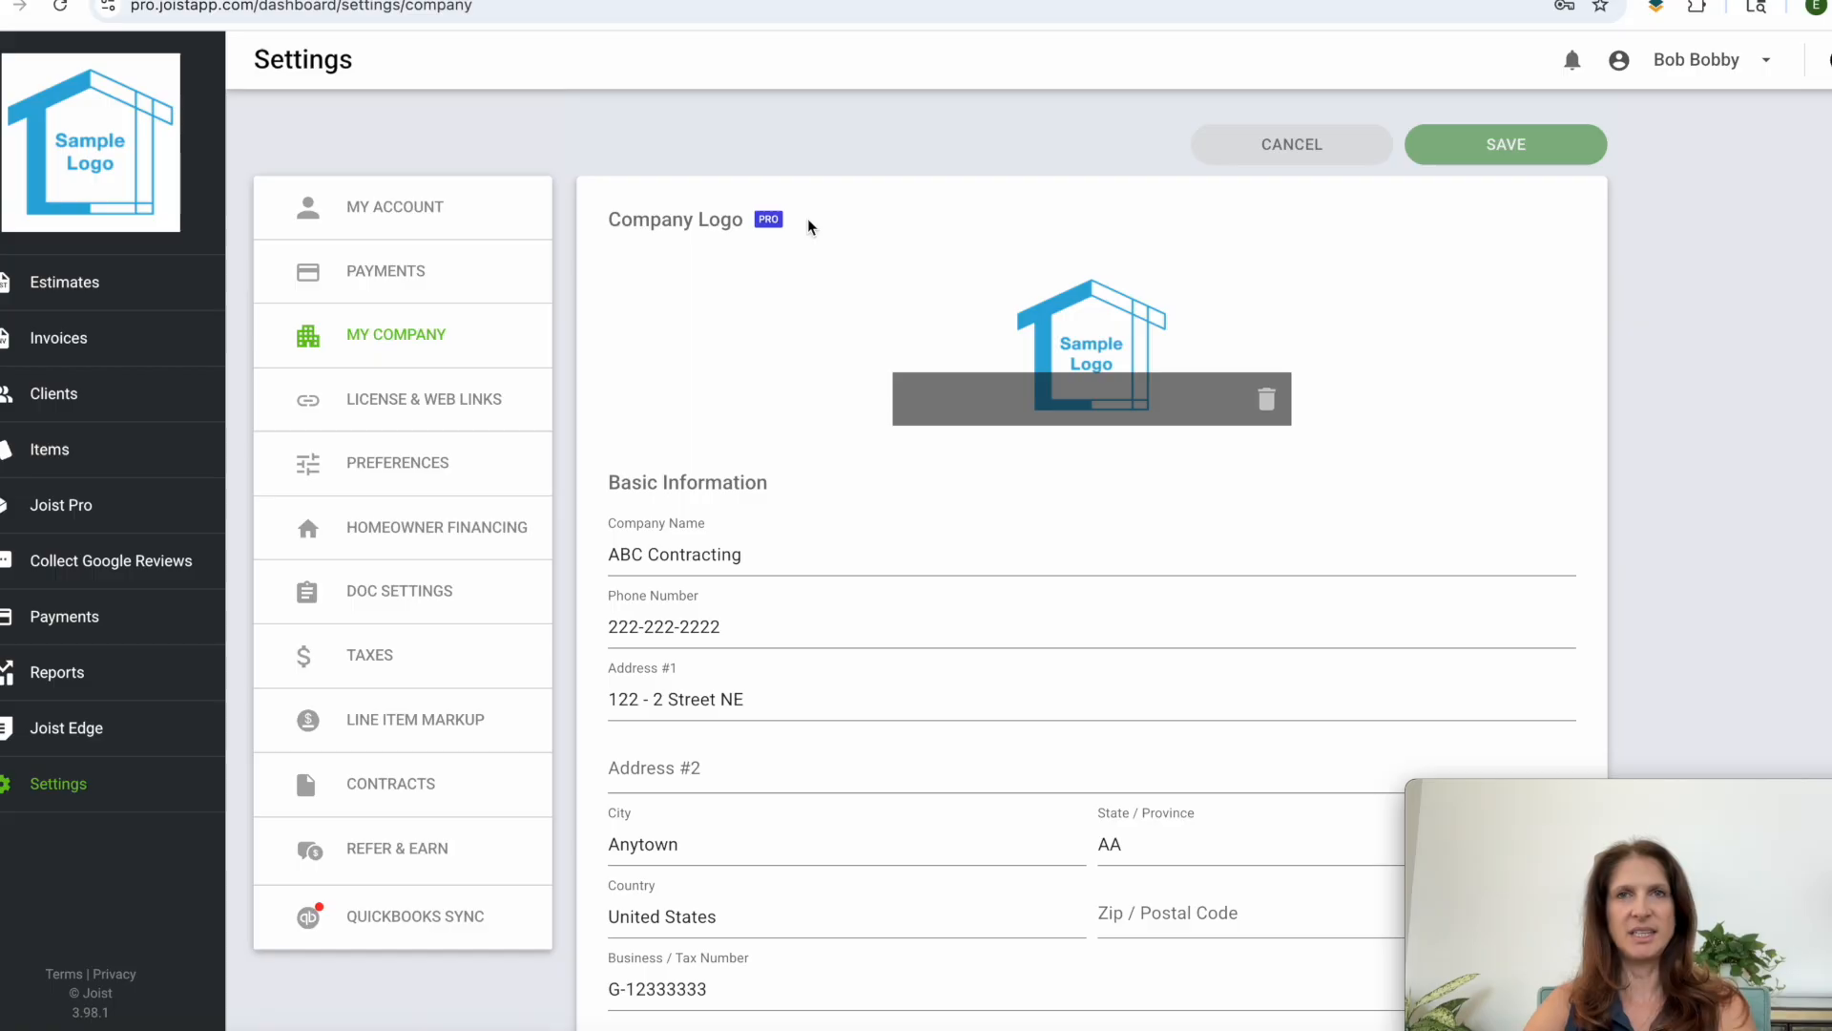
mouse_move(766, 219)
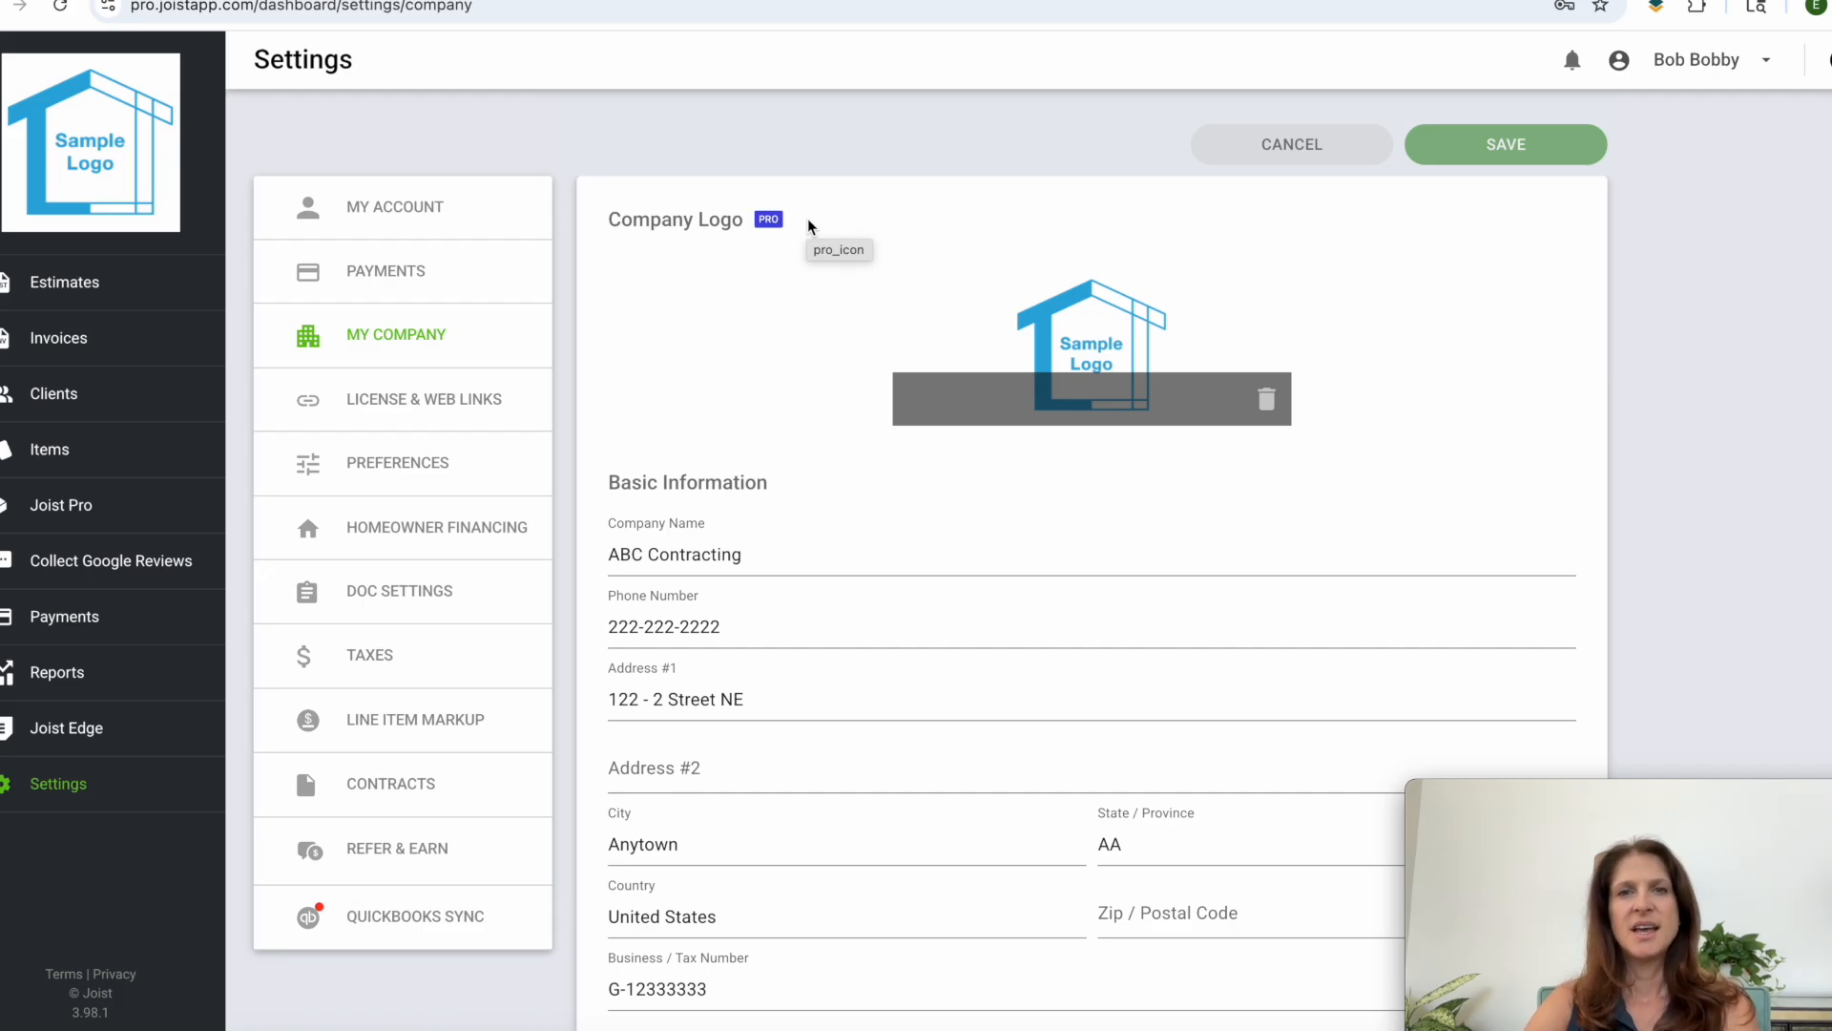
mouse_move(801, 230)
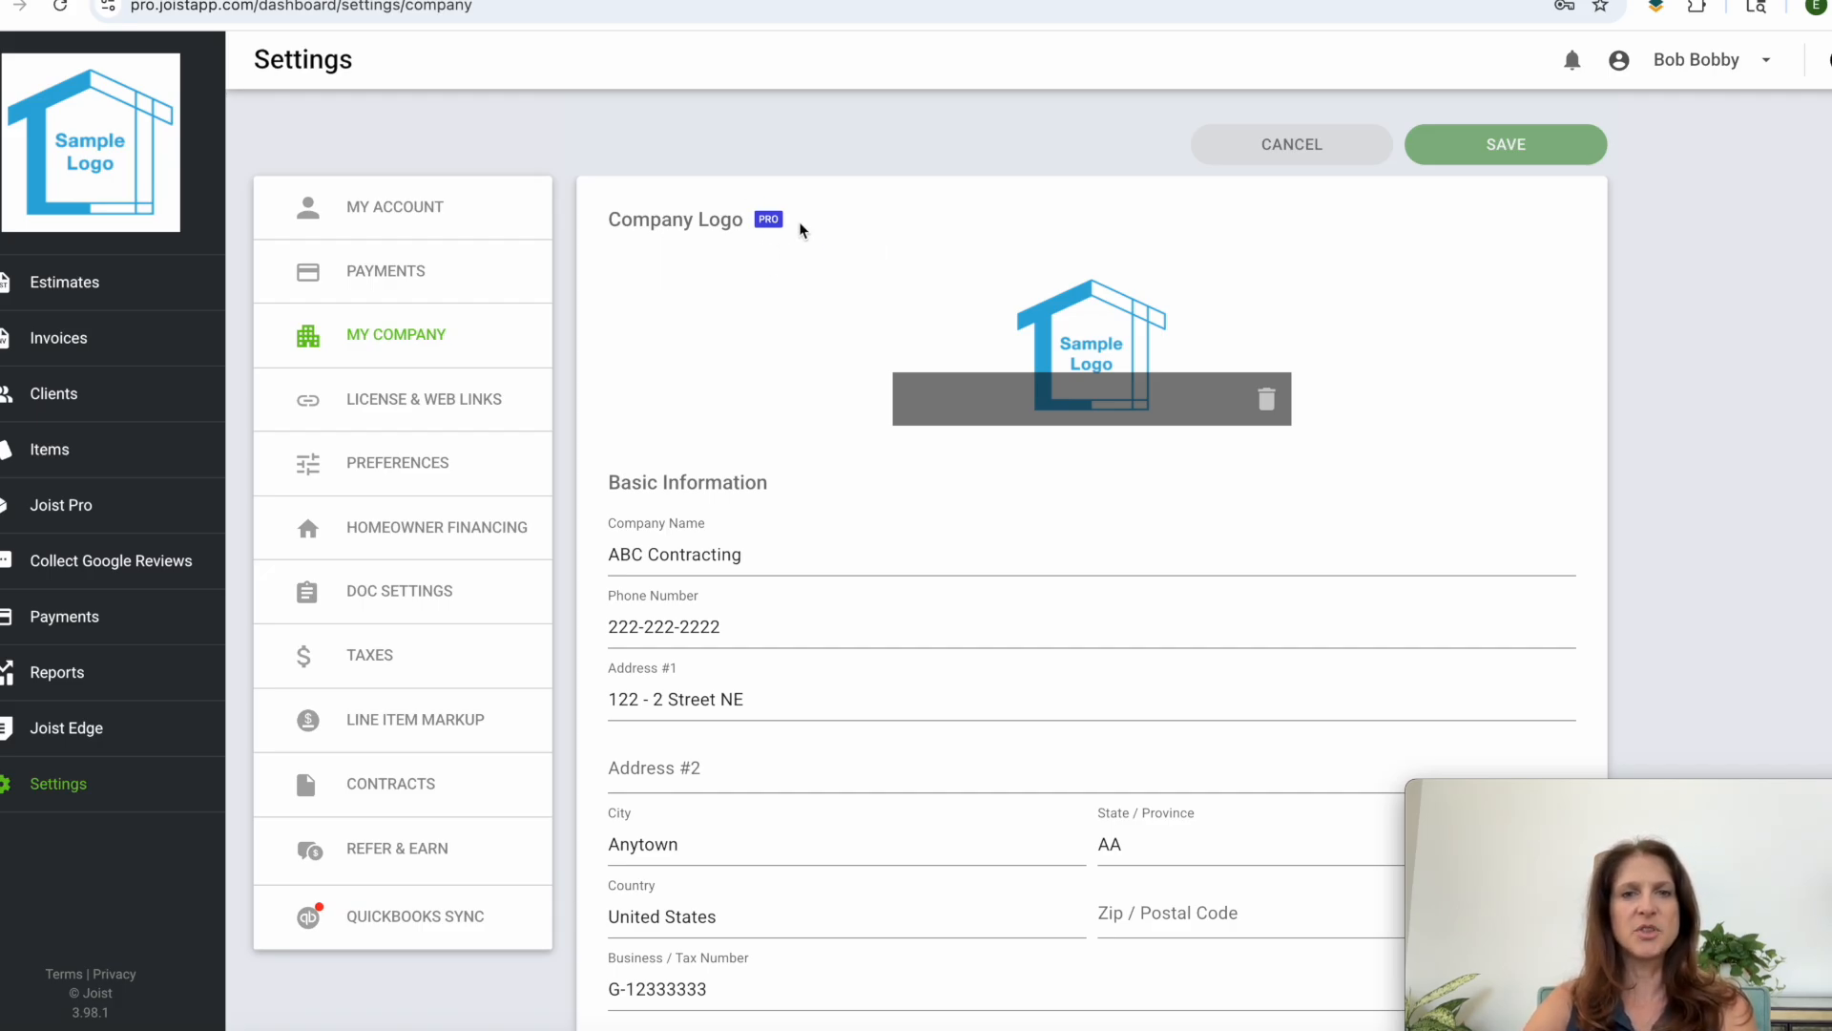
Step: Open the Reports overview showing $710.00 year-to-date revenue and $710.00 invoiced this month
click(57, 672)
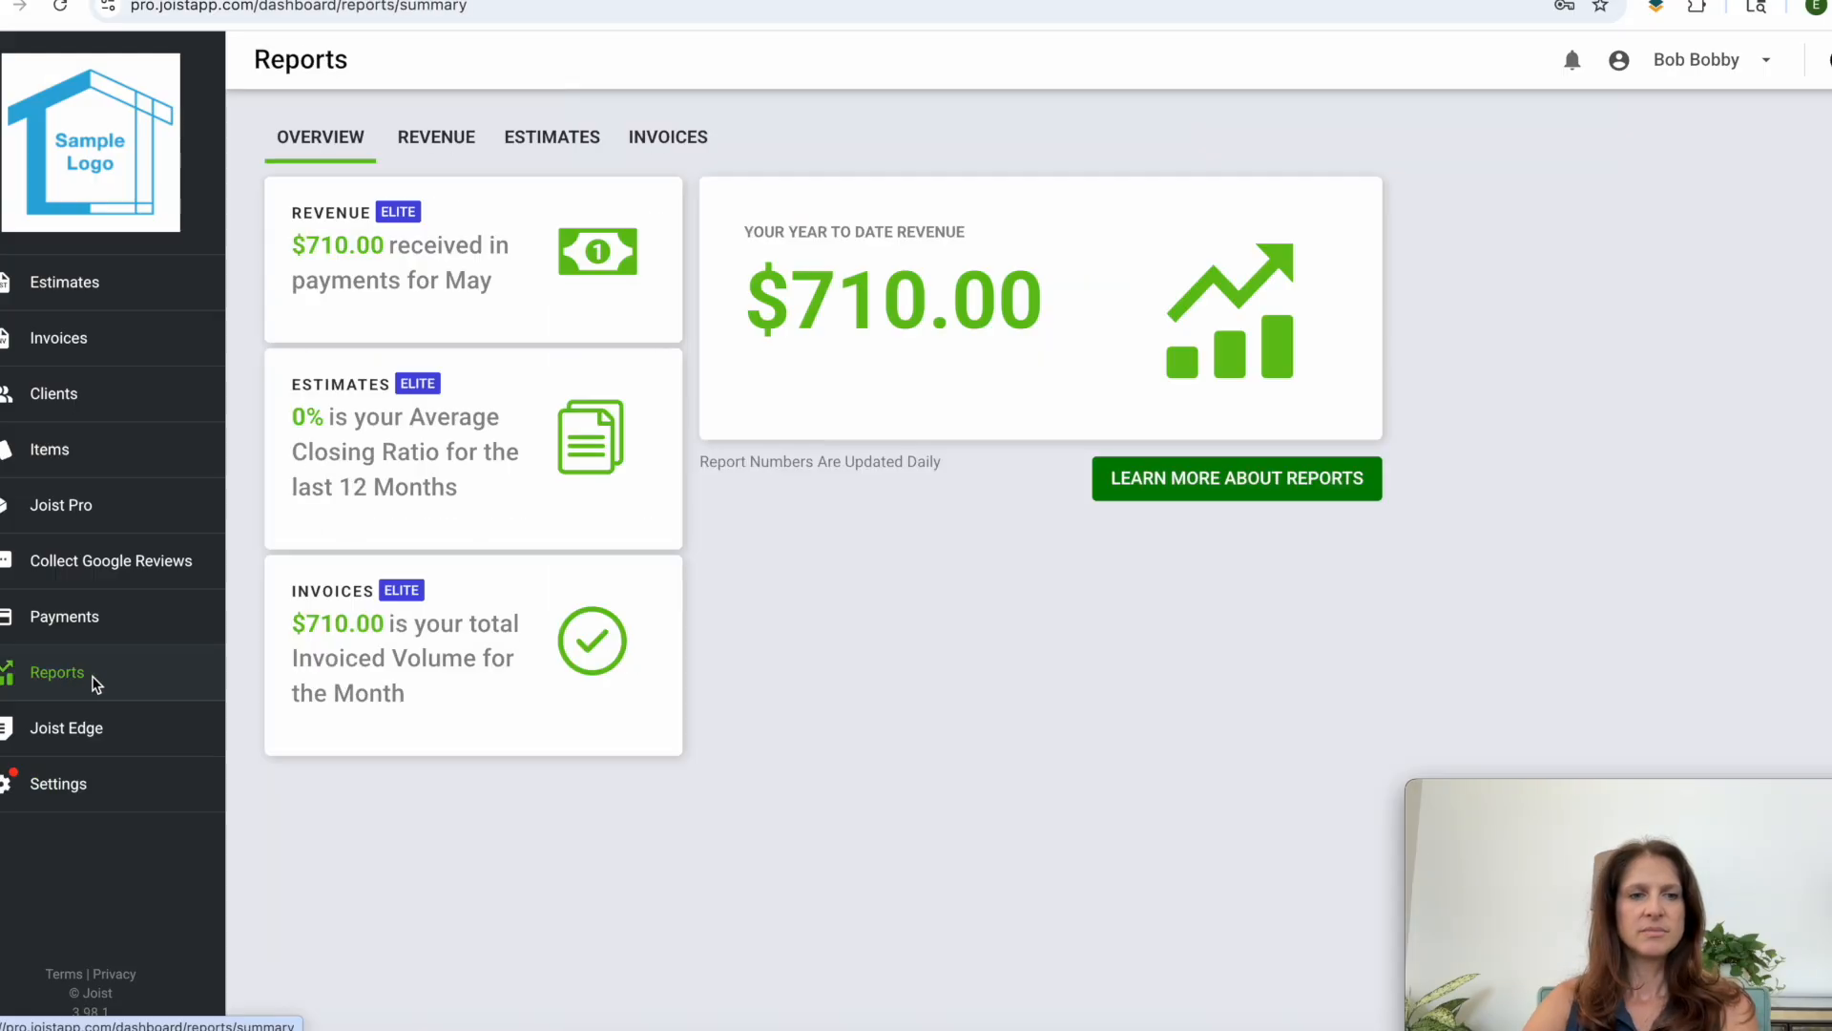
mouse_move(69, 684)
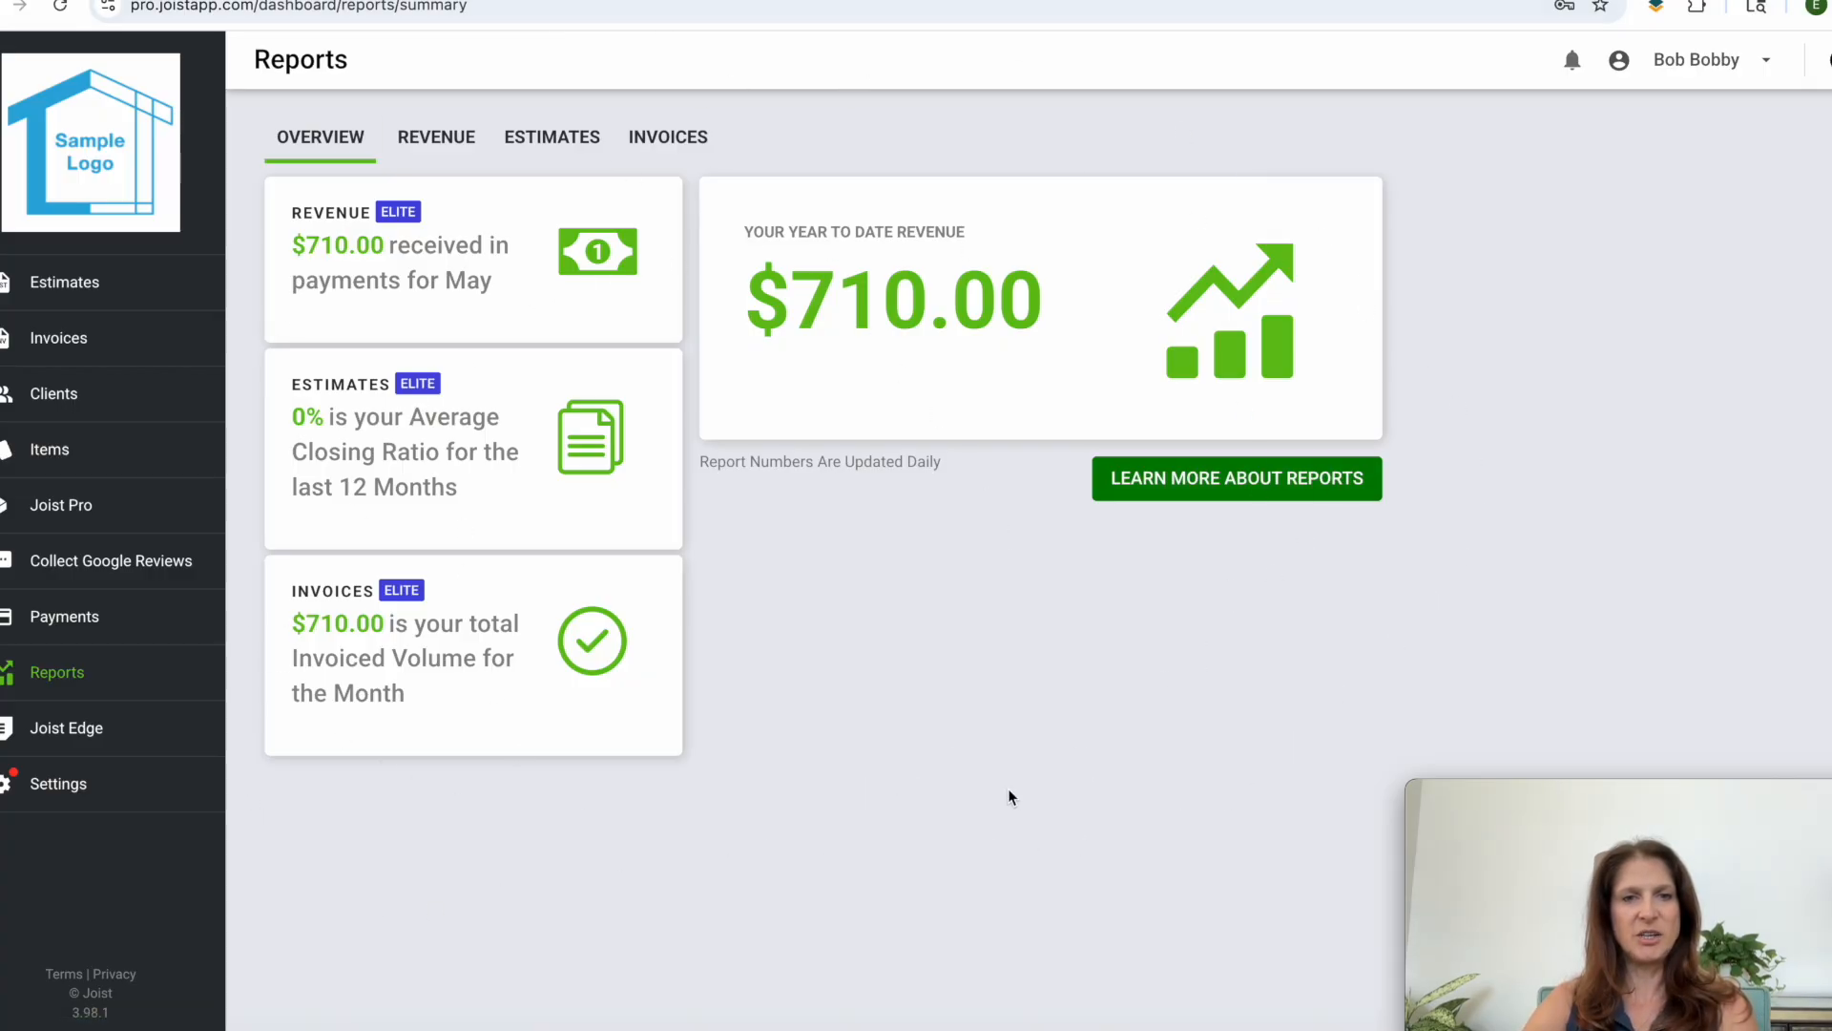
mouse_move(742, 926)
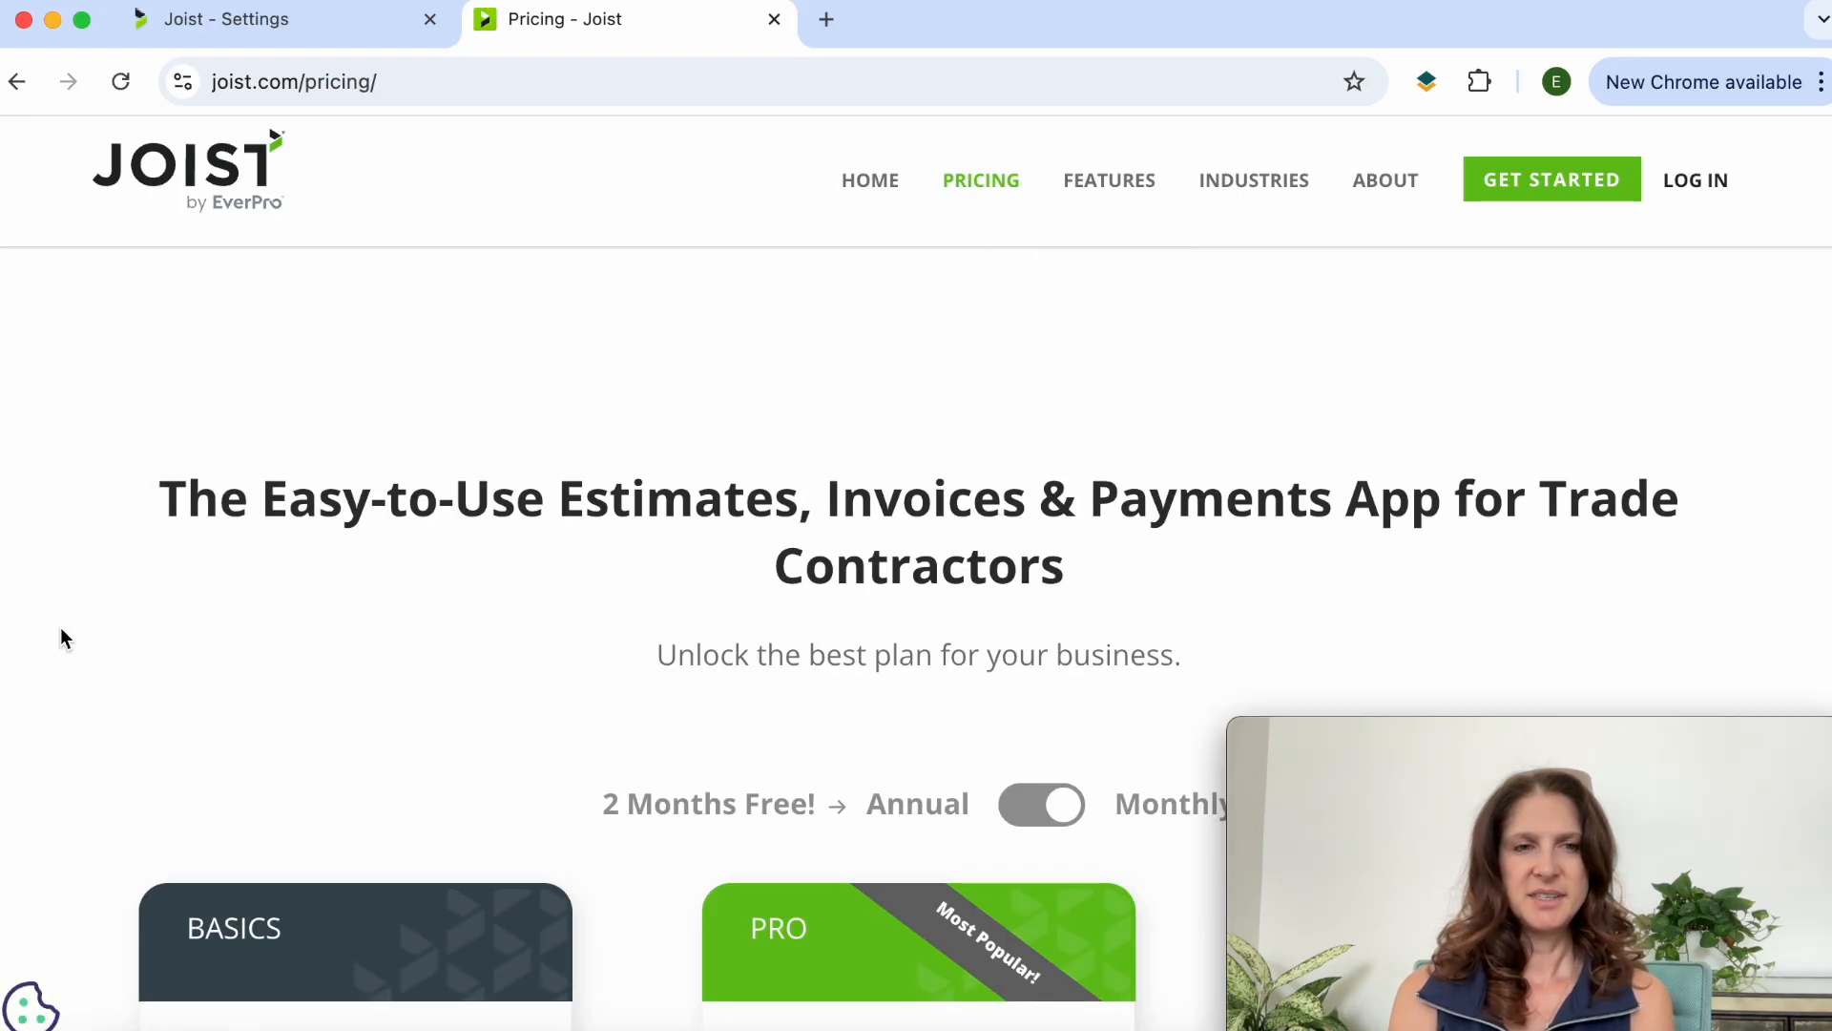
Step: On joist.com/pricing, switch billing to Monthly to show $8, $14 and $32 prices
scroll(down, 3)
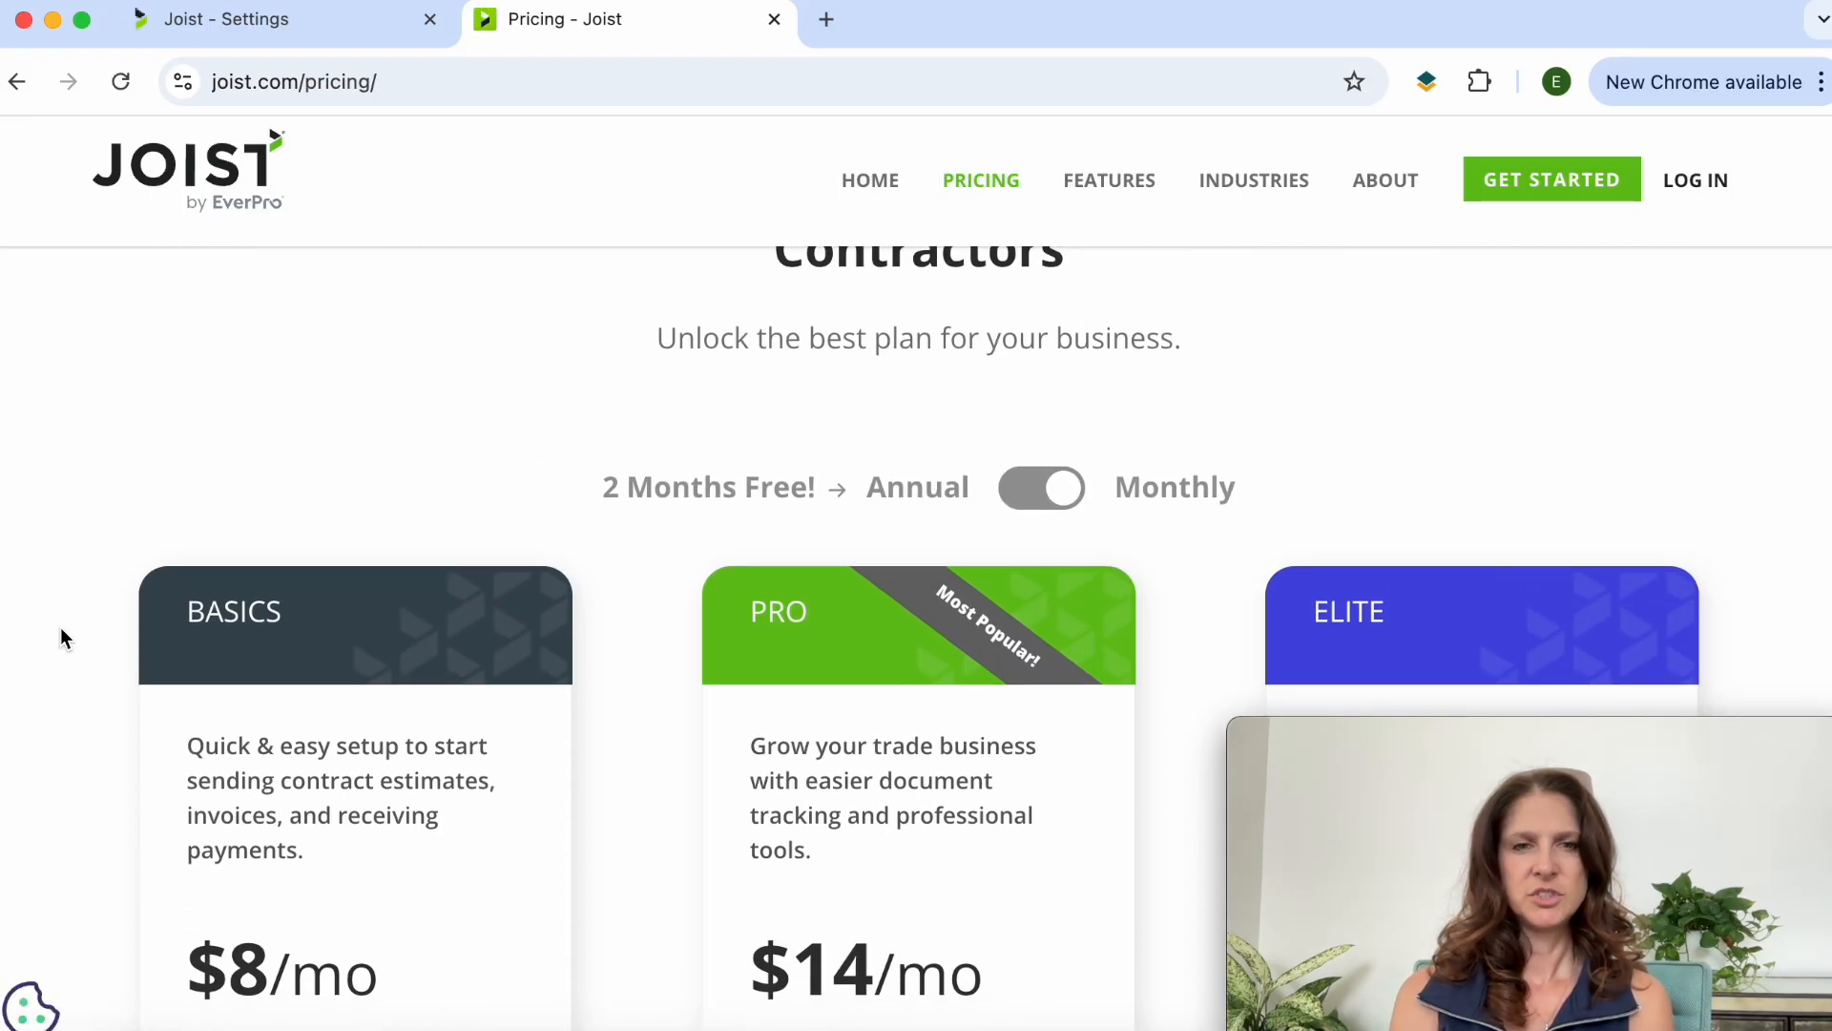
scroll(down, 3)
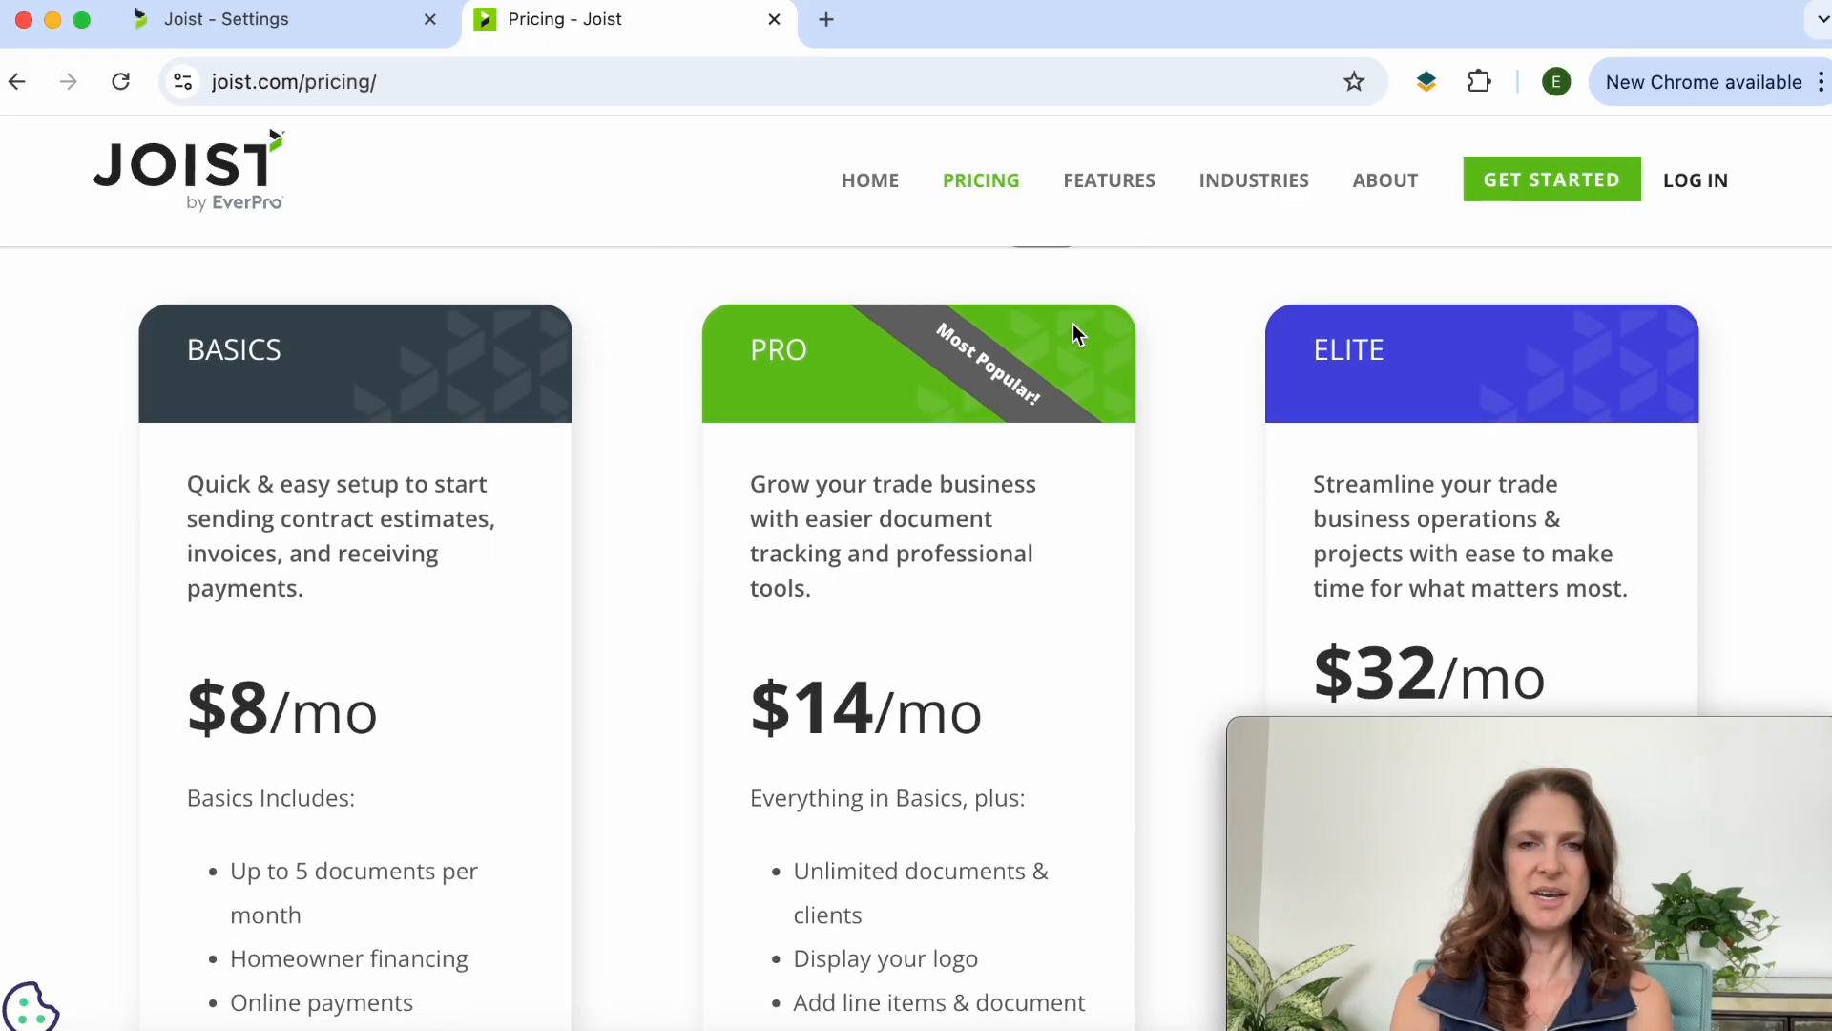
click(1039, 277)
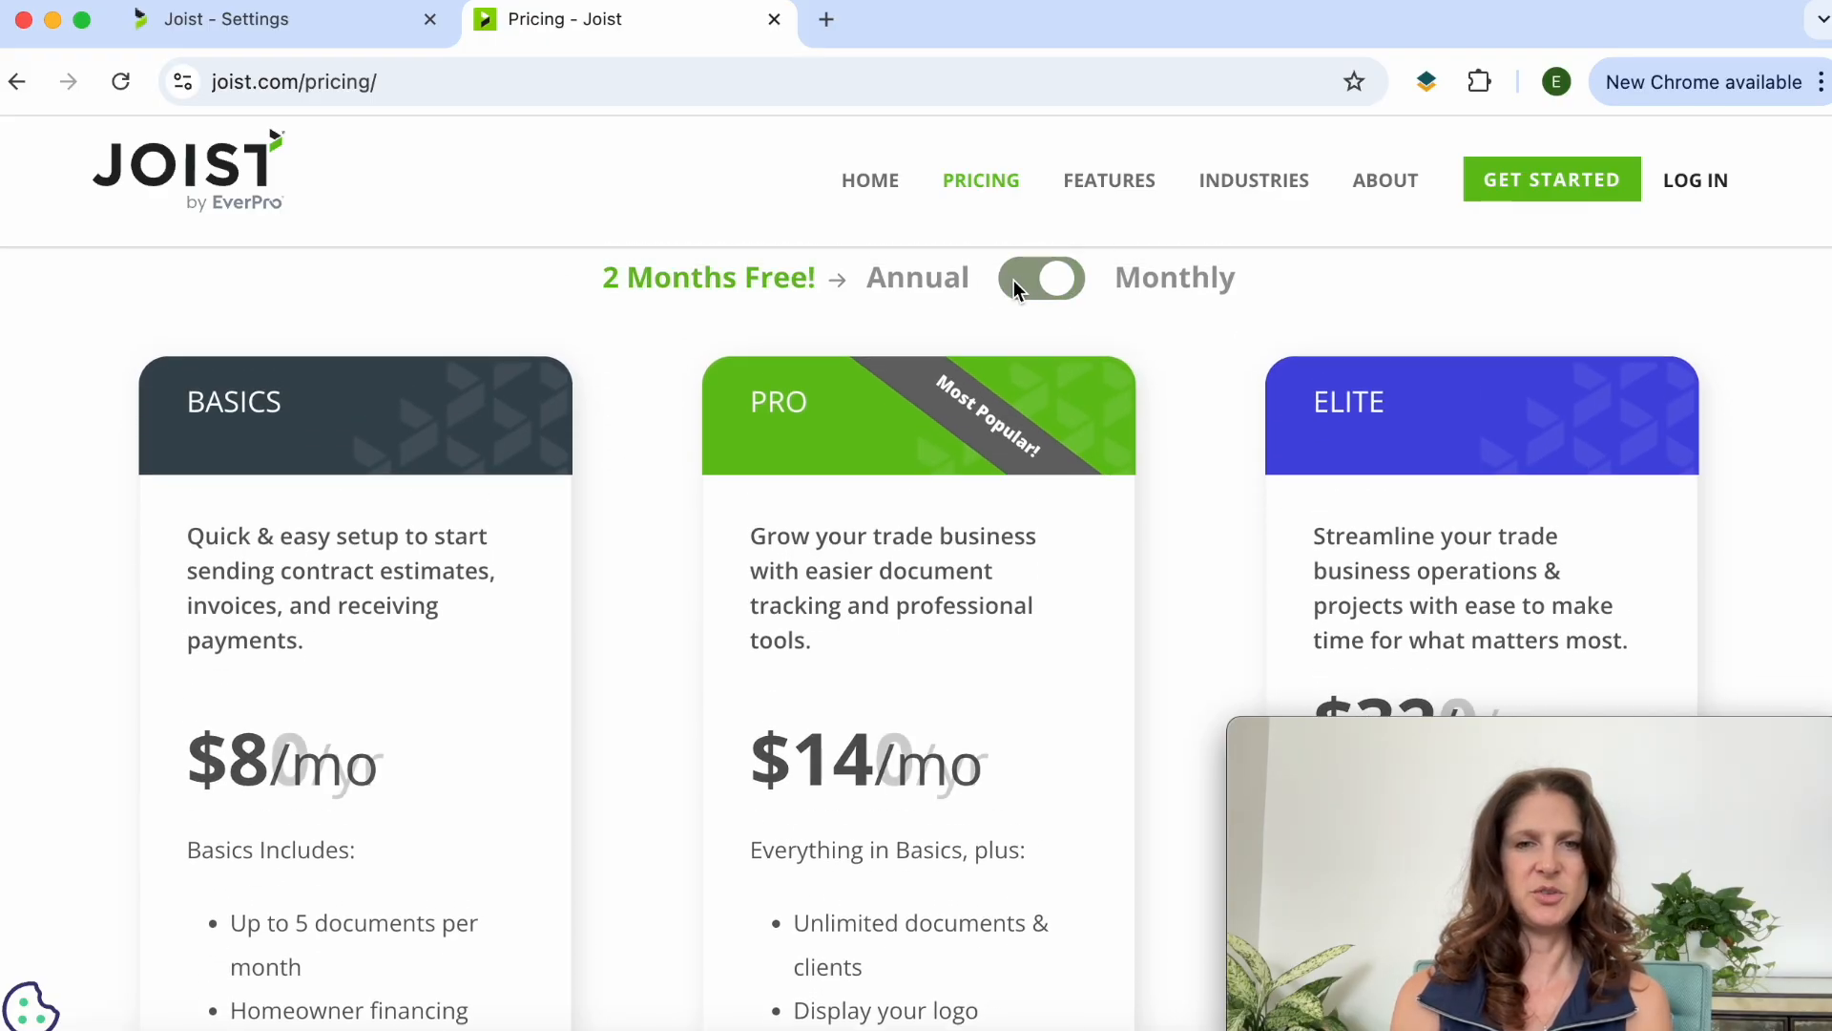
click(1040, 278)
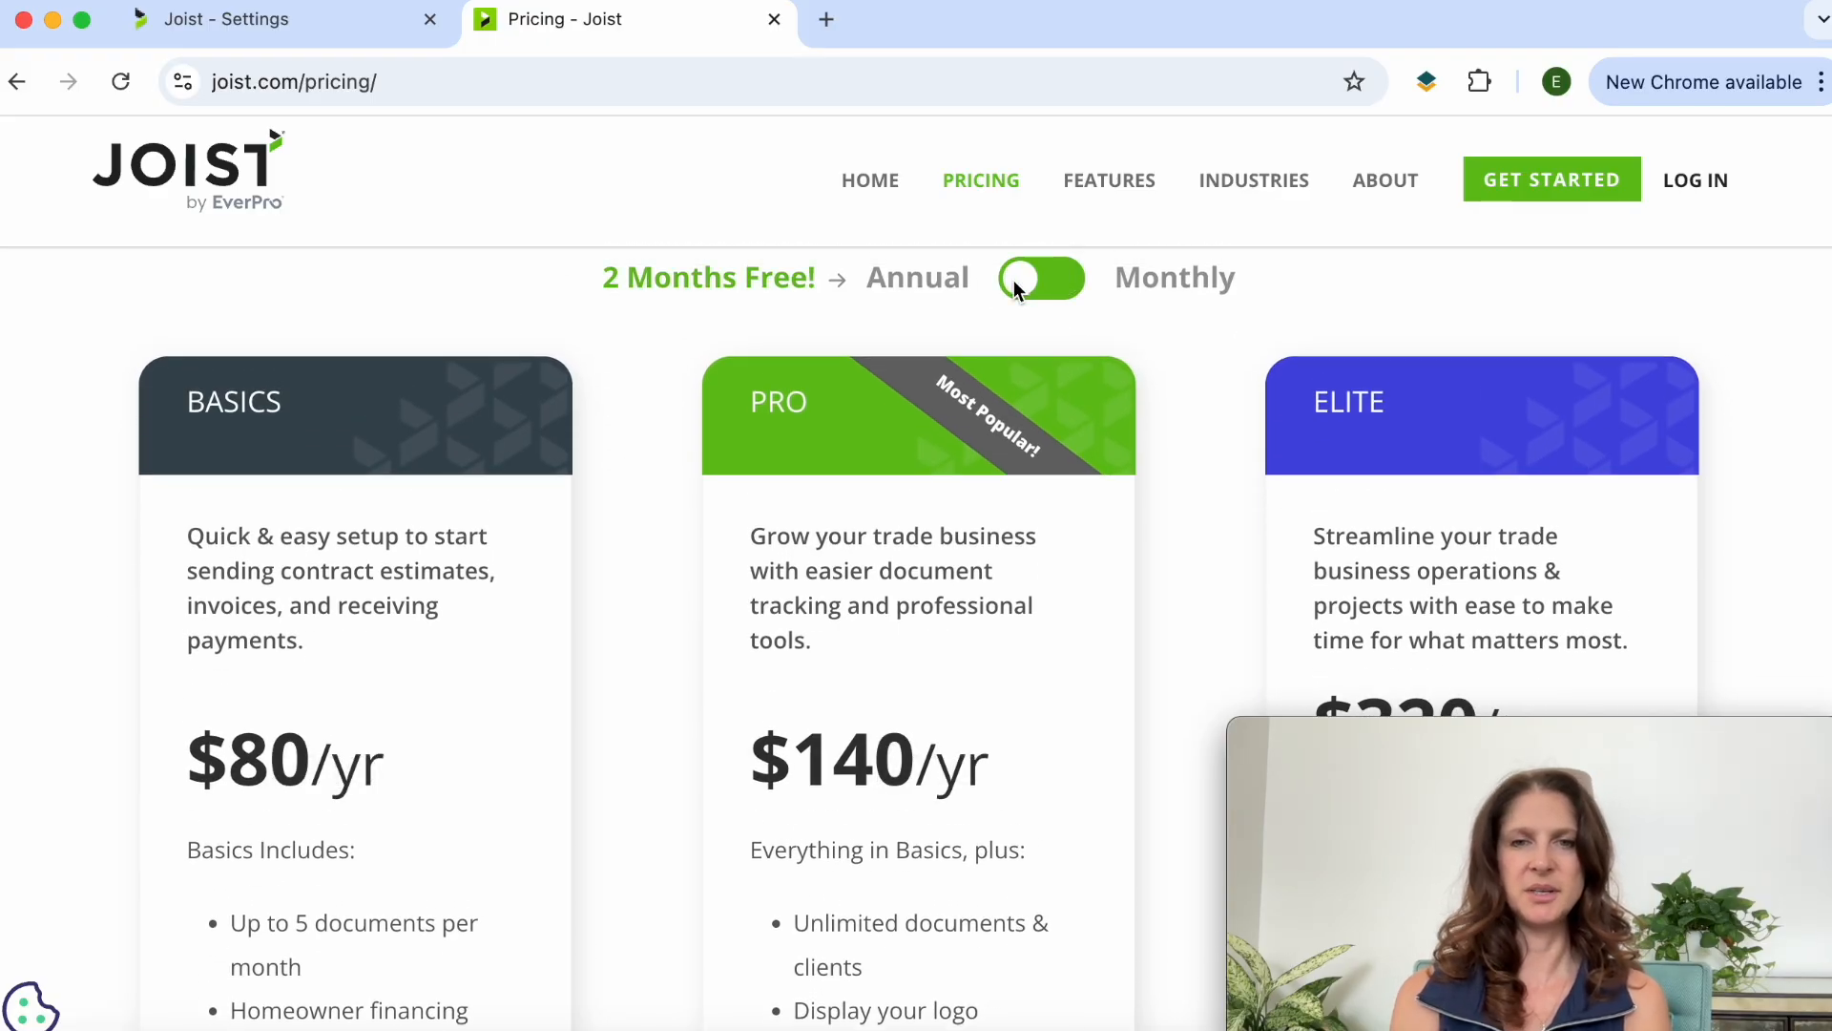
click(1039, 278)
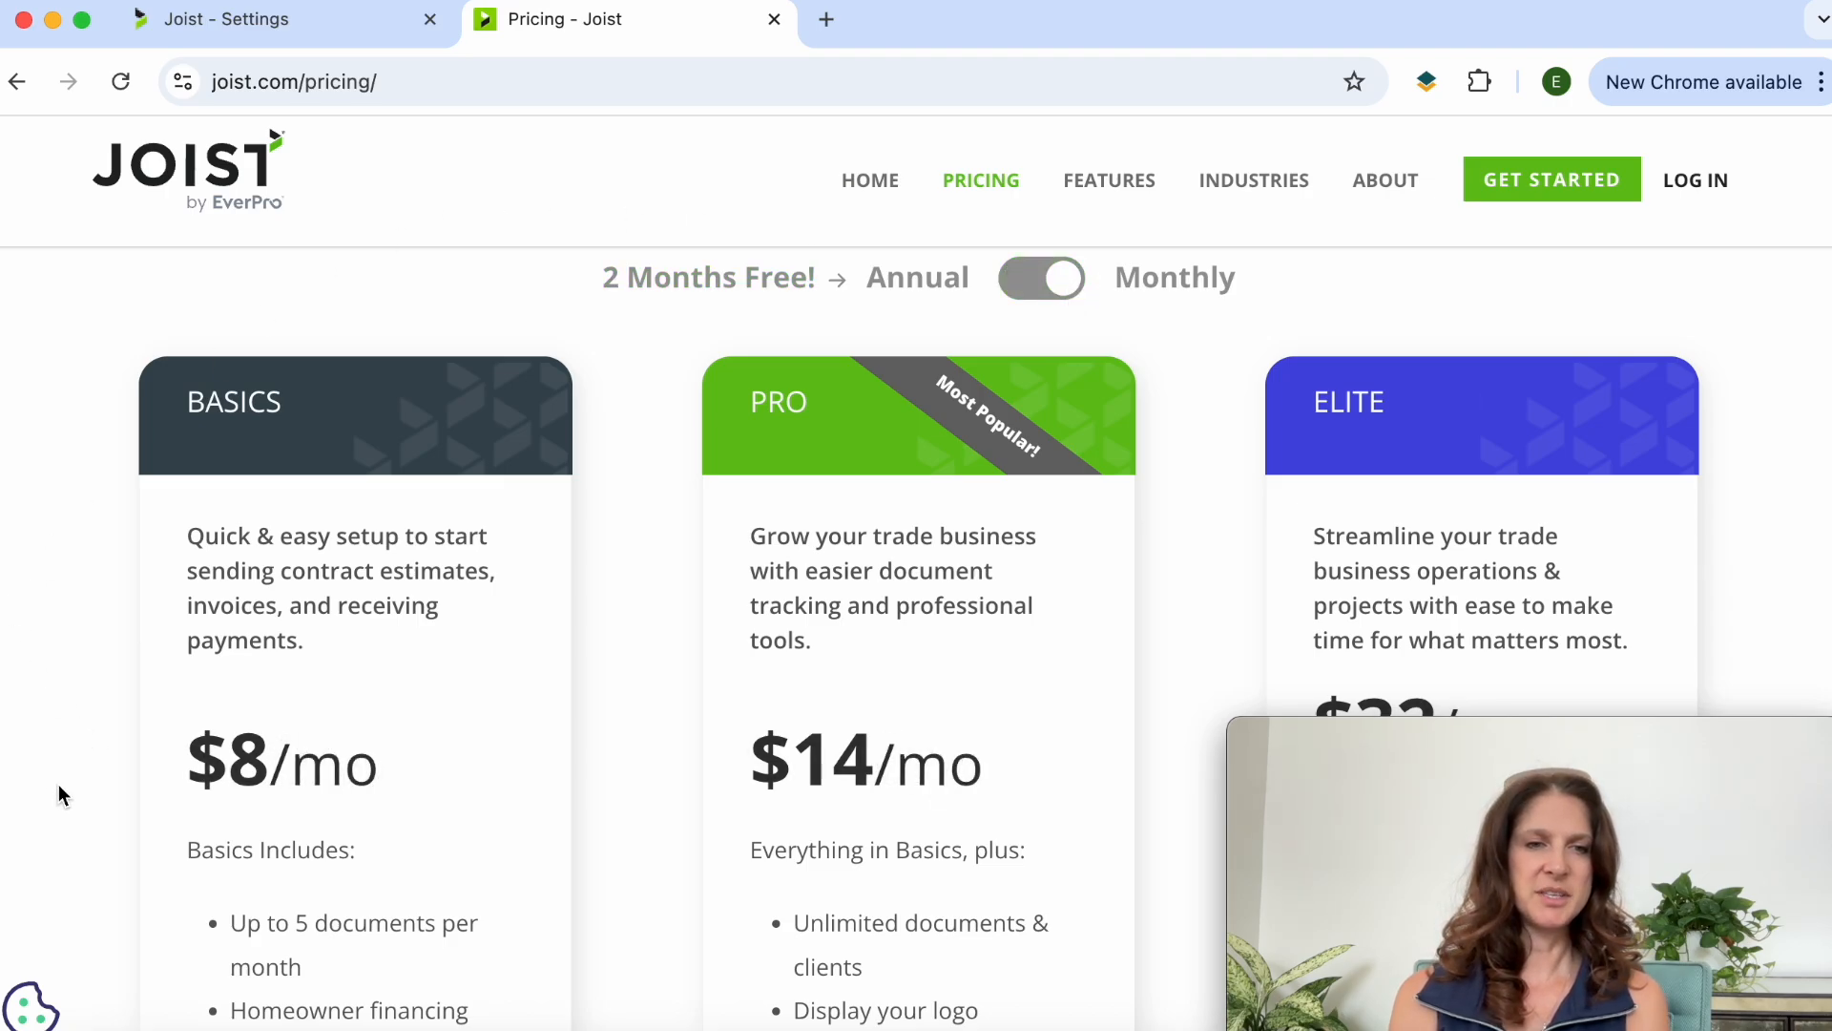
Step: Scroll through the Basics, Pro and Elite monthly plan cards and features
scroll(down, 3)
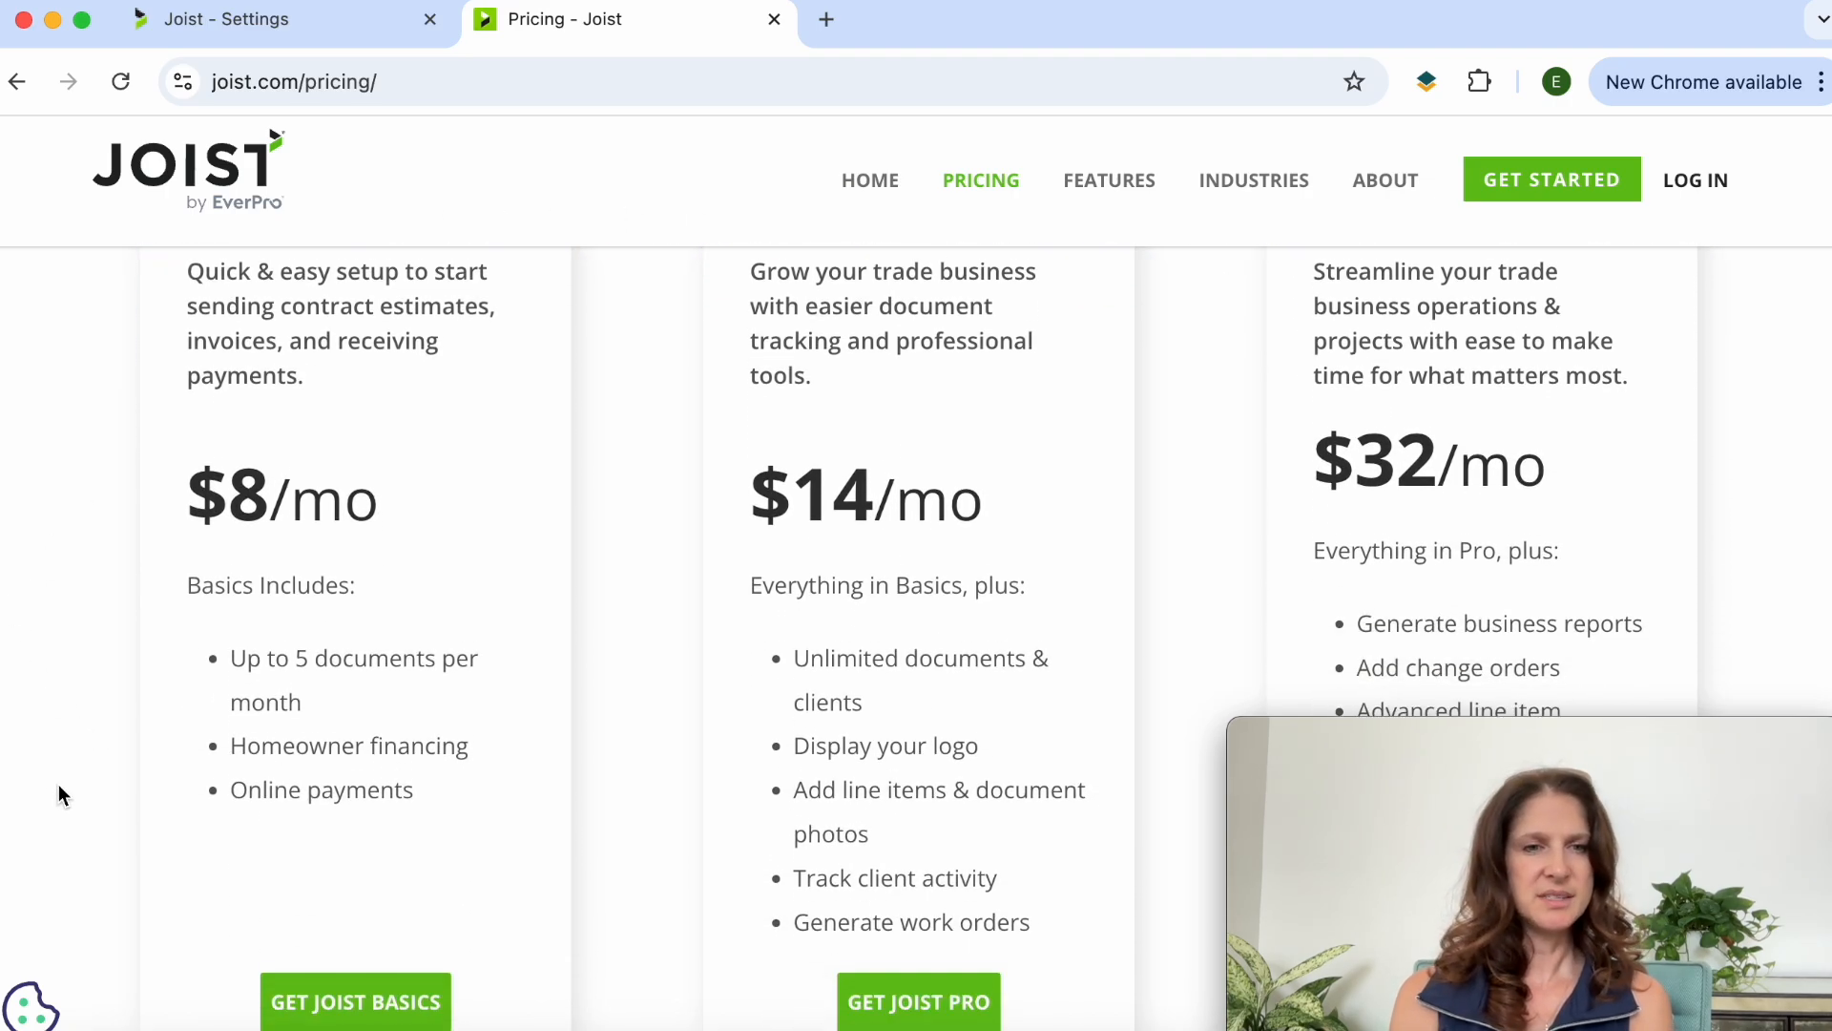
scroll(up, 3)
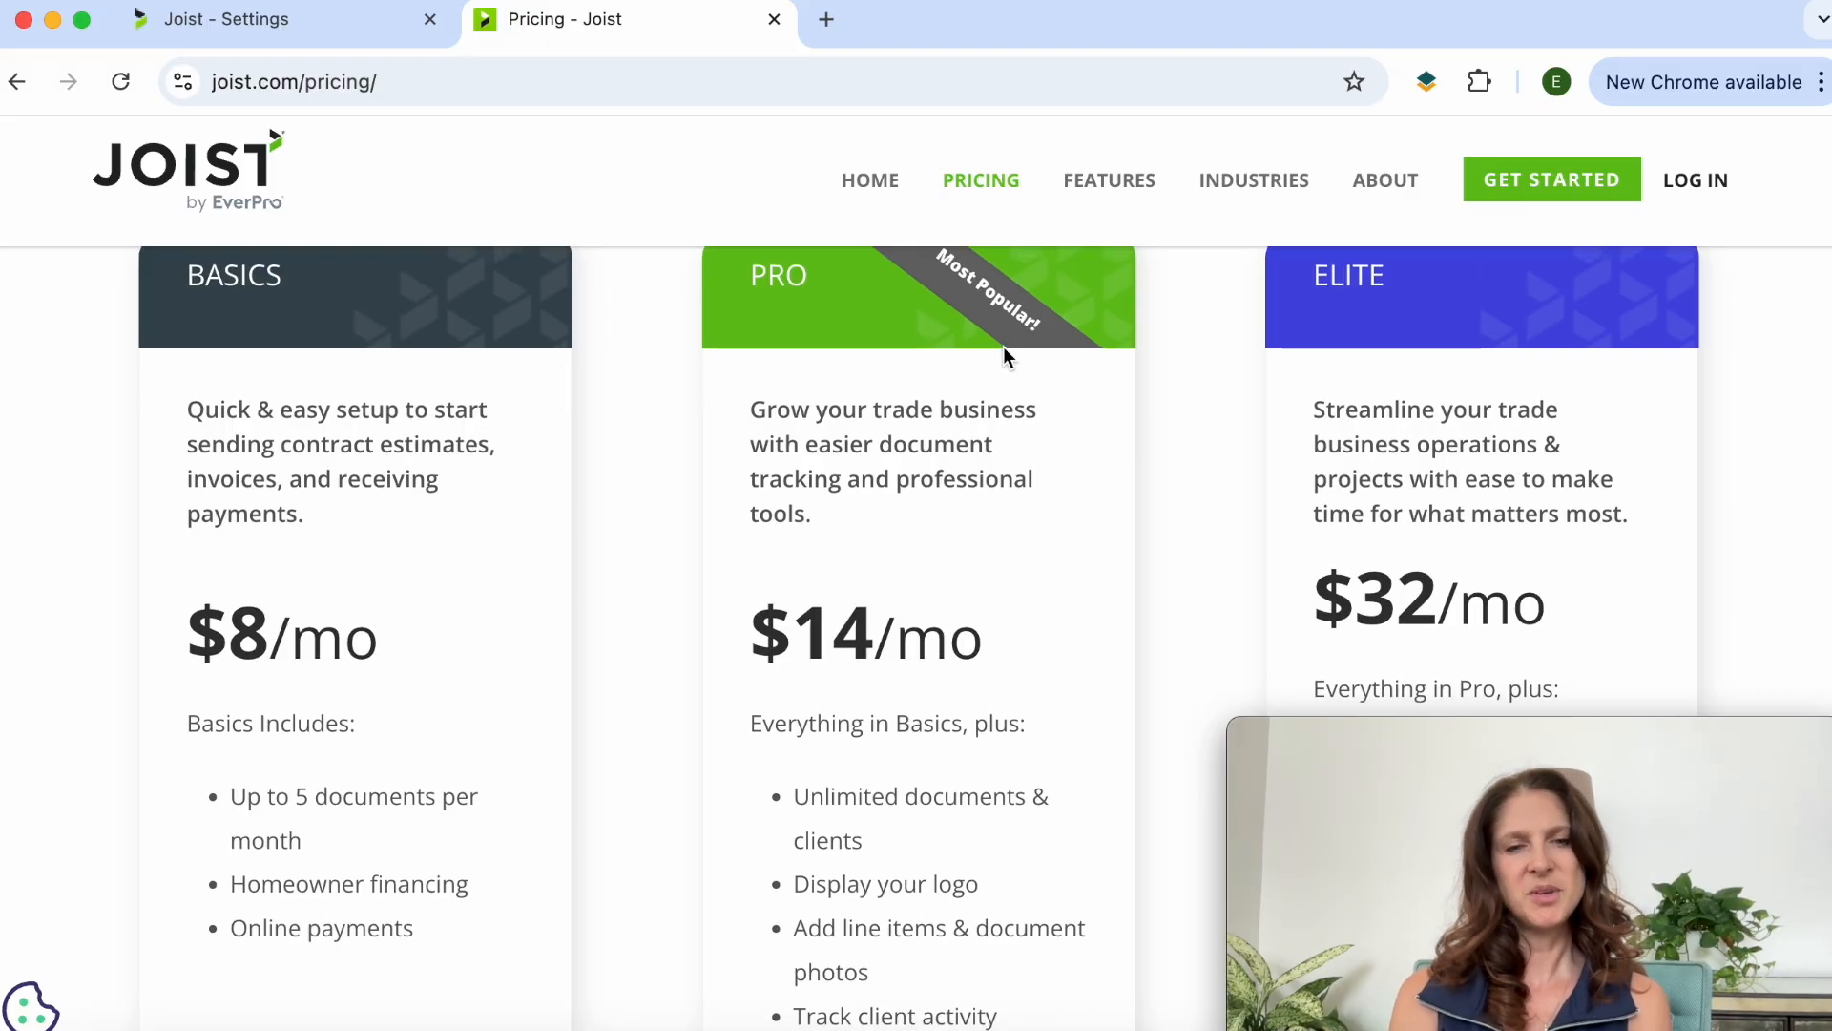
scroll(down, 3)
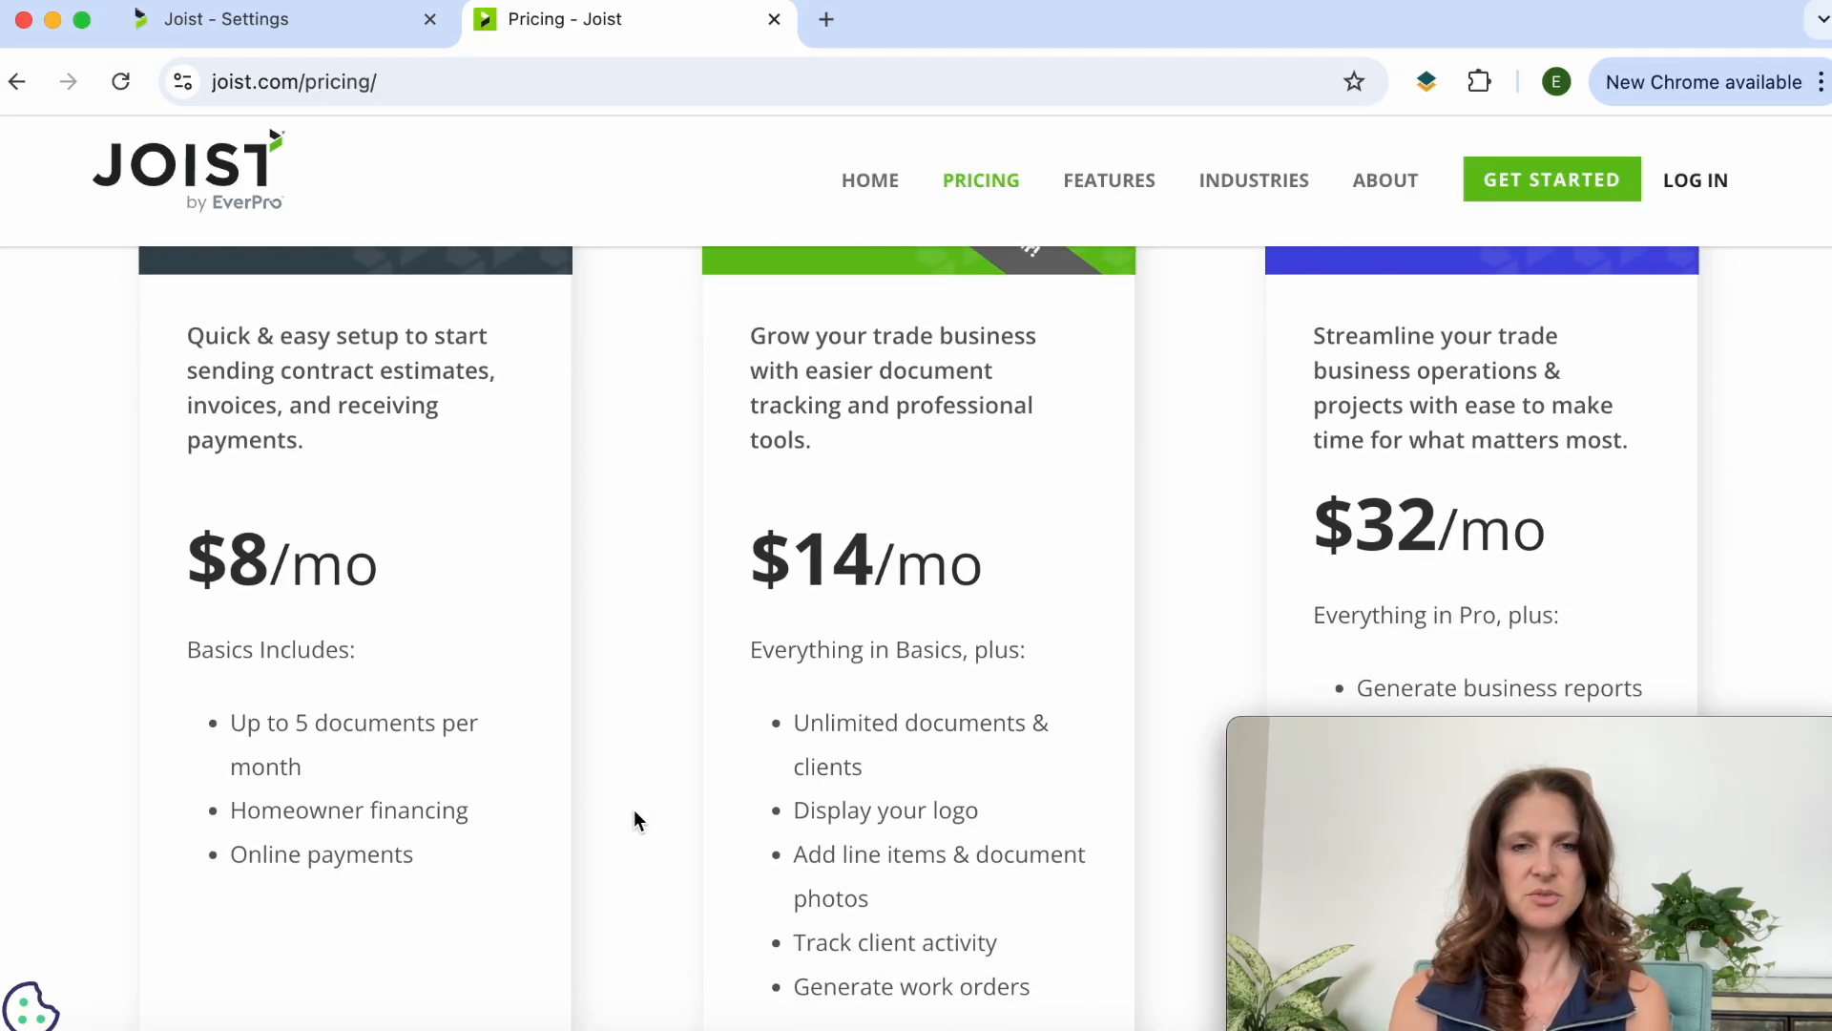
scroll(down, 3)
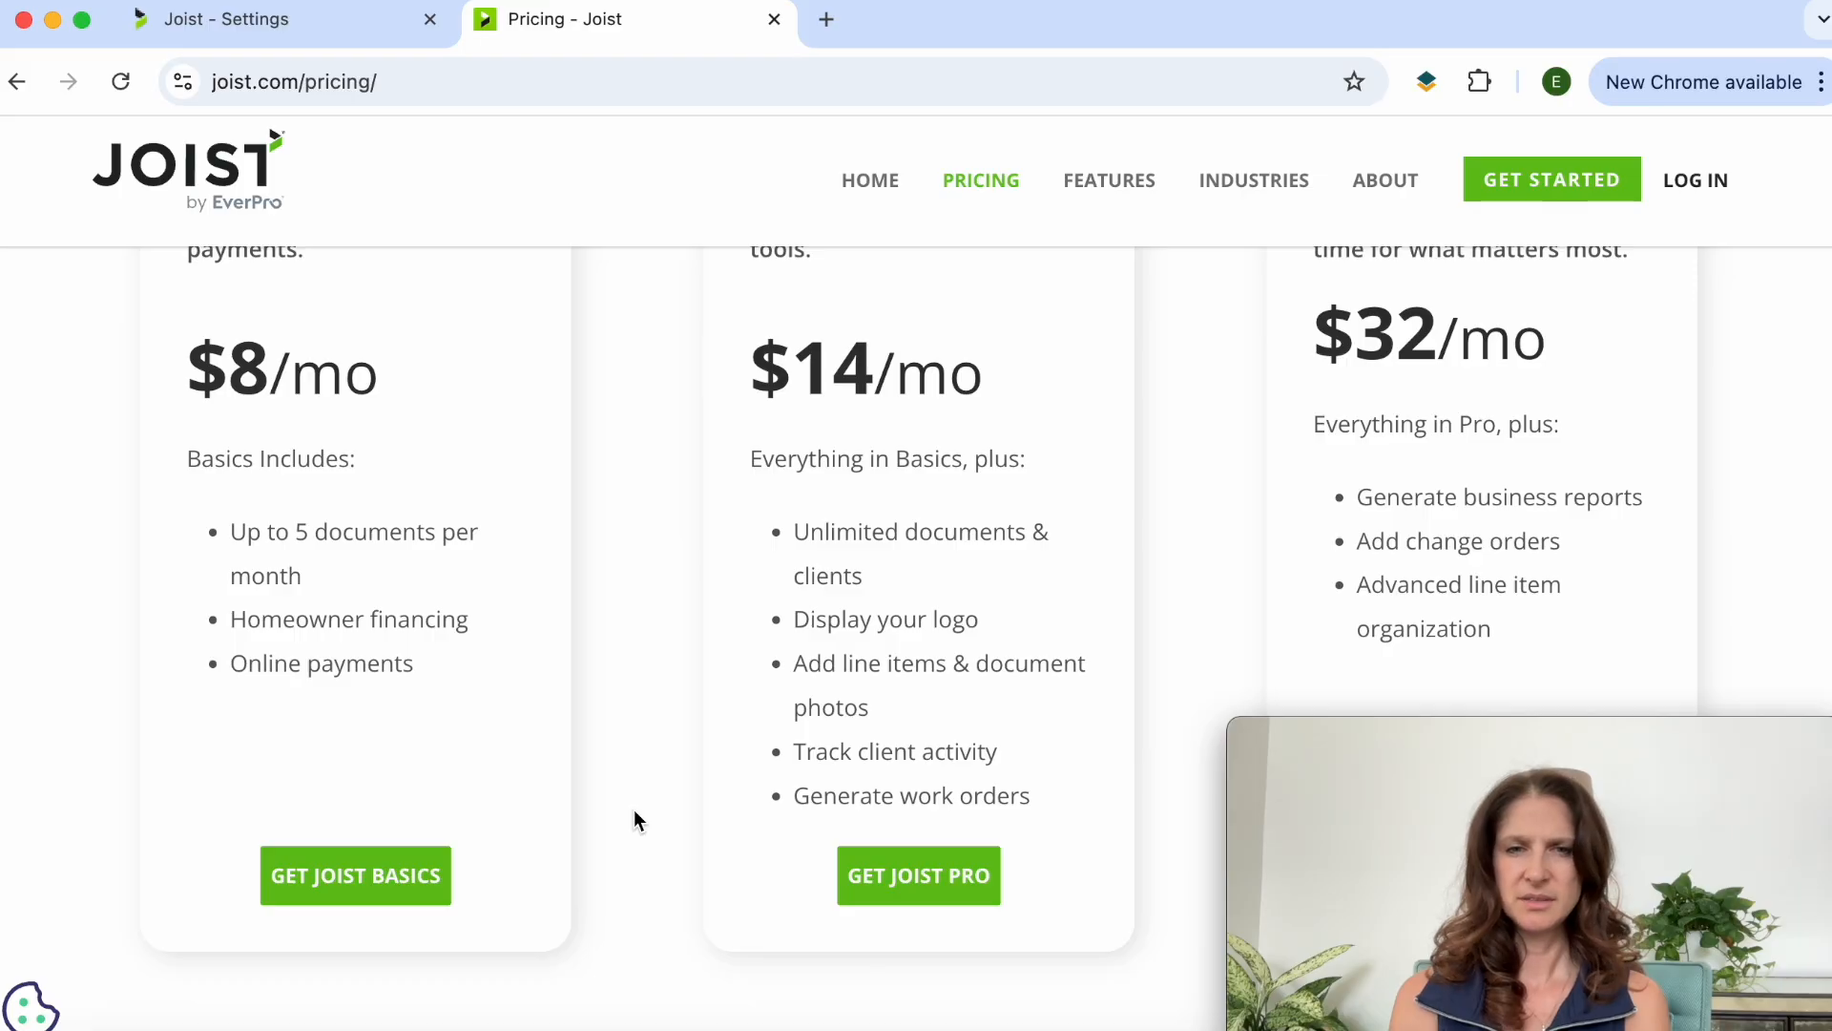
scroll(up, 3)
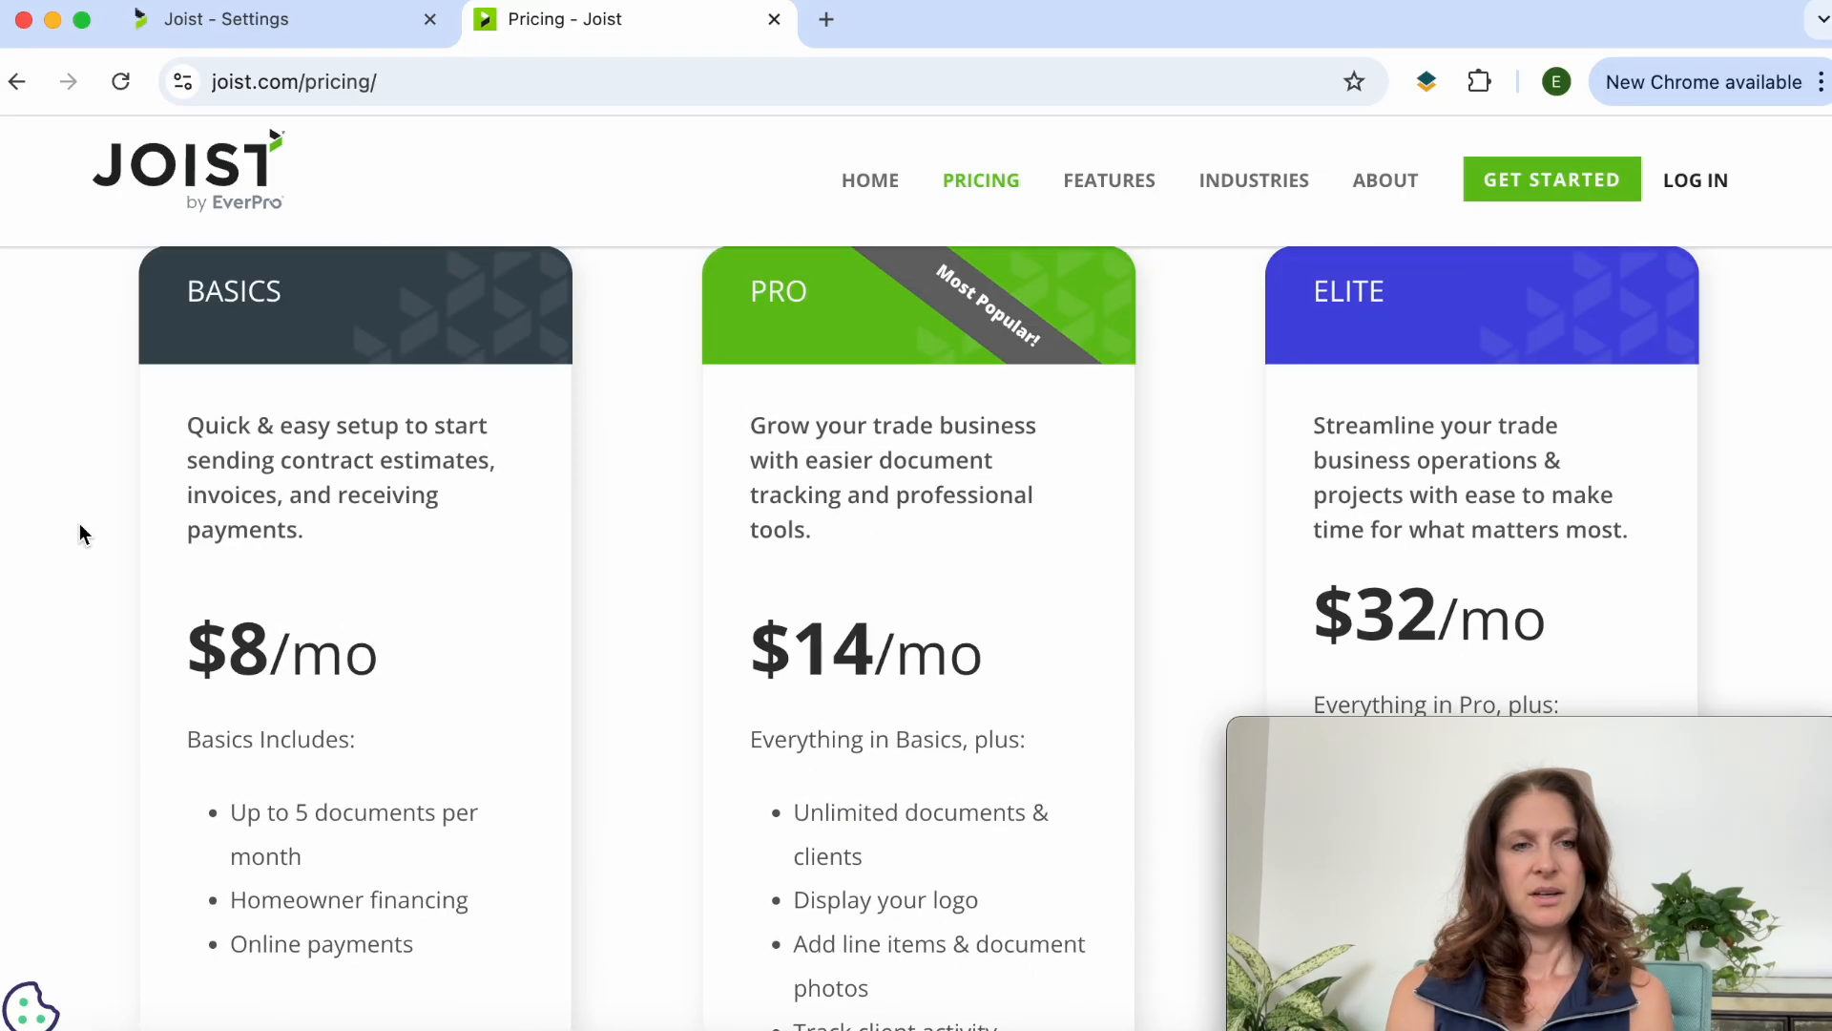
mouse_move(536, 605)
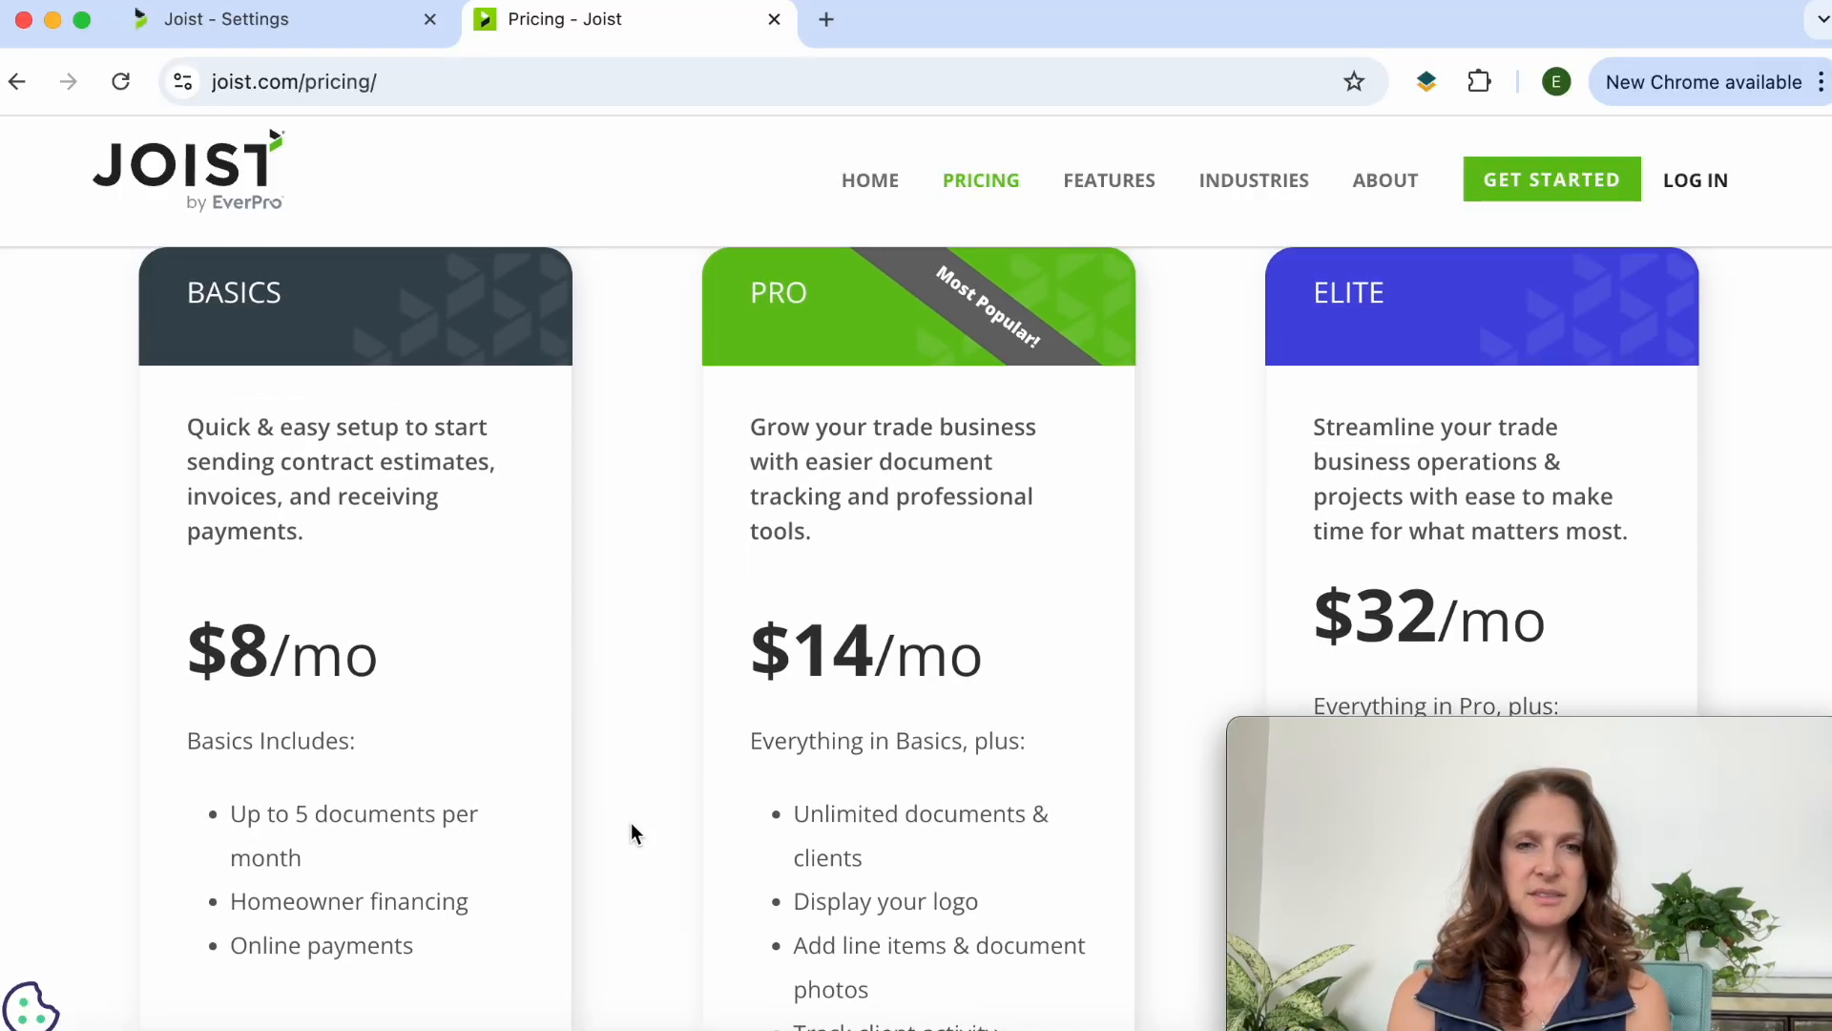
scroll(down, 3)
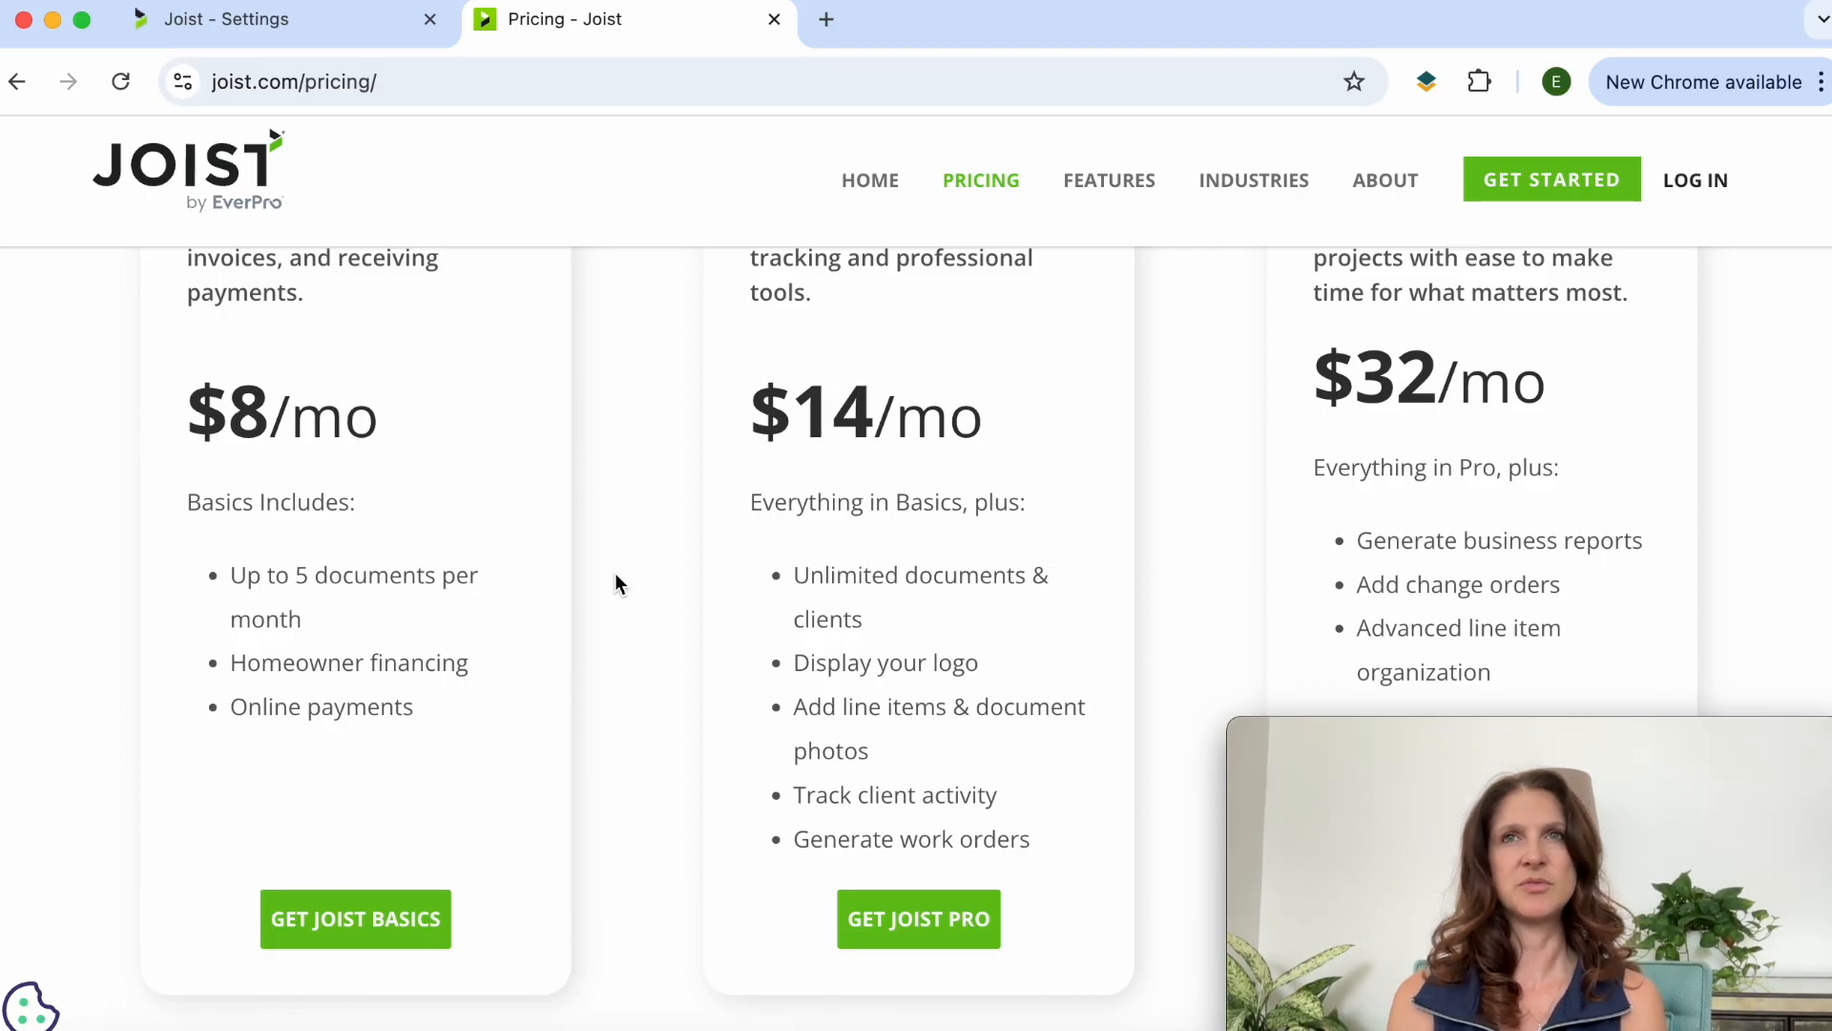
mouse_move(339, 602)
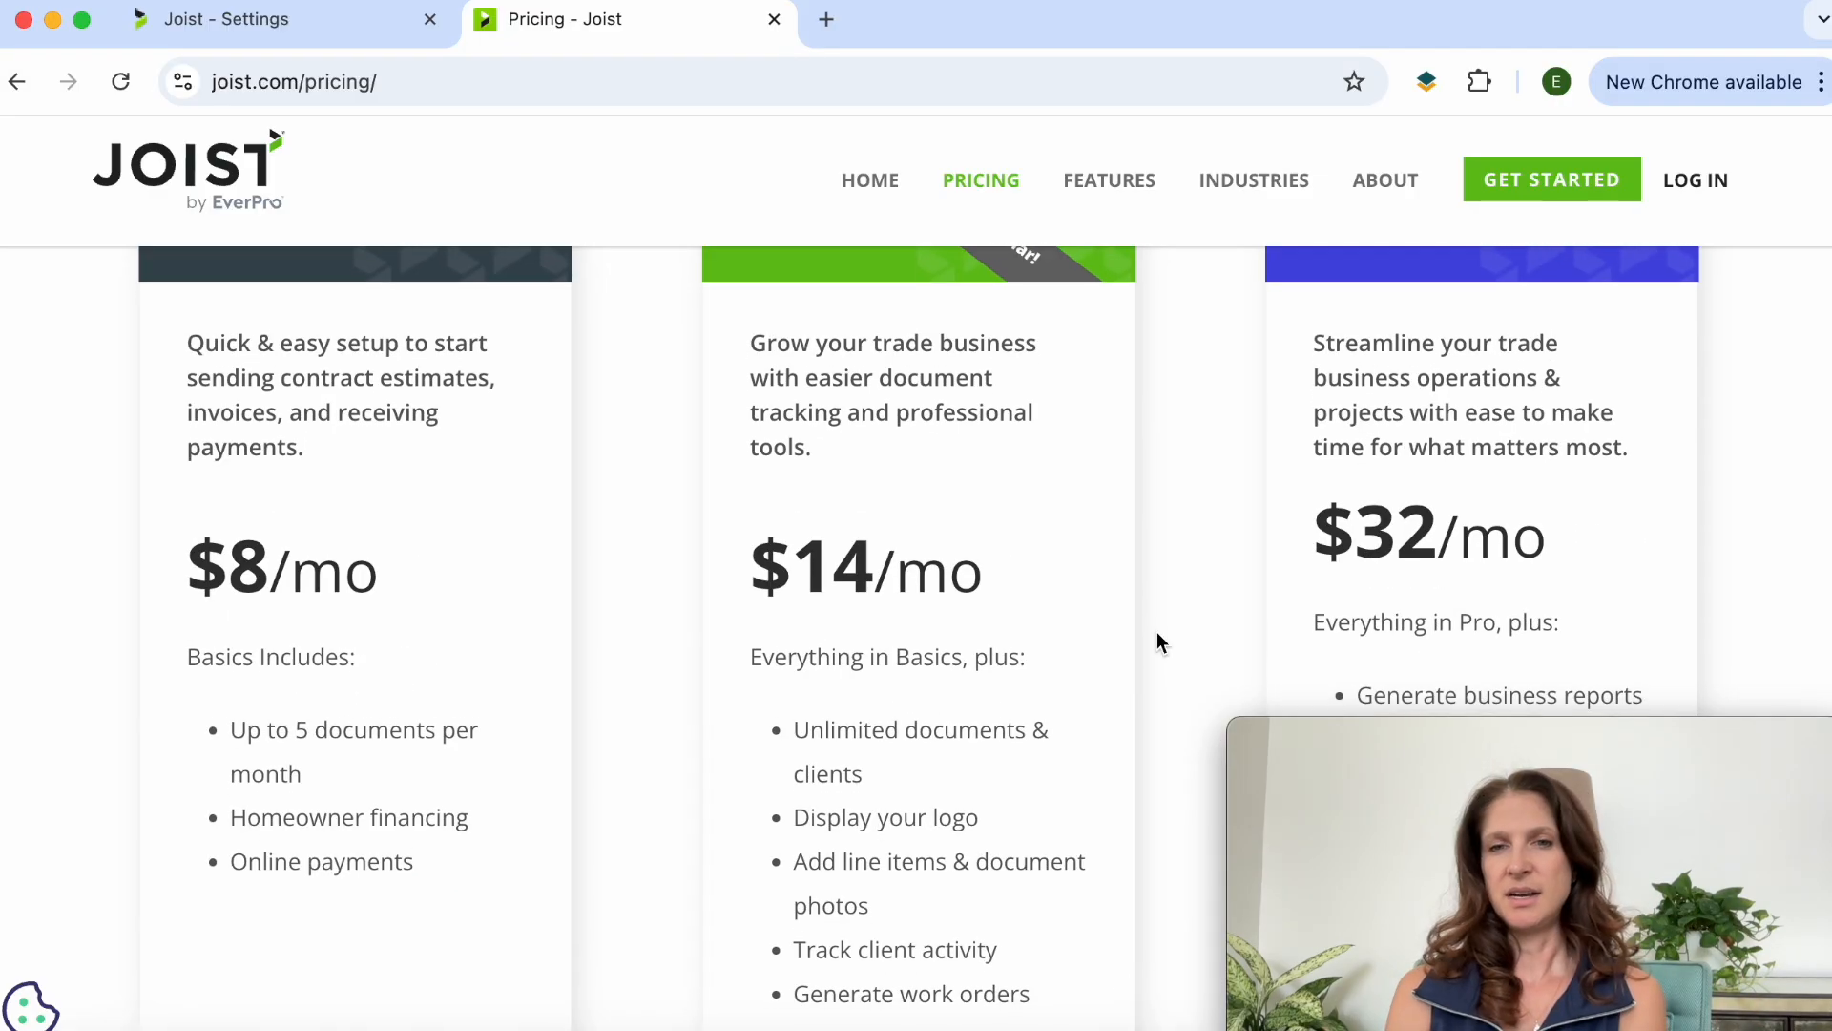
scroll(down, 3)
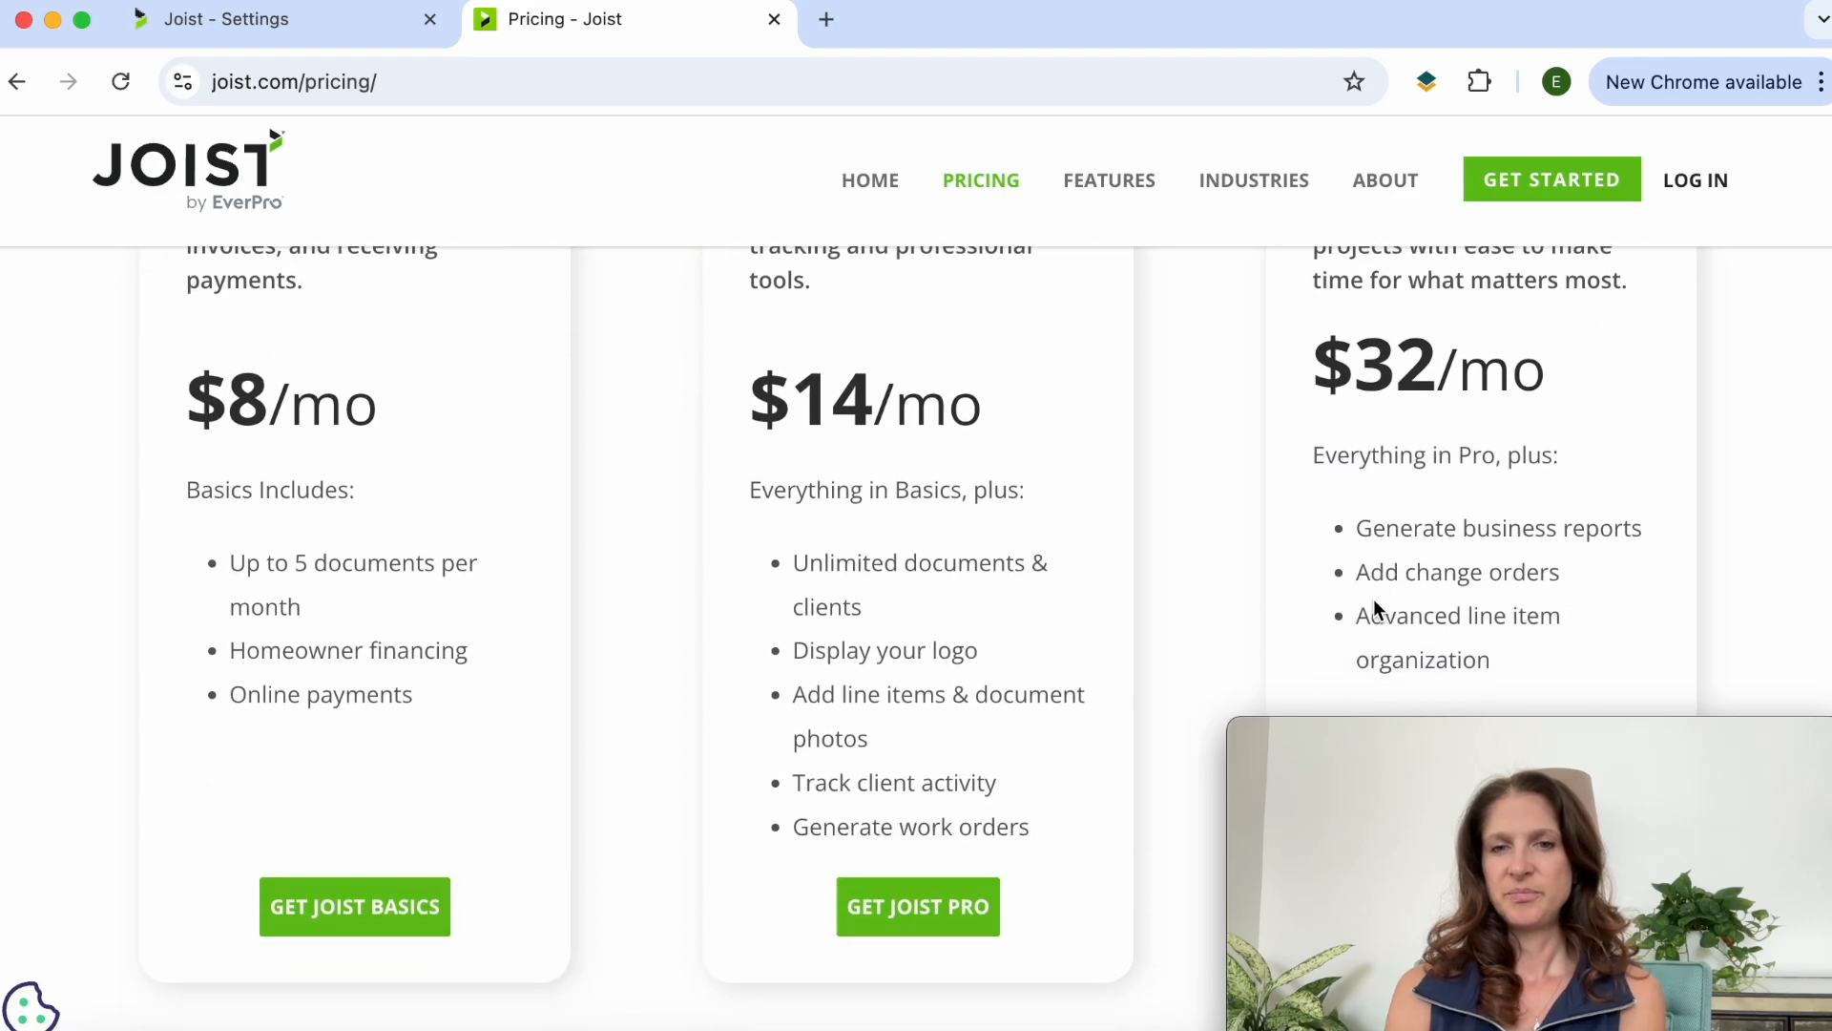
scroll(down, 3)
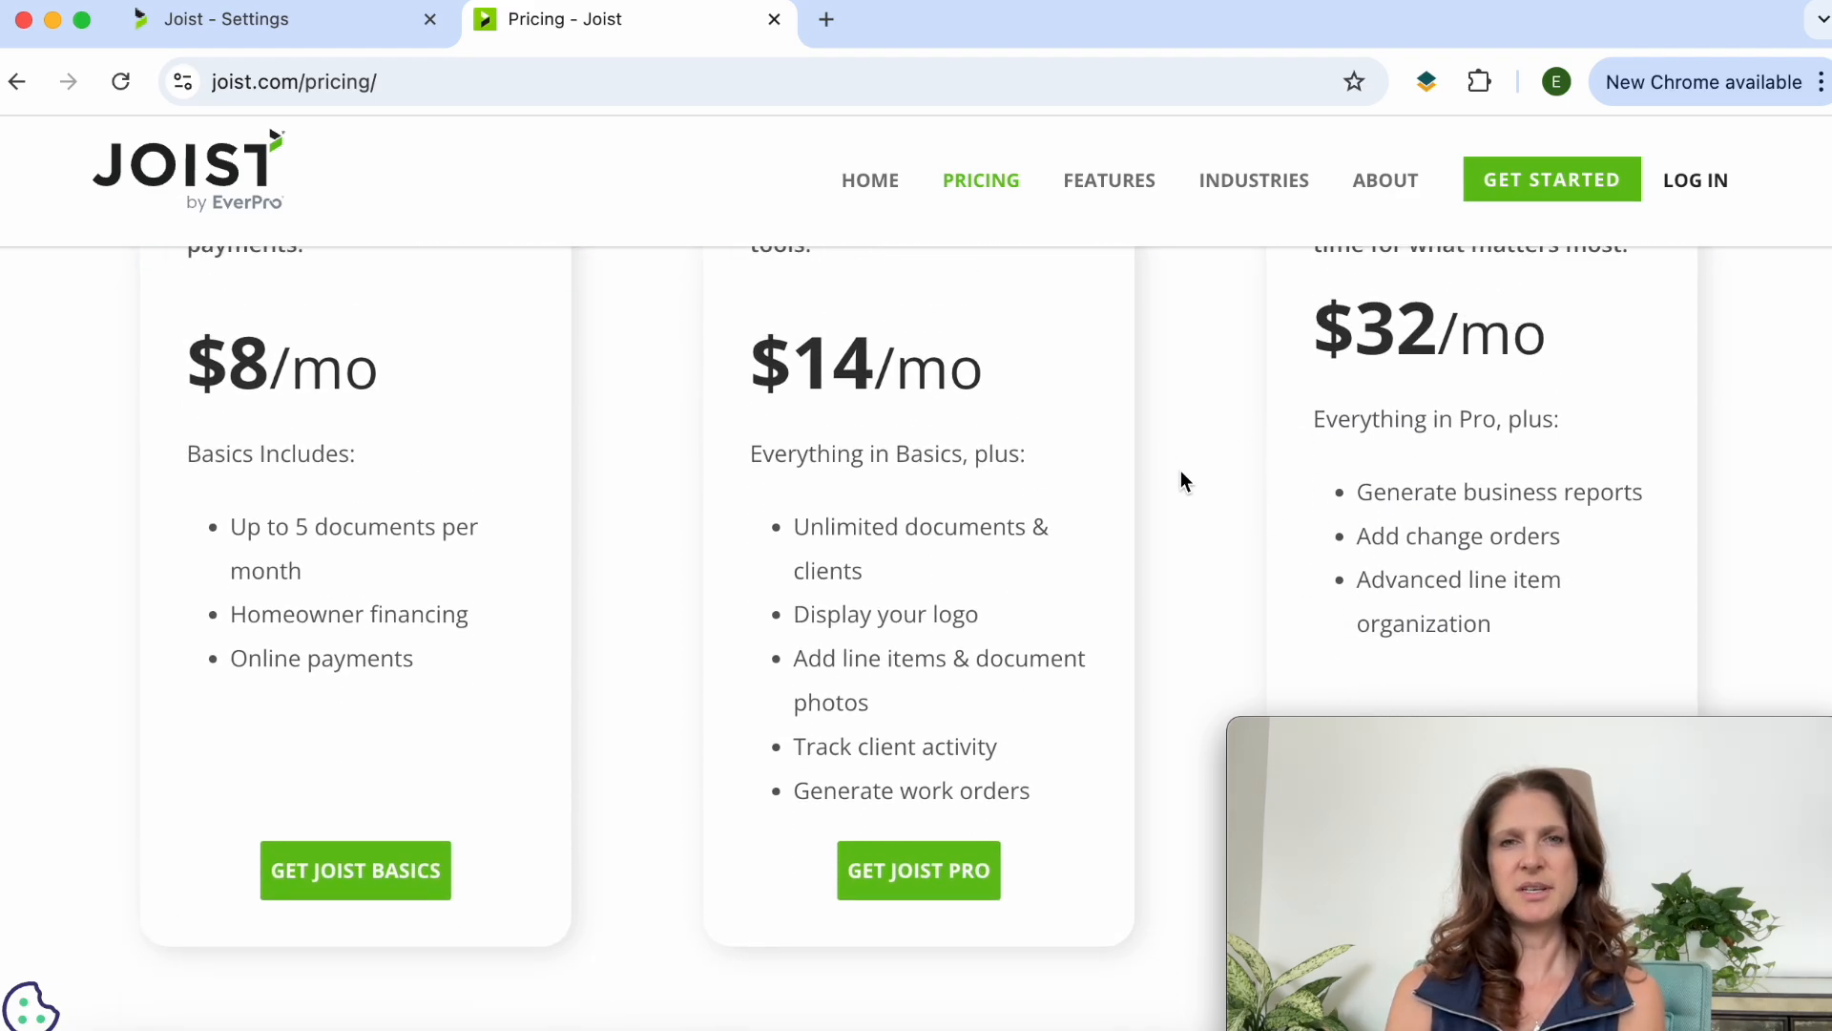
mouse_move(1235, 495)
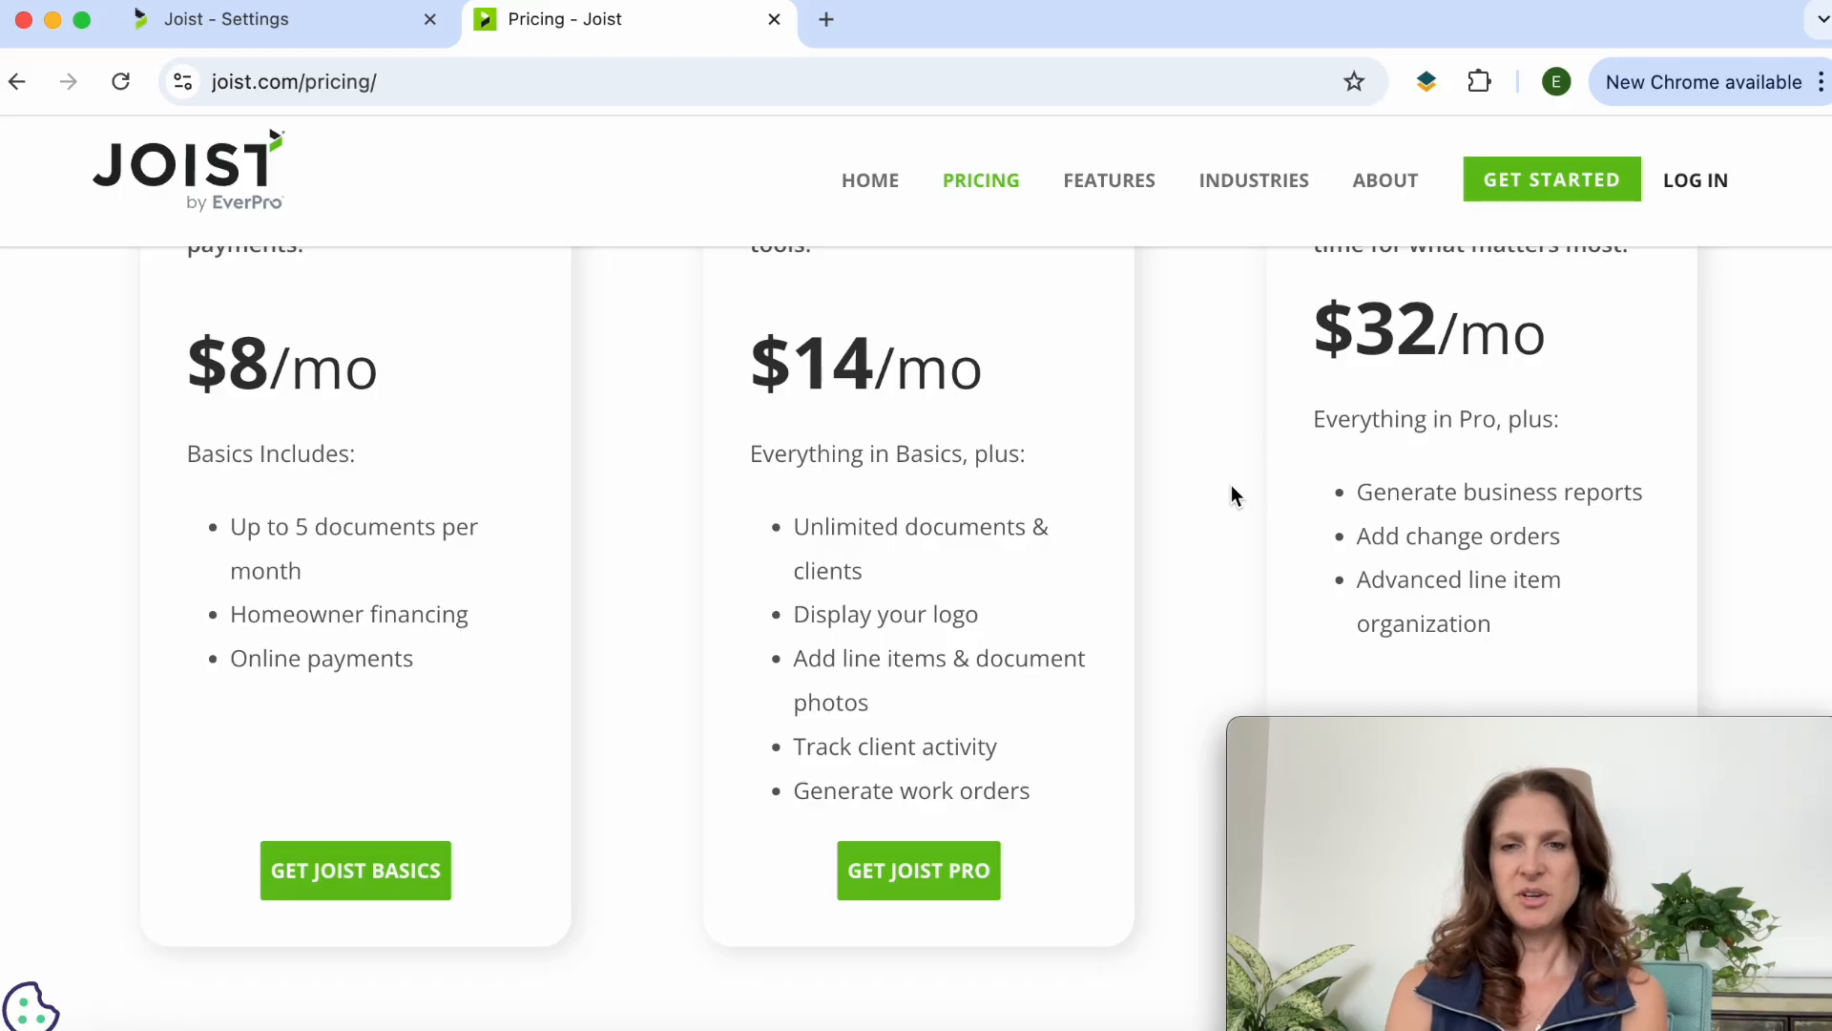
scroll(down, 3)
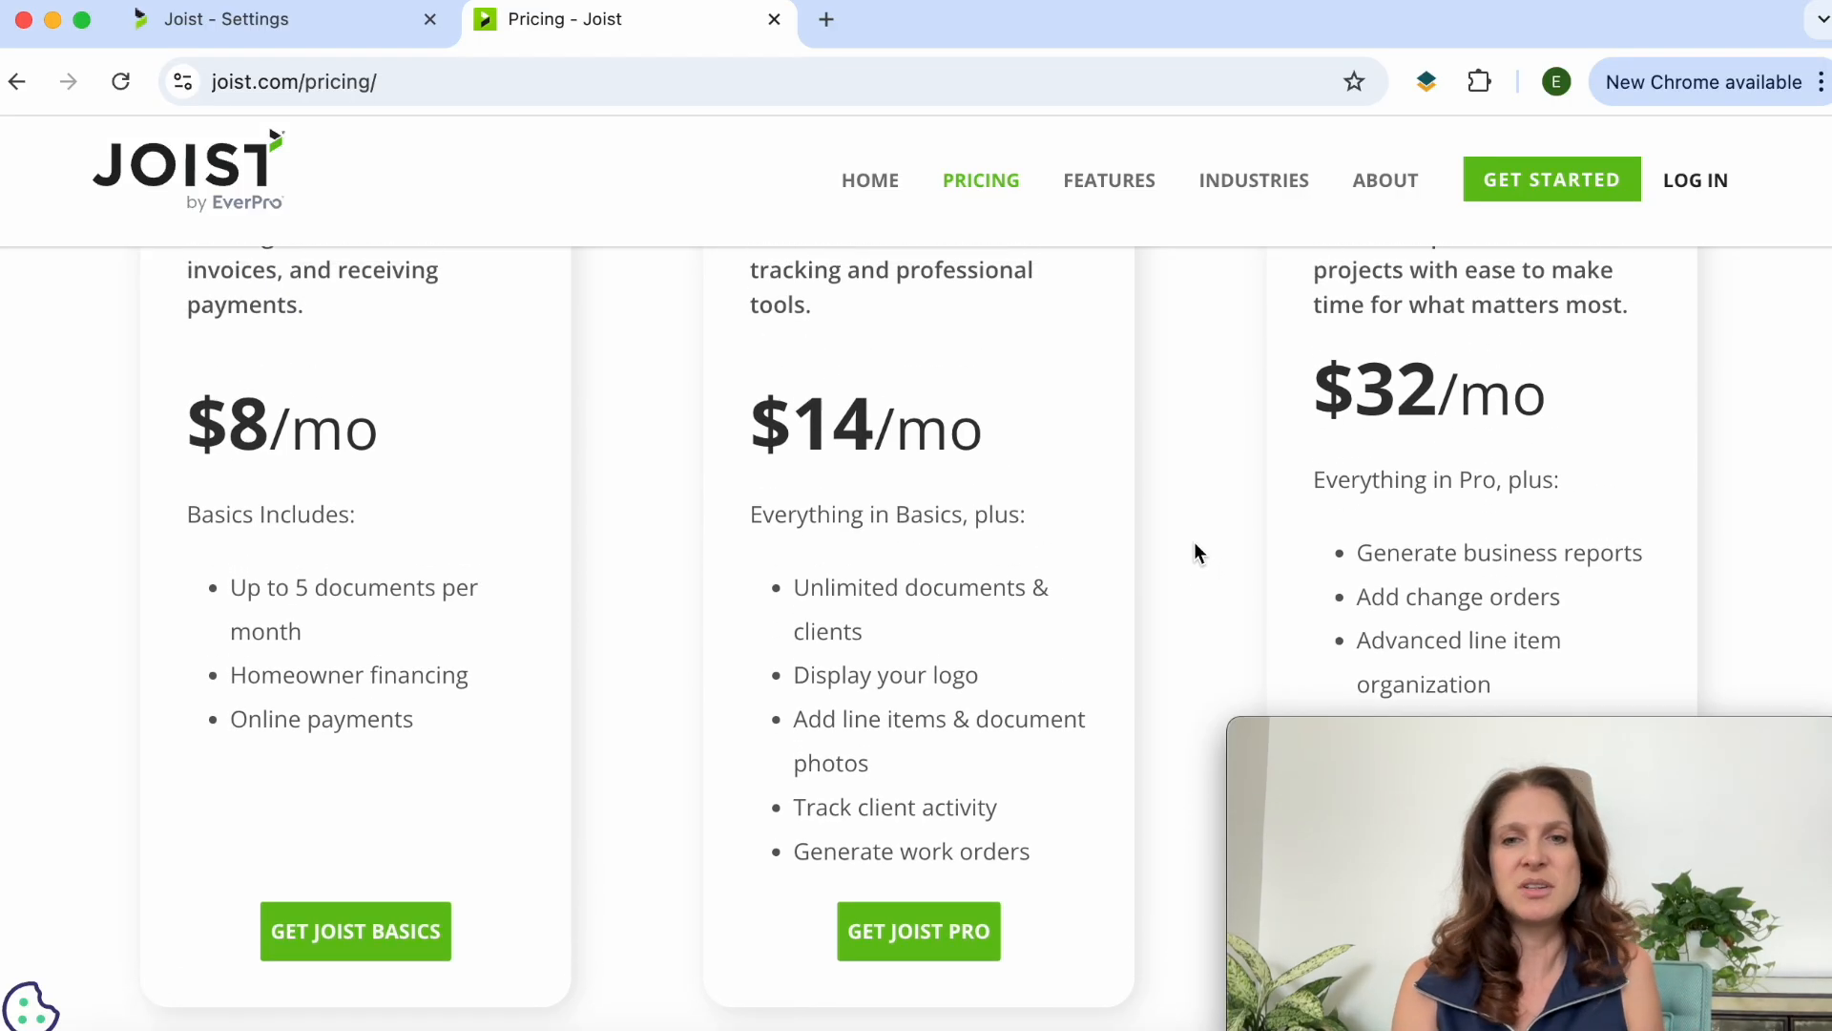
scroll(down, 3)
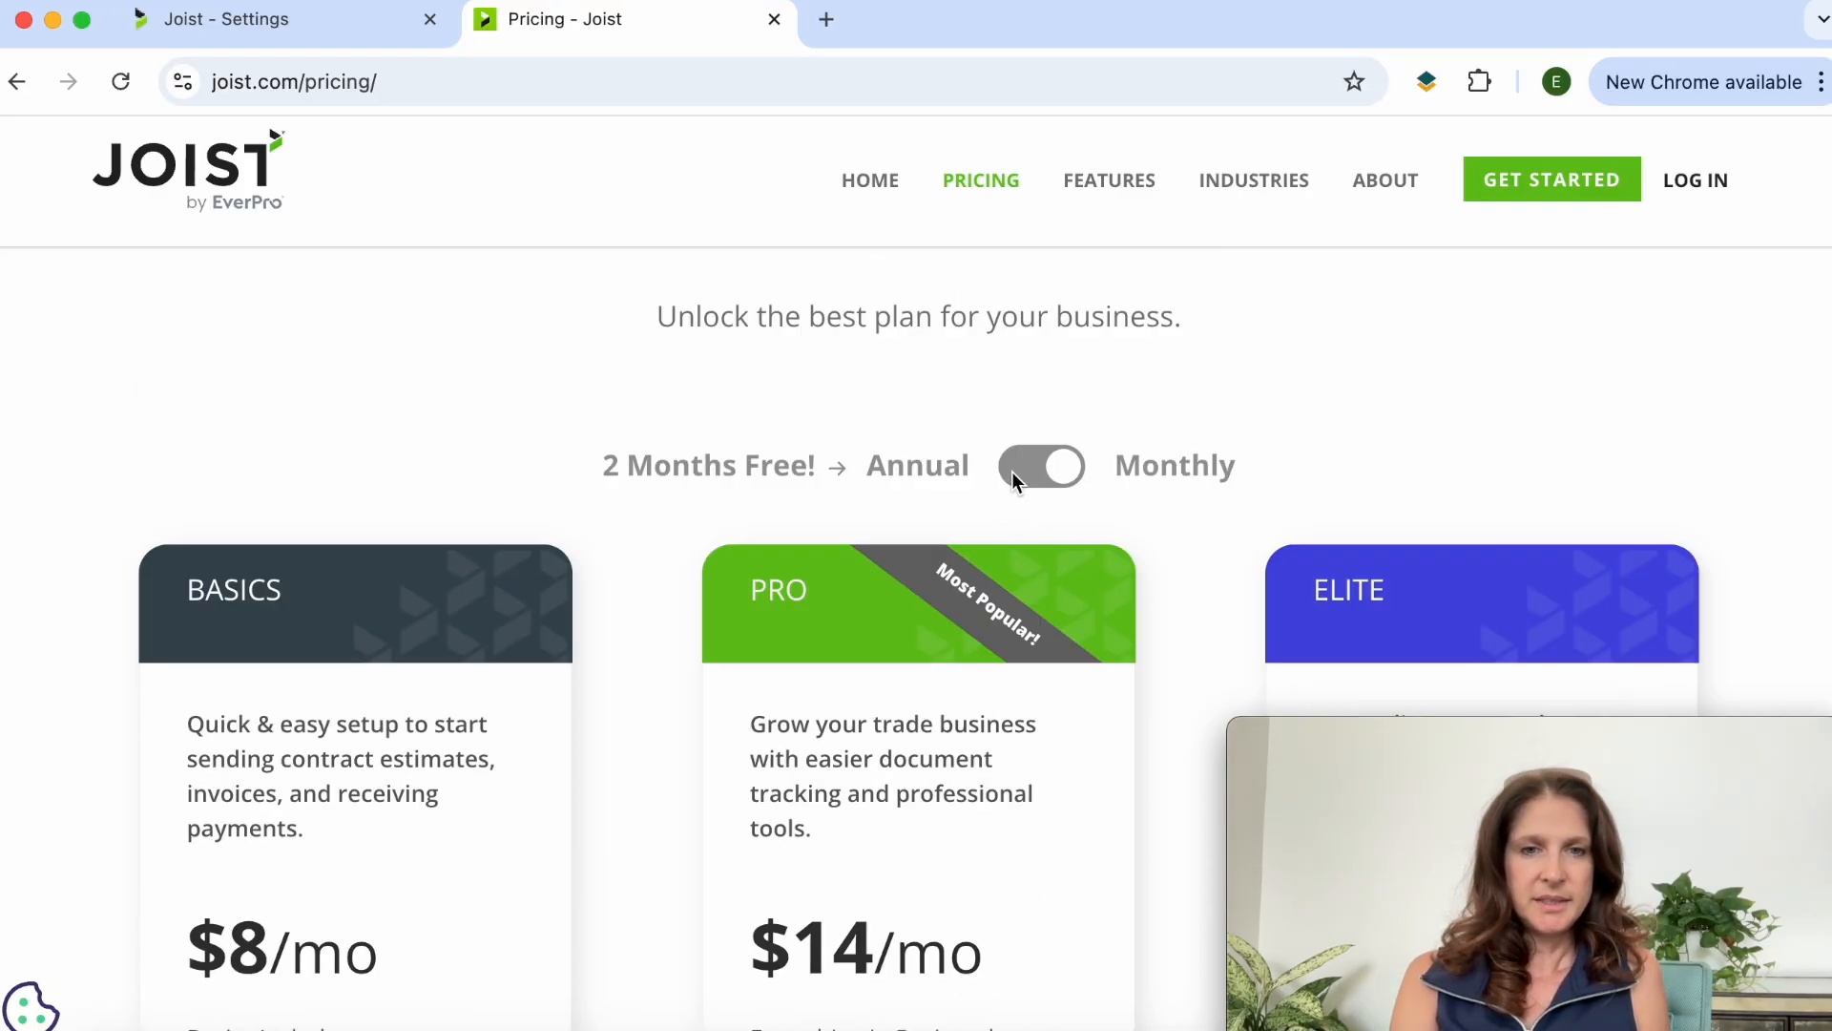
Step: Switch back to Annual billing ($80, $140, $320 per year) and browse the plan features
click(1040, 465)
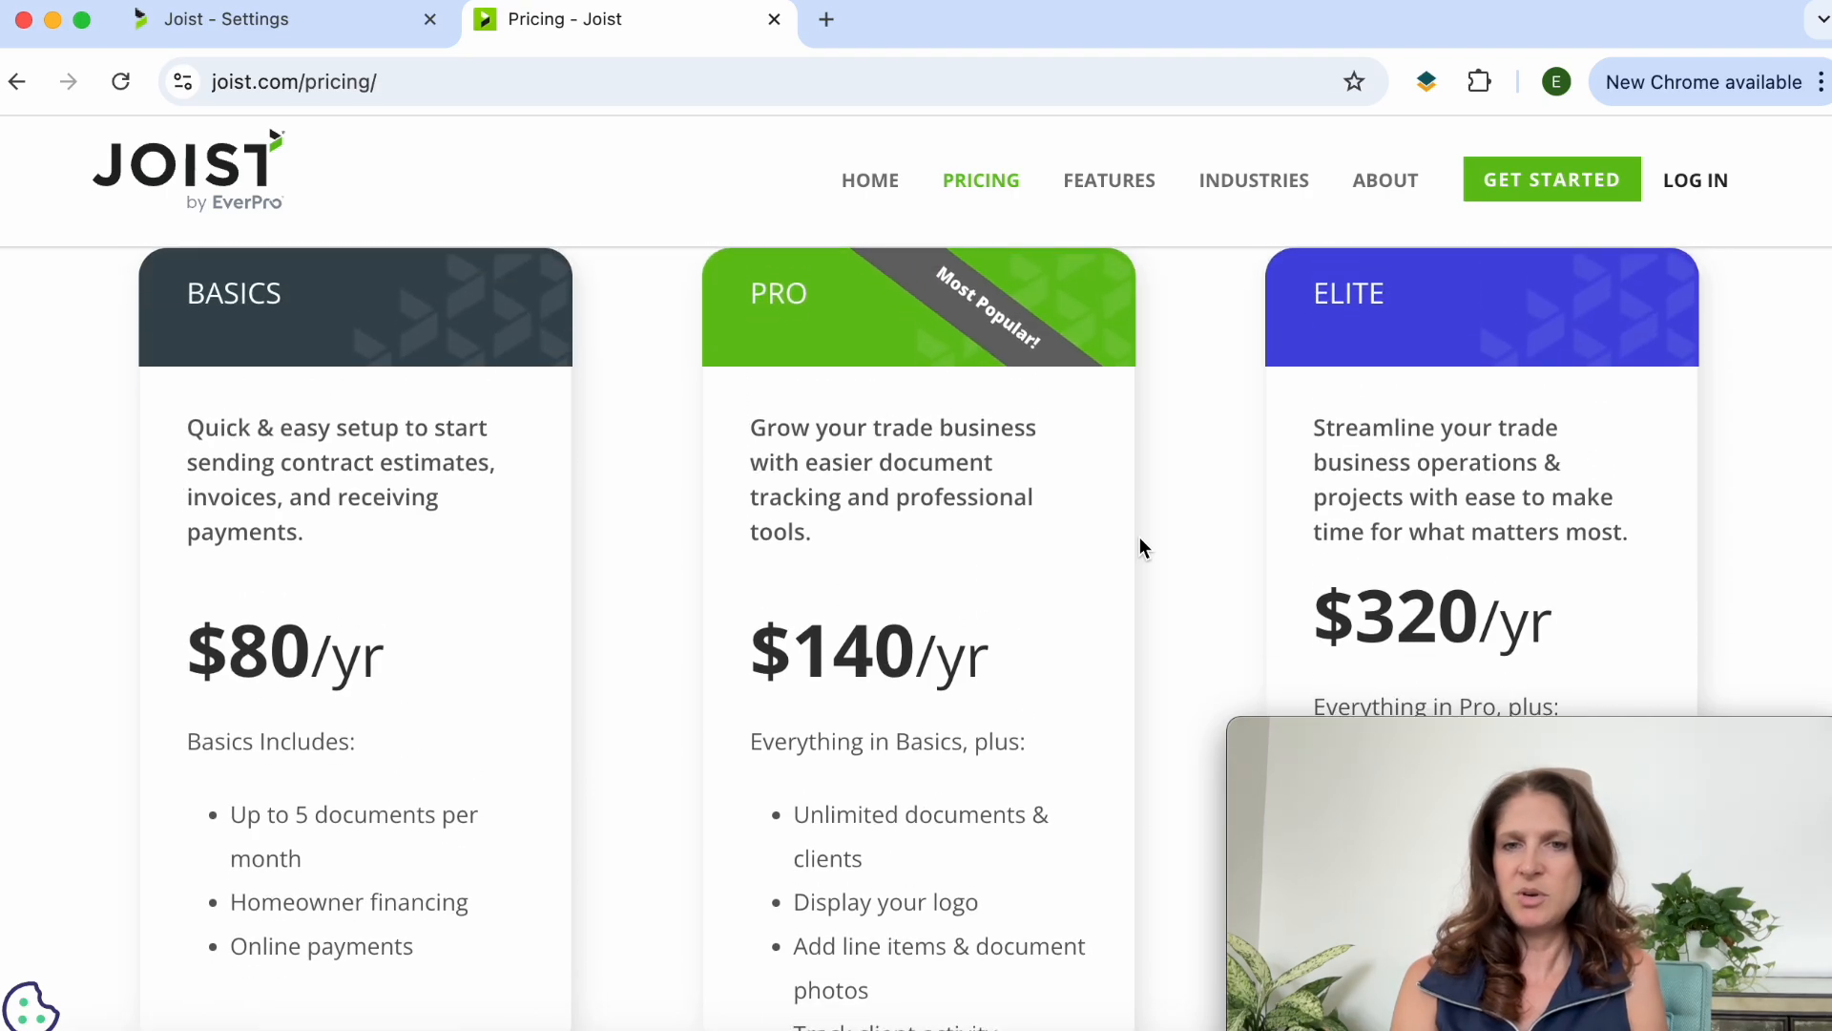
mouse_move(1712, 564)
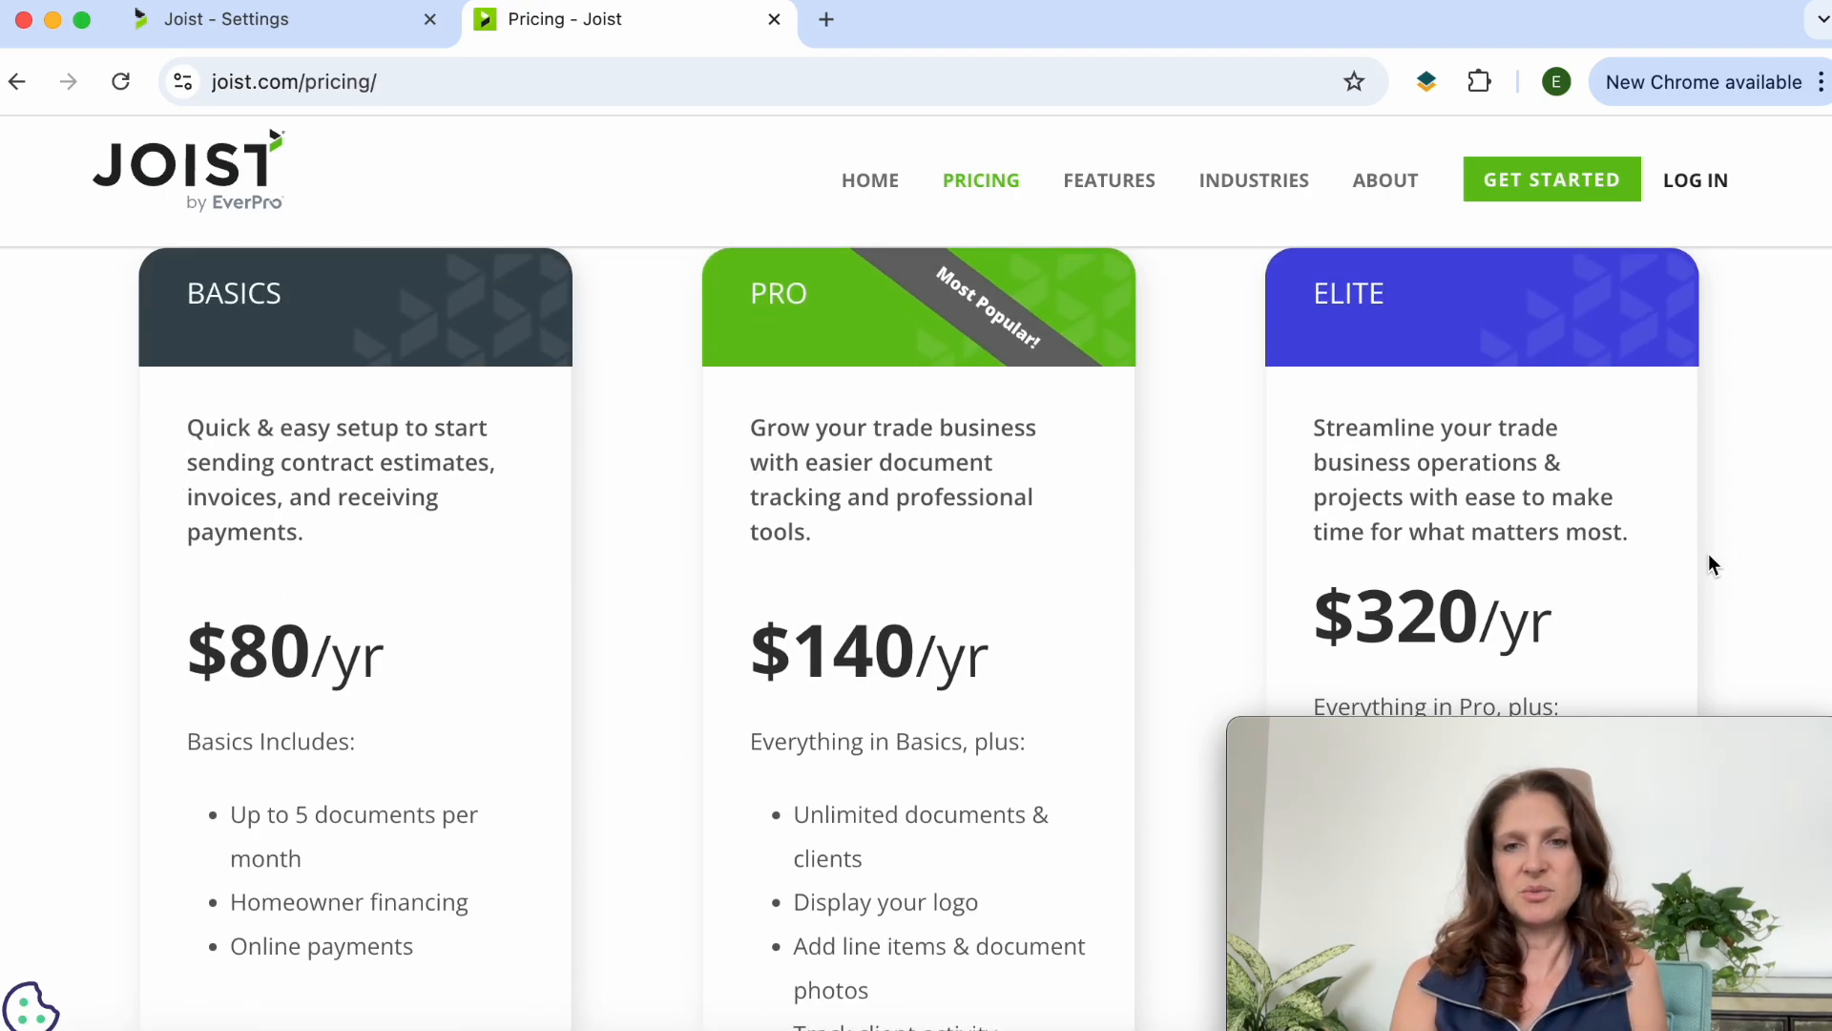
scroll(down, 3)
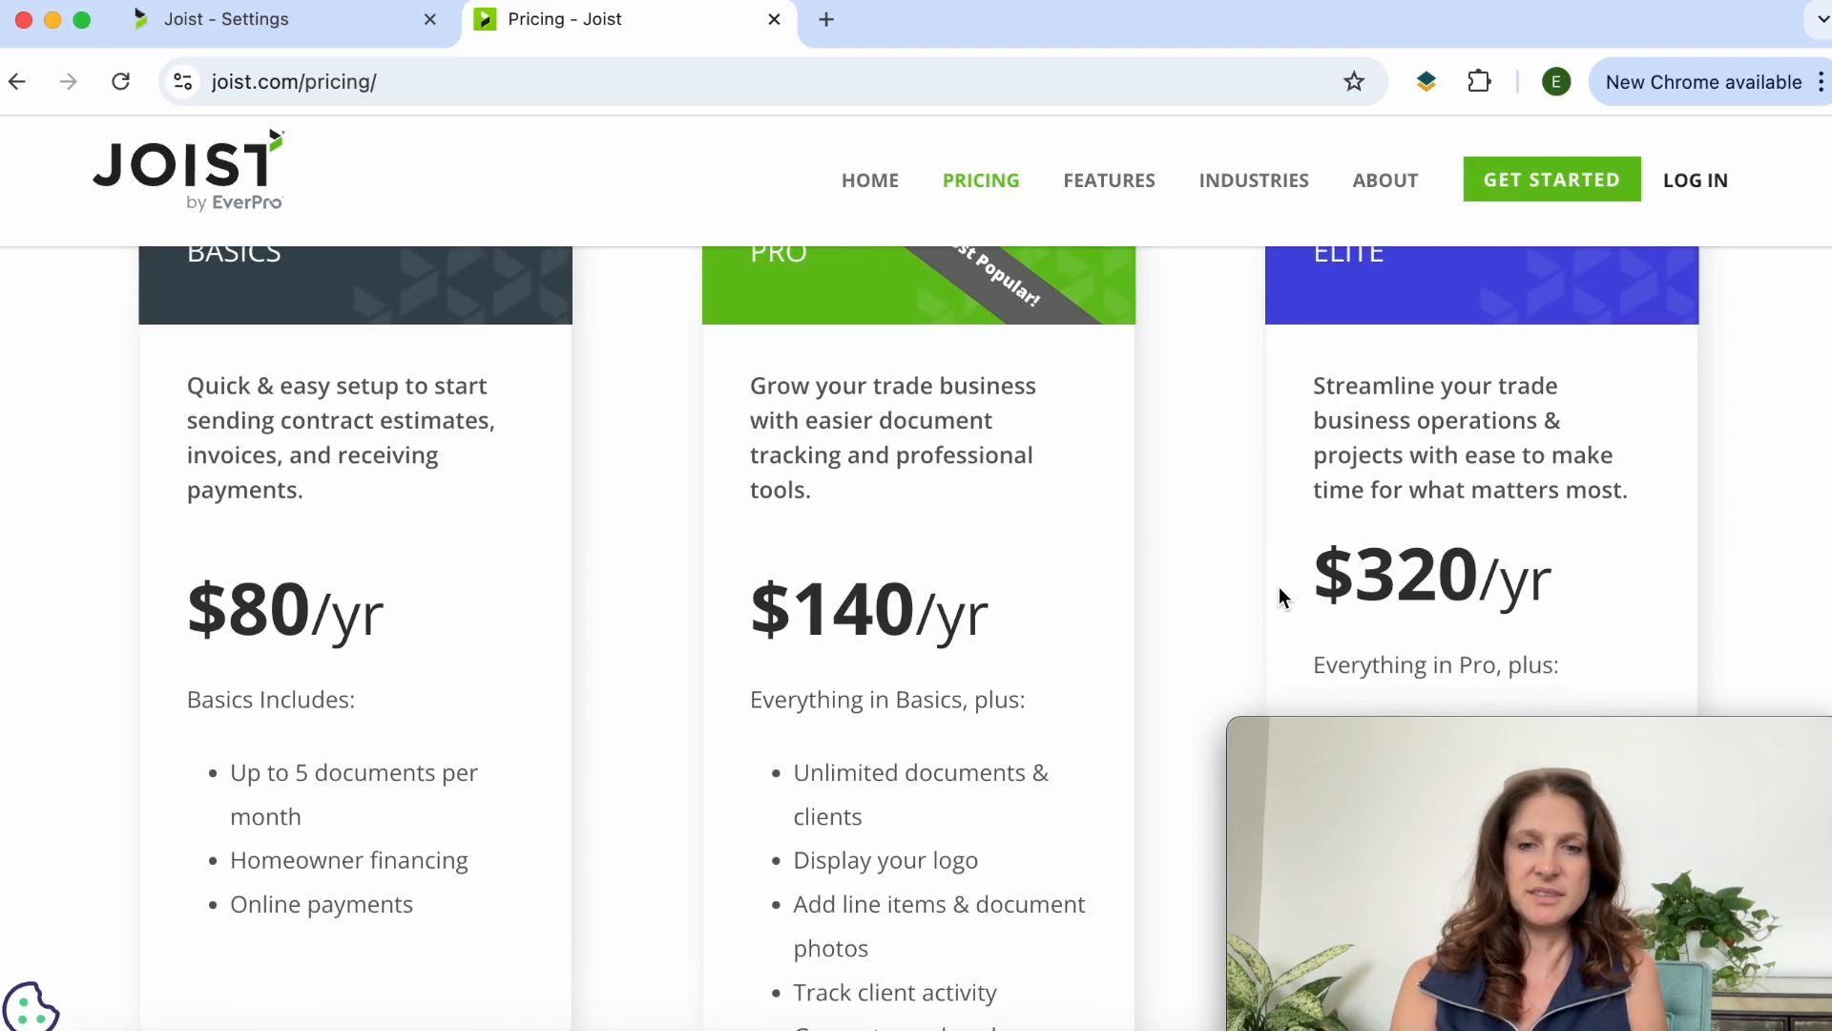
scroll(down, 3)
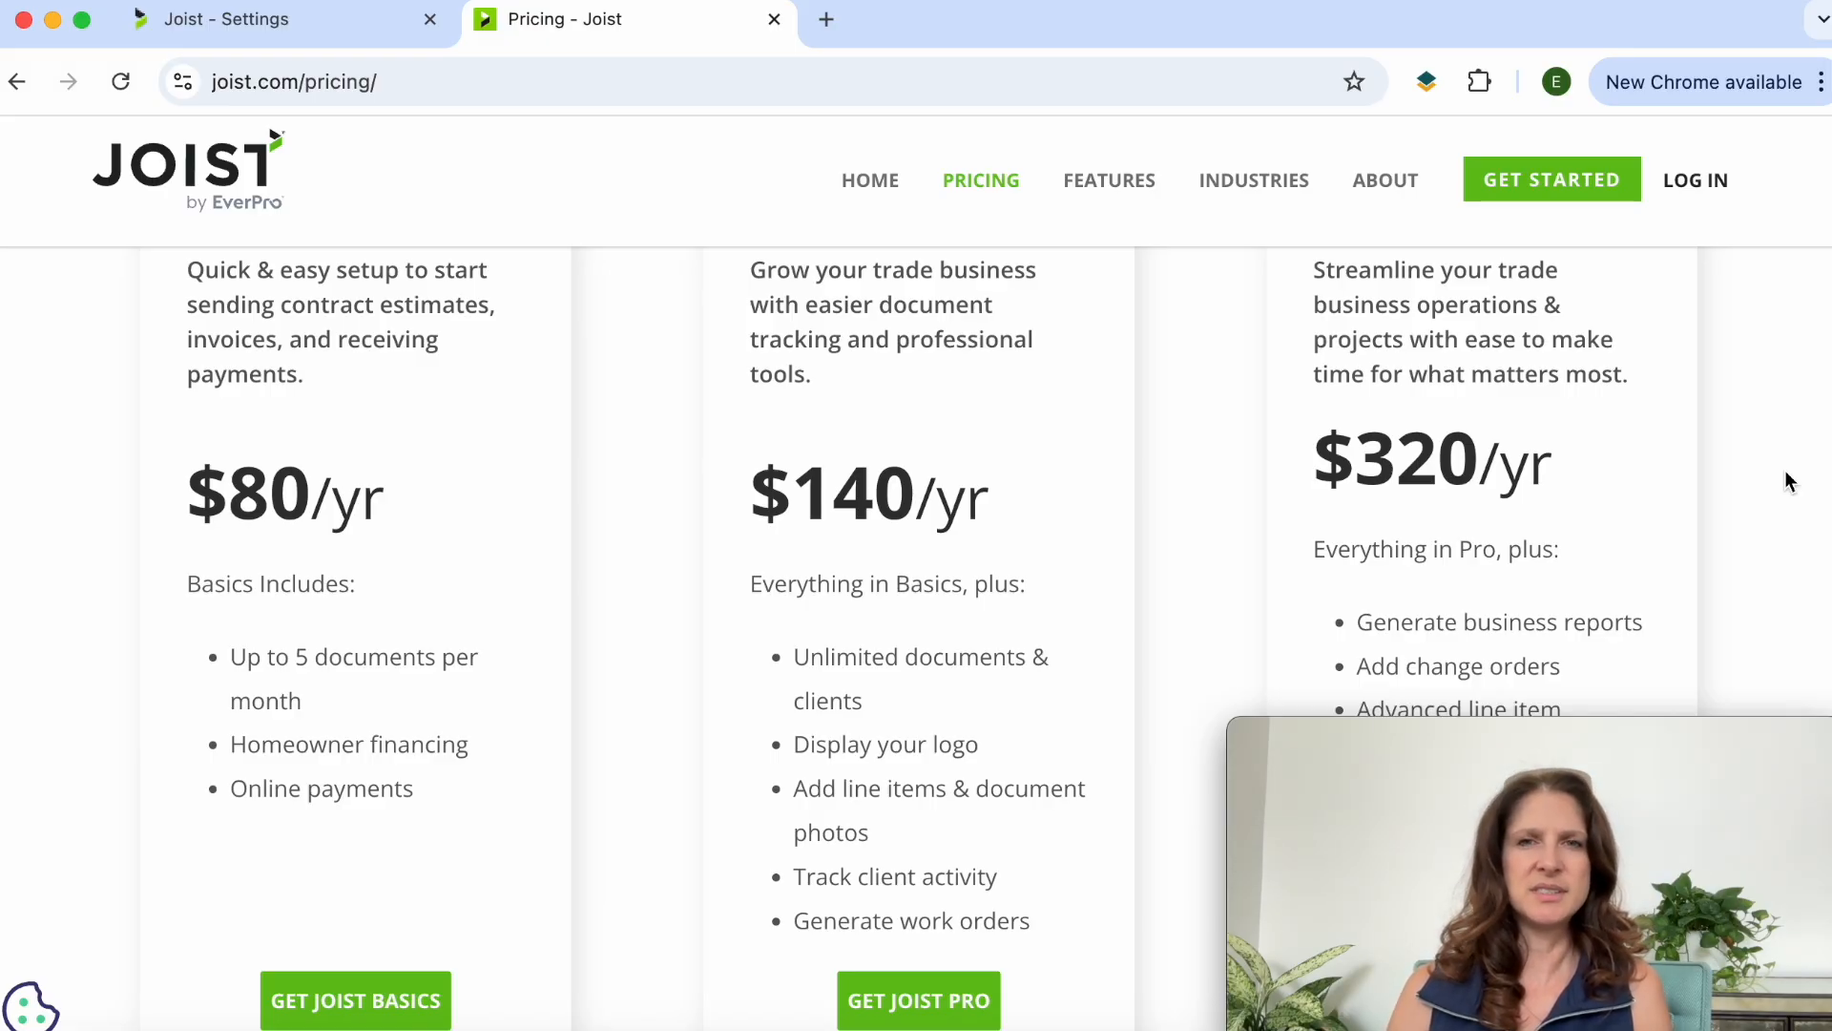
scroll(up, 3)
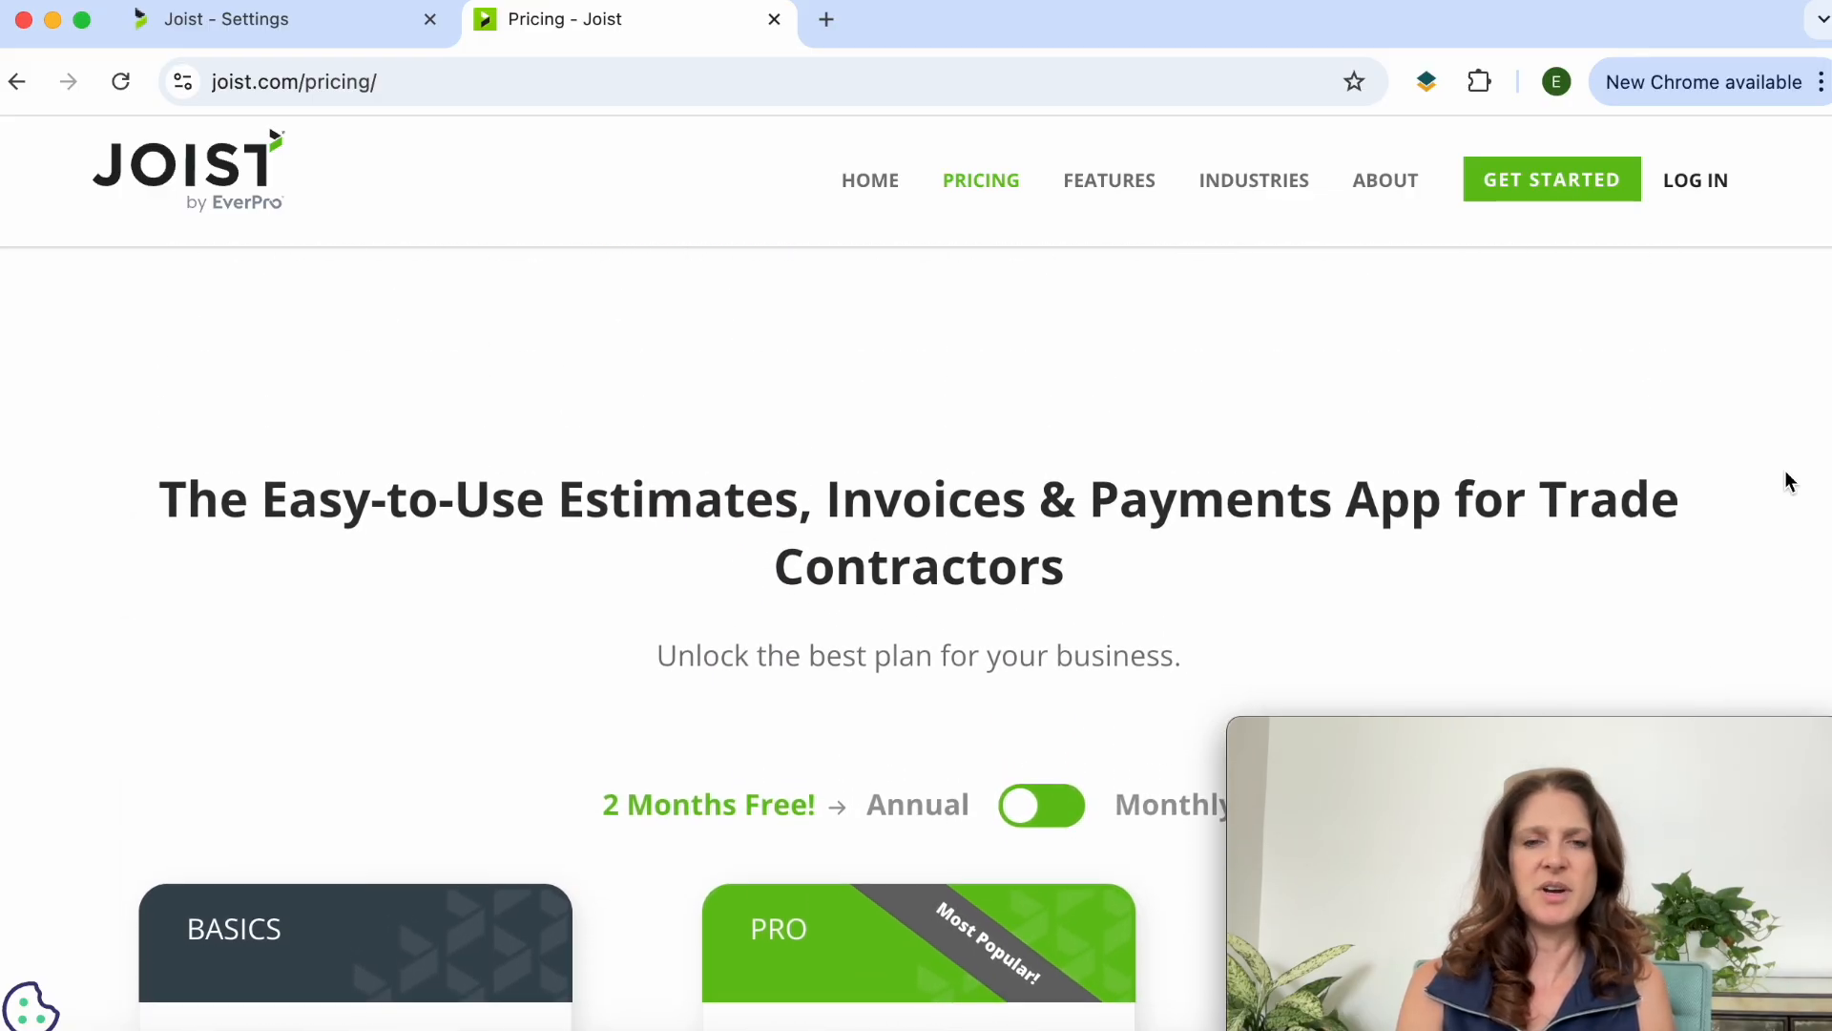
scroll(down, 3)
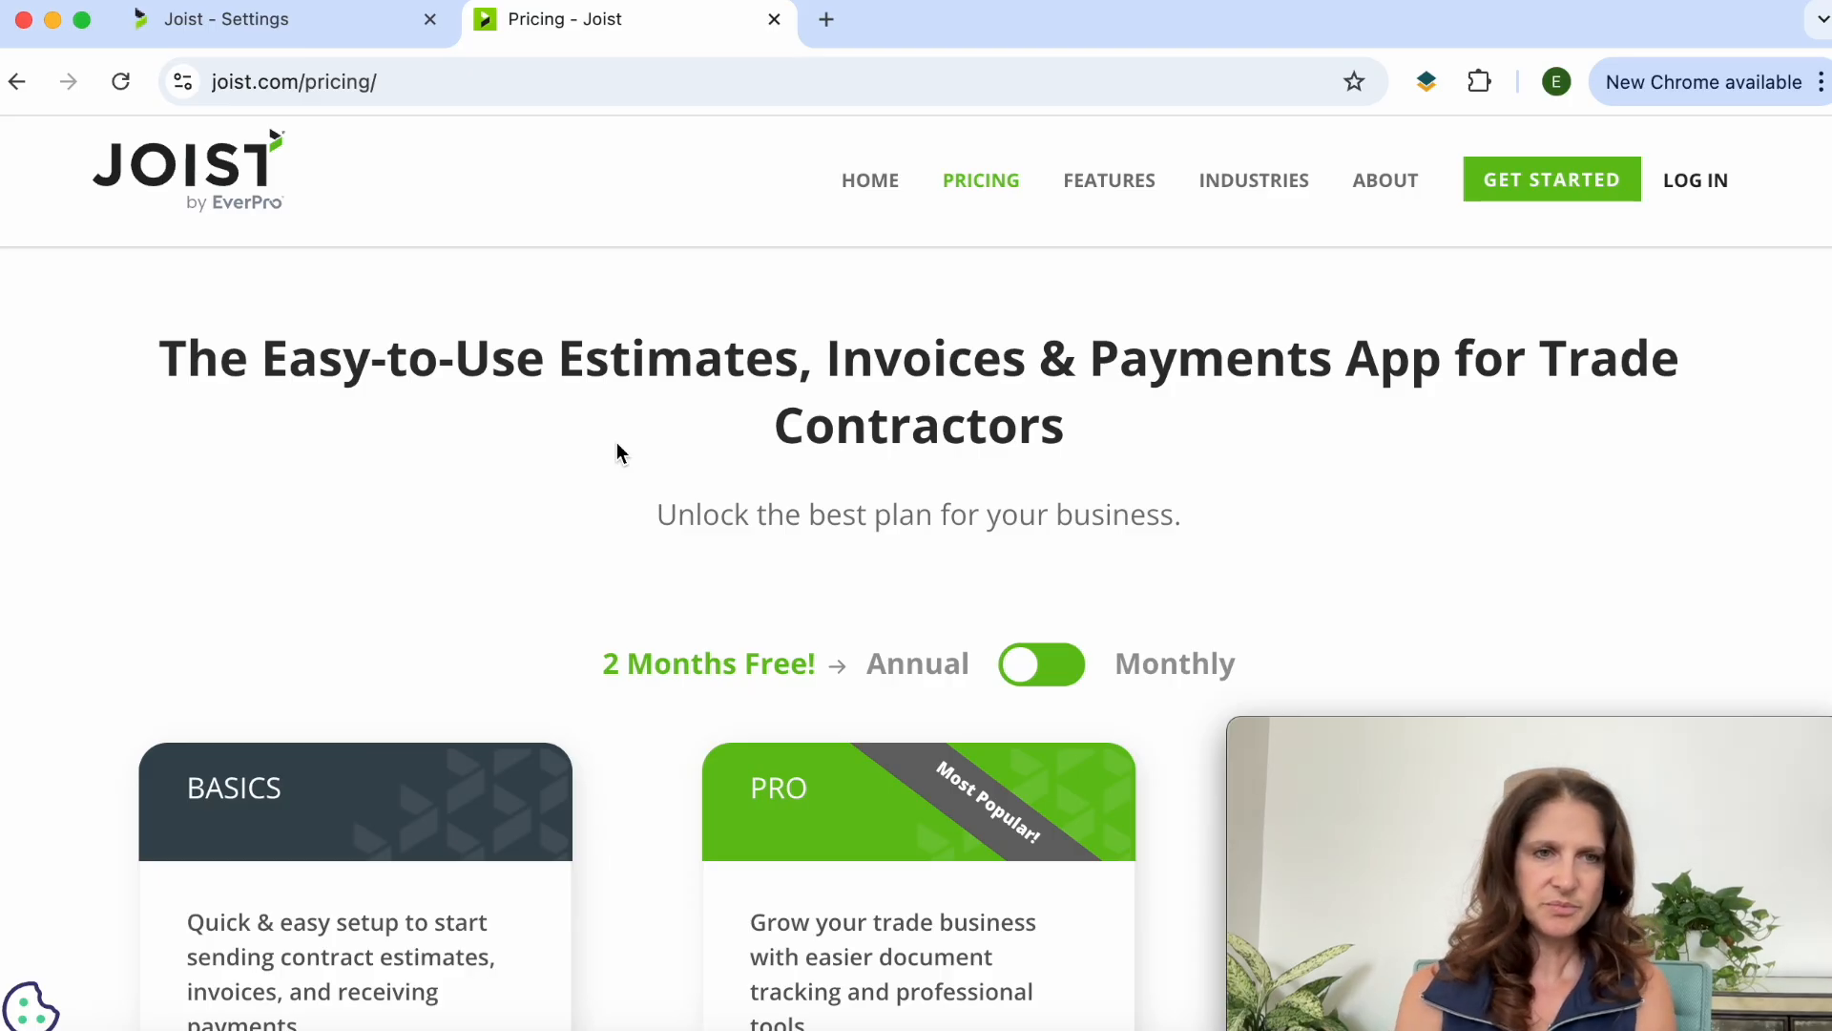
Step: Go to the Joist homepage showing $85B+ transactions, 1.3M+ contractors and a 4.5 rating
click(870, 180)
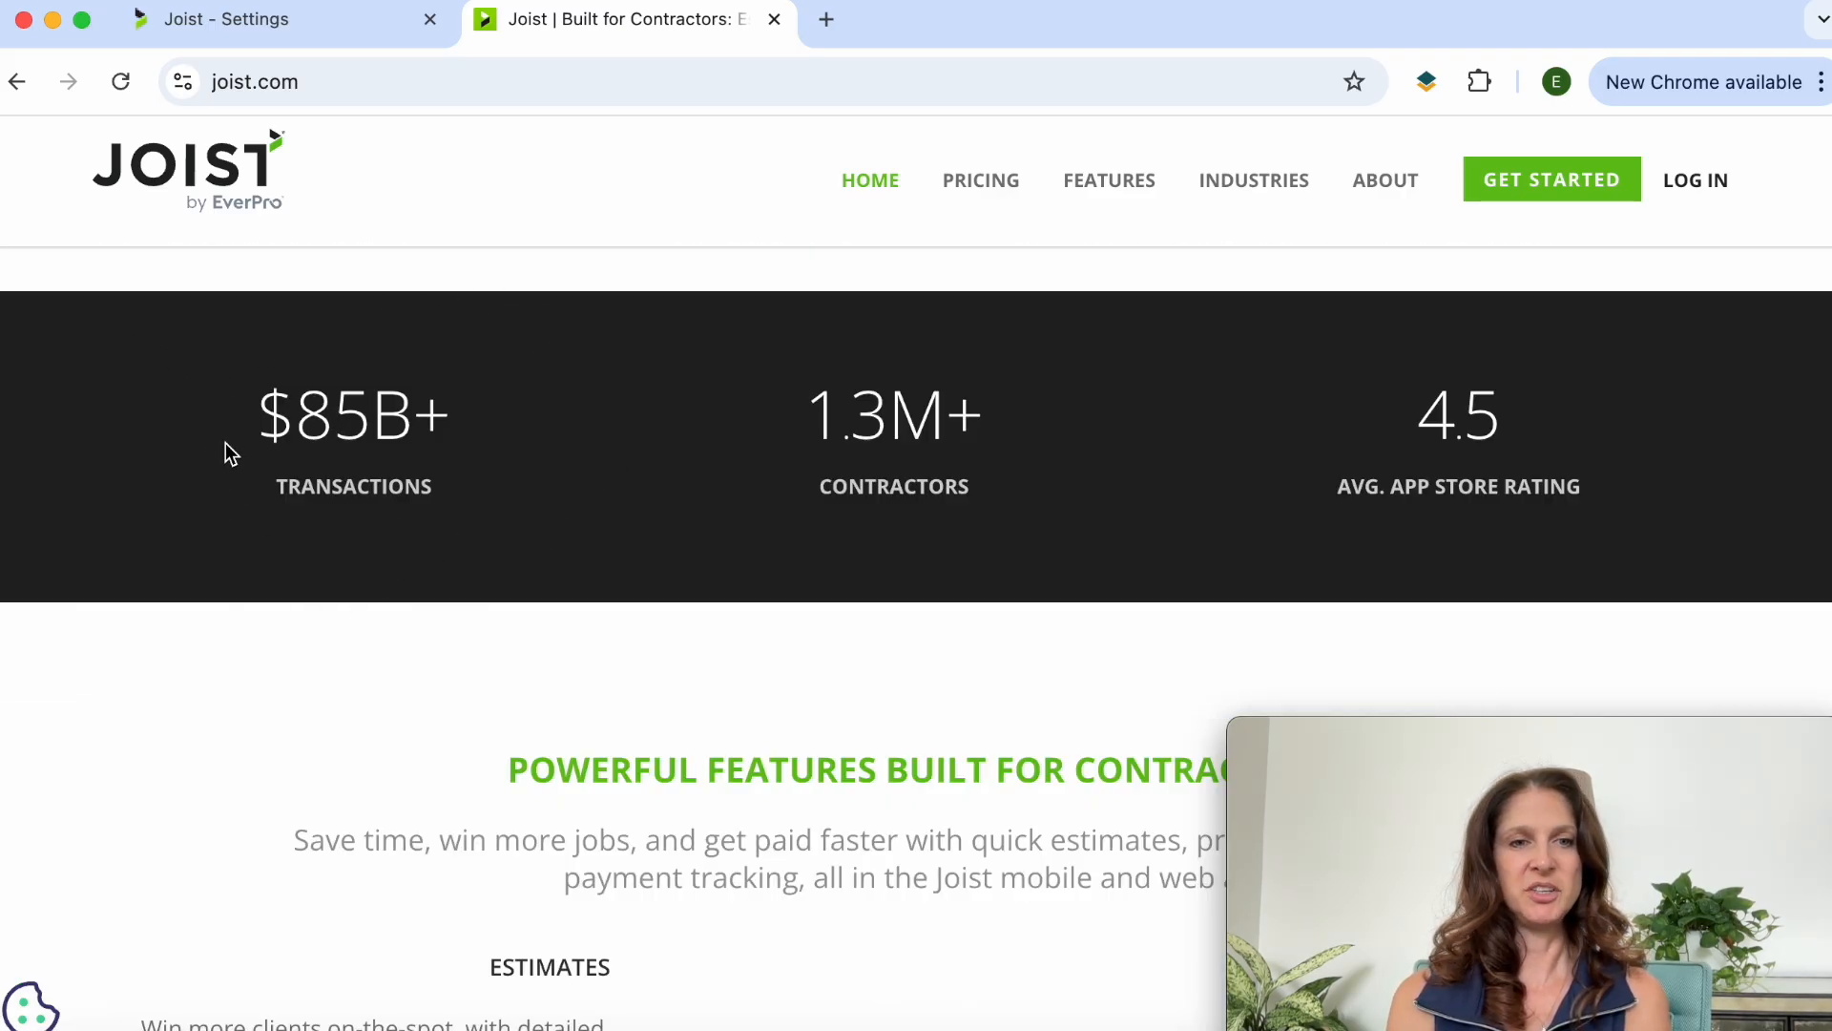
mouse_move(368, 552)
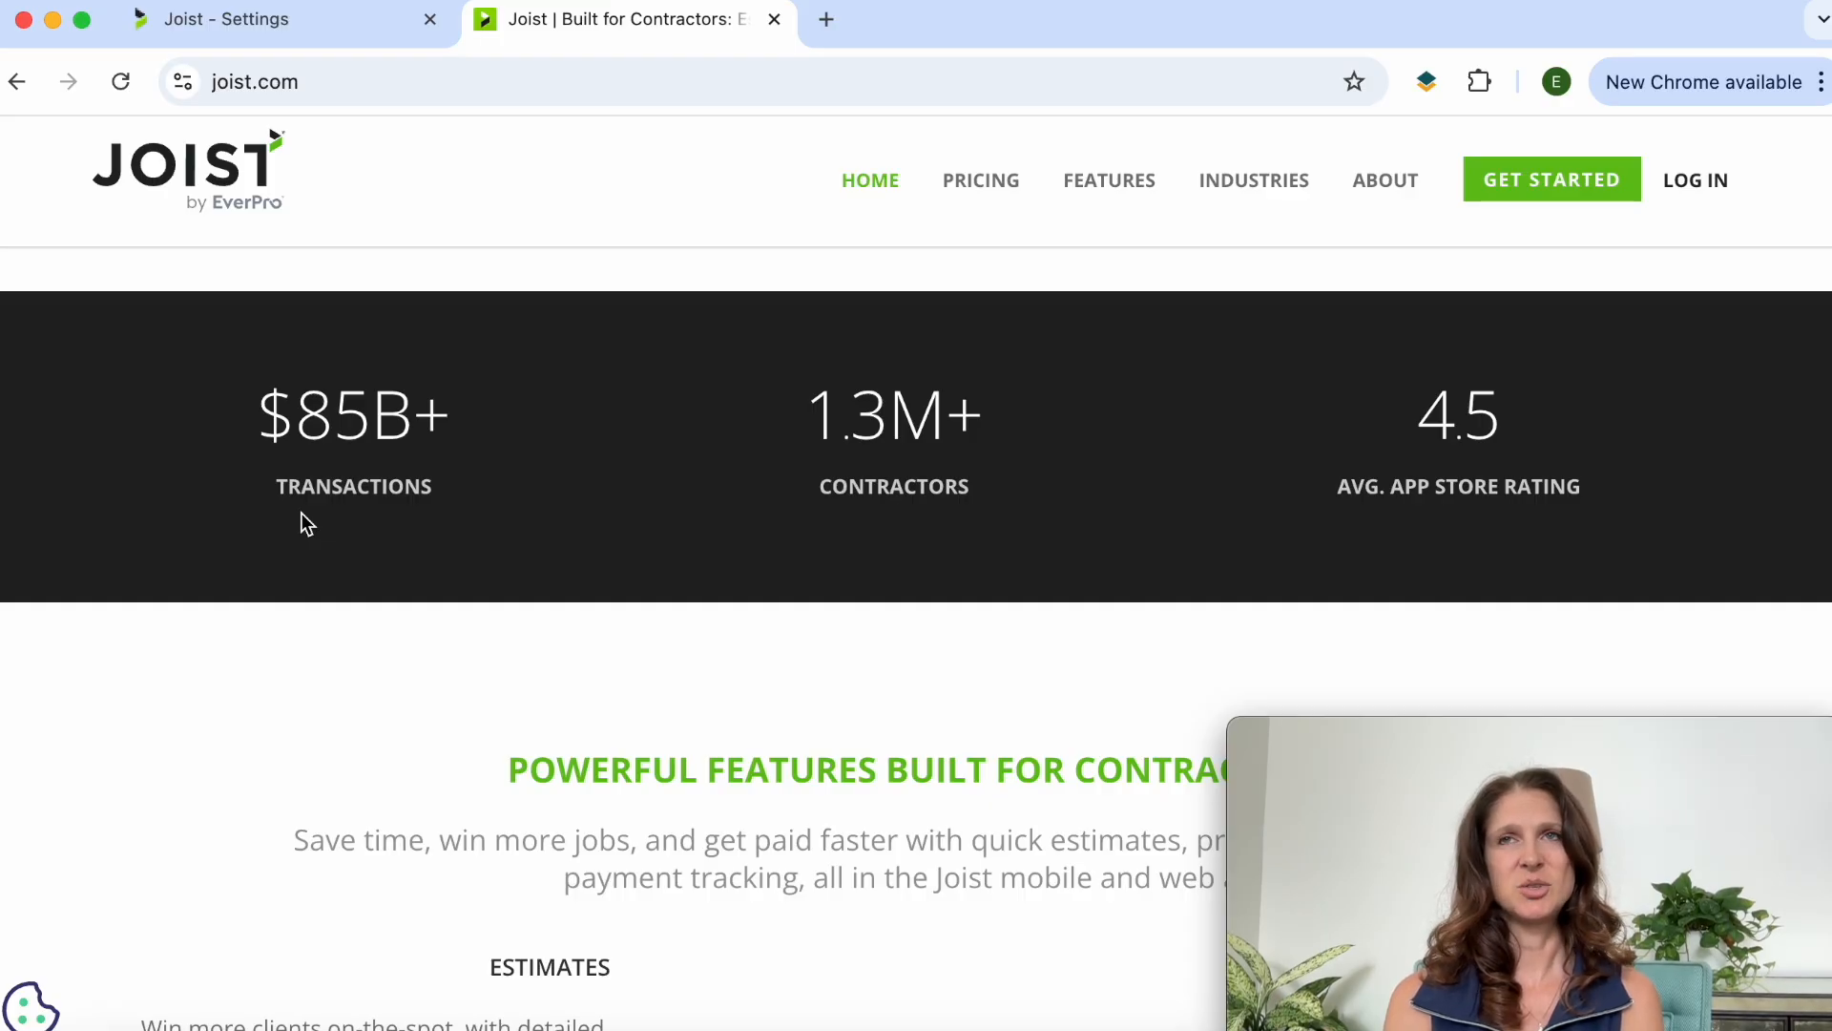
mouse_move(391, 553)
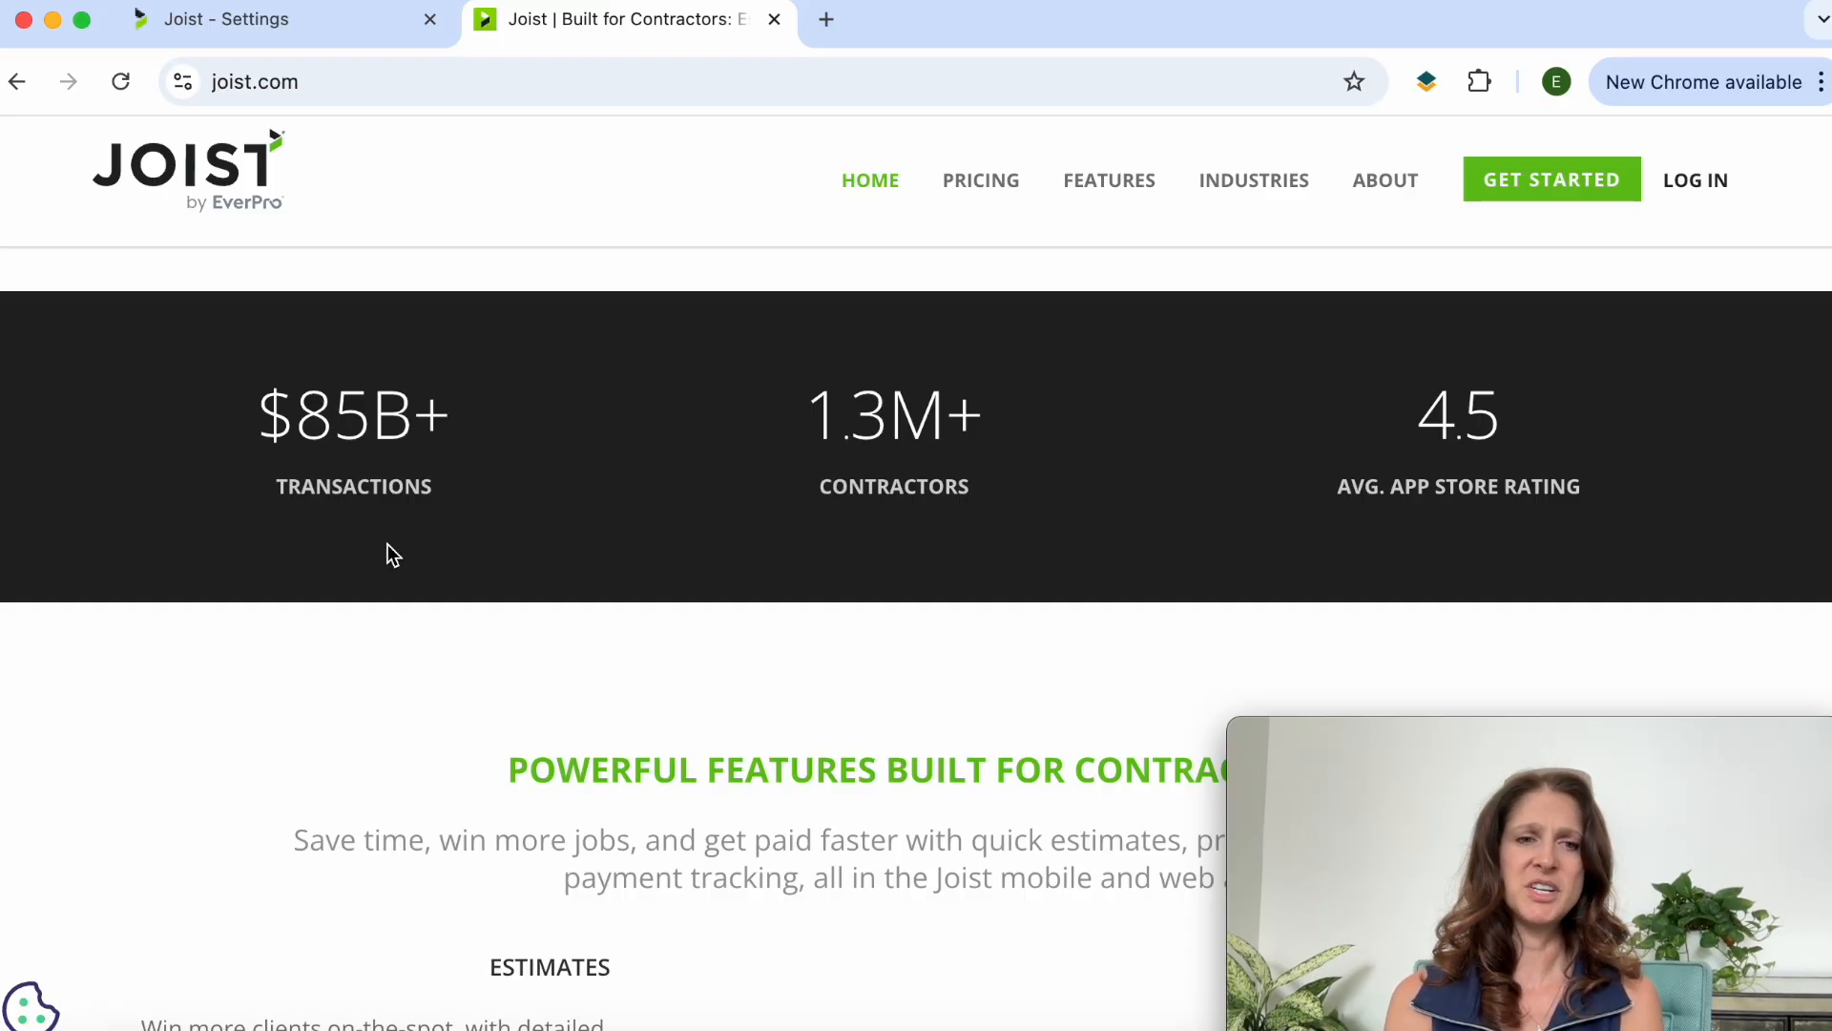
mouse_move(534, 493)
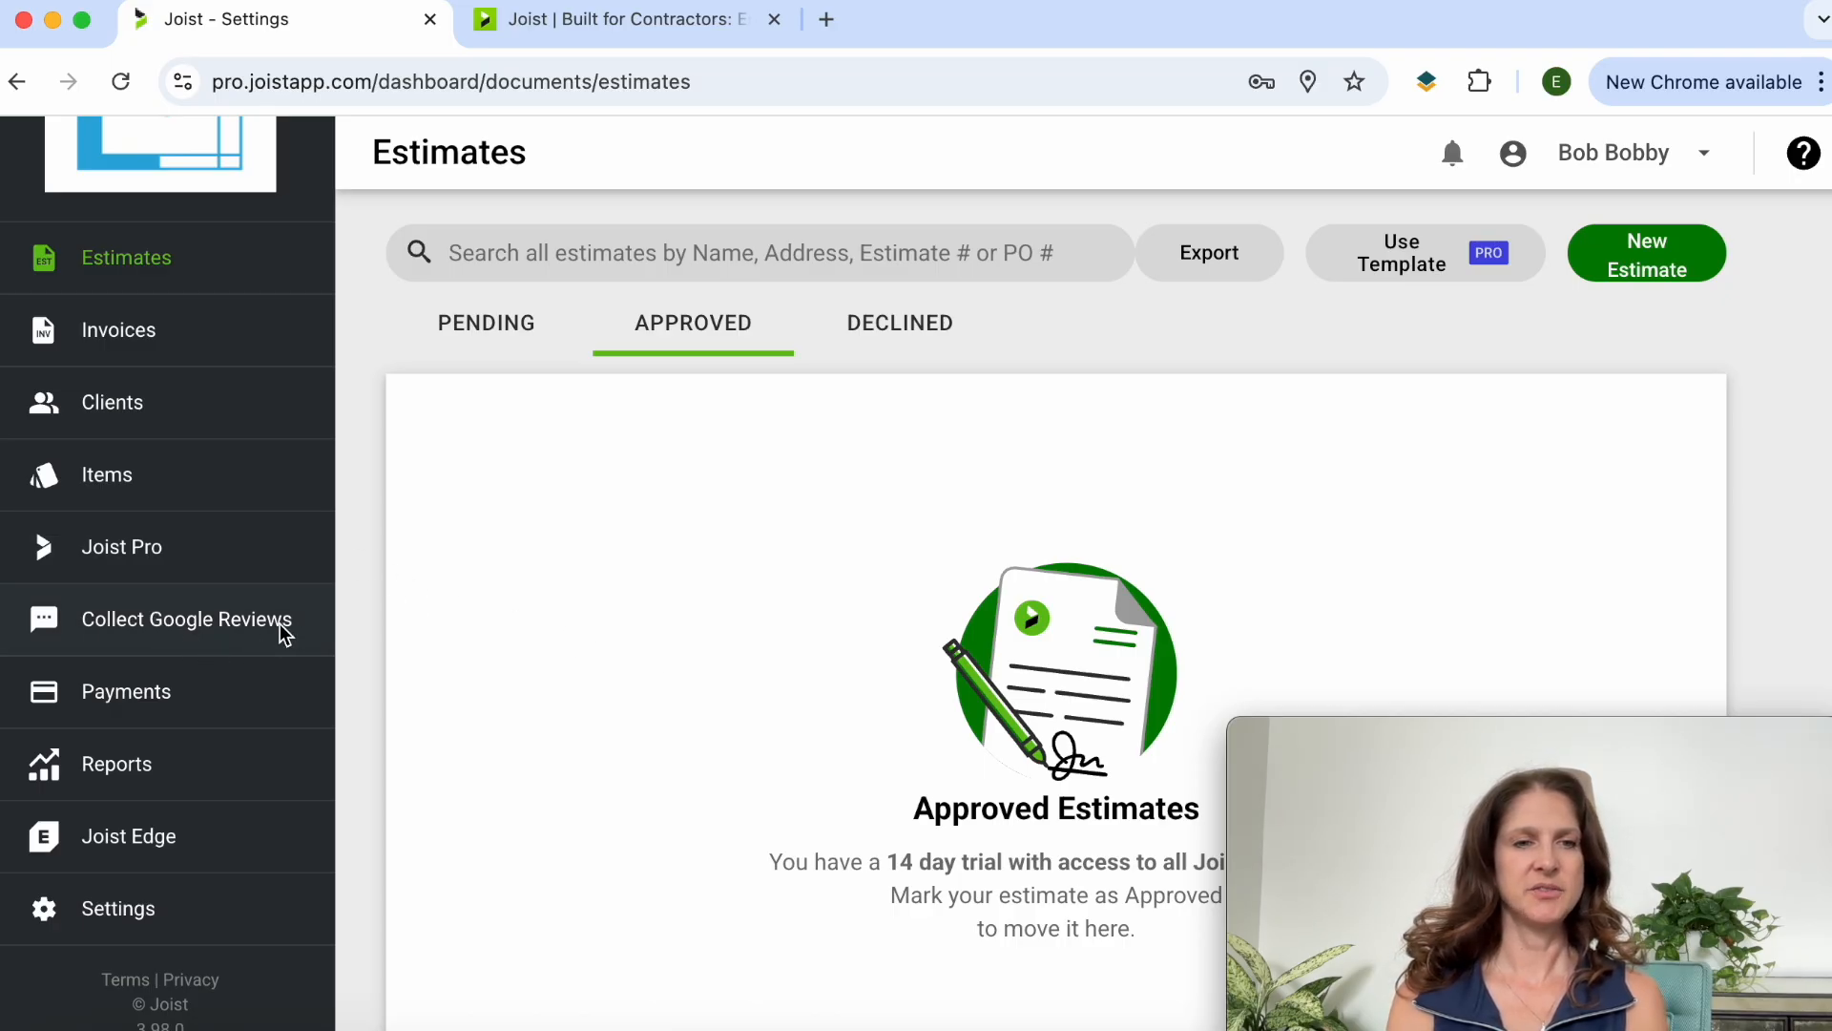
mouse_move(172, 631)
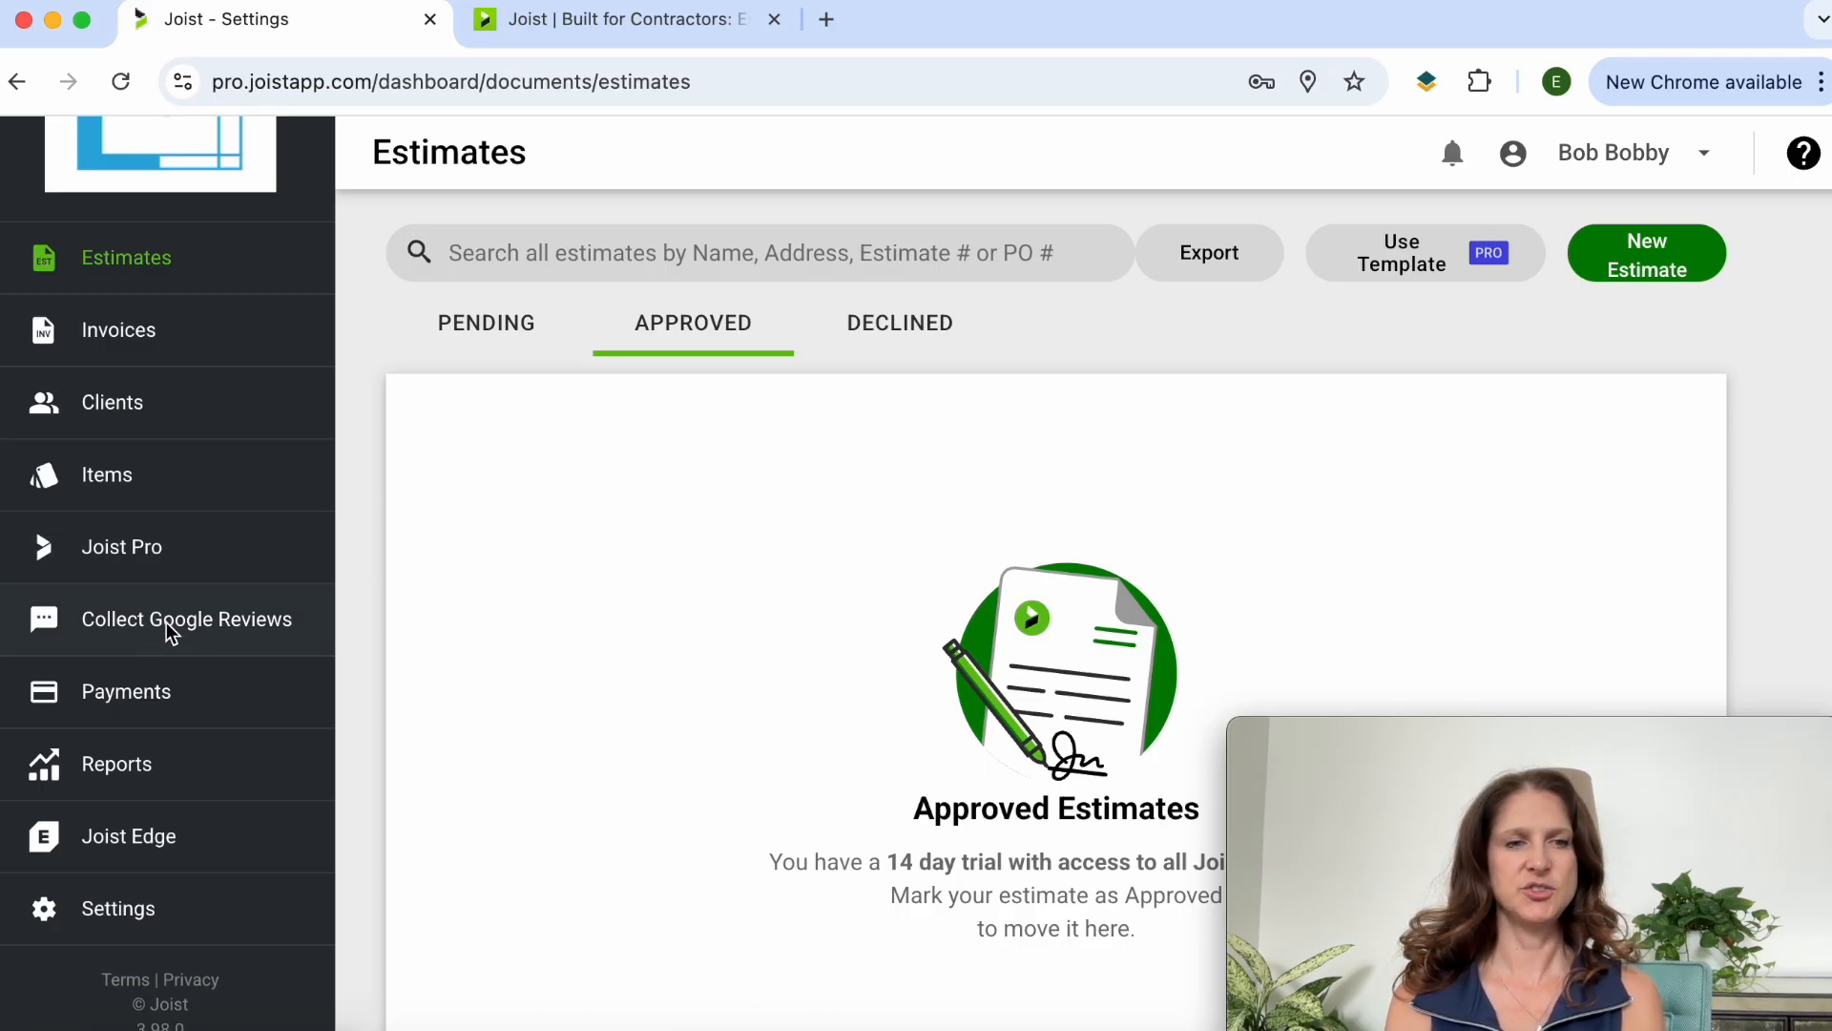
Step: Open the Collect Google Reviews page with its review-request registration prompt
click(186, 620)
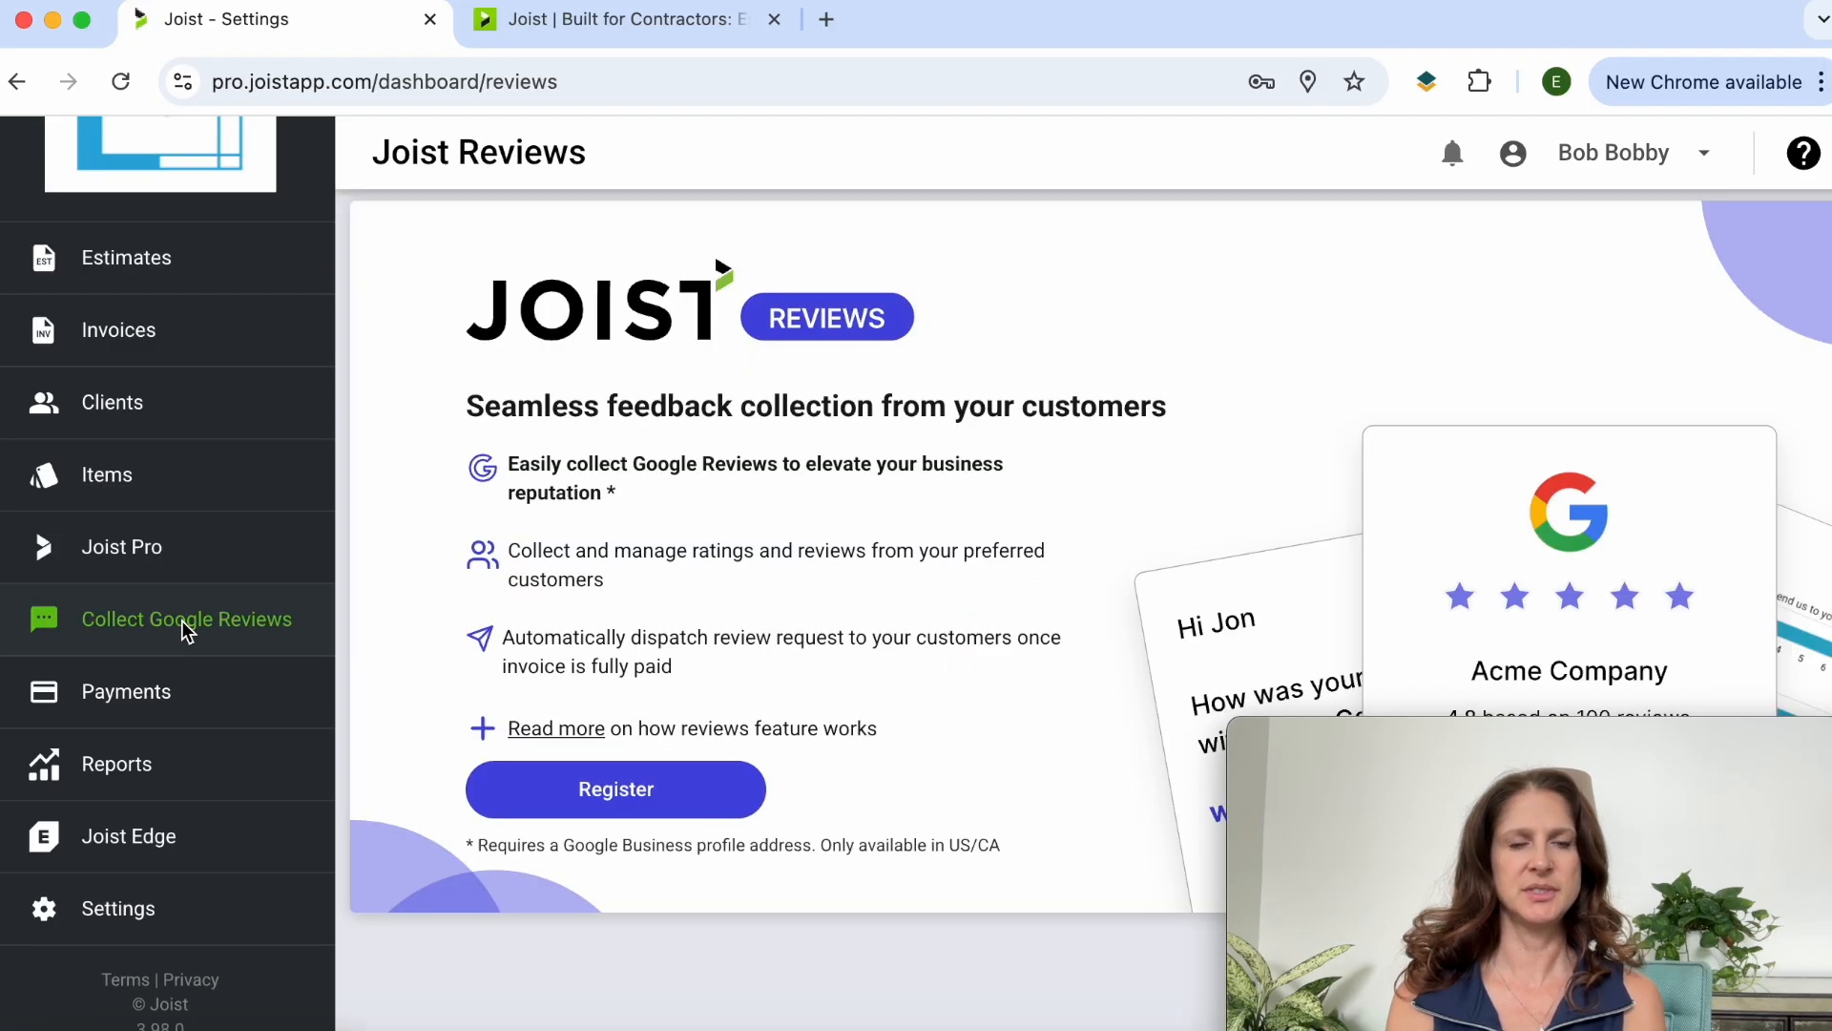